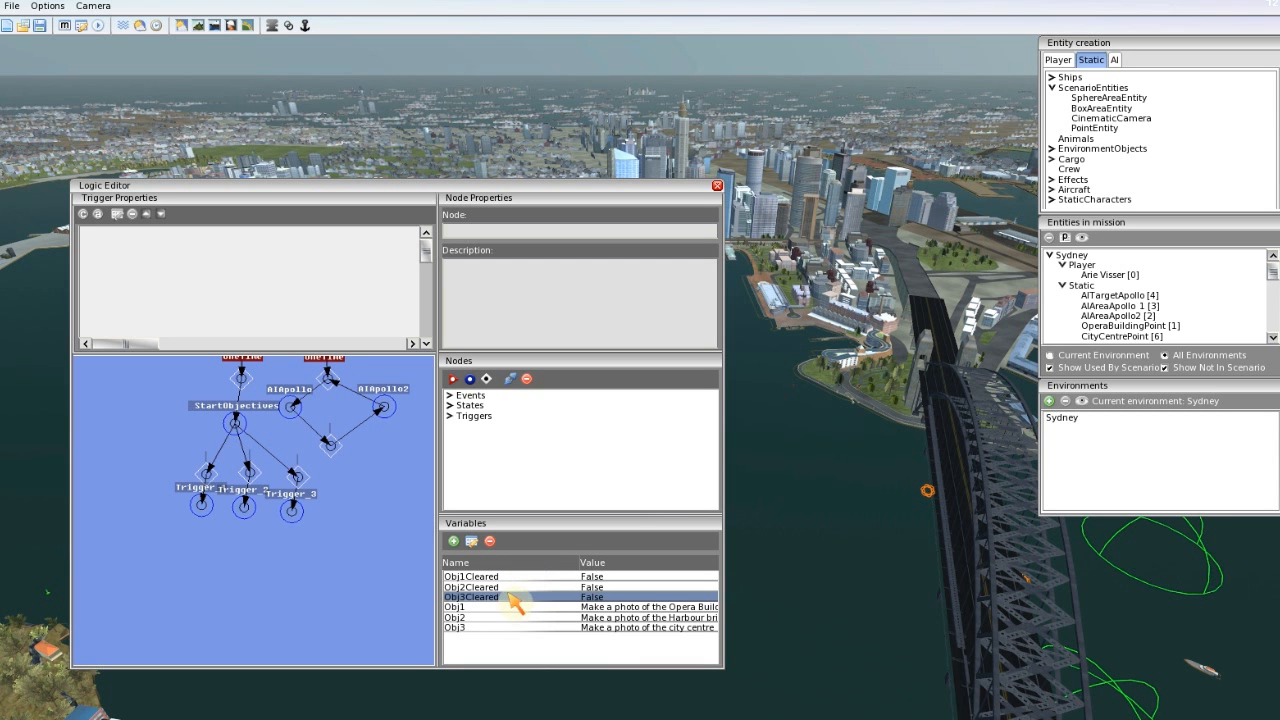
{"action": "mouse_move", "coordinate": [284, 560]}
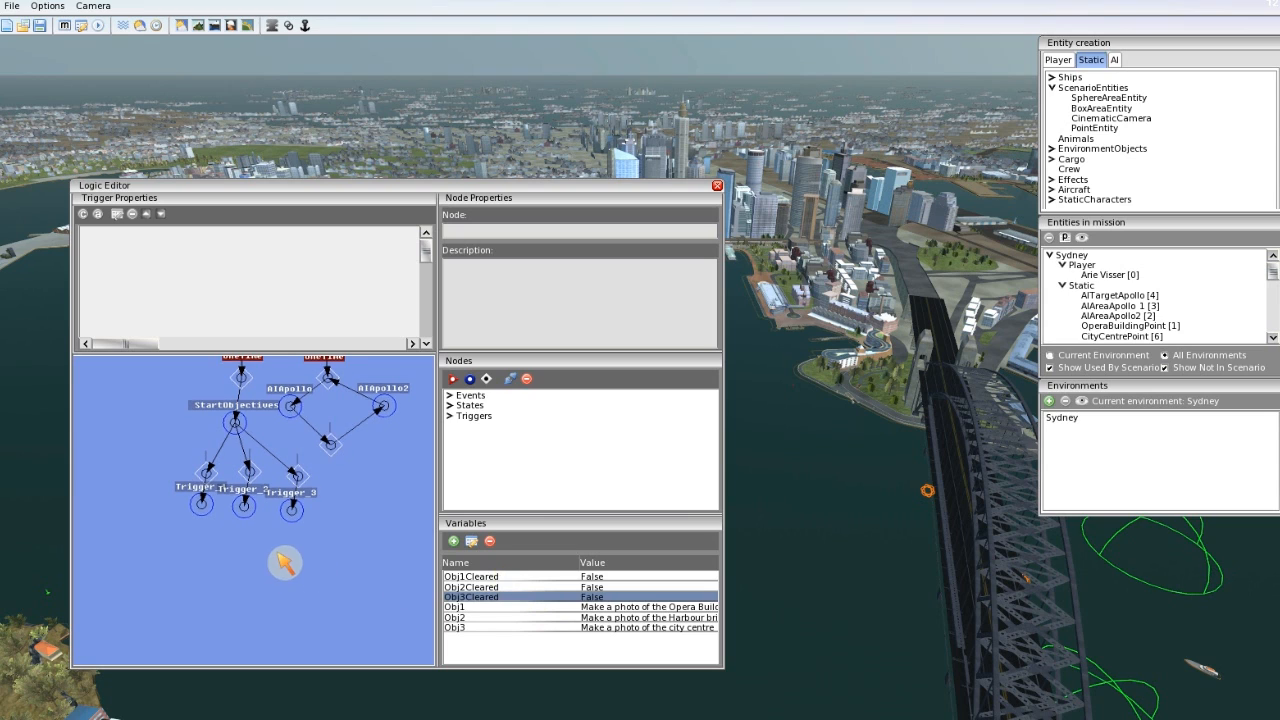
Step: Wire Trigger_1–3 into the new State_3 and State_3 onward to Trigger_4
{"action": "left_click", "coordinate": [290, 504]}
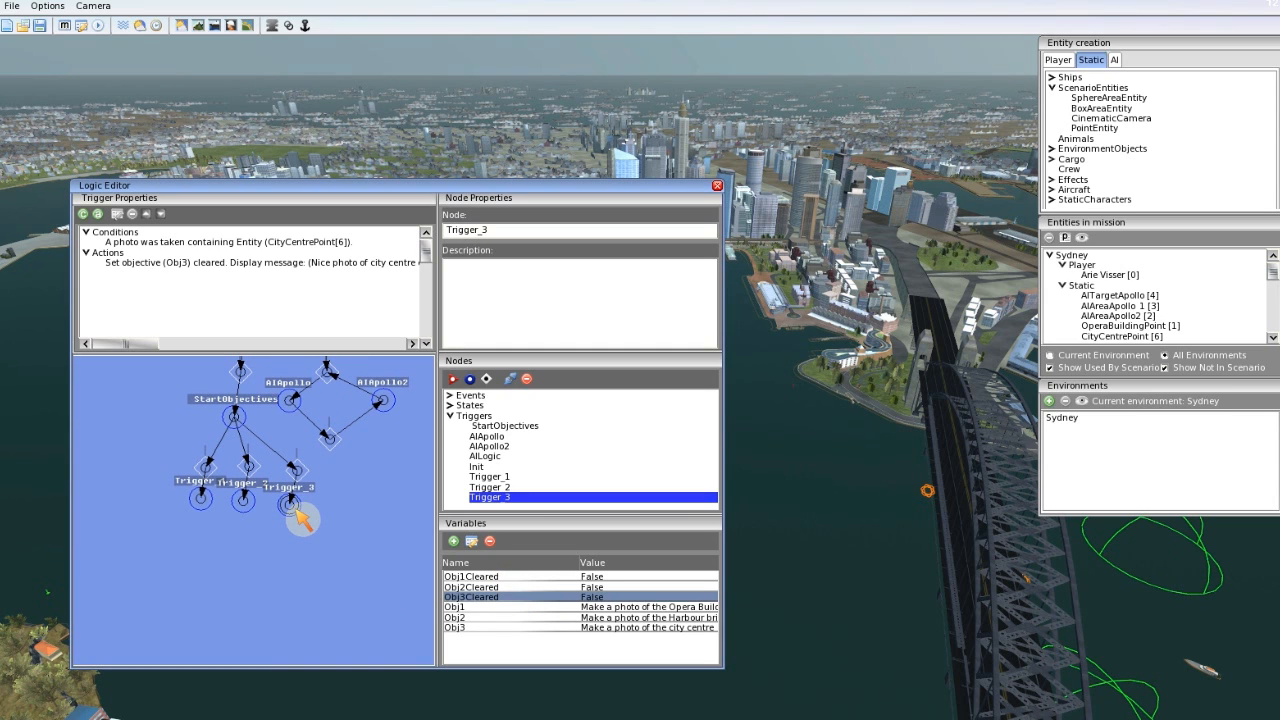
{"action": "mouse_move", "coordinate": [262, 564]}
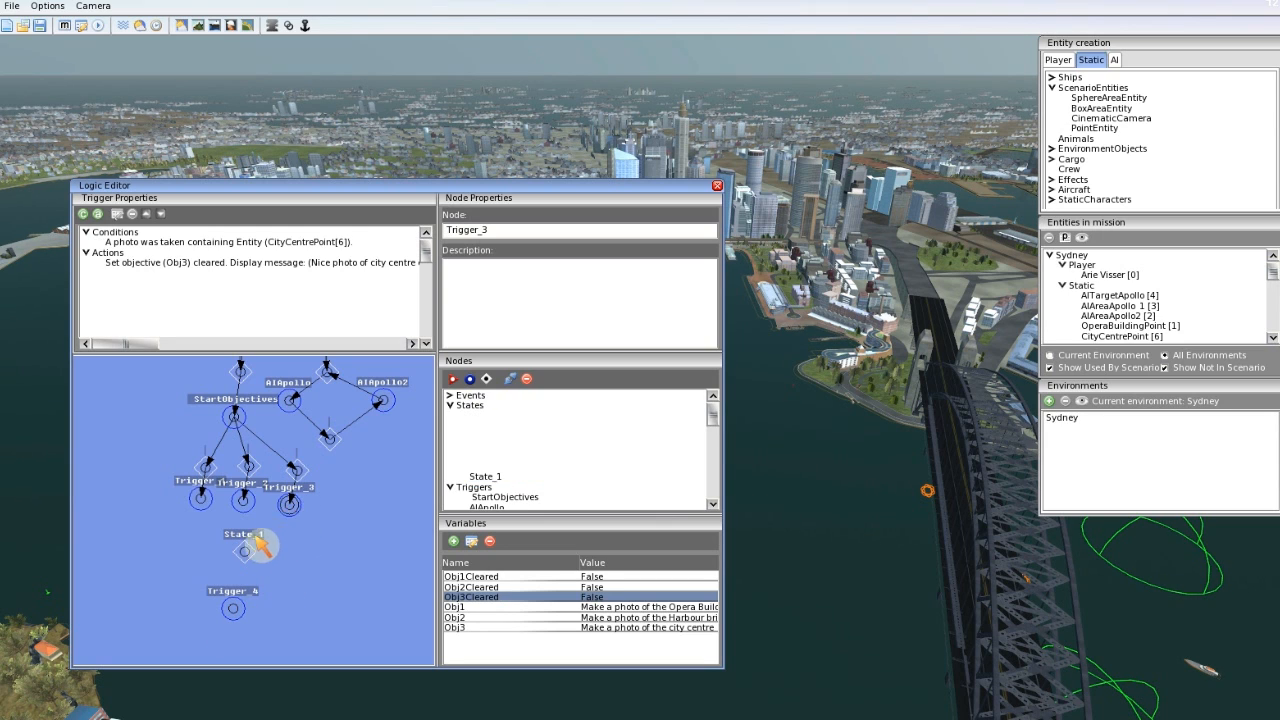
{"action": "left_click", "coordinate": [242, 496]}
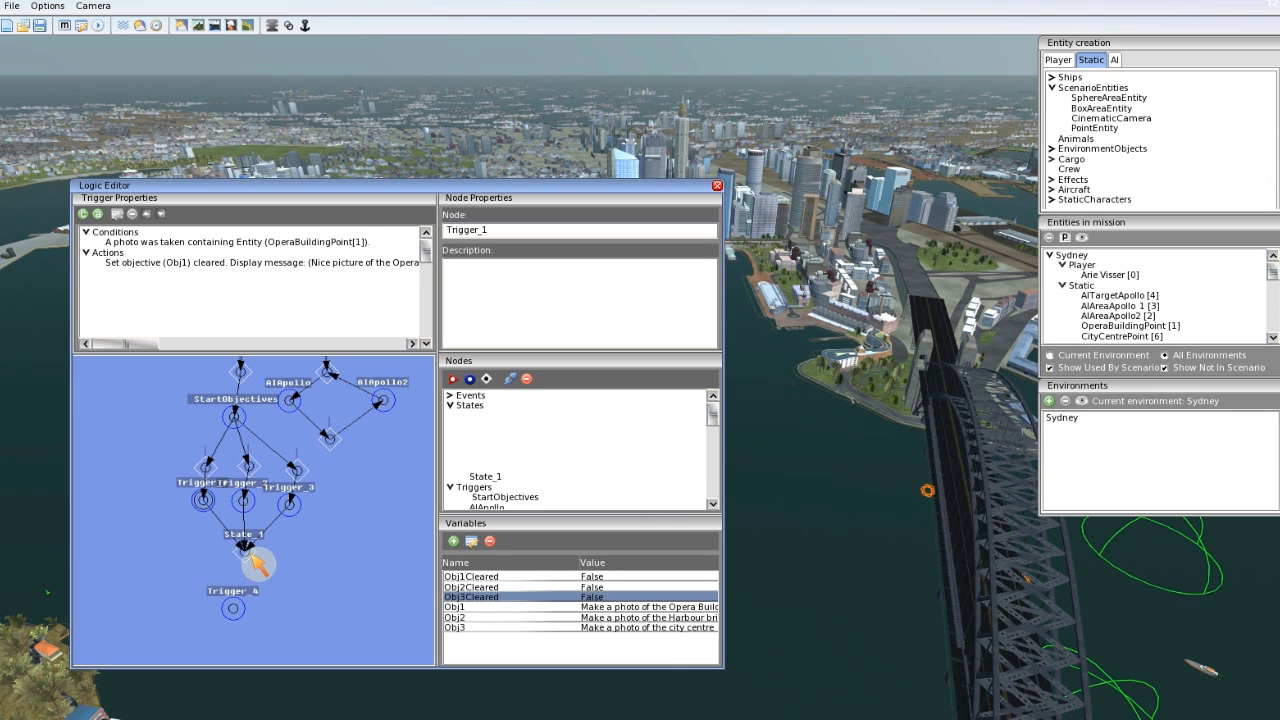
{"action": "left_click", "coordinate": [232, 608]}
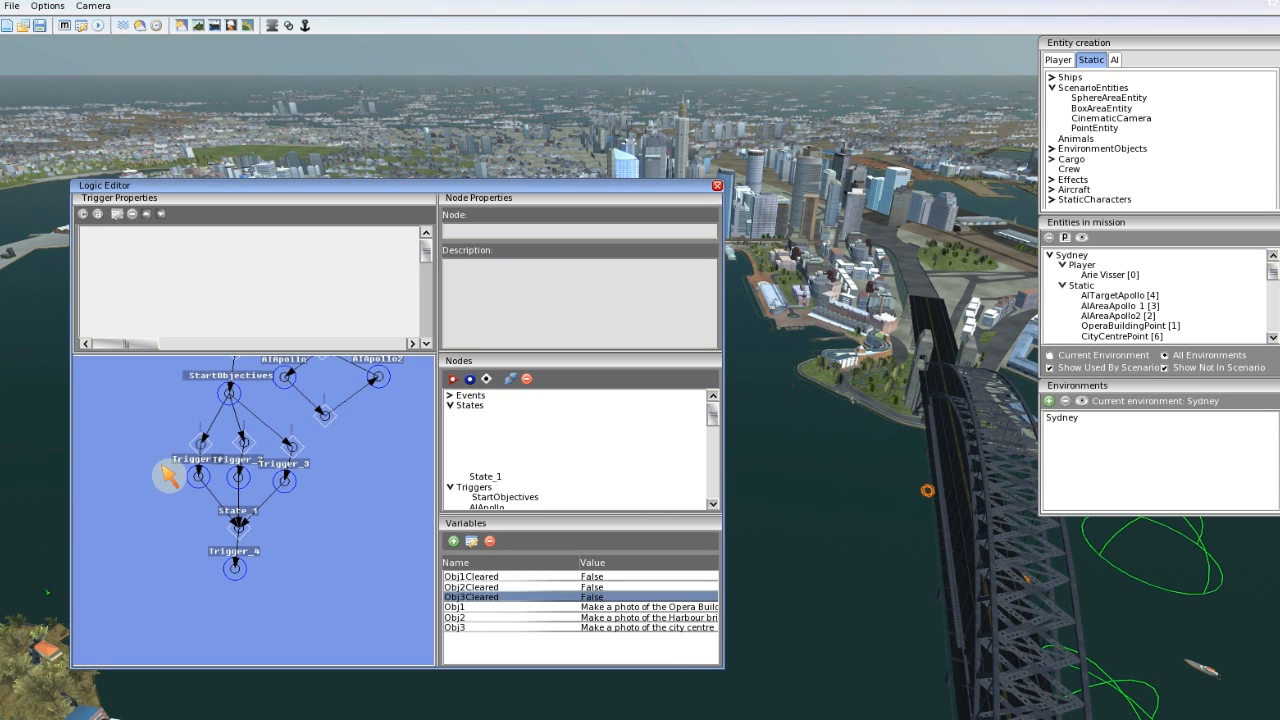
Step: Start a new condition on Trigger_4 of type Variable - Compare Booleans
{"action": "left_click", "coordinate": [234, 568]}
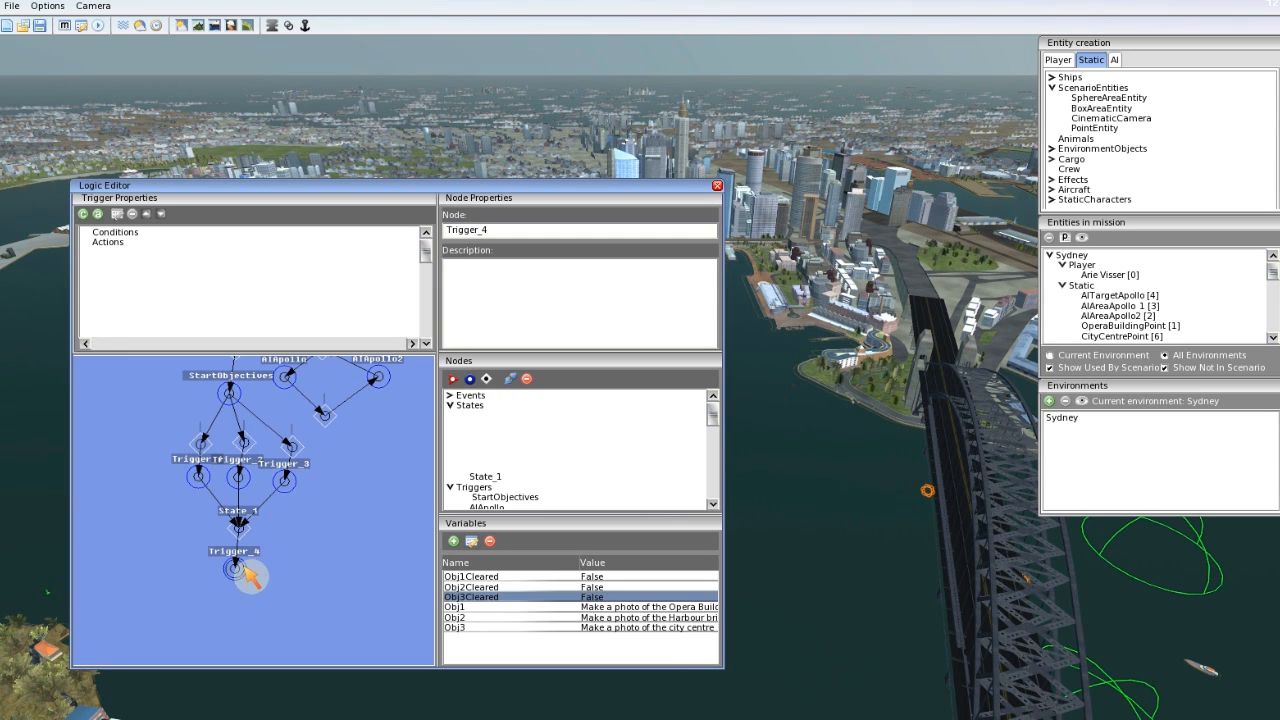
{"action": "left_click", "coordinate": [84, 214]}
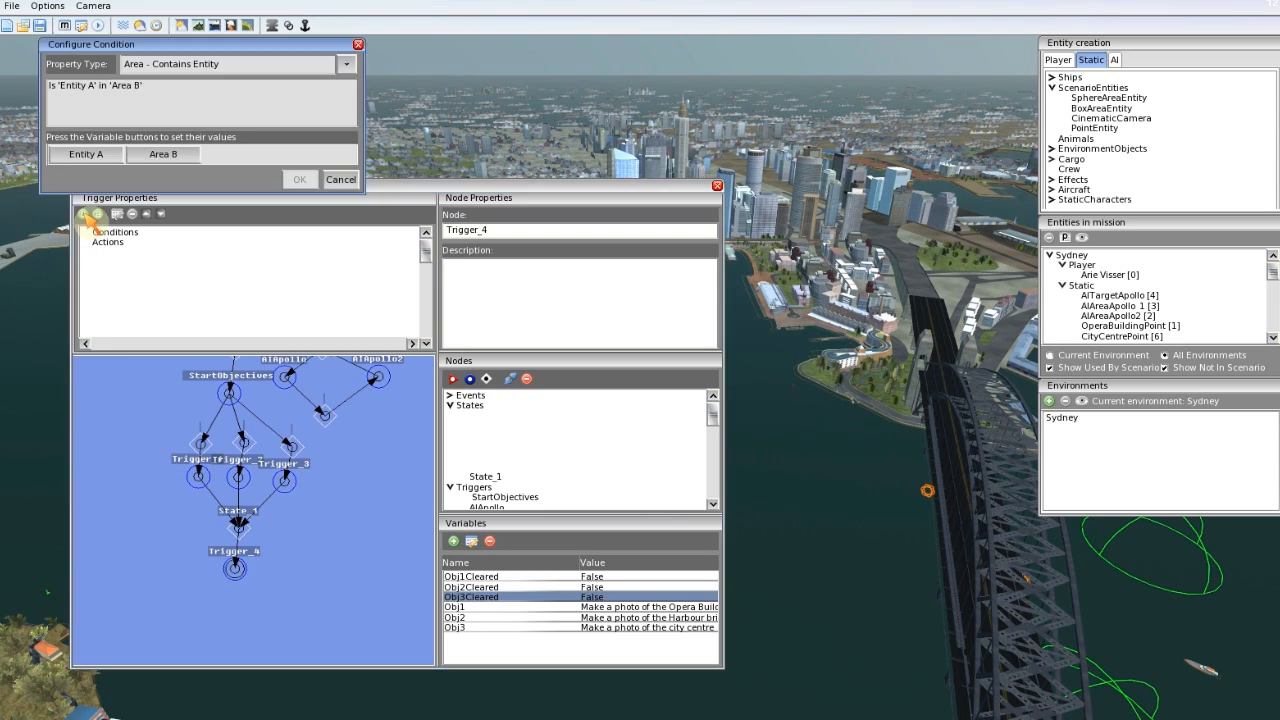
{"action": "left_click", "coordinate": [346, 62]}
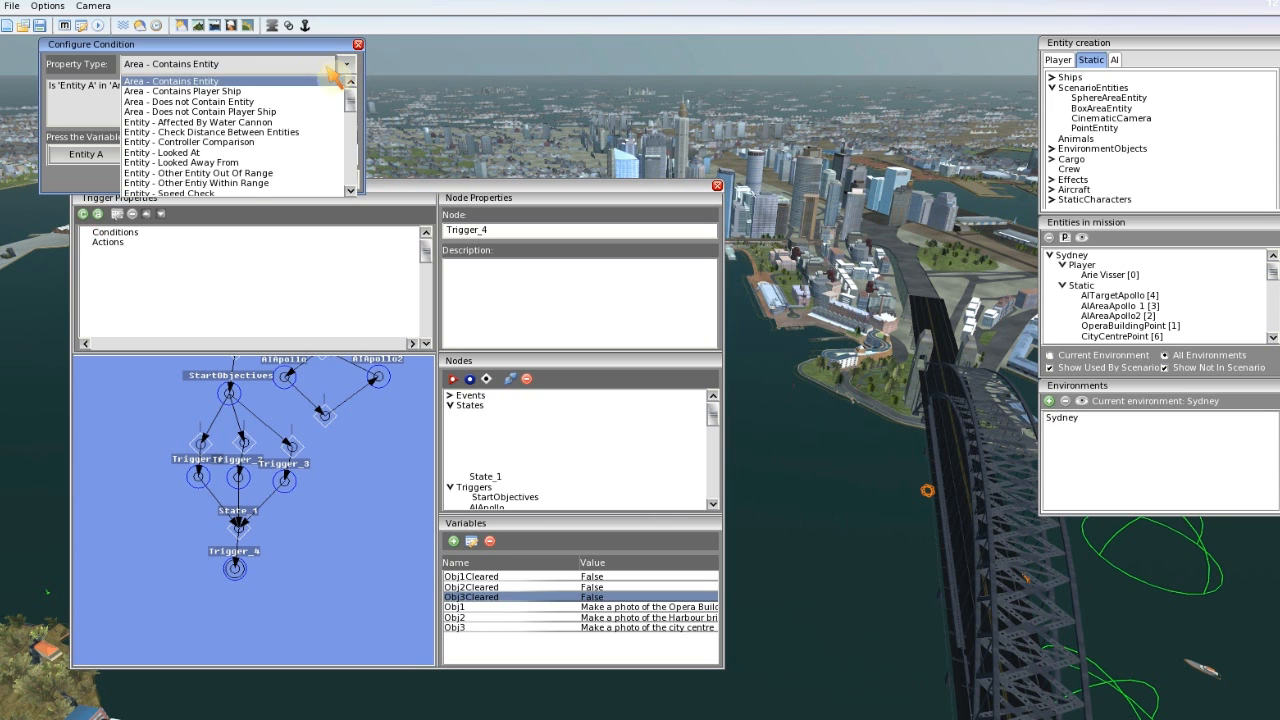
{"action": "scroll", "scroll_direction": "down", "scroll_amount": 3}
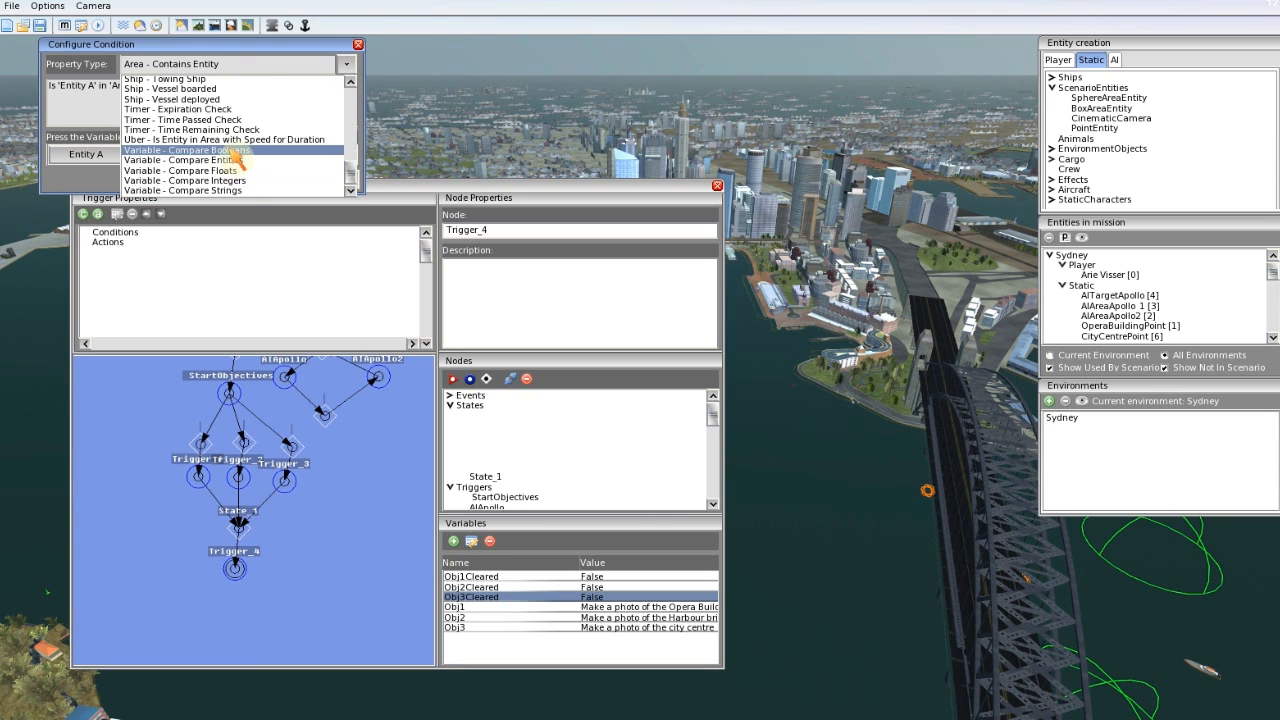
{"action": "mouse_move", "coordinate": [184, 148]}
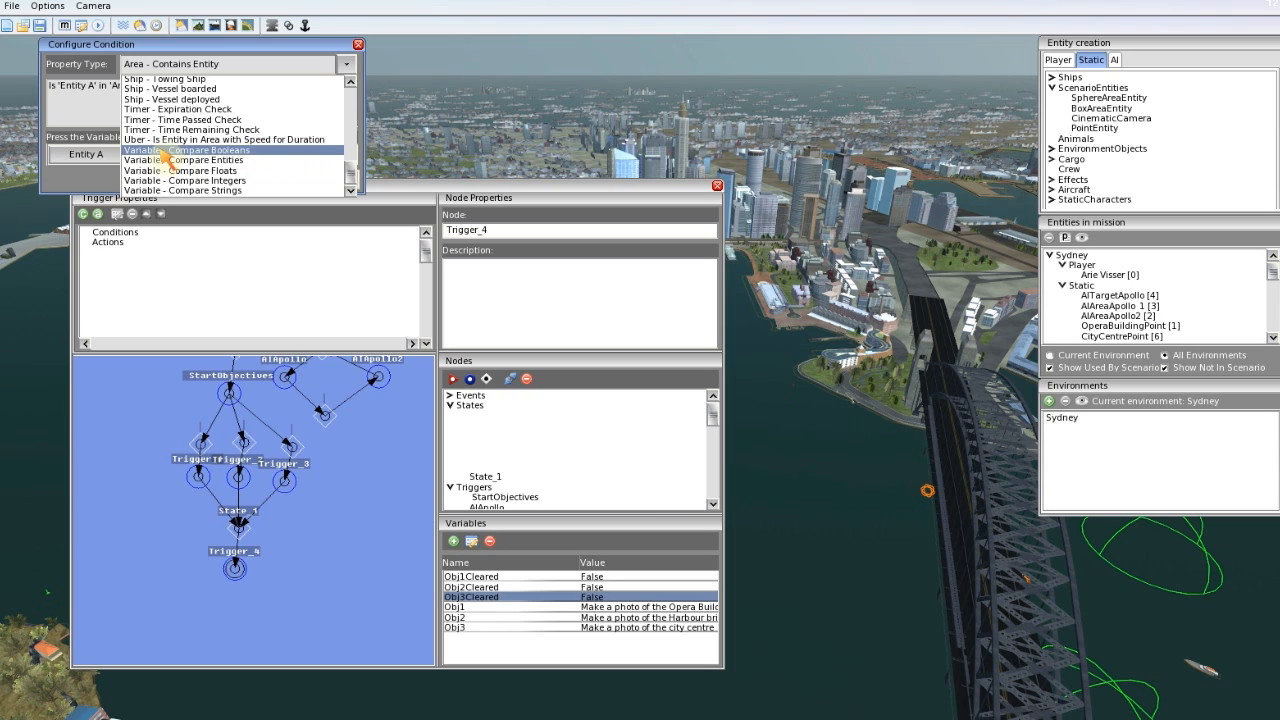
{"action": "mouse_move", "coordinate": [184, 160]}
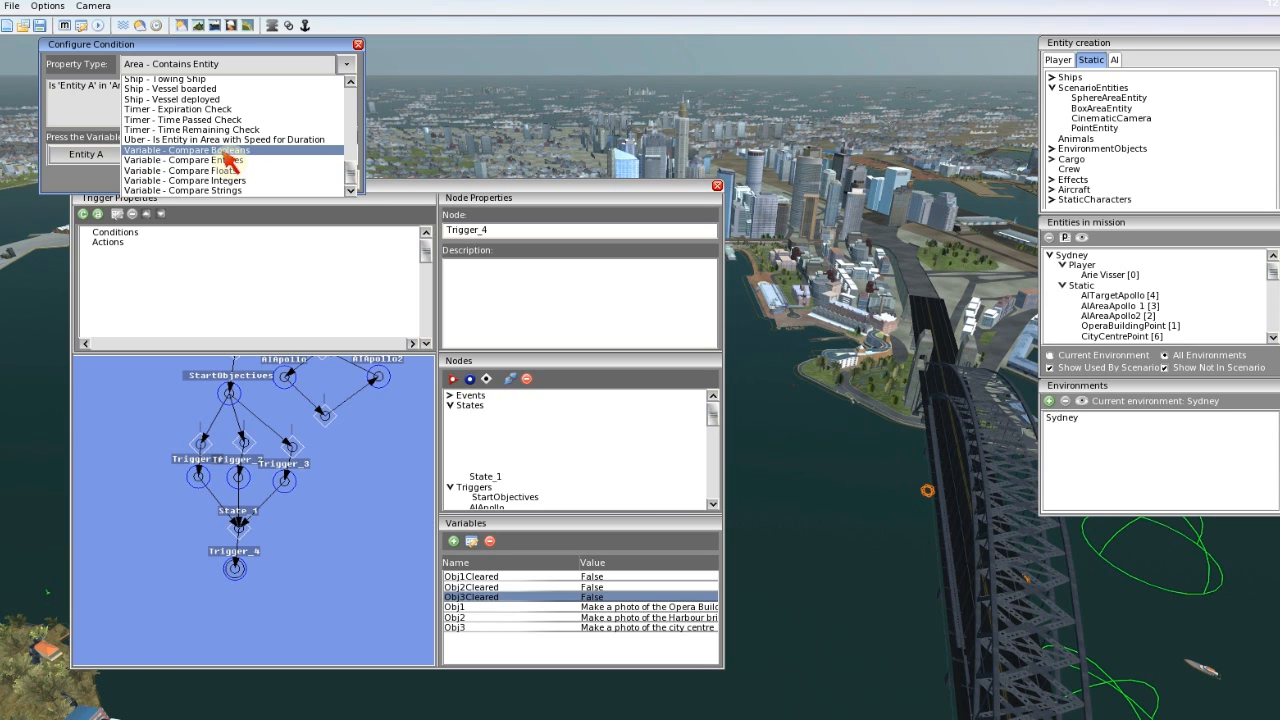
{"action": "left_click", "coordinate": [182, 148]}
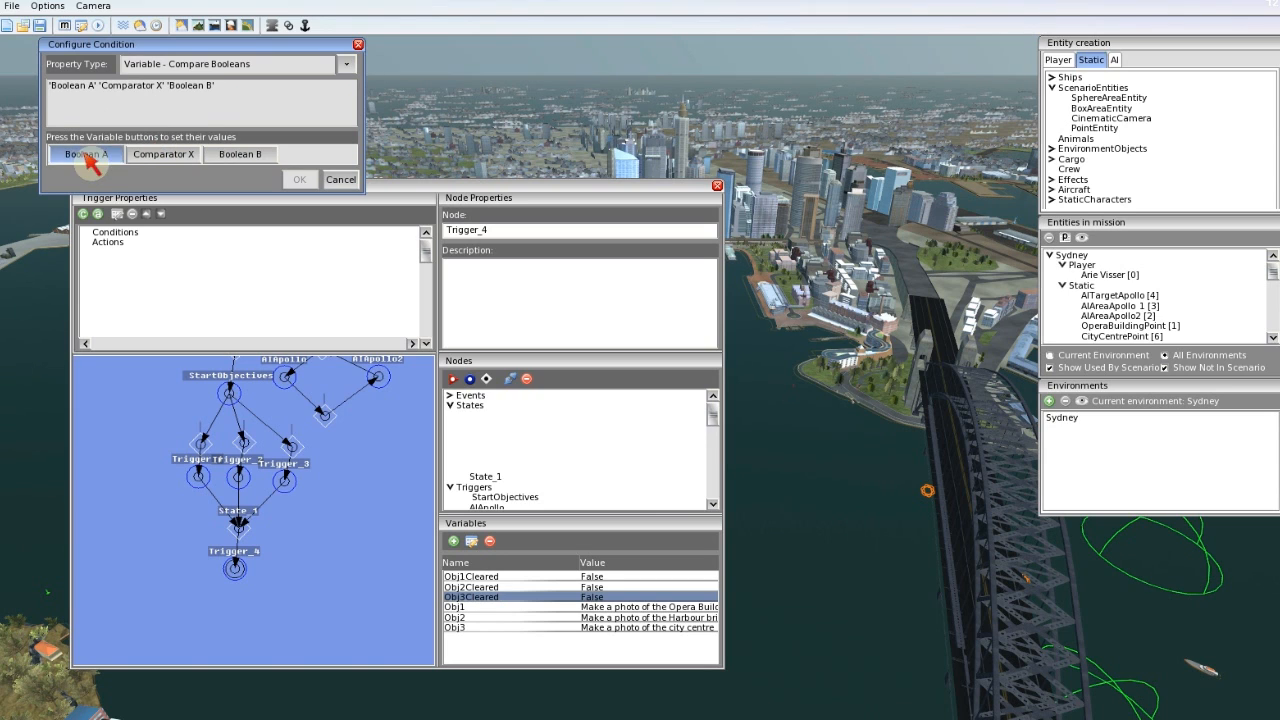
Step: Set the comparison to Obj1Cleared Equal To True and confirm it
{"action": "left_click", "coordinate": [86, 154]}
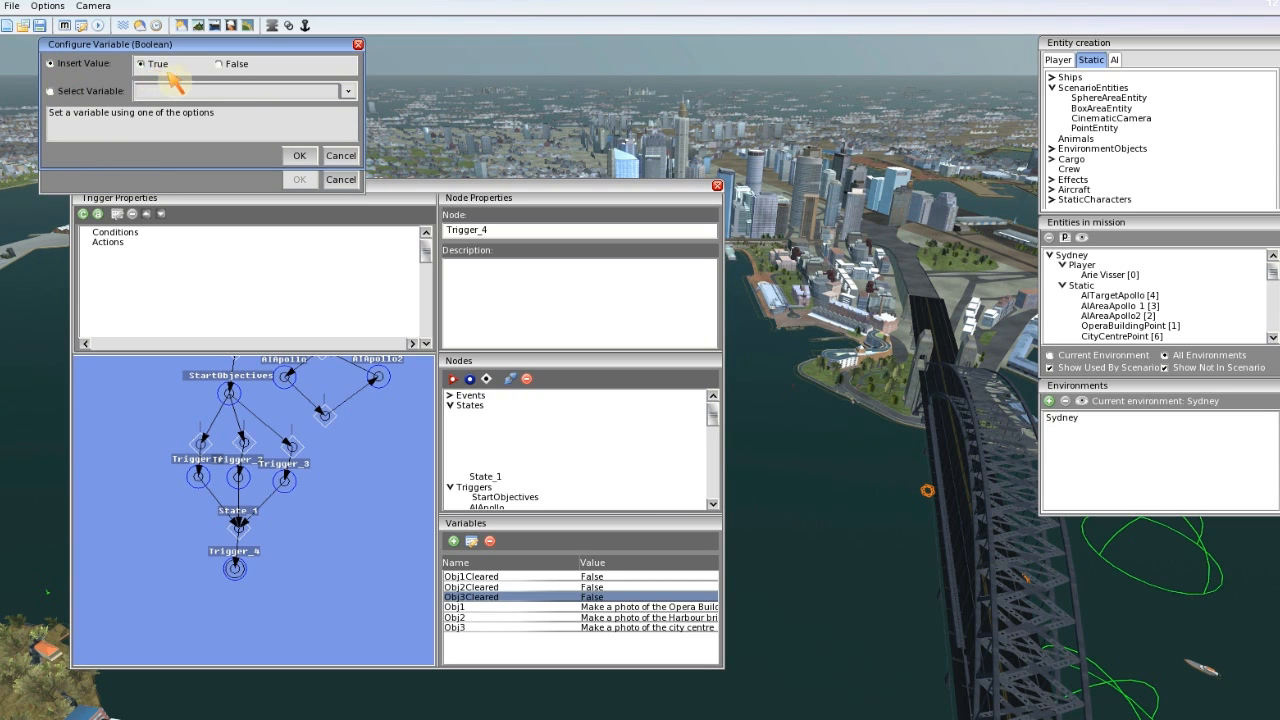
{"action": "left_click", "coordinate": [50, 92]}
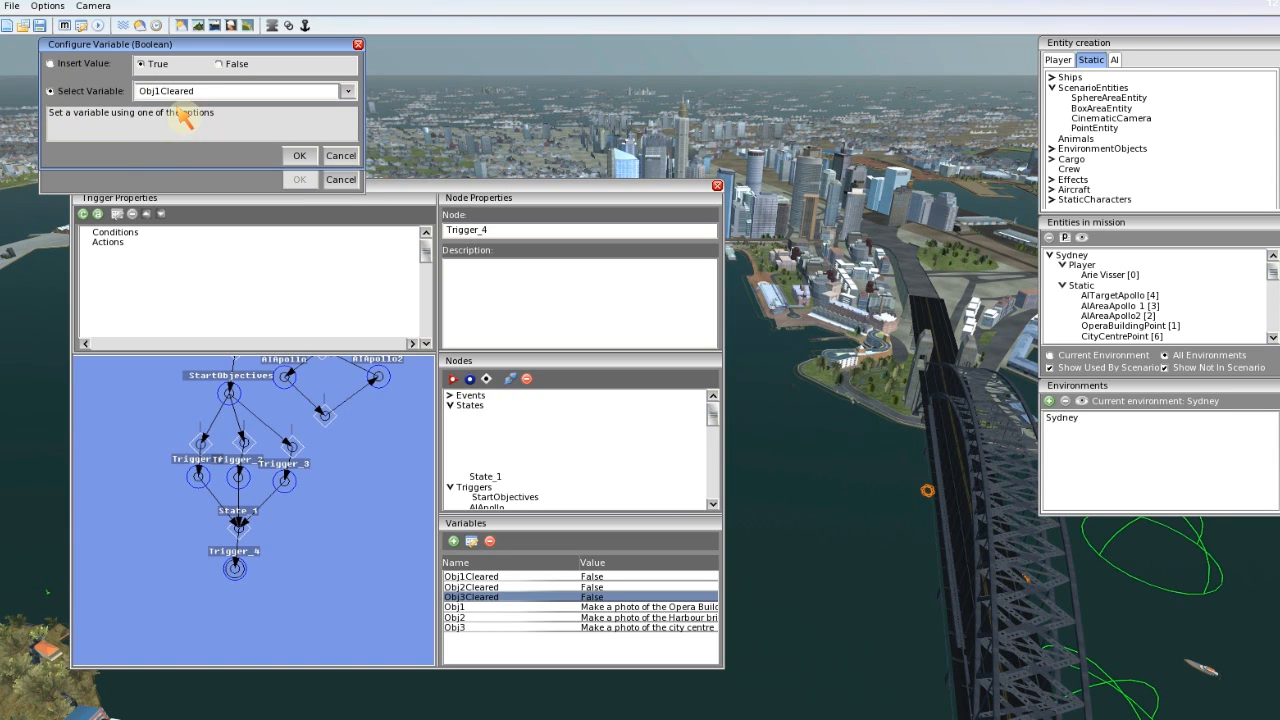
{"action": "mouse_move", "coordinate": [236, 176]}
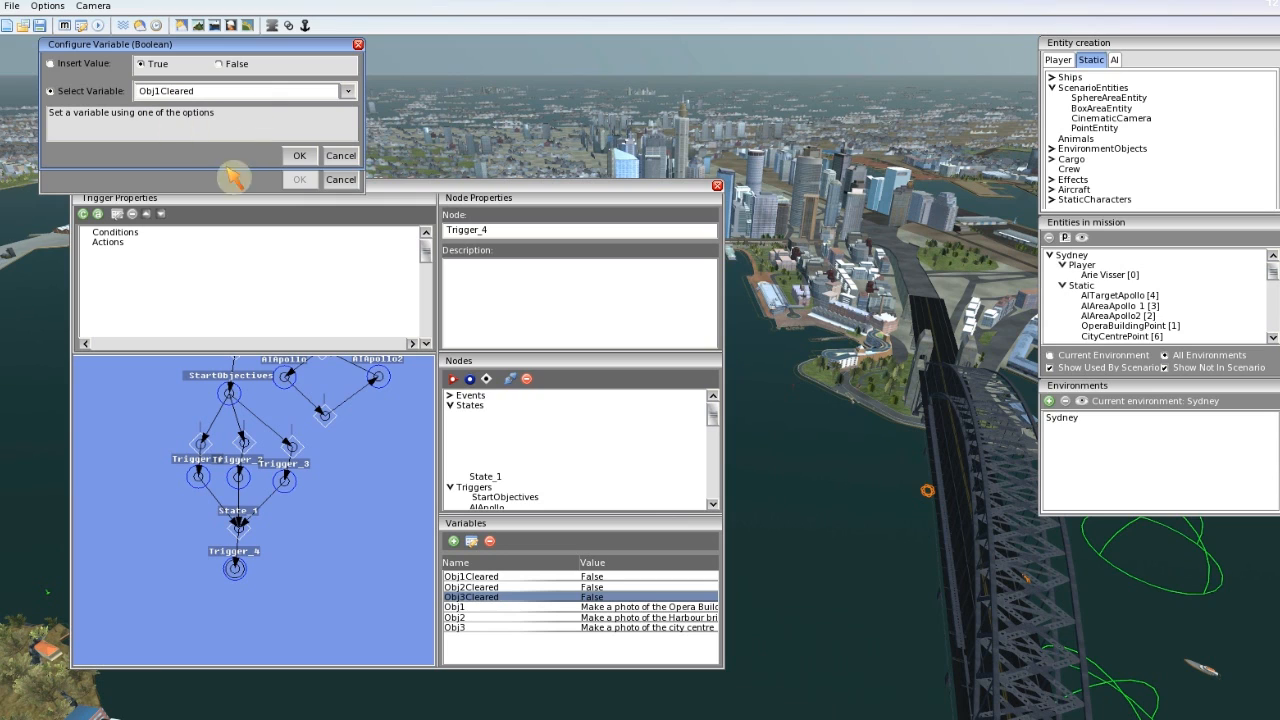
{"action": "left_click", "coordinate": [300, 156]}
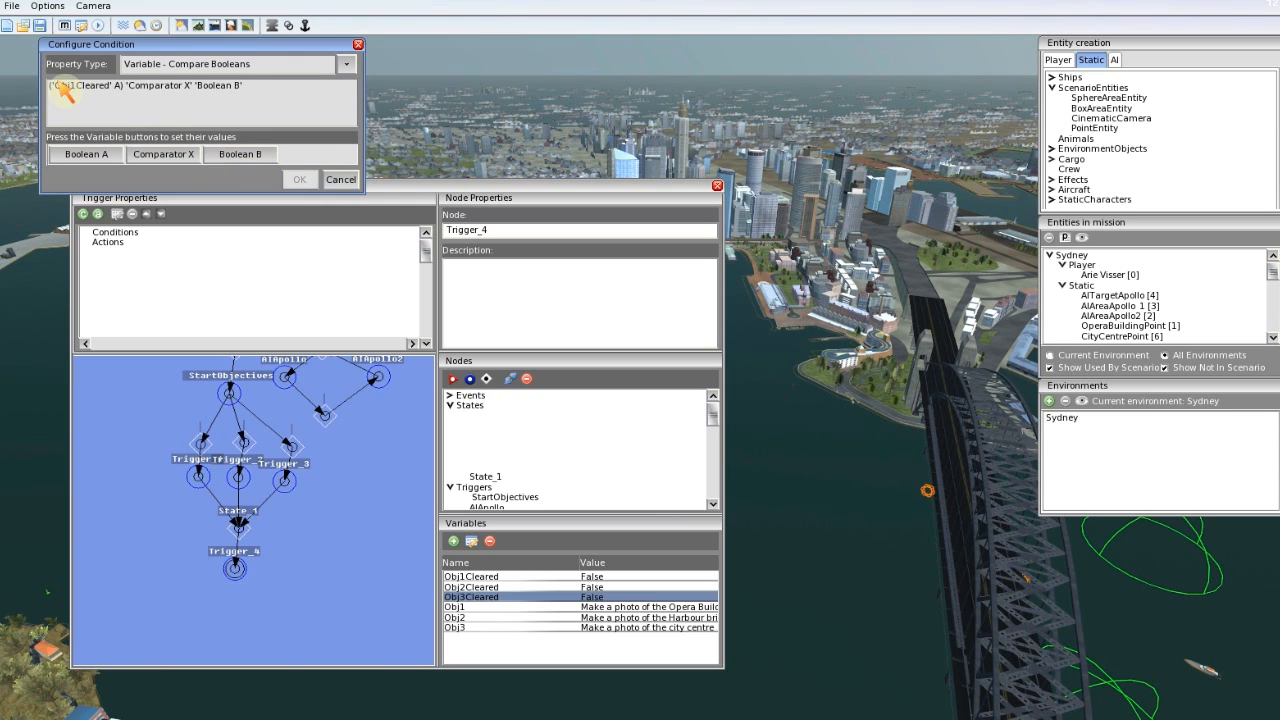
{"action": "left_click", "coordinate": [162, 154]}
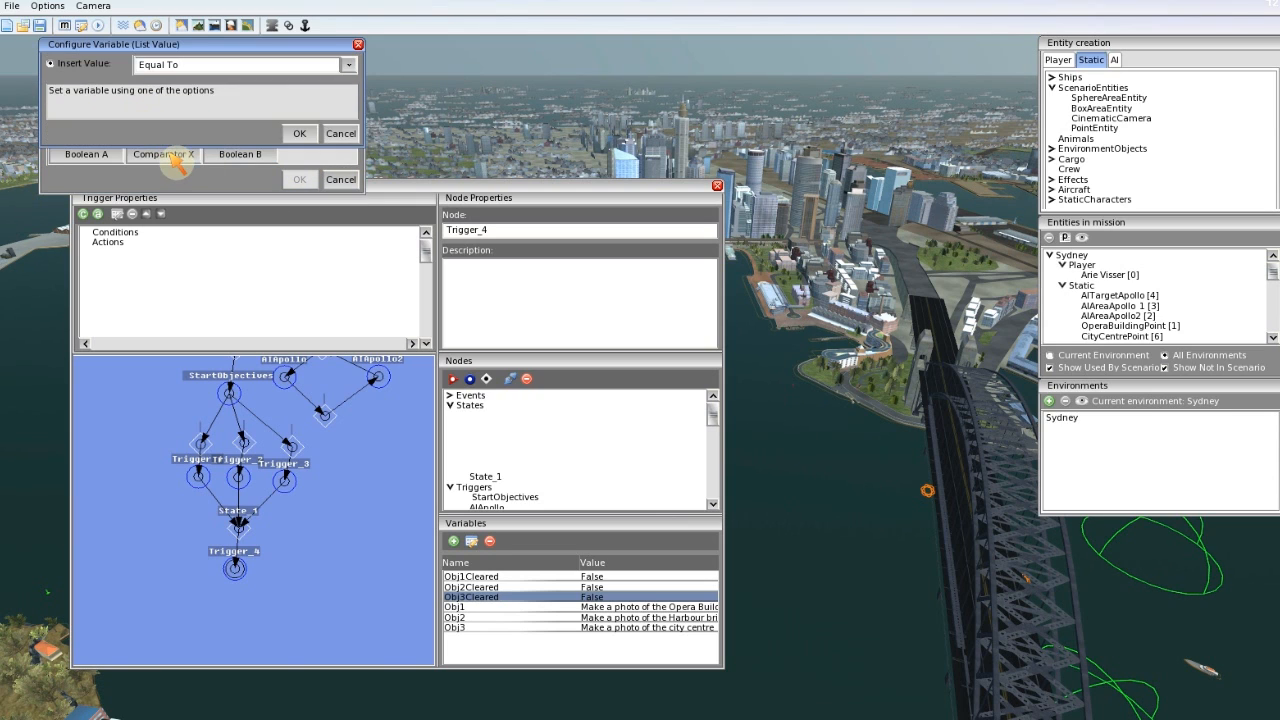
{"action": "mouse_move", "coordinate": [248, 84]}
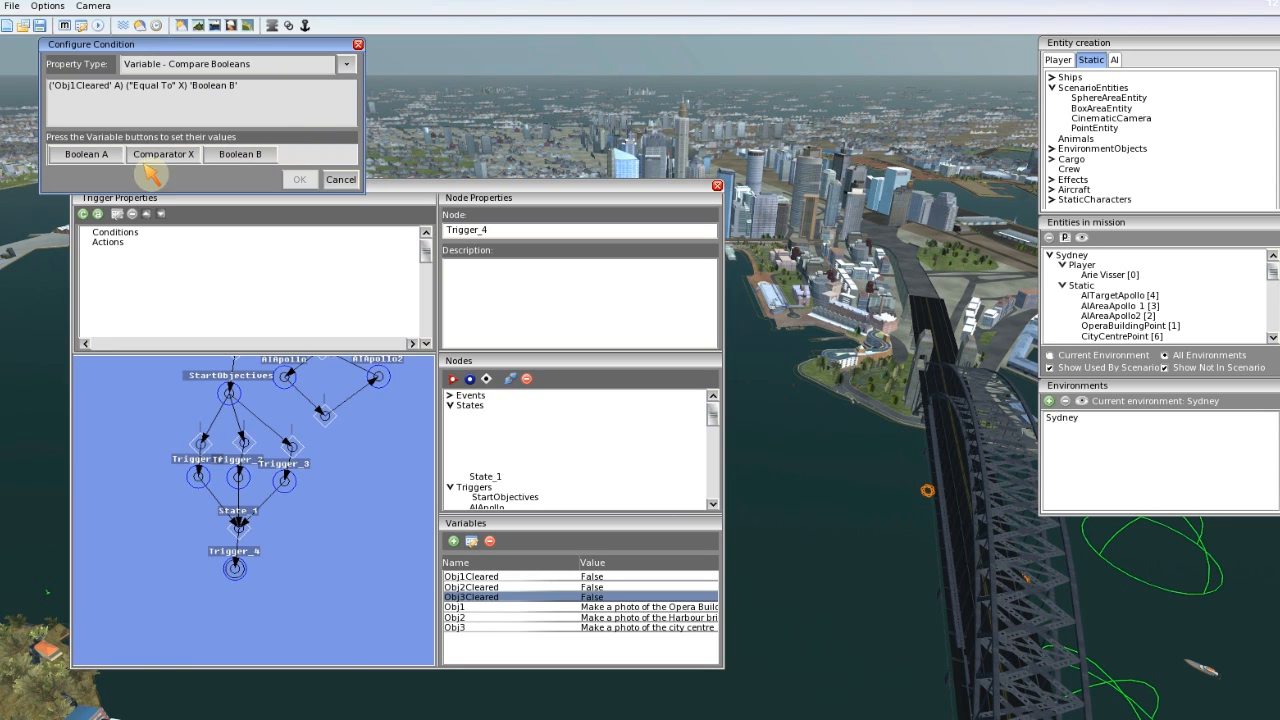
{"action": "left_click", "coordinate": [86, 154]}
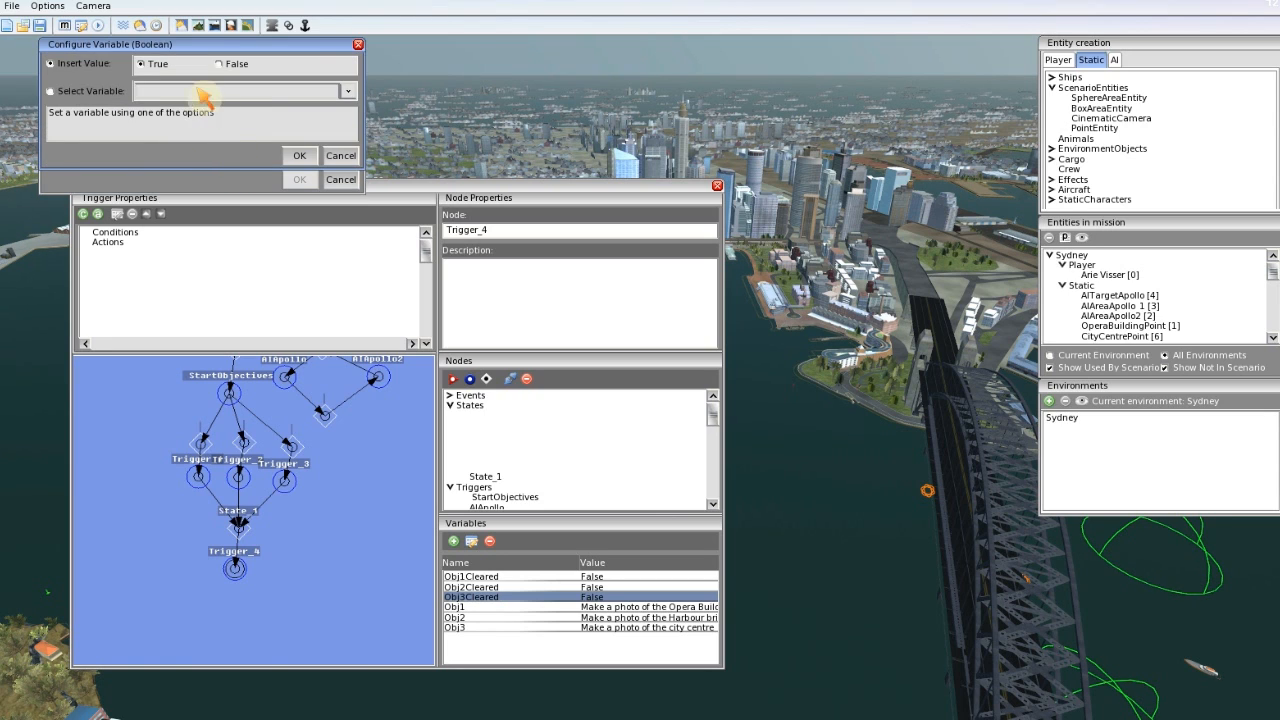
{"action": "mouse_move", "coordinate": [256, 168]}
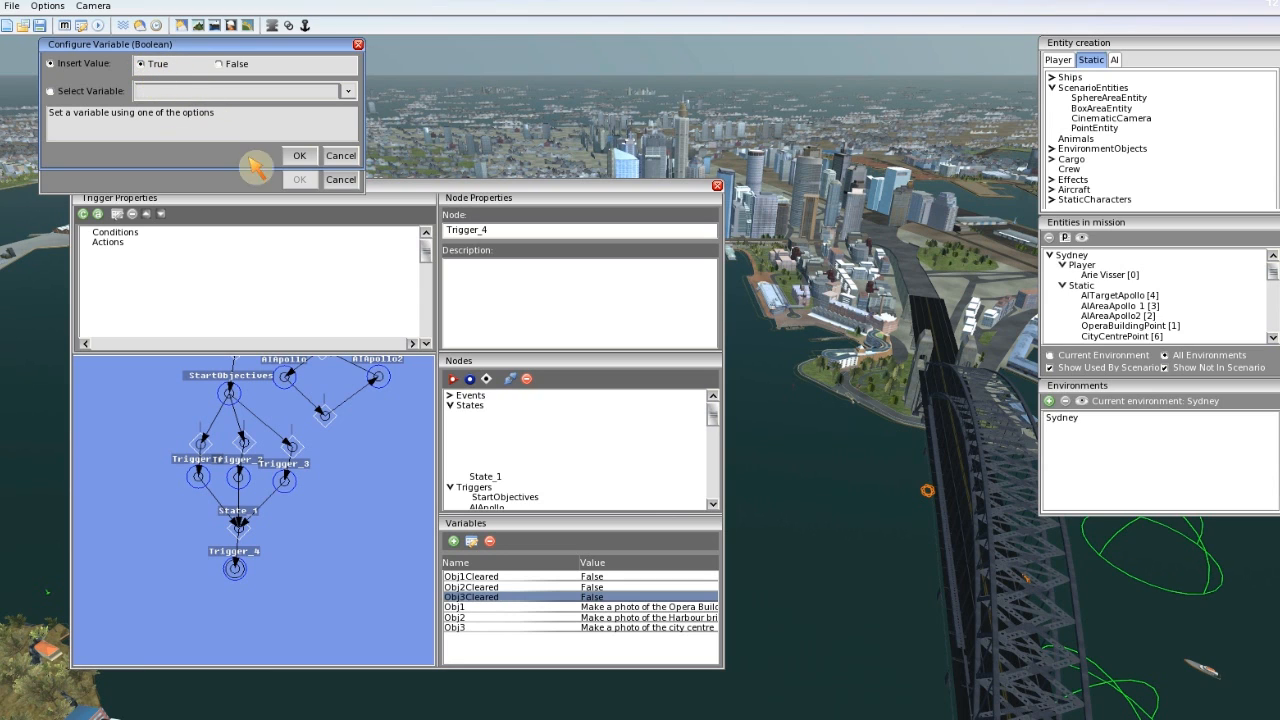
{"action": "left_click", "coordinate": [300, 156]}
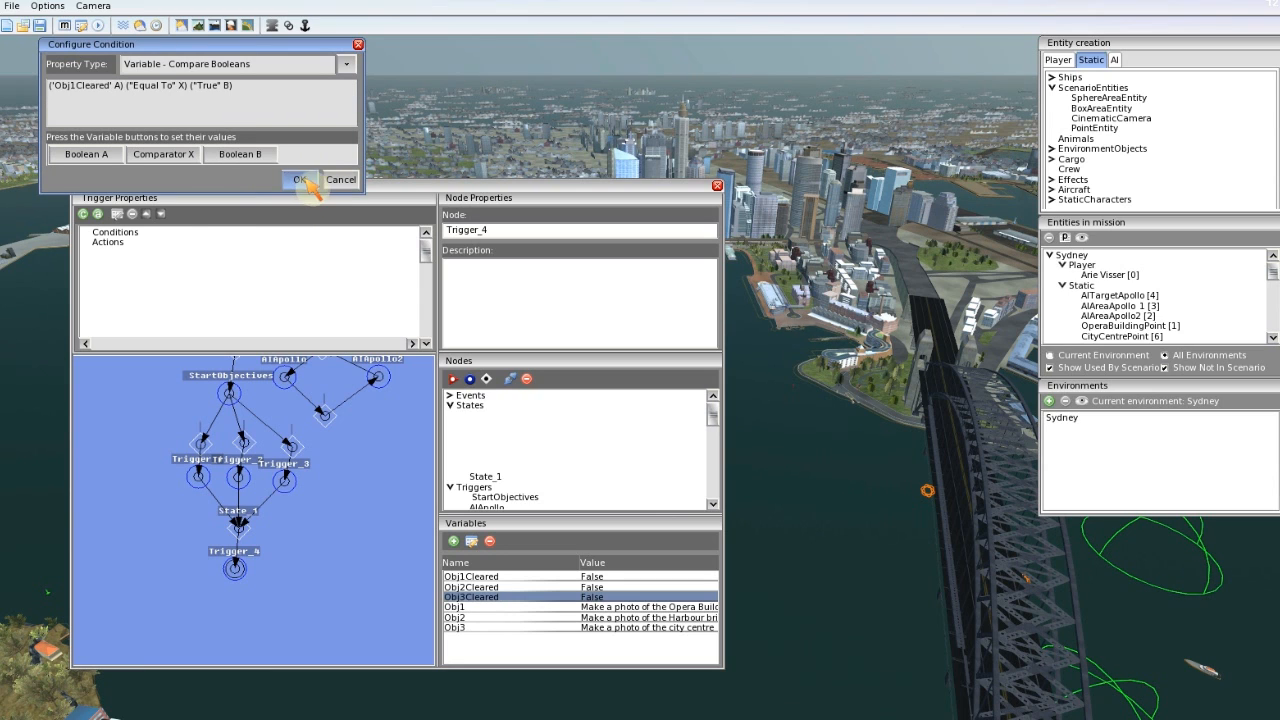
{"action": "left_click", "coordinate": [300, 180]}
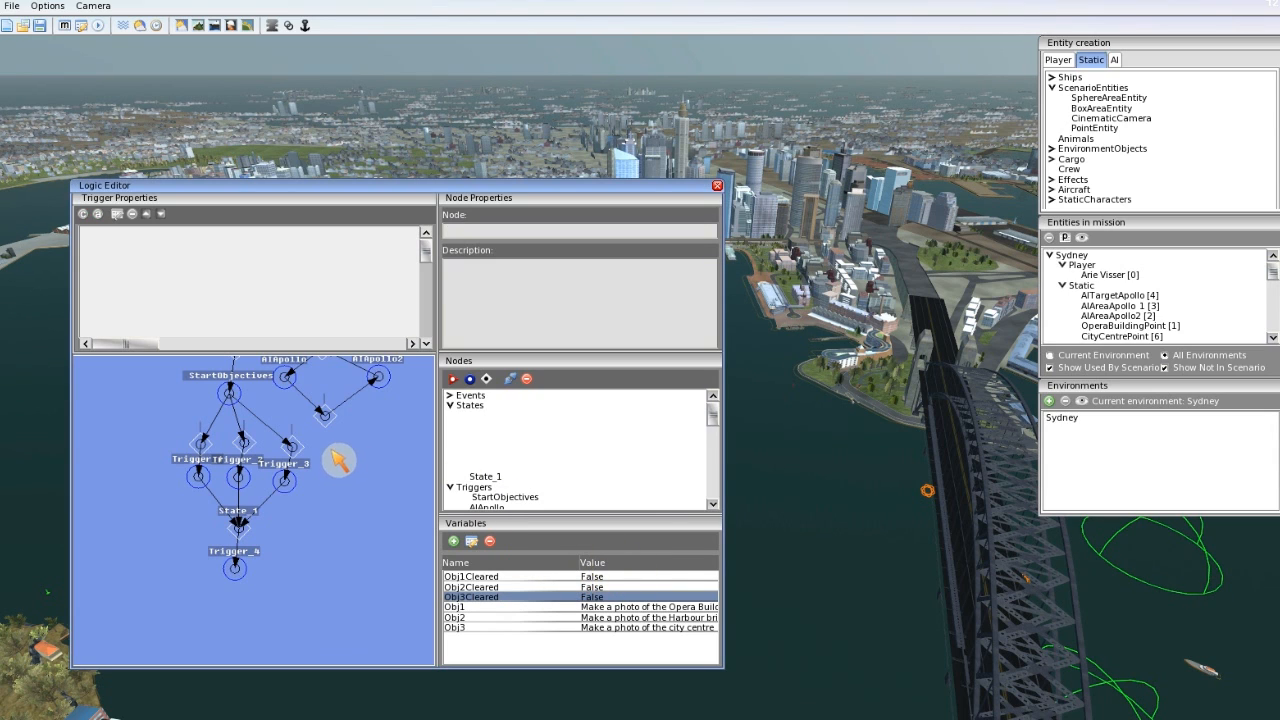
{"action": "mouse_move", "coordinate": [270, 516]}
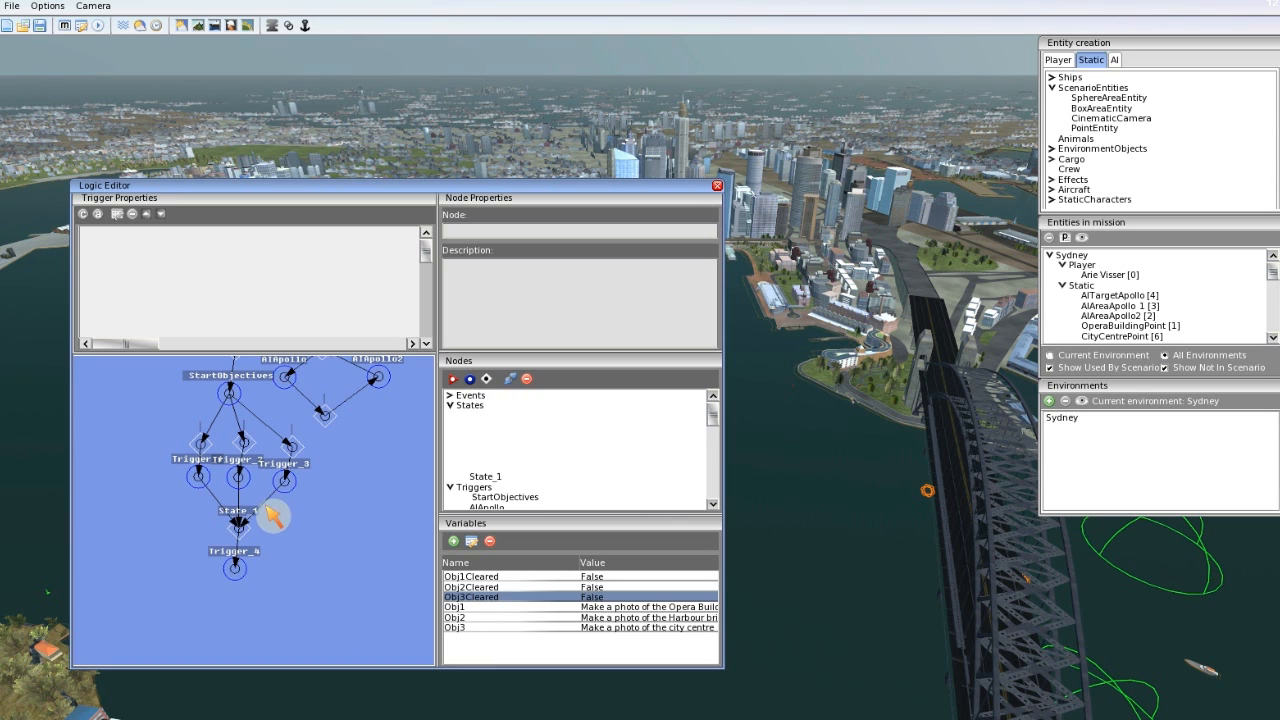
Step: Start a second Compare Booleans condition on Trigger_4
{"action": "left_click", "coordinate": [234, 568]}
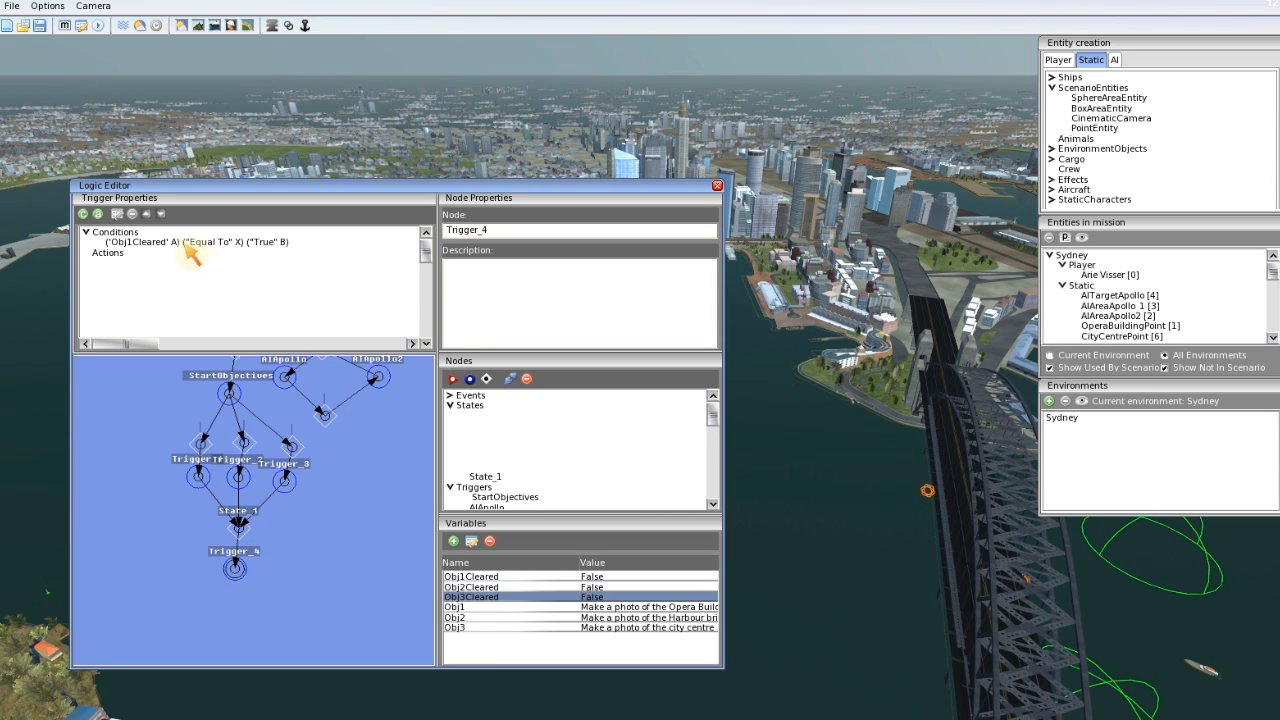
{"action": "left_click", "coordinate": [84, 214]}
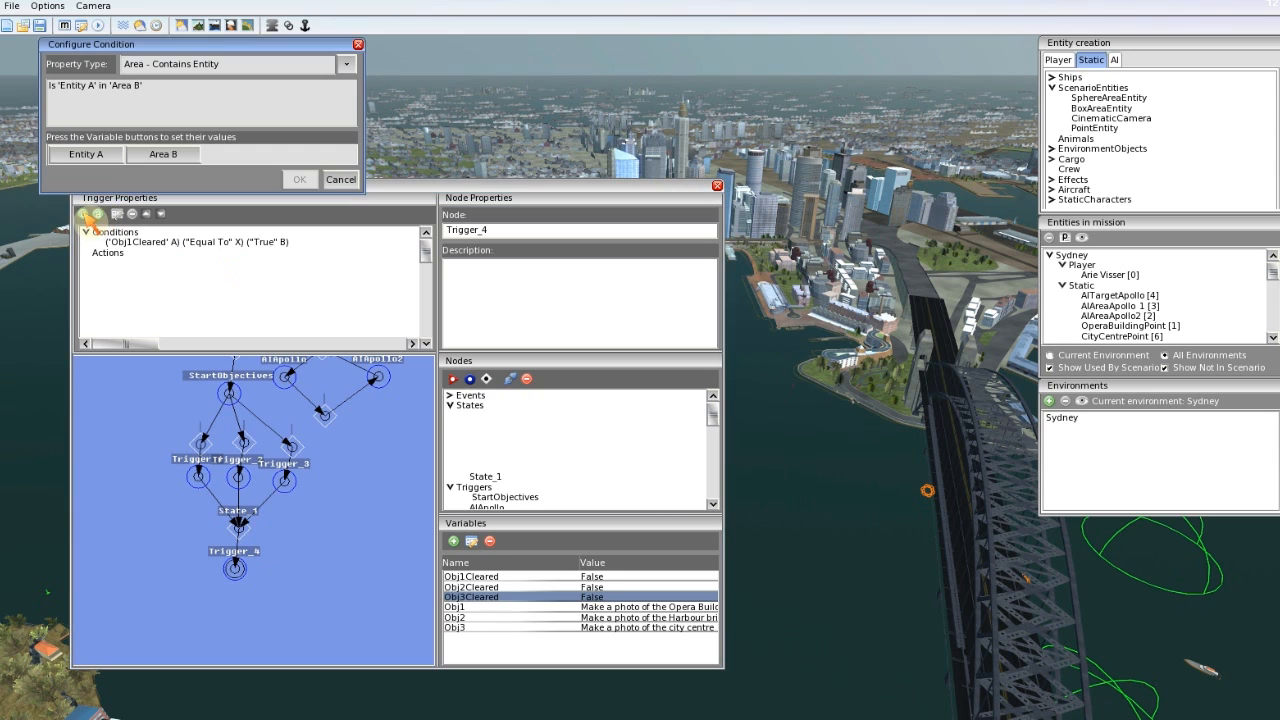
{"action": "left_click", "coordinate": [344, 62]}
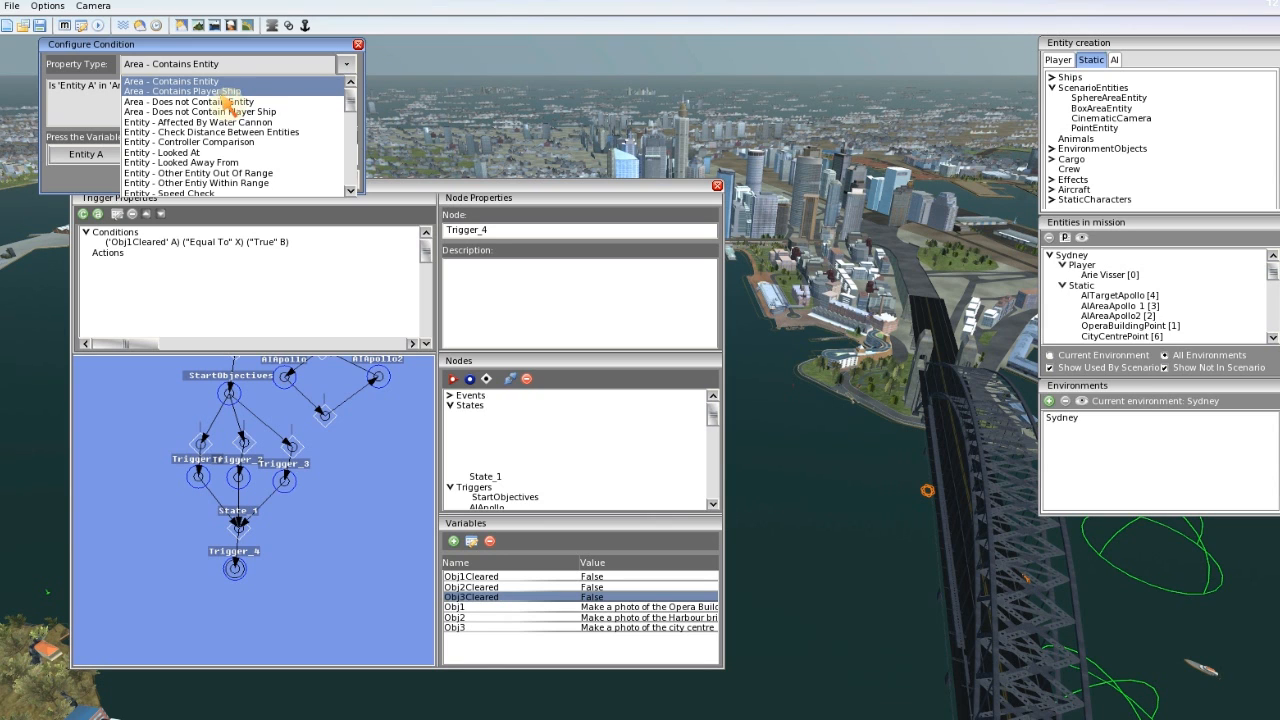
{"action": "scroll", "scroll_direction": "down", "scroll_amount": 3}
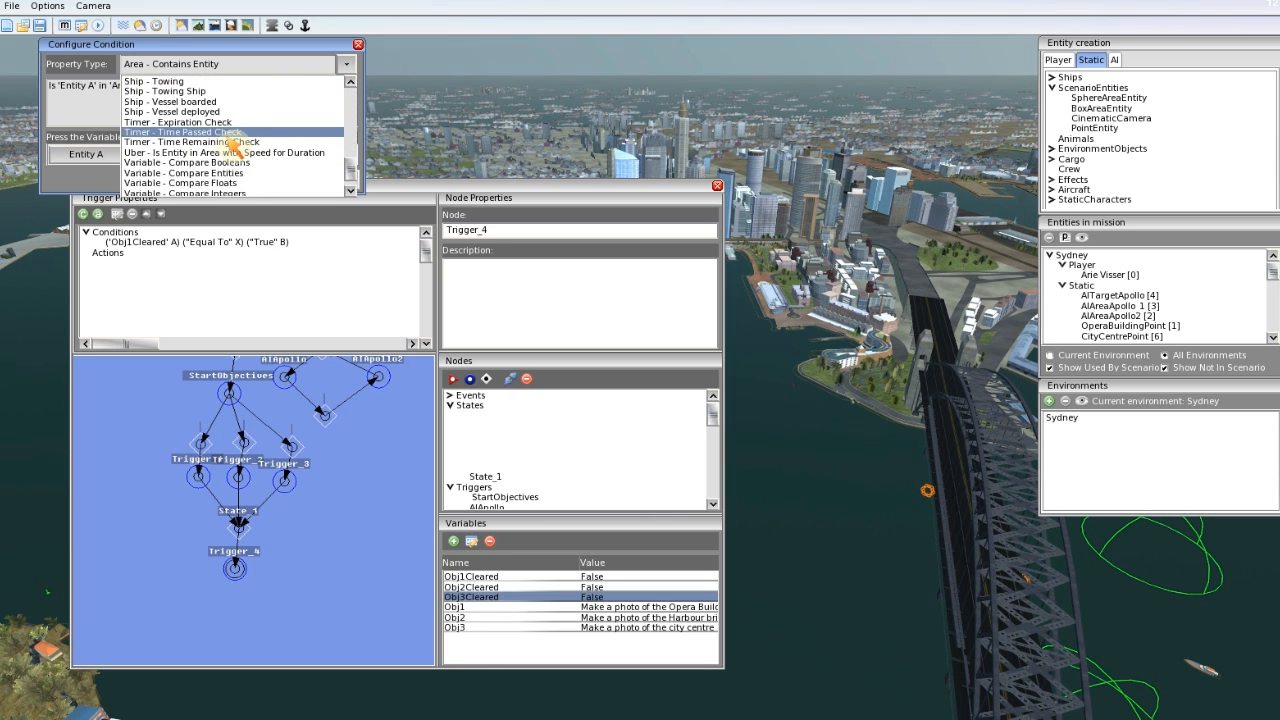
{"action": "left_click", "coordinate": [186, 162]}
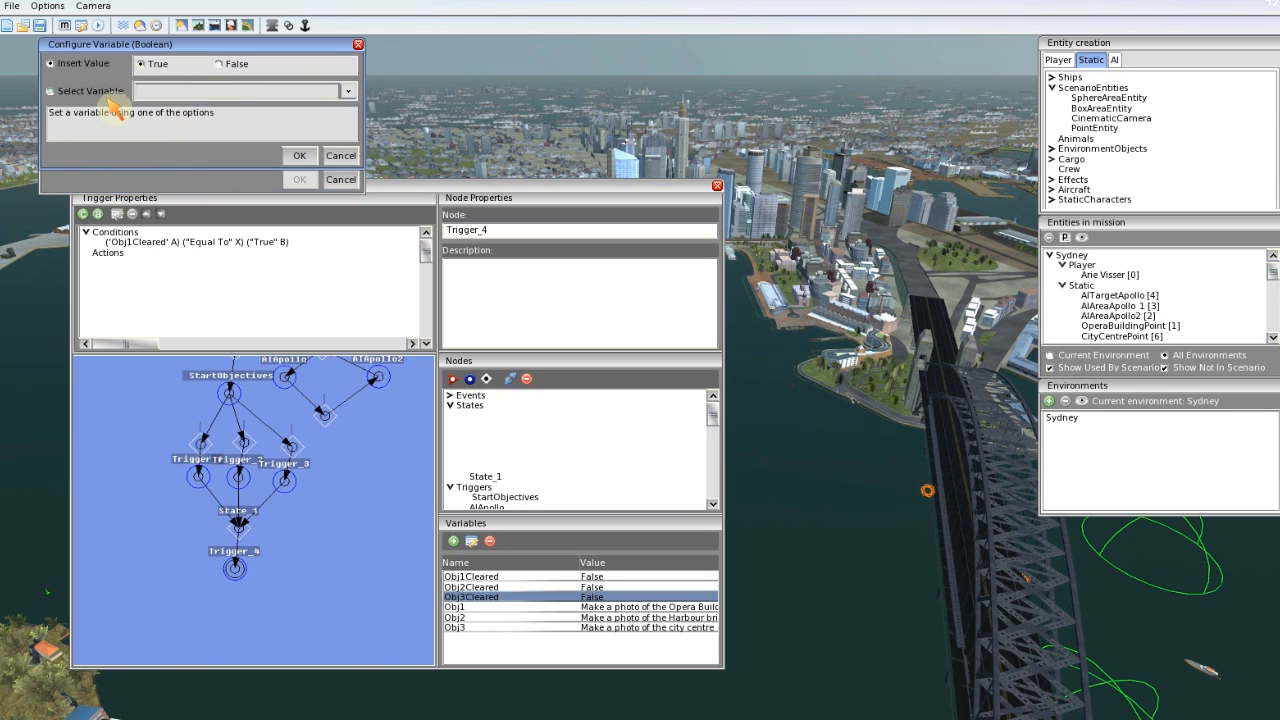
Step: Set it to Obj2Cleared equal to True and confirm
{"action": "left_click", "coordinate": [348, 92]}
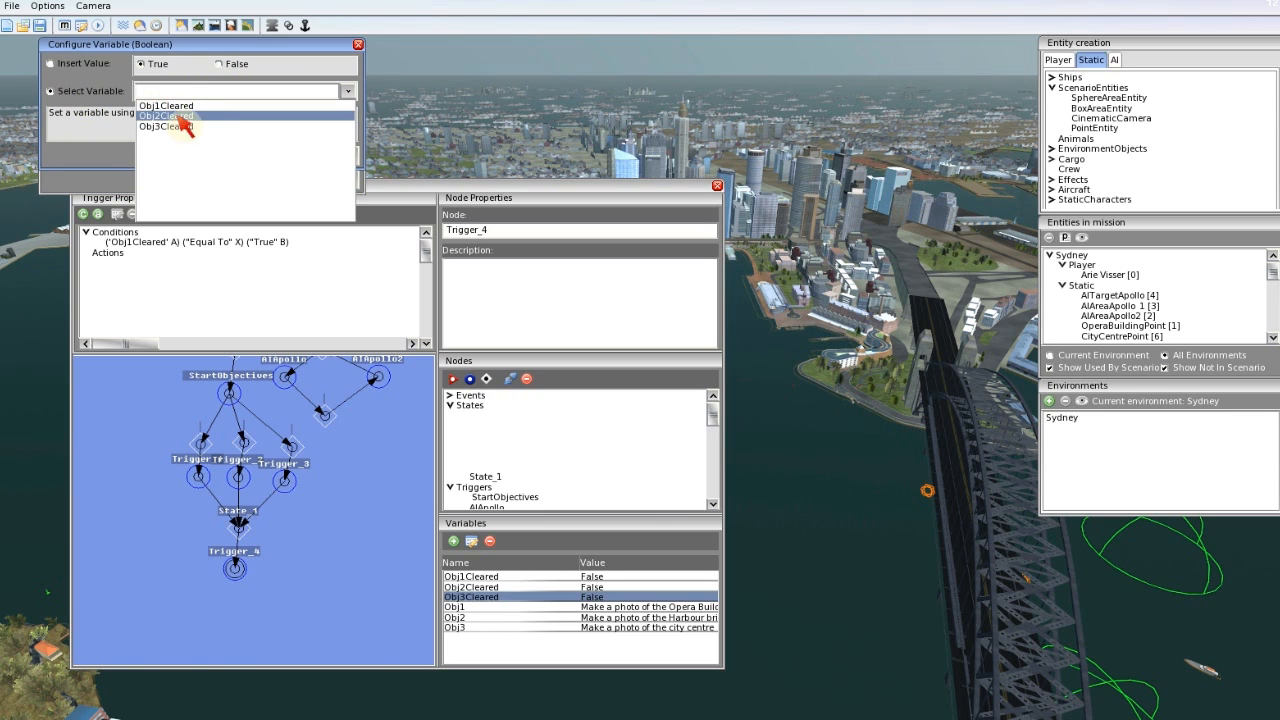
{"action": "left_click", "coordinate": [166, 104]}
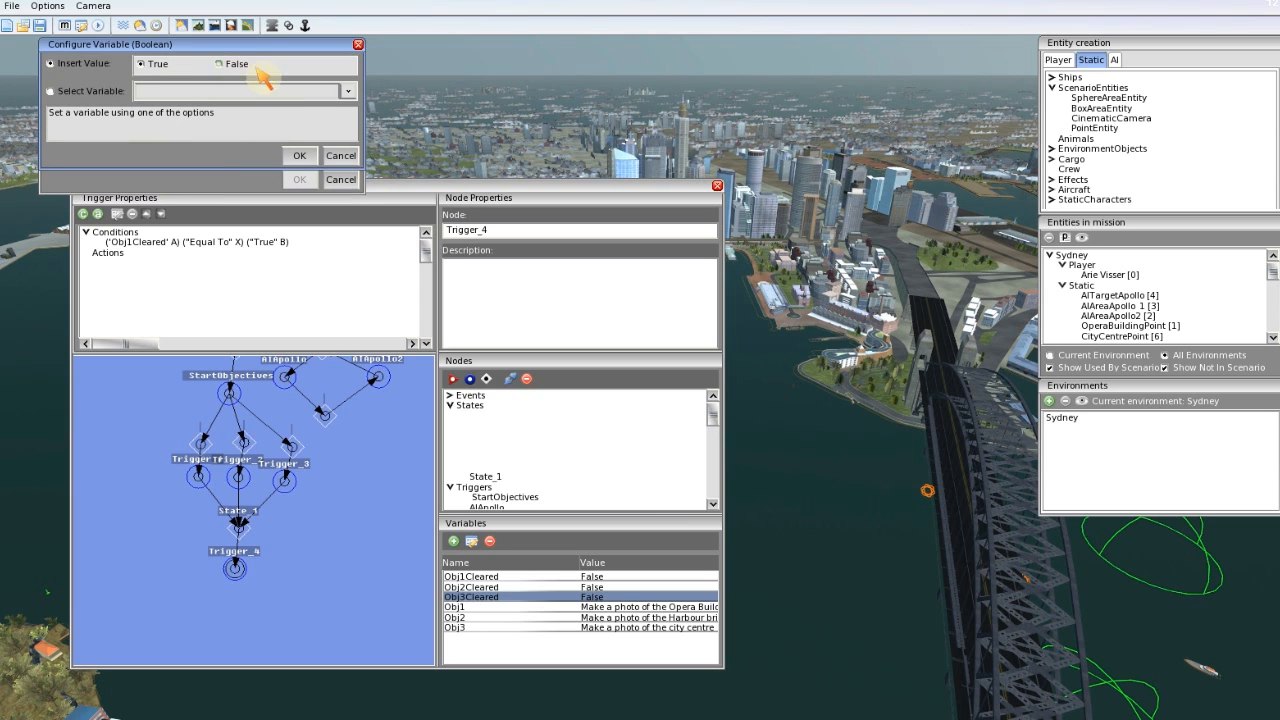
{"action": "left_click", "coordinate": [300, 156]}
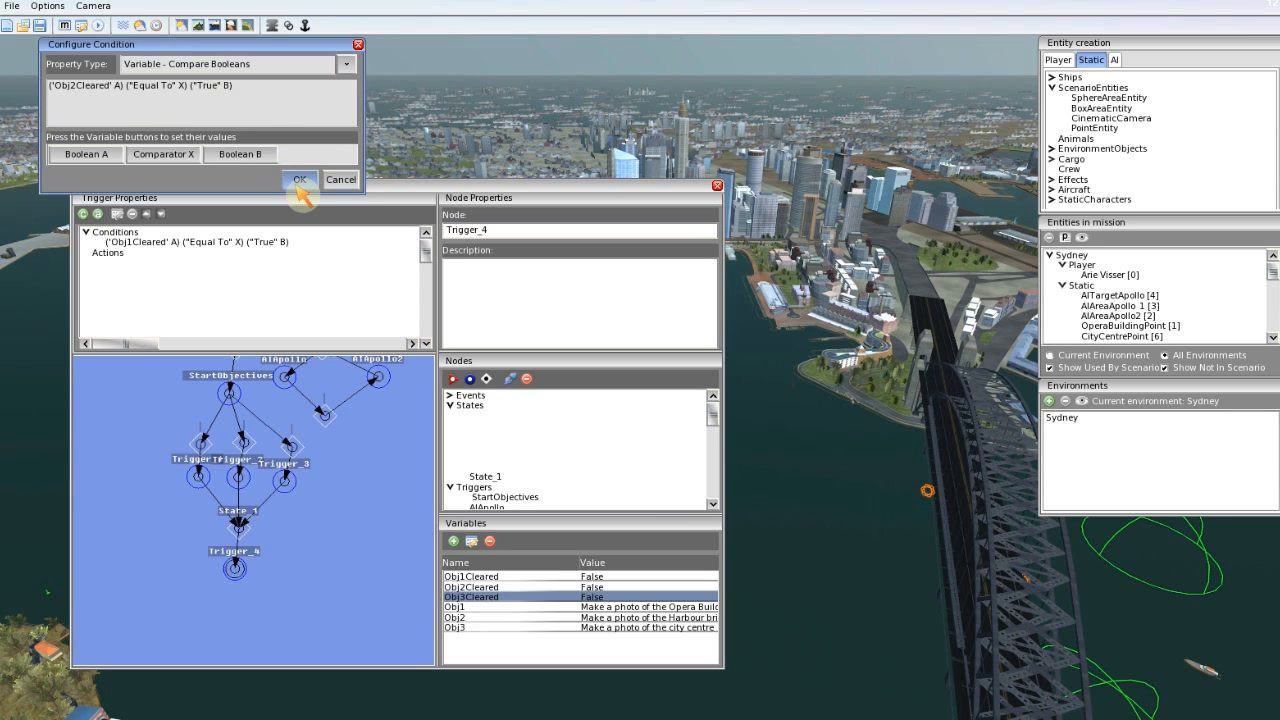
{"action": "left_click", "coordinate": [300, 180]}
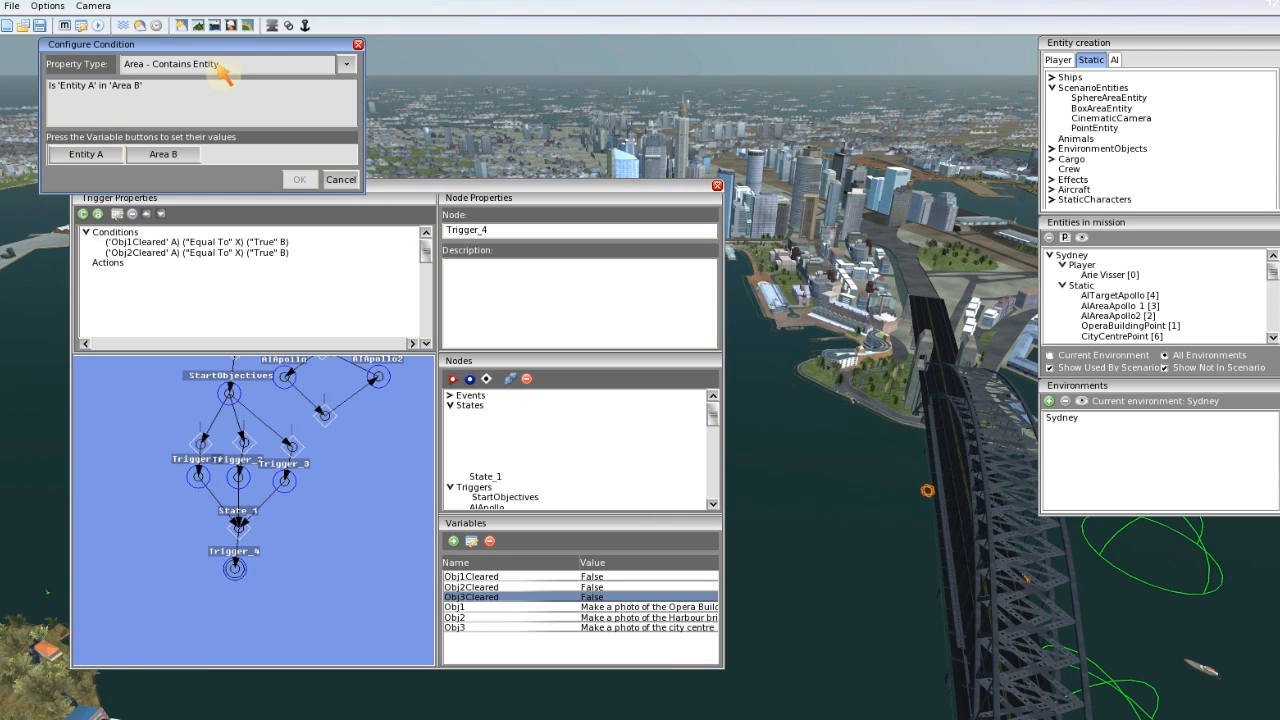
Step: Add a Compare Booleans condition Obj3Cleared equal to True and review Trigger_4
{"action": "left_click", "coordinate": [346, 64]}
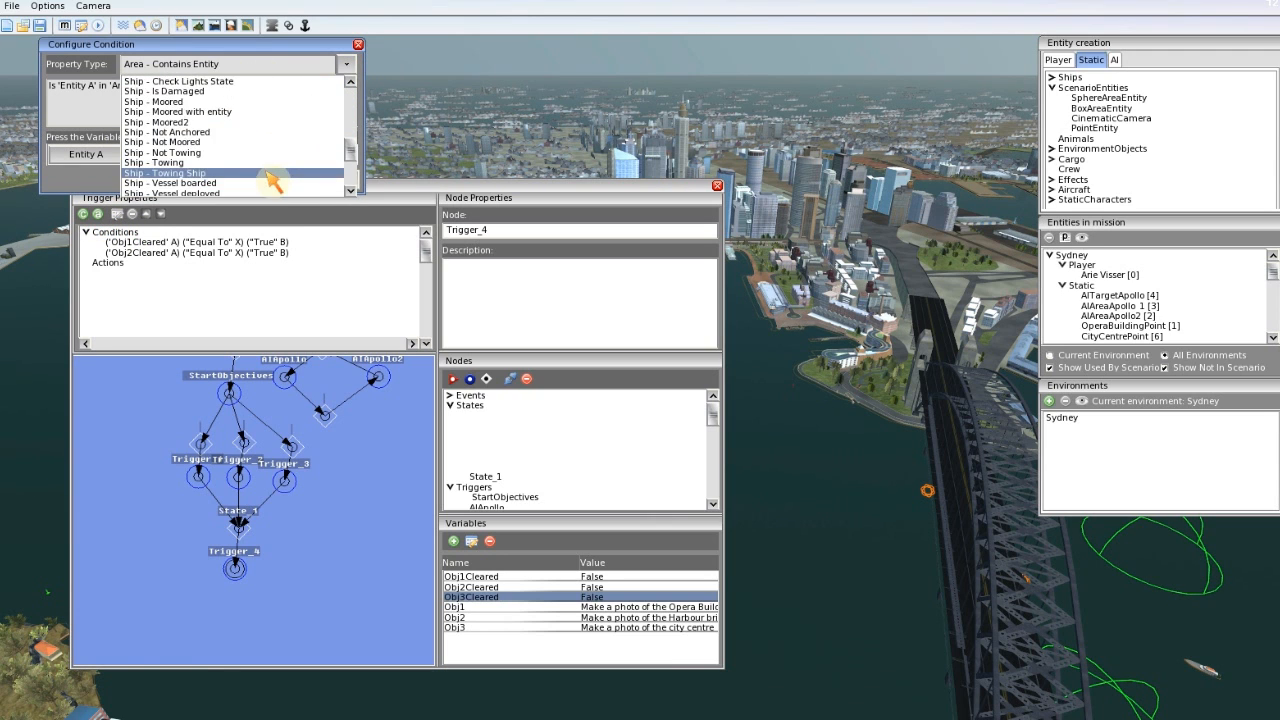
{"action": "scroll", "scroll_direction": "down", "scroll_amount": 3}
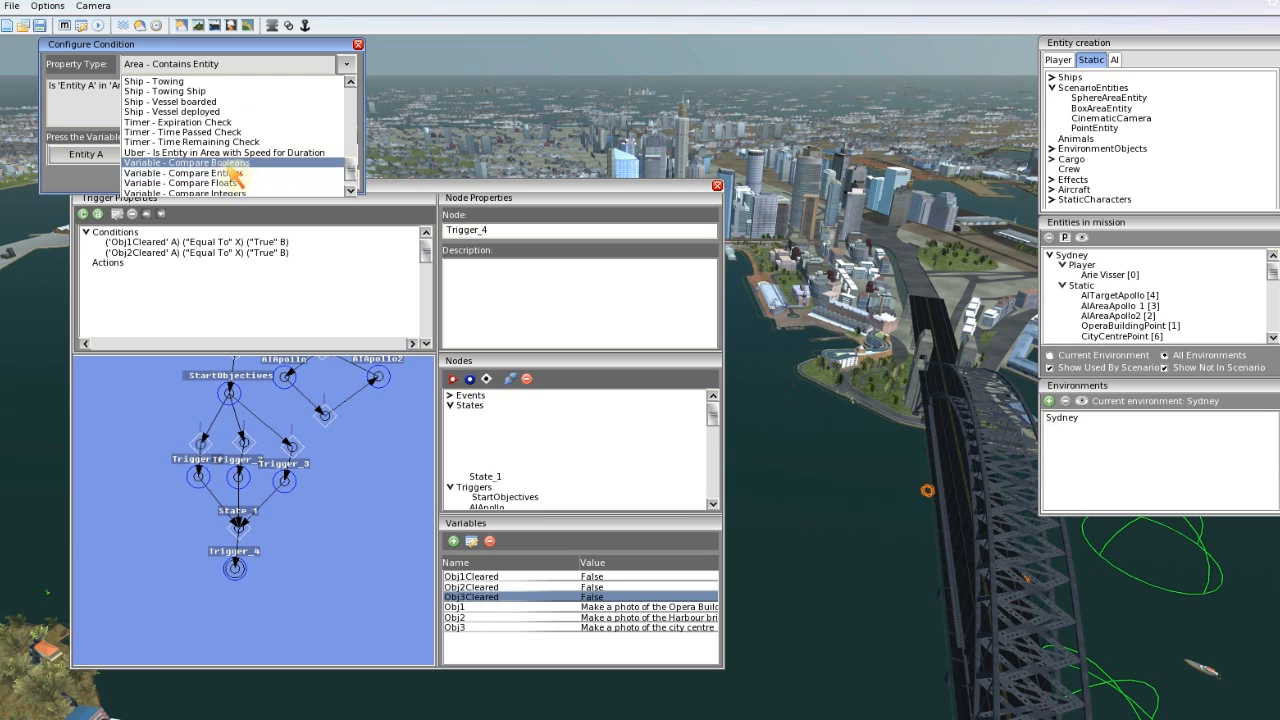
{"action": "left_click", "coordinate": [186, 162]}
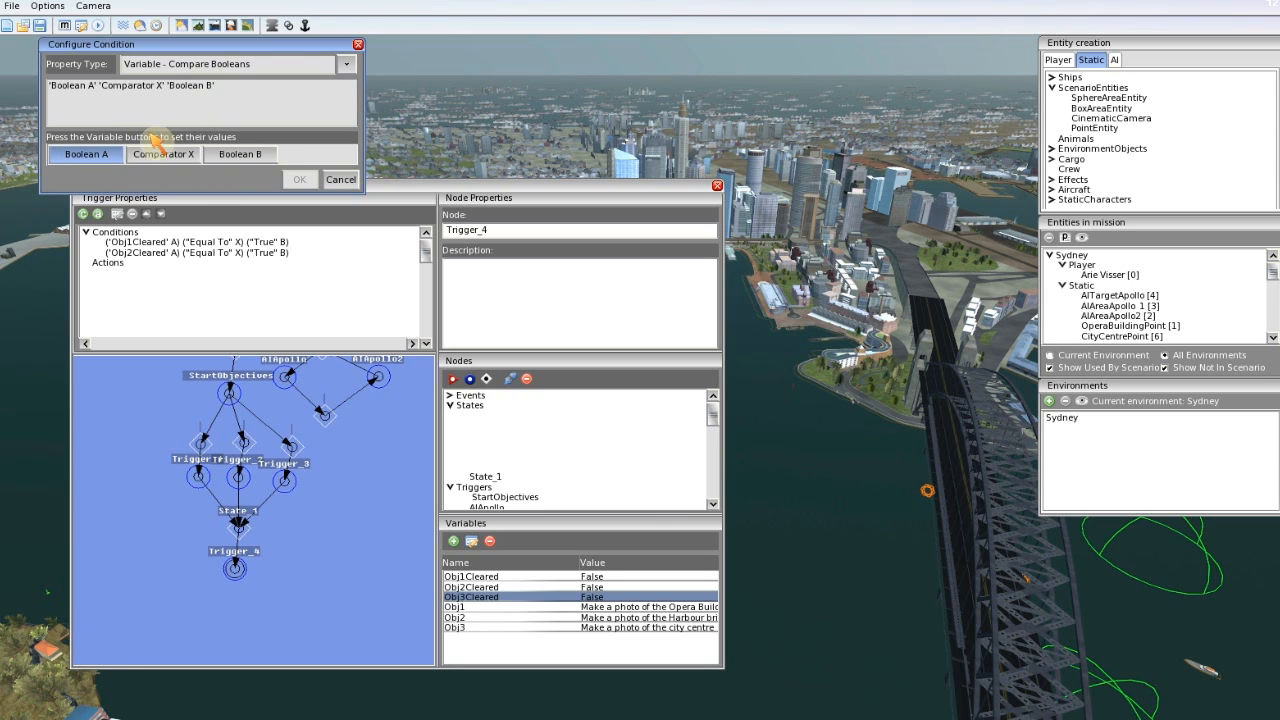
{"action": "left_click", "coordinate": [84, 154]}
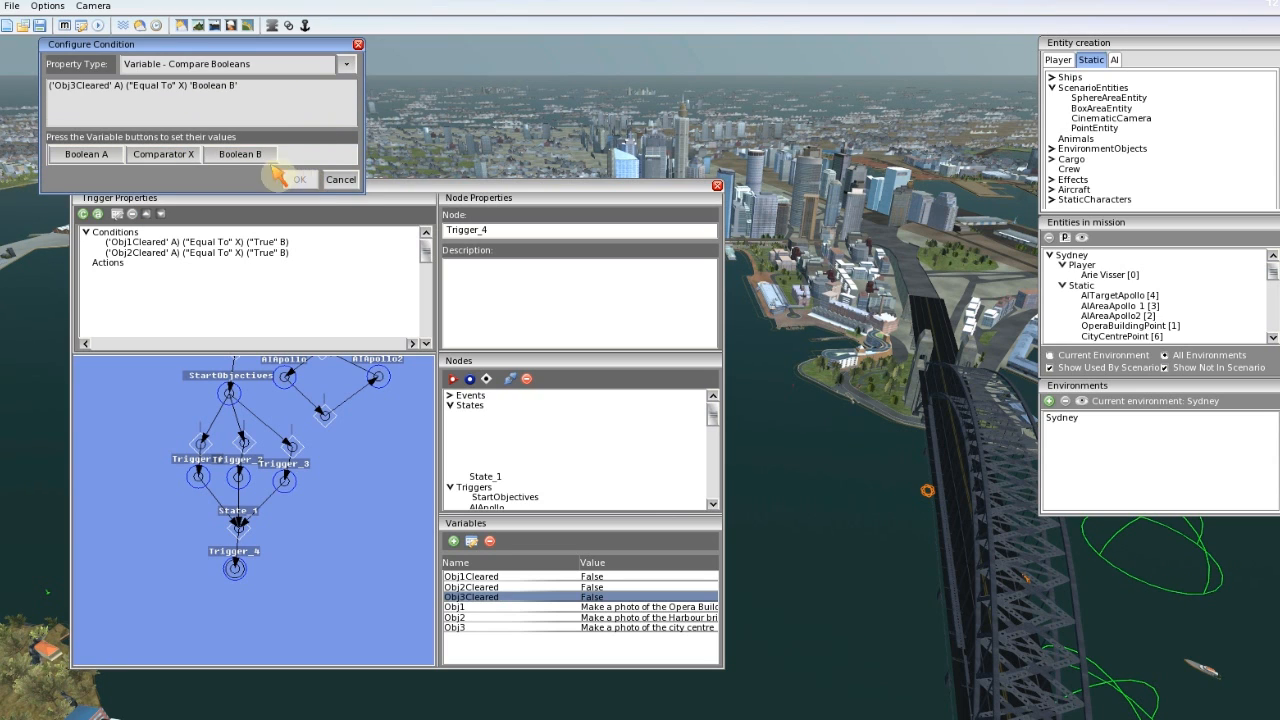
{"action": "left_click", "coordinate": [240, 154]}
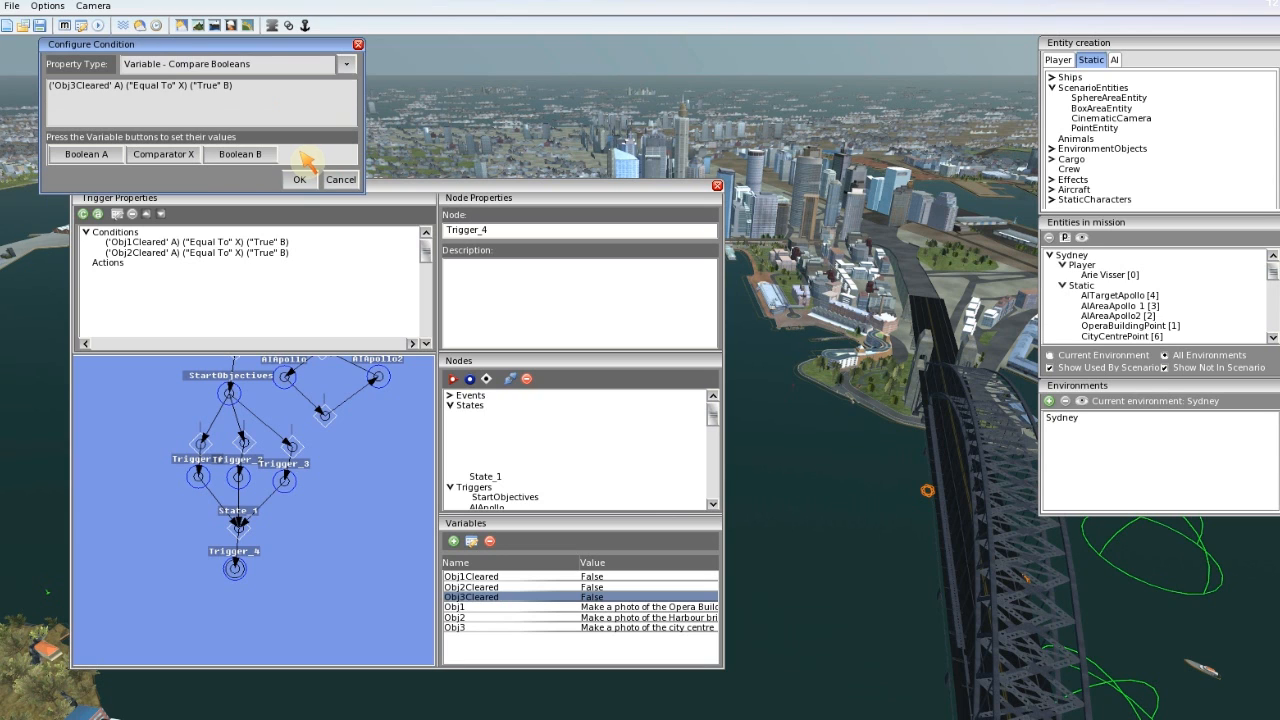
{"action": "left_click", "coordinate": [300, 180]}
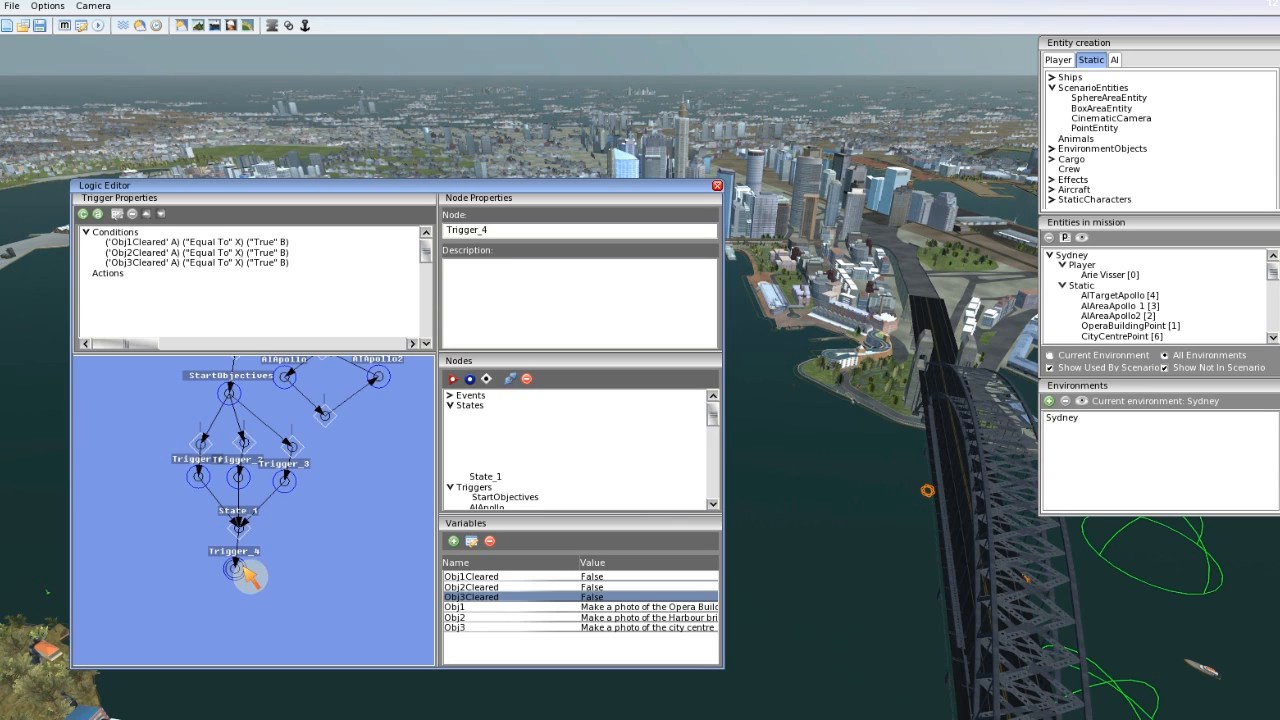
{"action": "mouse_move", "coordinate": [278, 278]}
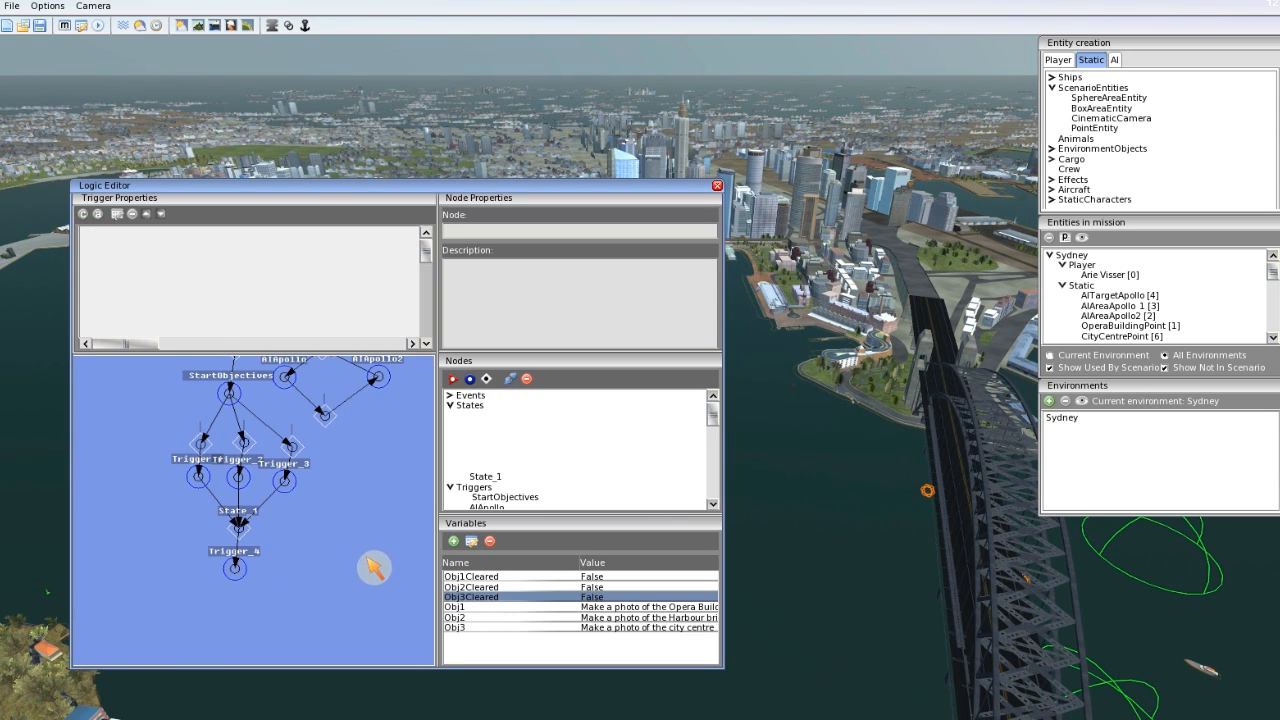
{"action": "left_click", "coordinate": [234, 568]}
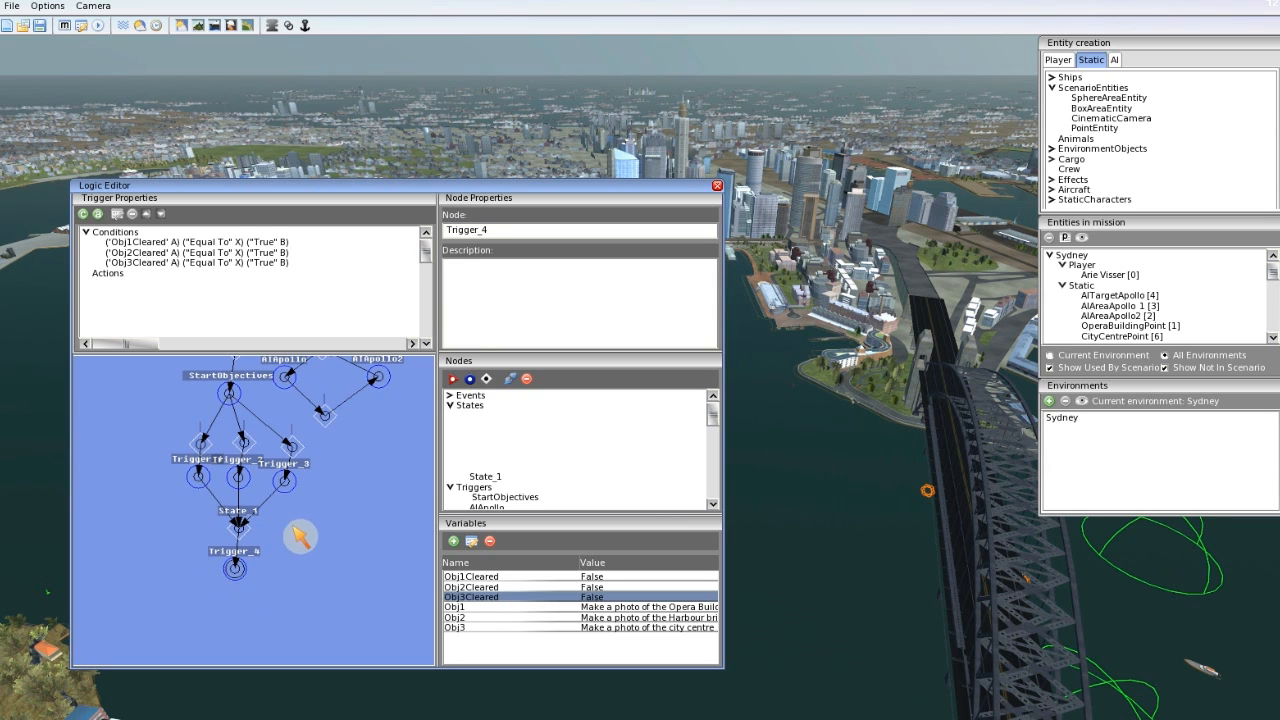
Step: Create a new Objective-type variable named Obj4
{"action": "left_click", "coordinate": [452, 540]}
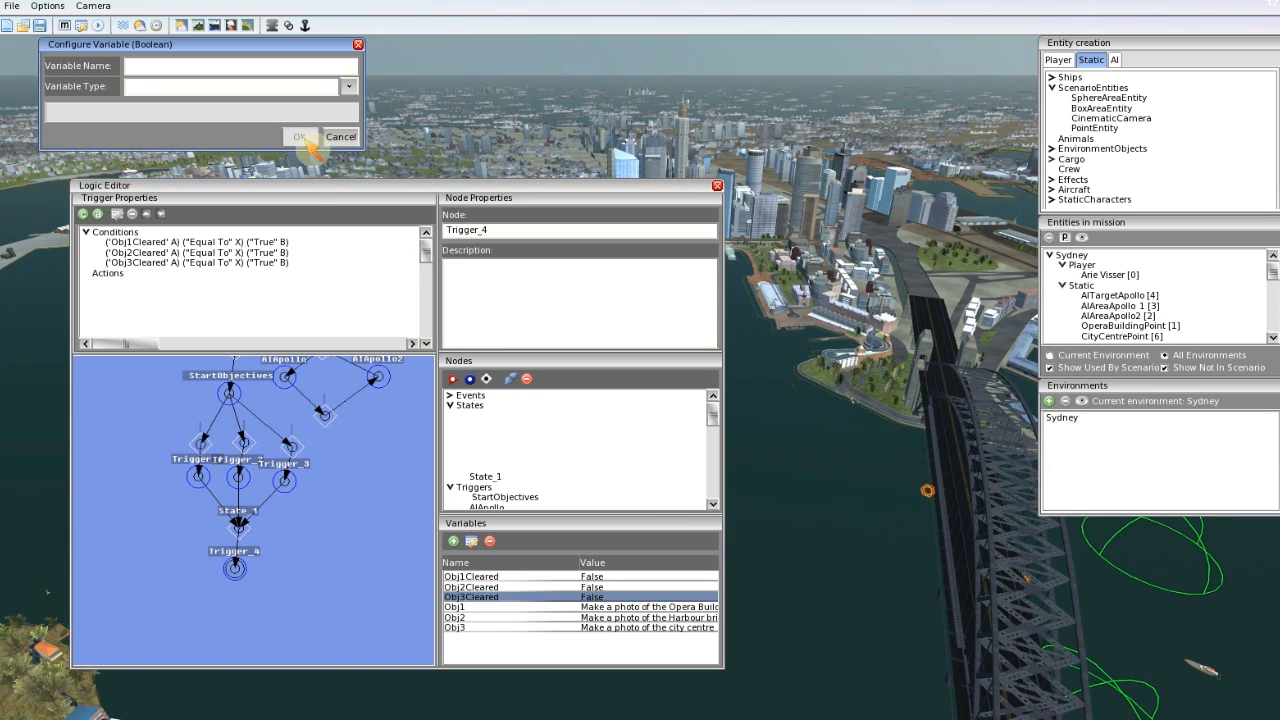
{"action": "left_click", "coordinate": [348, 86]}
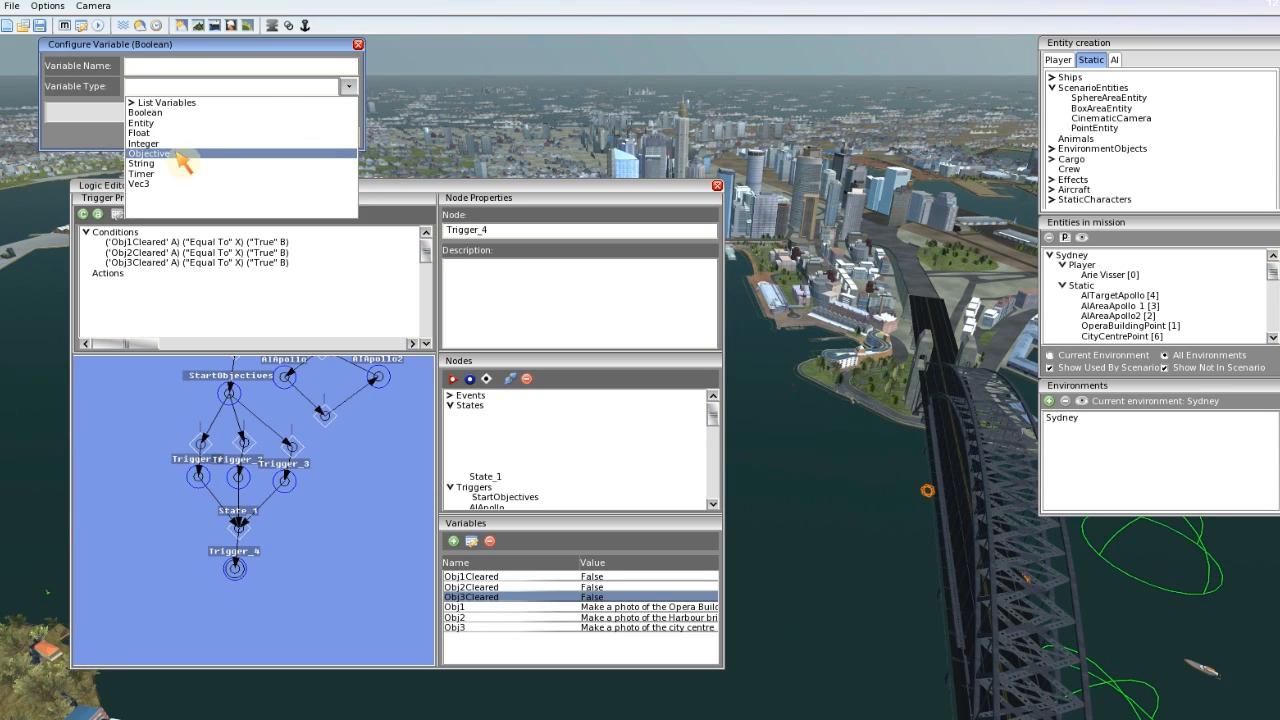
{"action": "left_click", "coordinate": [150, 152]}
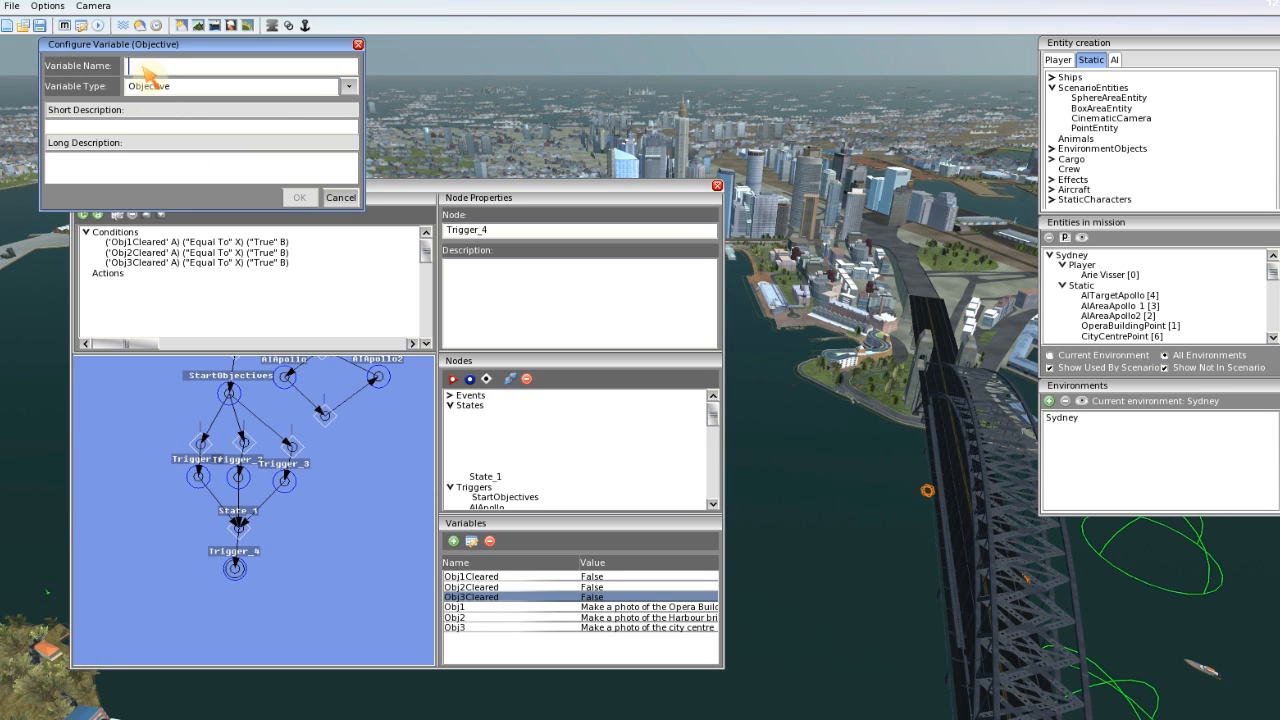
{"action": "type", "text": "Obj4"}
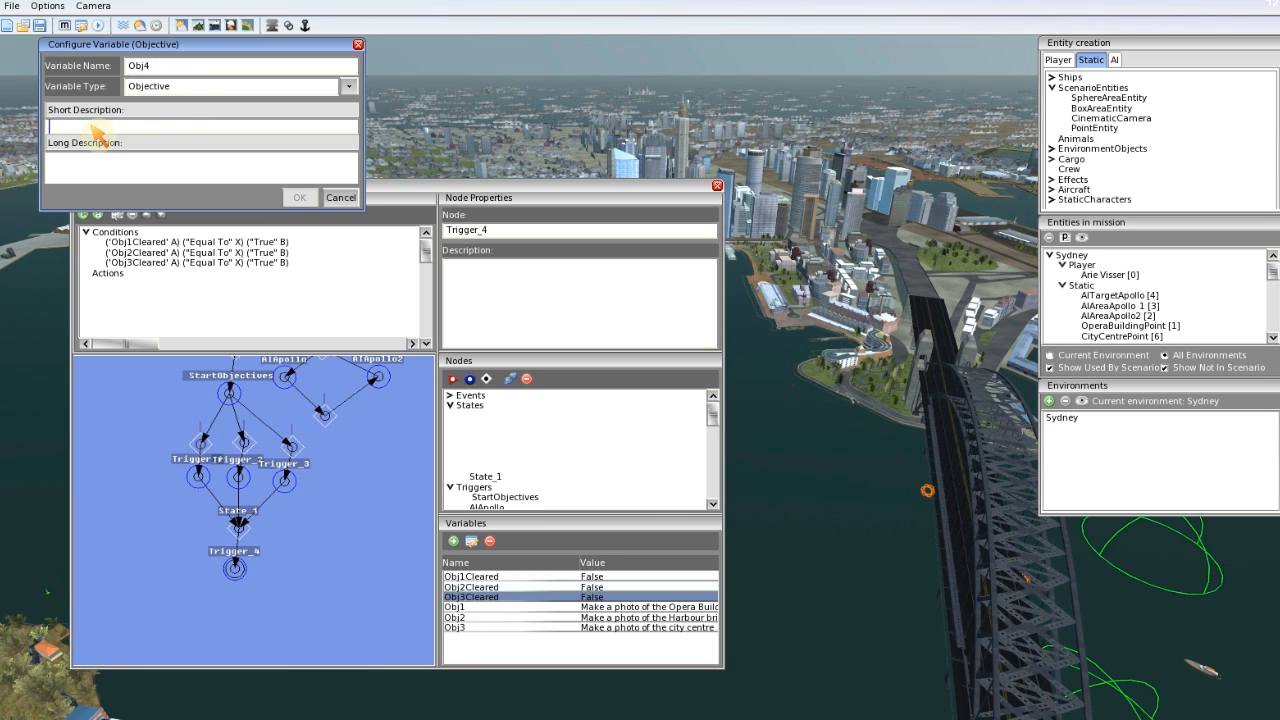
Step: Describe it as "Great here starts the rest of the mission" with filler long text, and confirm
{"action": "type", "text": "Ge"}
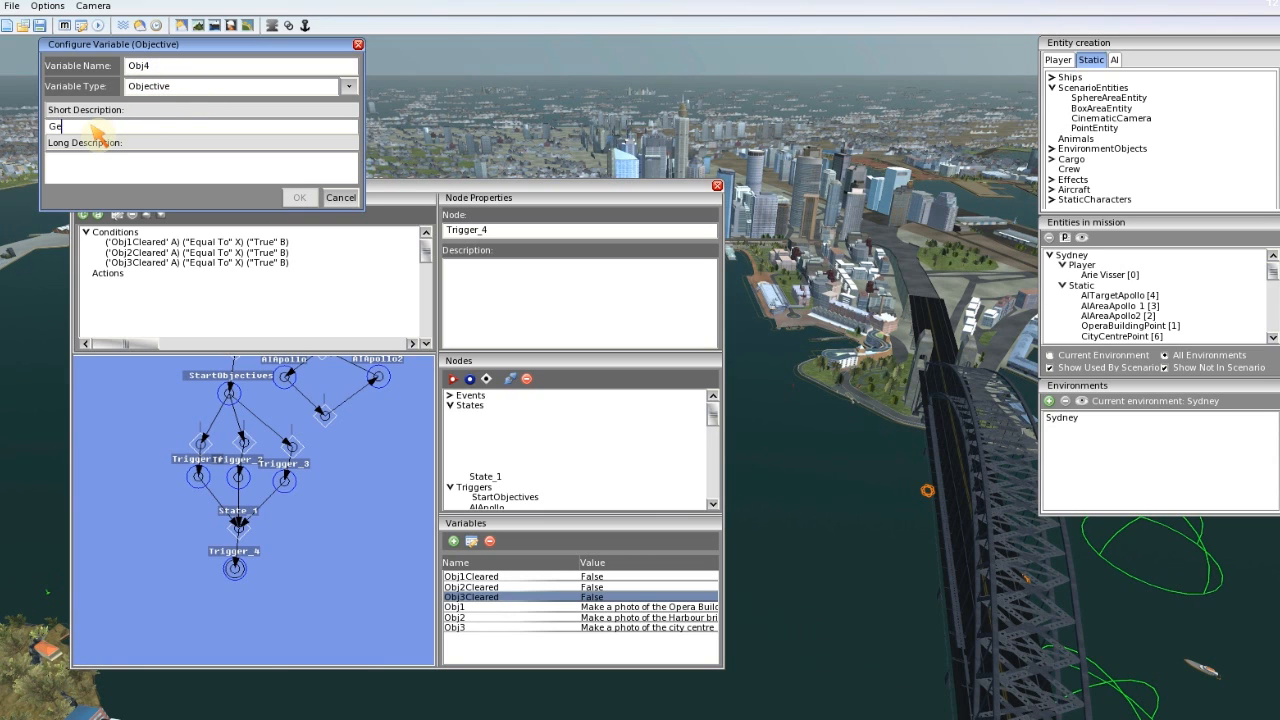
{"action": "type", "text": "reat here"}
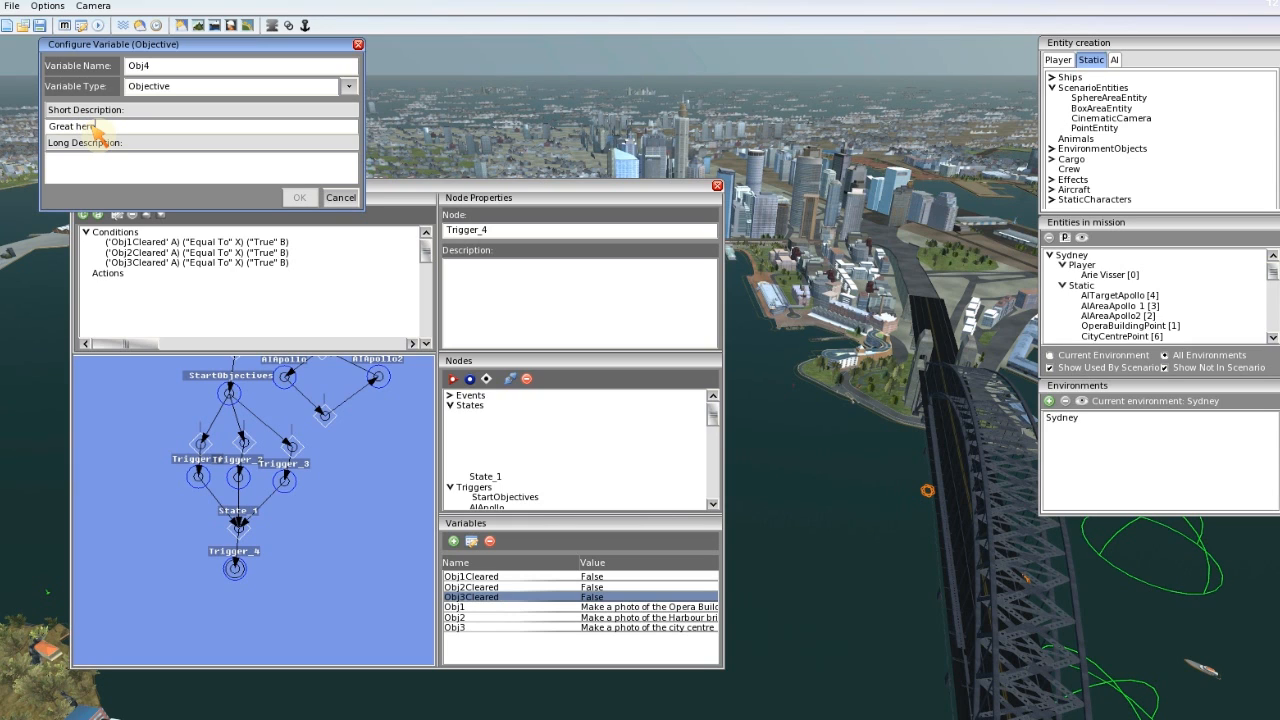
{"action": "type", "text": "starts"}
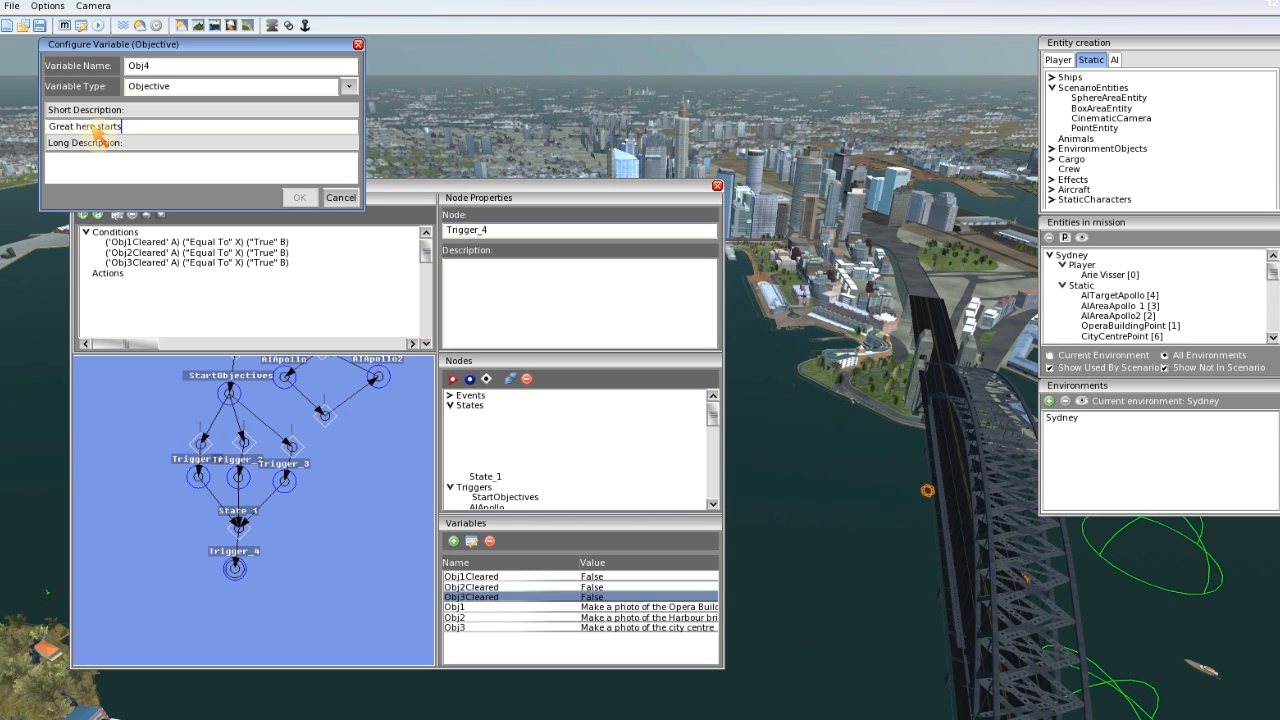
{"action": "type", "text": "the rest"}
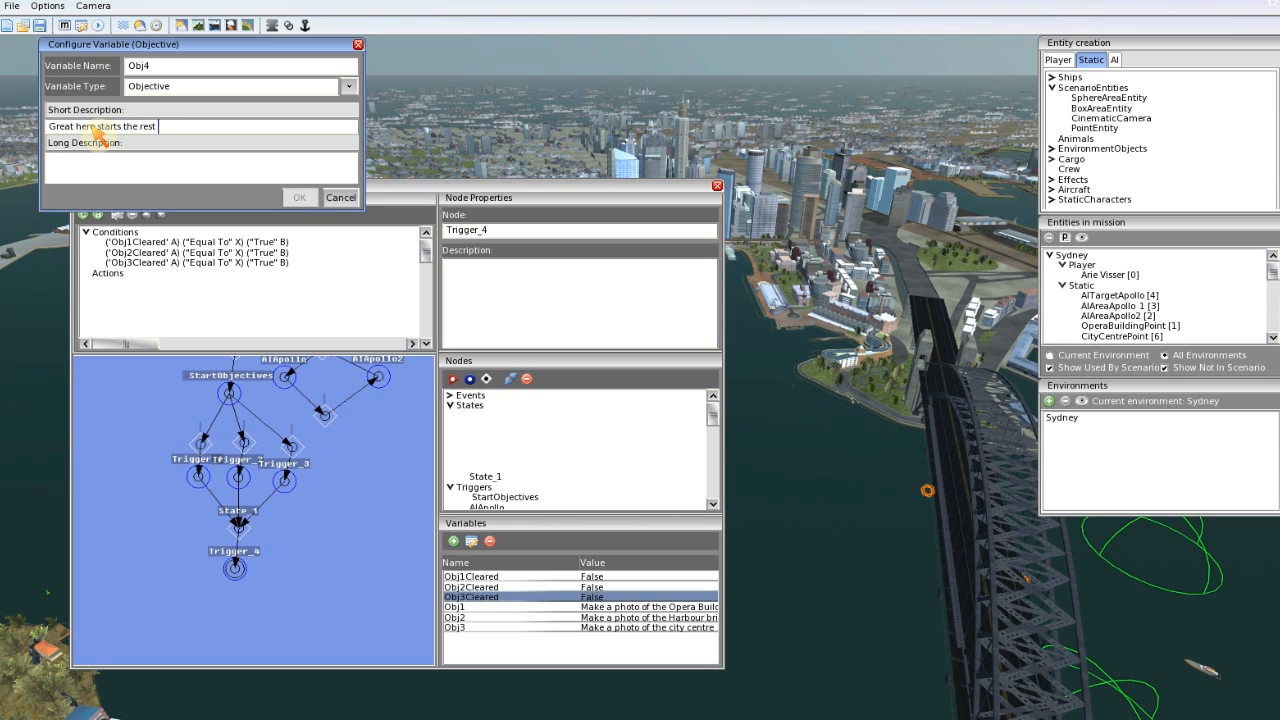
{"action": "type", "text": "of the mission"}
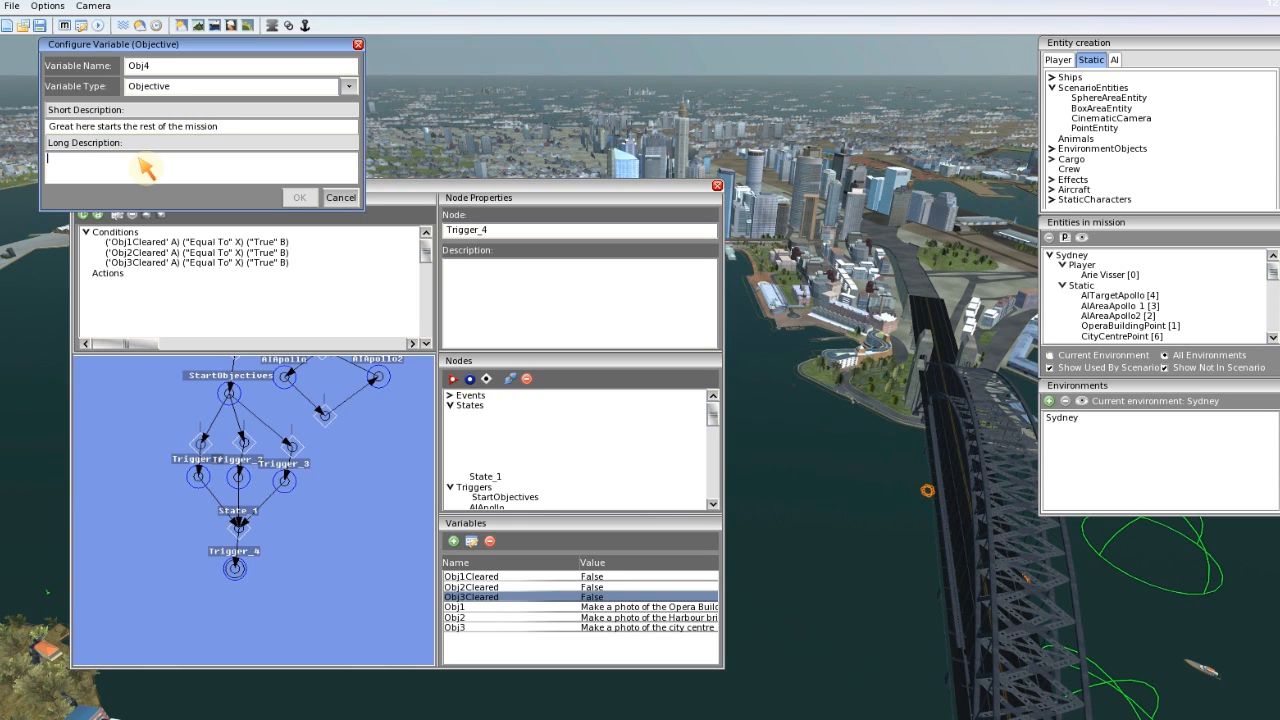
{"action": "type", "text": "asdfkasjdkflasjdf.c"}
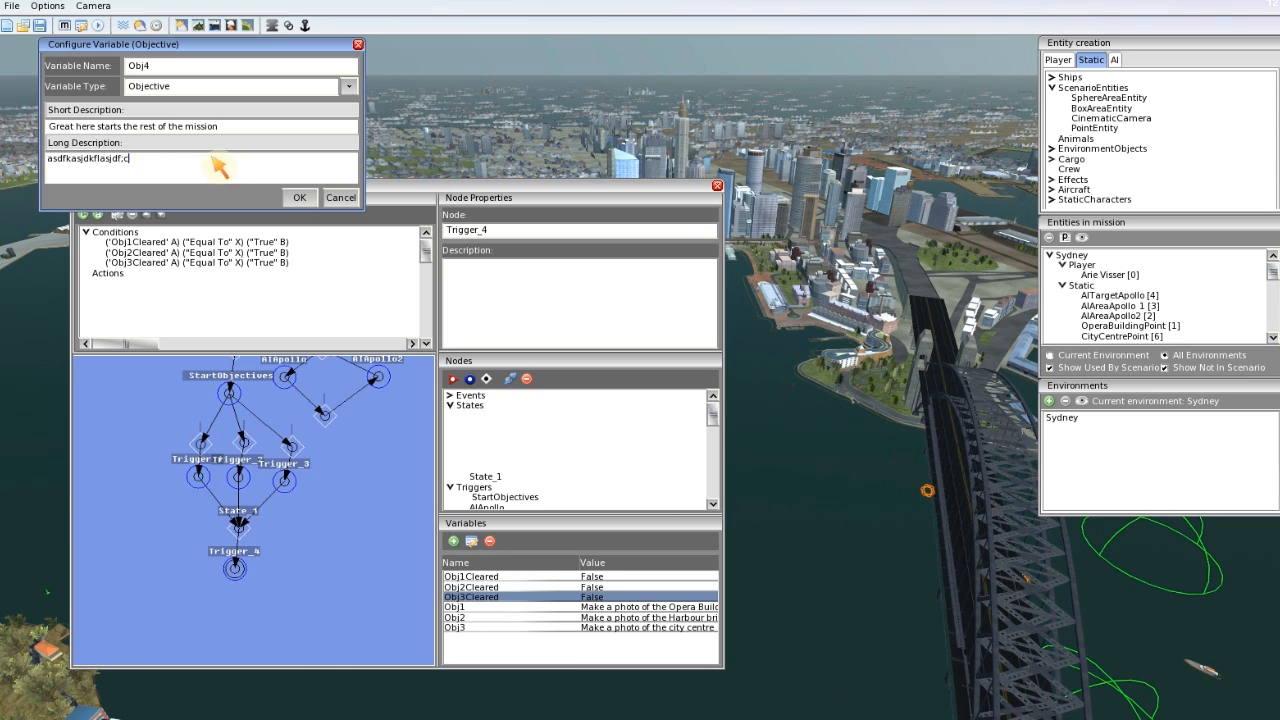
{"action": "left_click", "coordinate": [300, 198]}
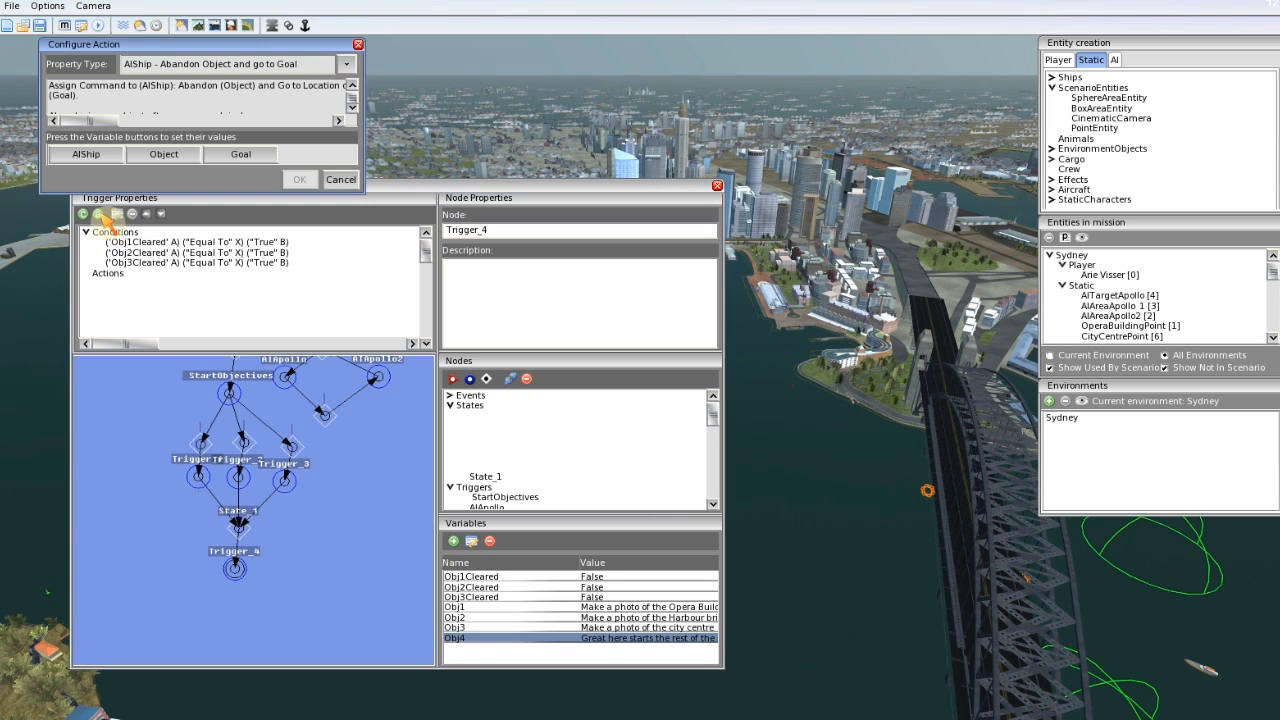
Step: Add an Objective - Start action on Trigger_4 for Obj4
{"action": "left_click", "coordinate": [348, 64]}
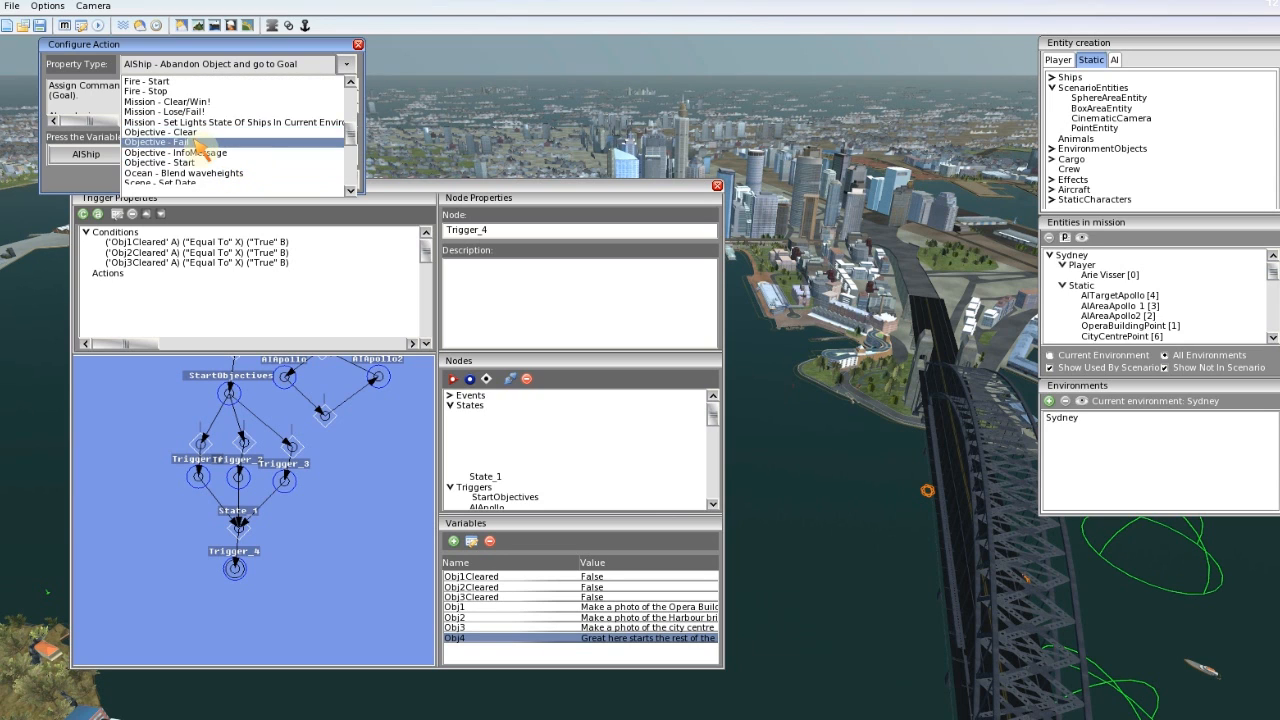
{"action": "mouse_move", "coordinate": [180, 172]}
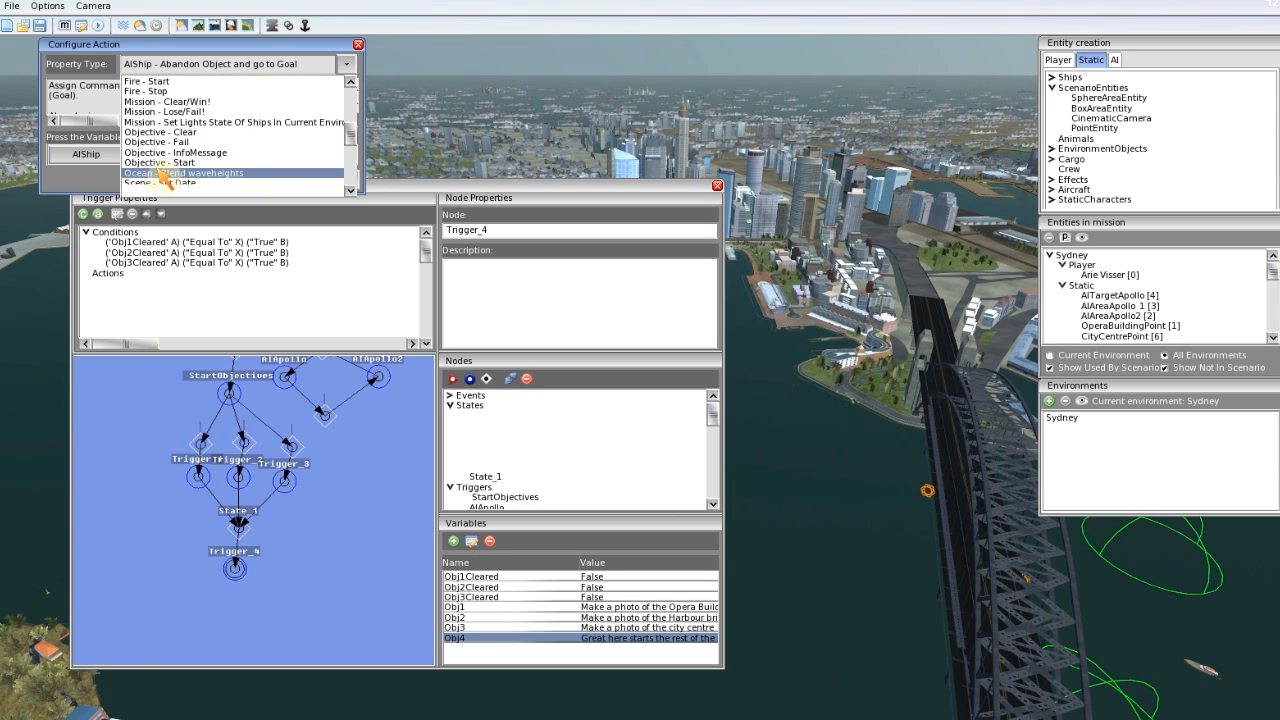
{"action": "left_click", "coordinate": [184, 172]}
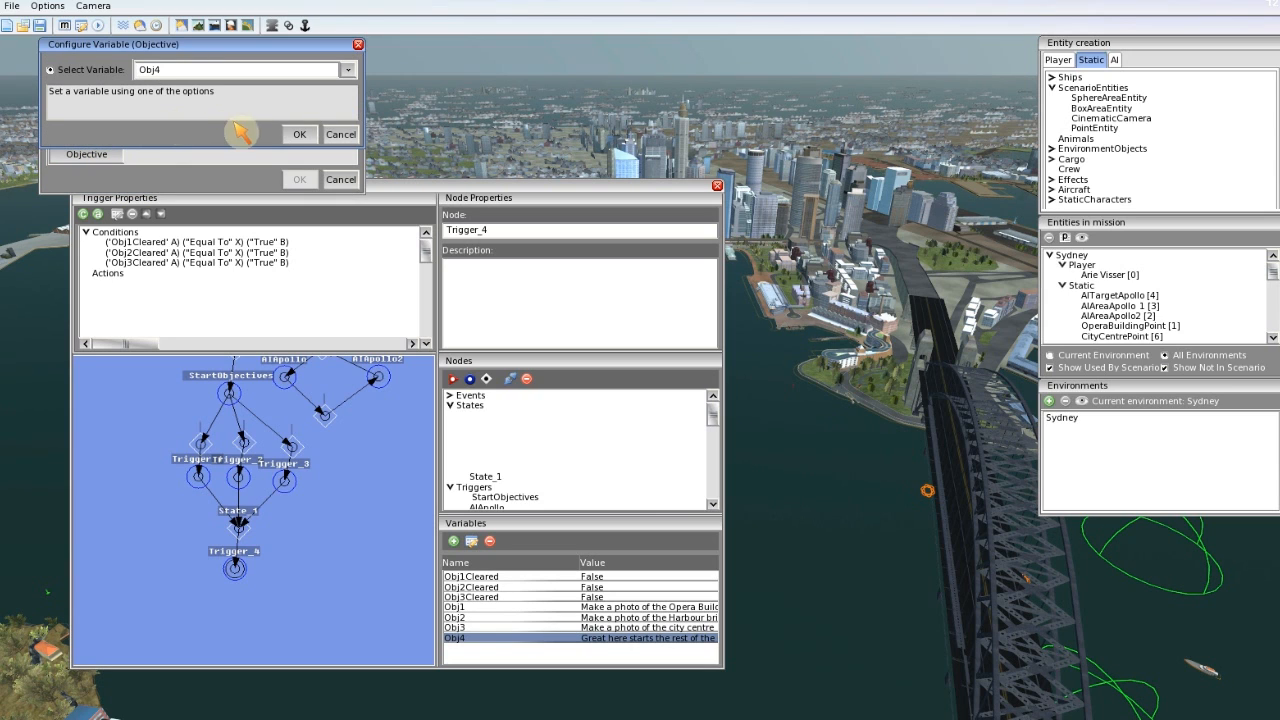
{"action": "left_click", "coordinate": [300, 134]}
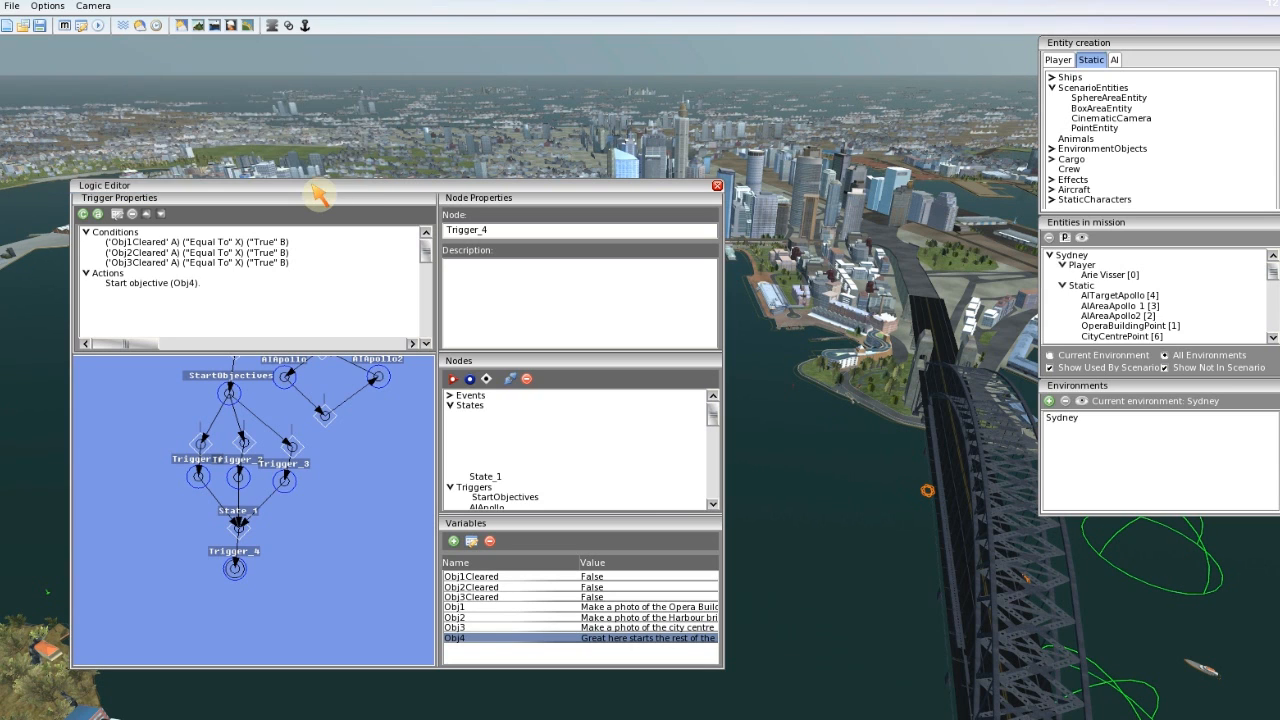
{"action": "mouse_move", "coordinate": [308, 432]}
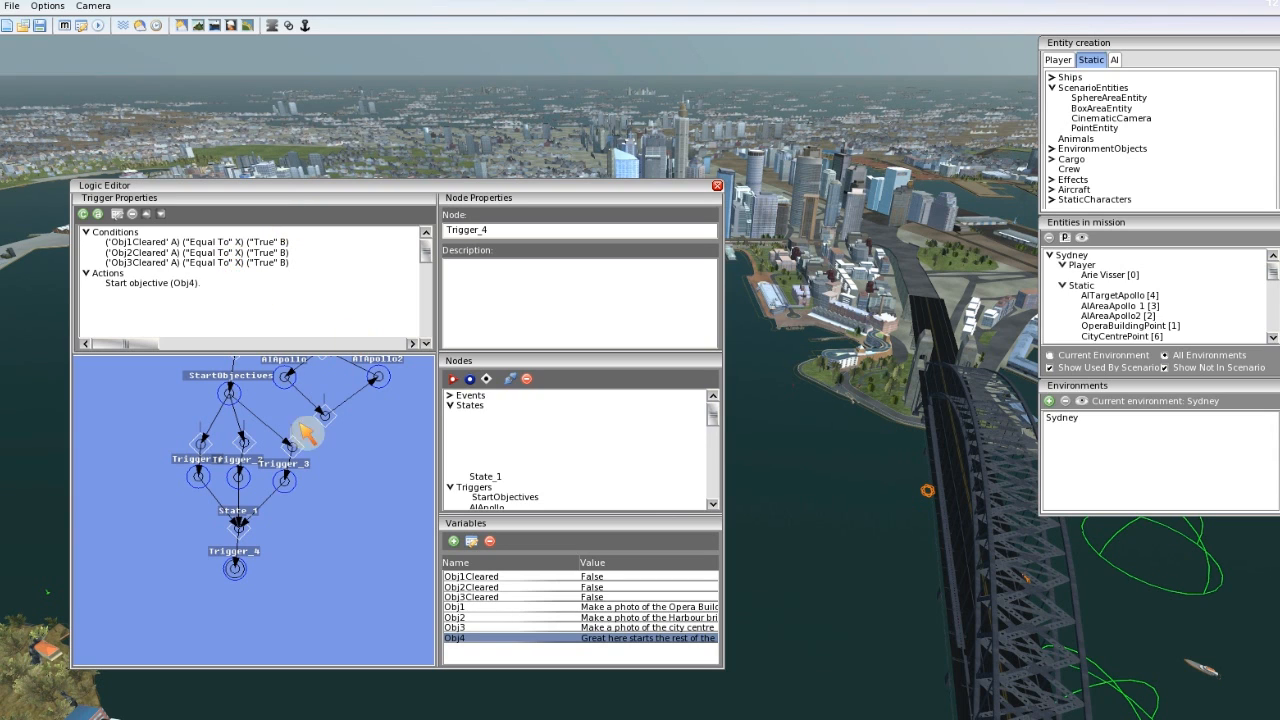
{"action": "mouse_move", "coordinate": [304, 120]}
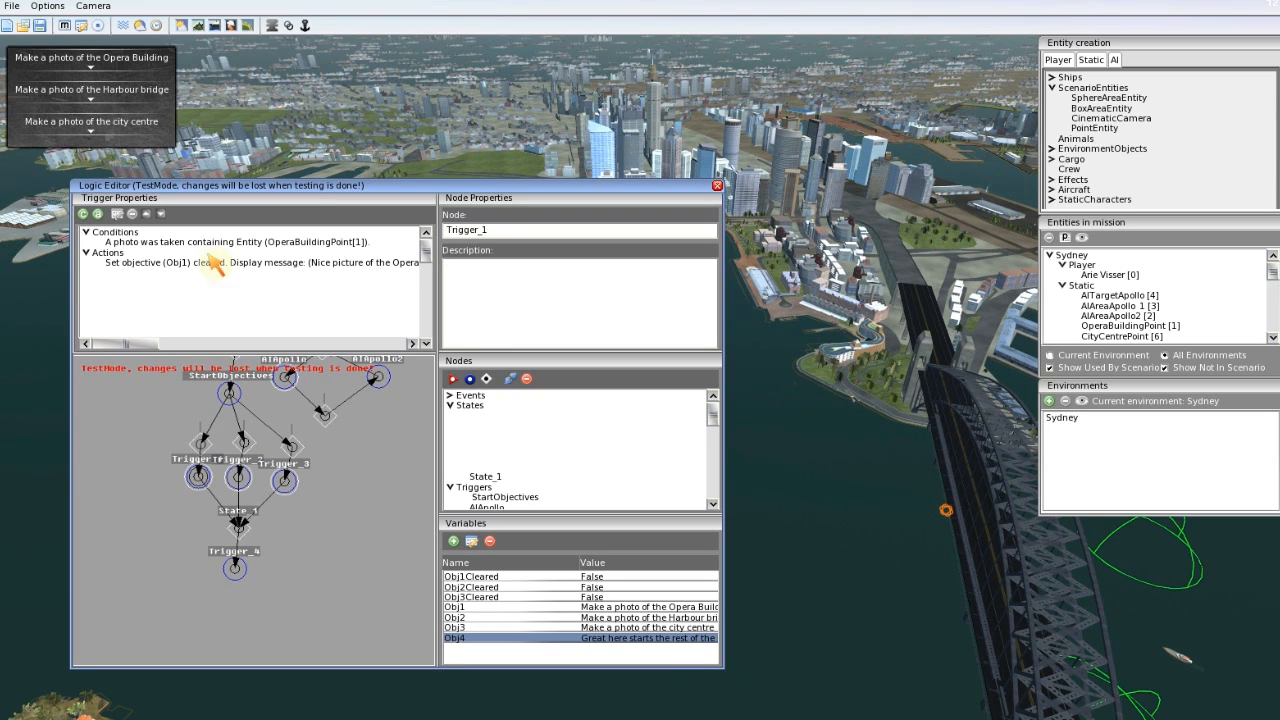
Step: In test mode, fire the Opera Building, Harbour Bridge and city centre photo triggers
{"action": "left_click", "coordinate": [236, 242]}
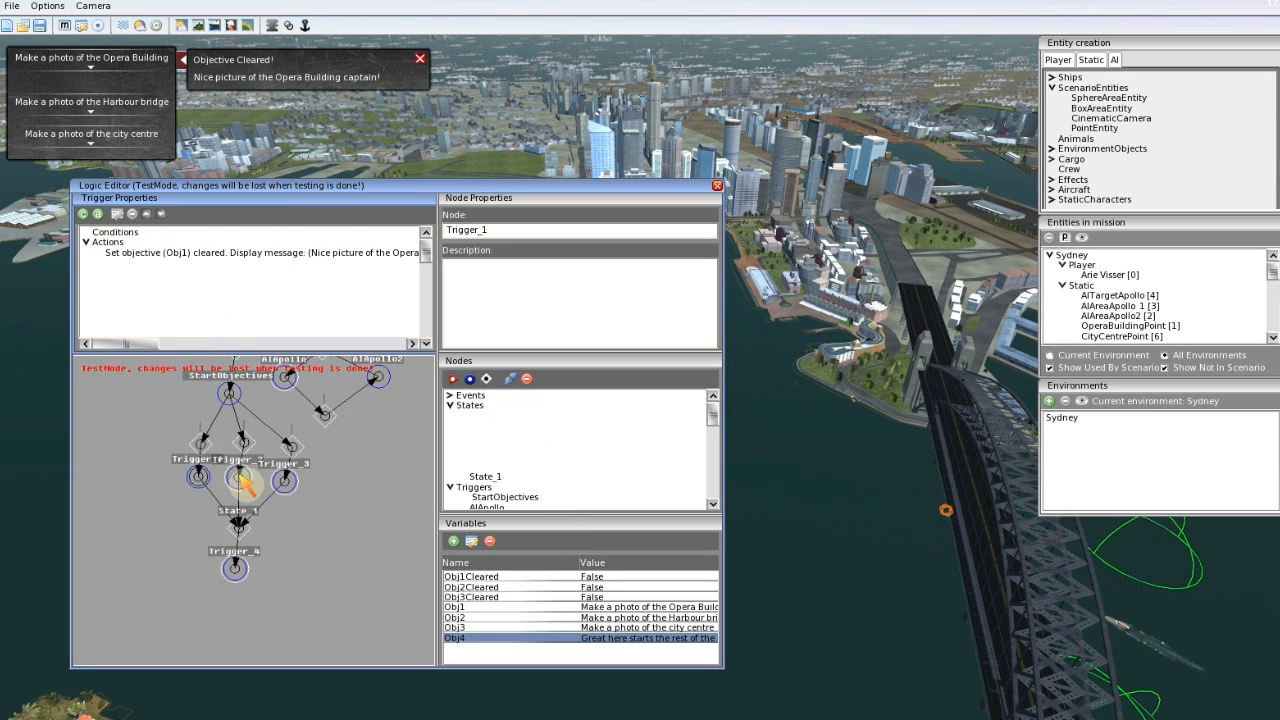
{"action": "left_click", "coordinate": [238, 480]}
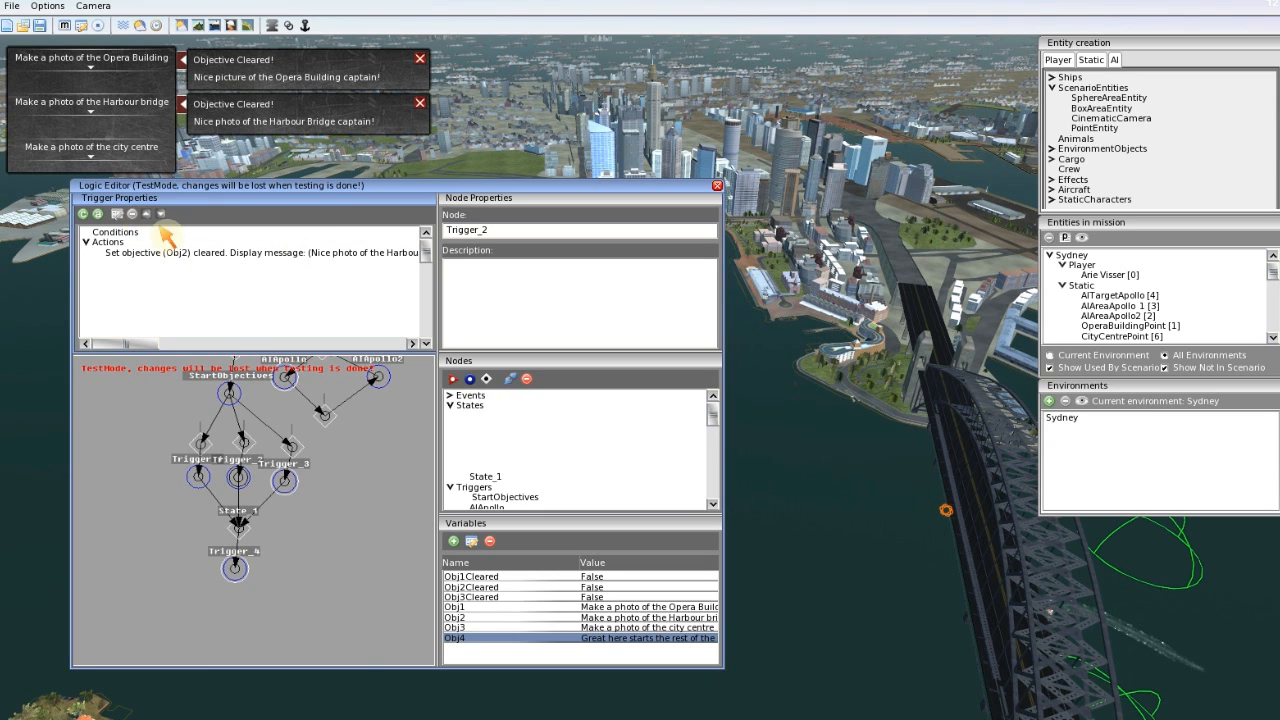
{"action": "left_click", "coordinate": [284, 480]}
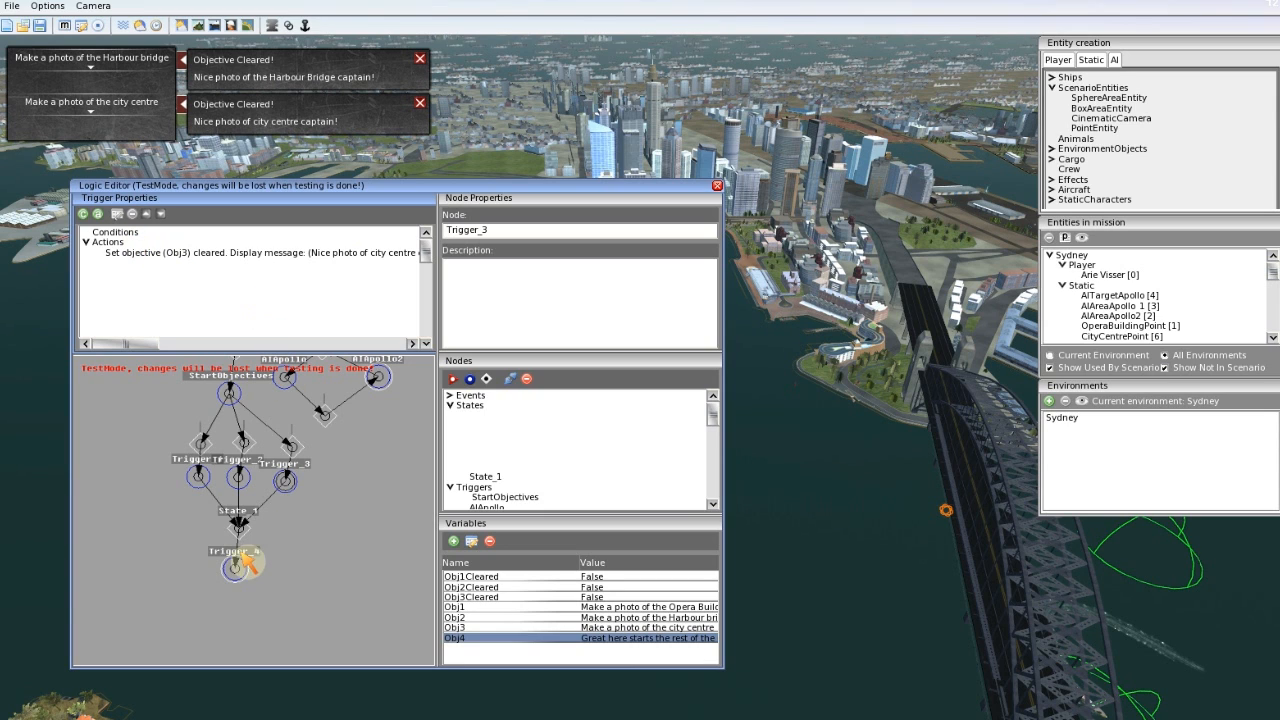
Step: Inspect Trigger_4's conditions, then select Trigger_1 to add an action
{"action": "left_click", "coordinate": [232, 564]}
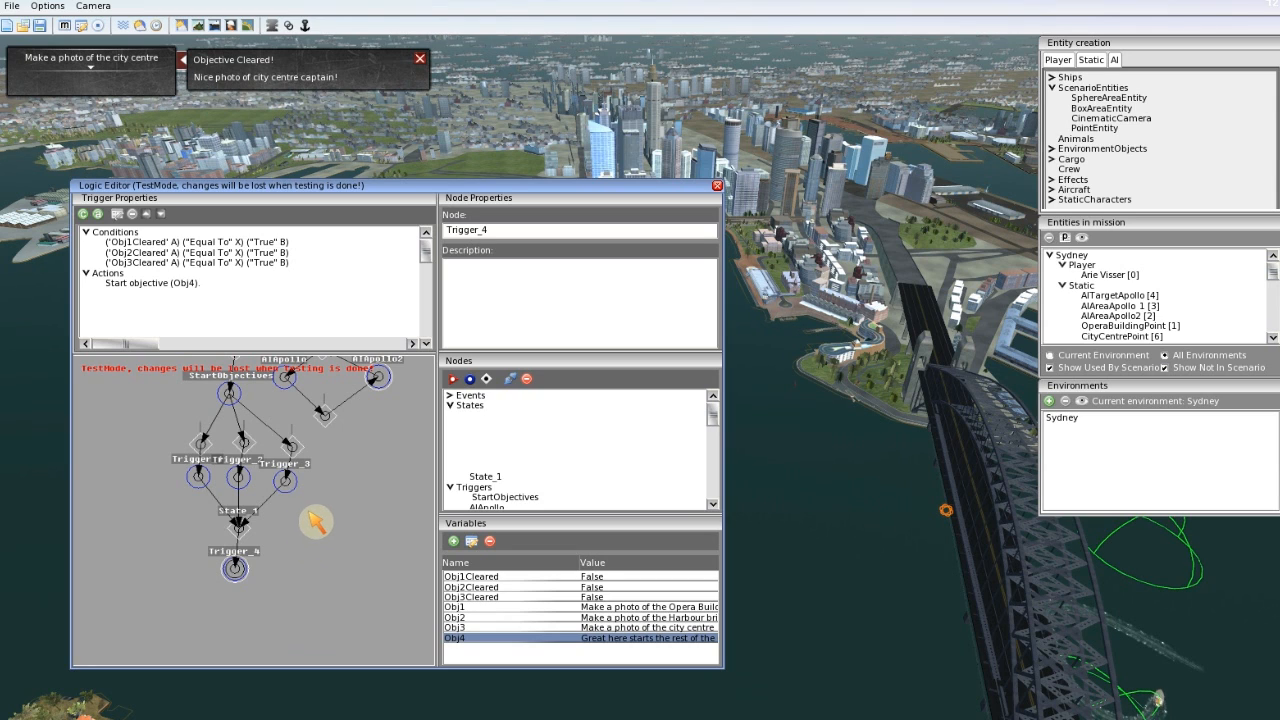
{"action": "left_click", "coordinate": [204, 480]}
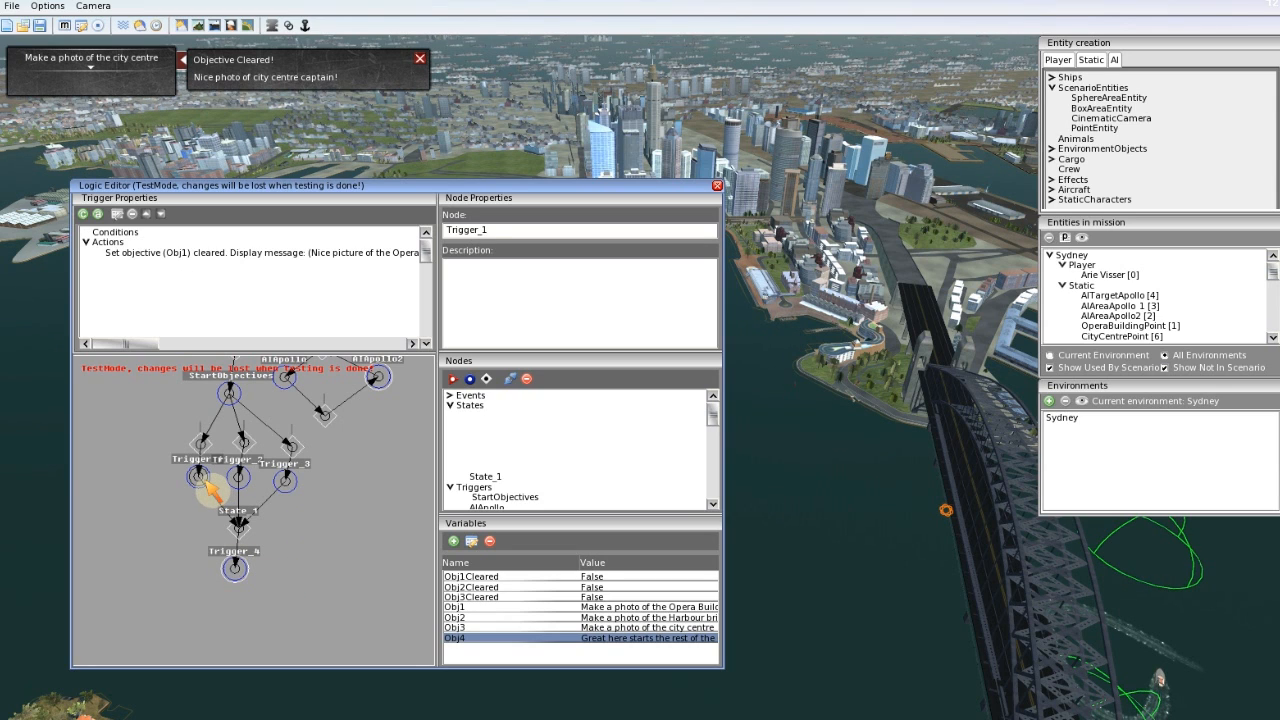
{"action": "left_click", "coordinate": [420, 58]}
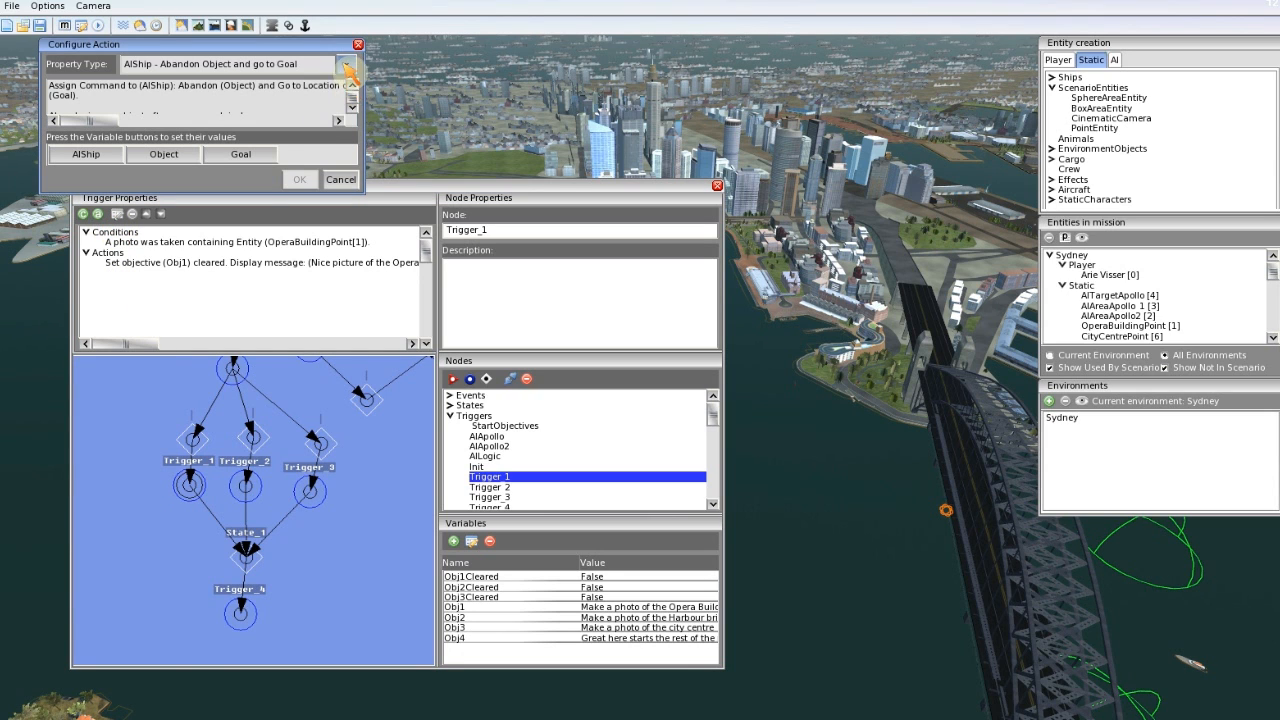
Step: Choose Variable - Set Boolean Value as the new Trigger_1 action type
{"action": "left_click", "coordinate": [348, 64]}
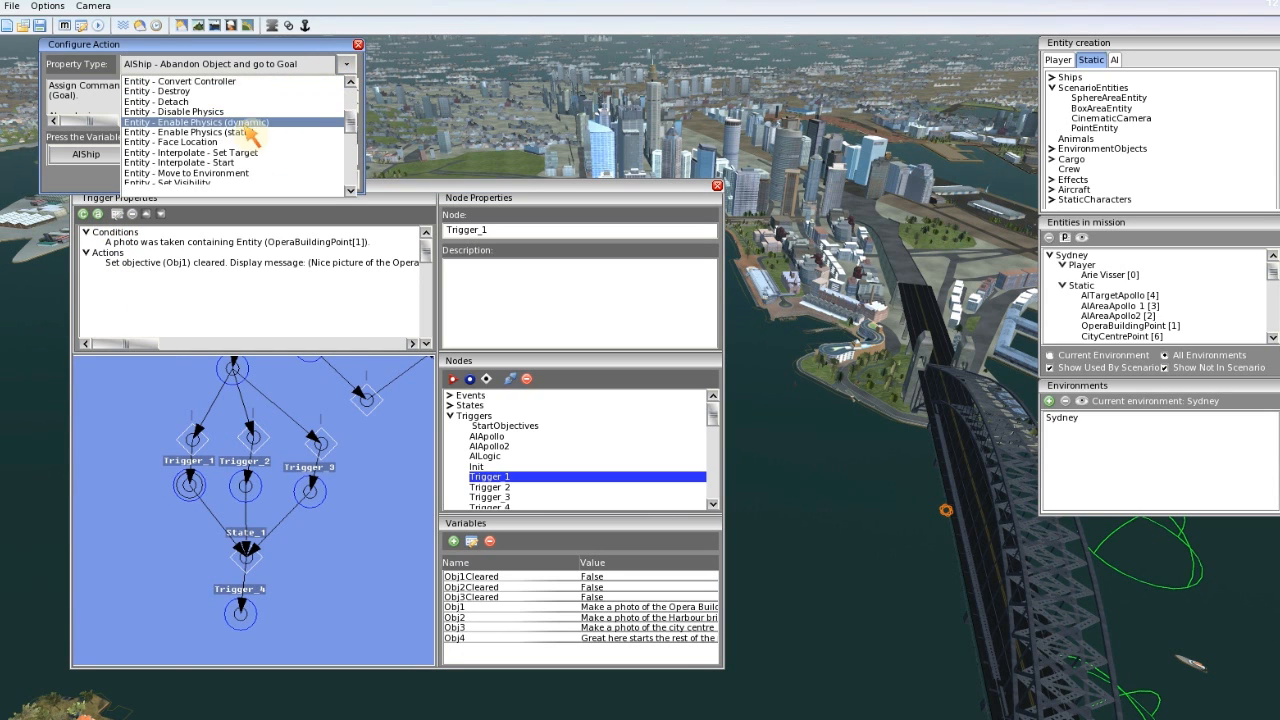
{"action": "scroll", "scroll_direction": "down", "scroll_amount": 3}
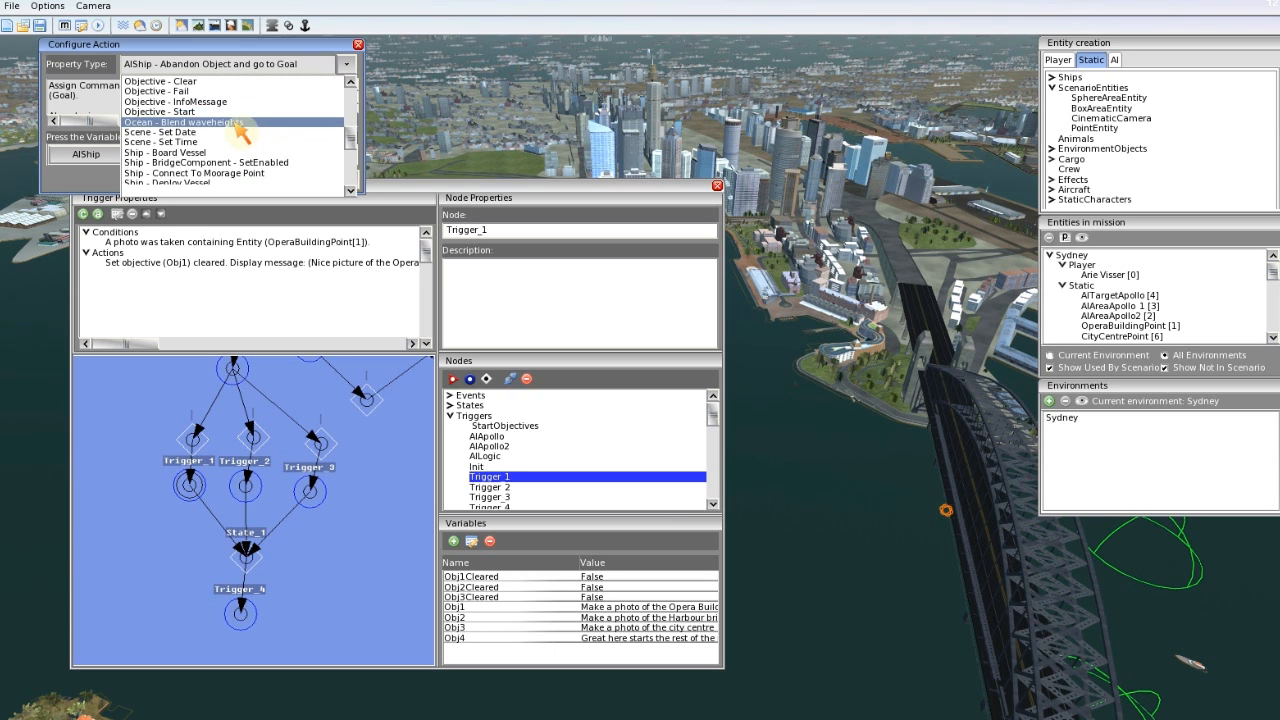
{"action": "scroll", "scroll_direction": "down", "scroll_amount": 3}
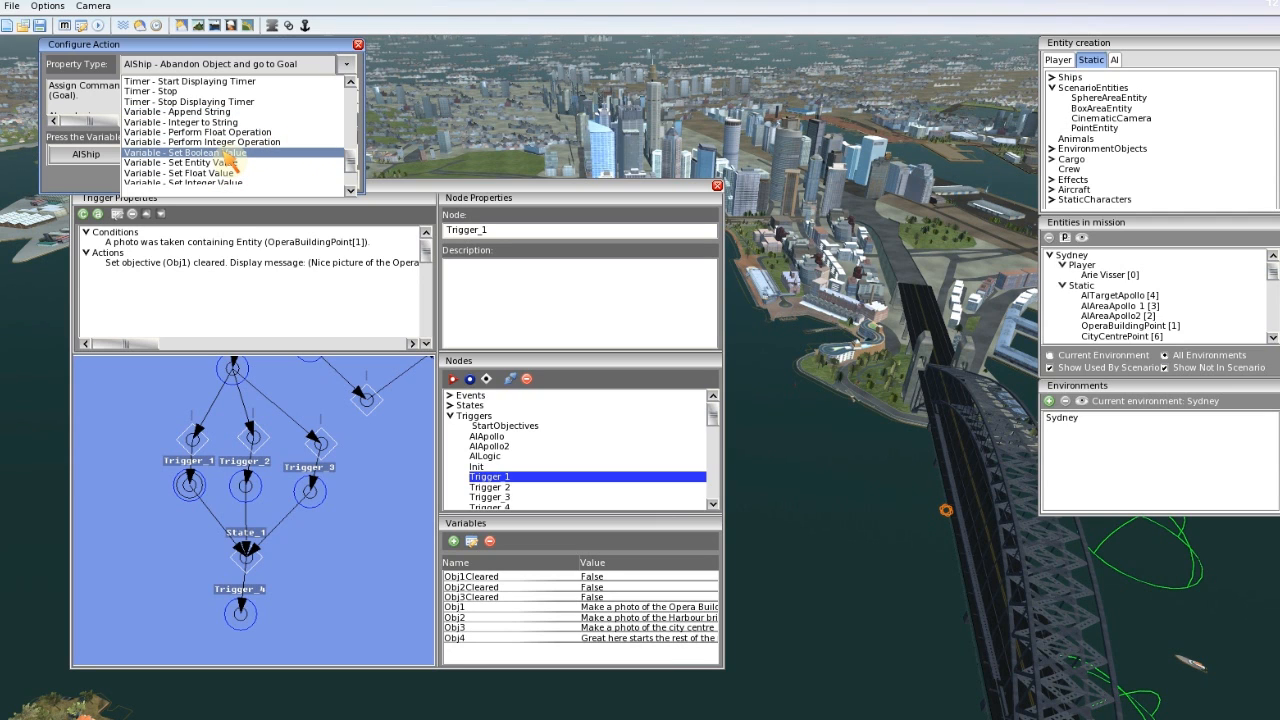
{"action": "left_click", "coordinate": [184, 152]}
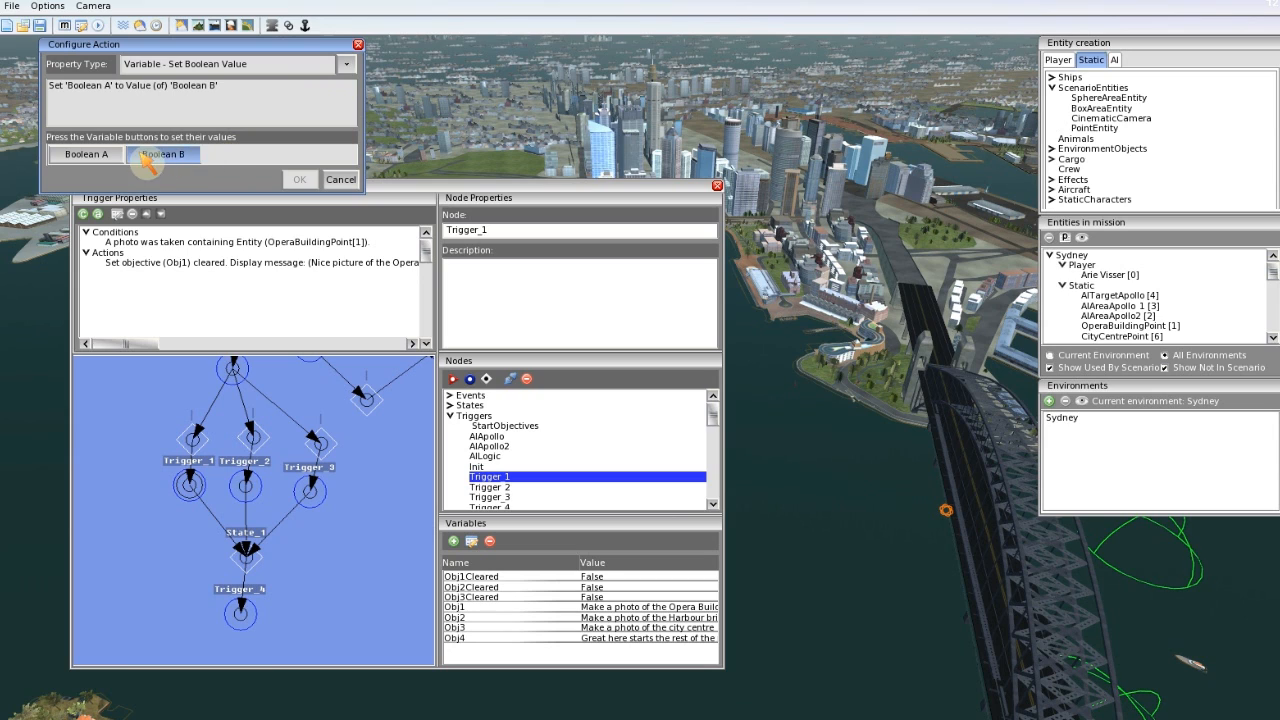
Step: Set Obj1Cleared to True in the action and add it
{"action": "left_click", "coordinate": [164, 154]}
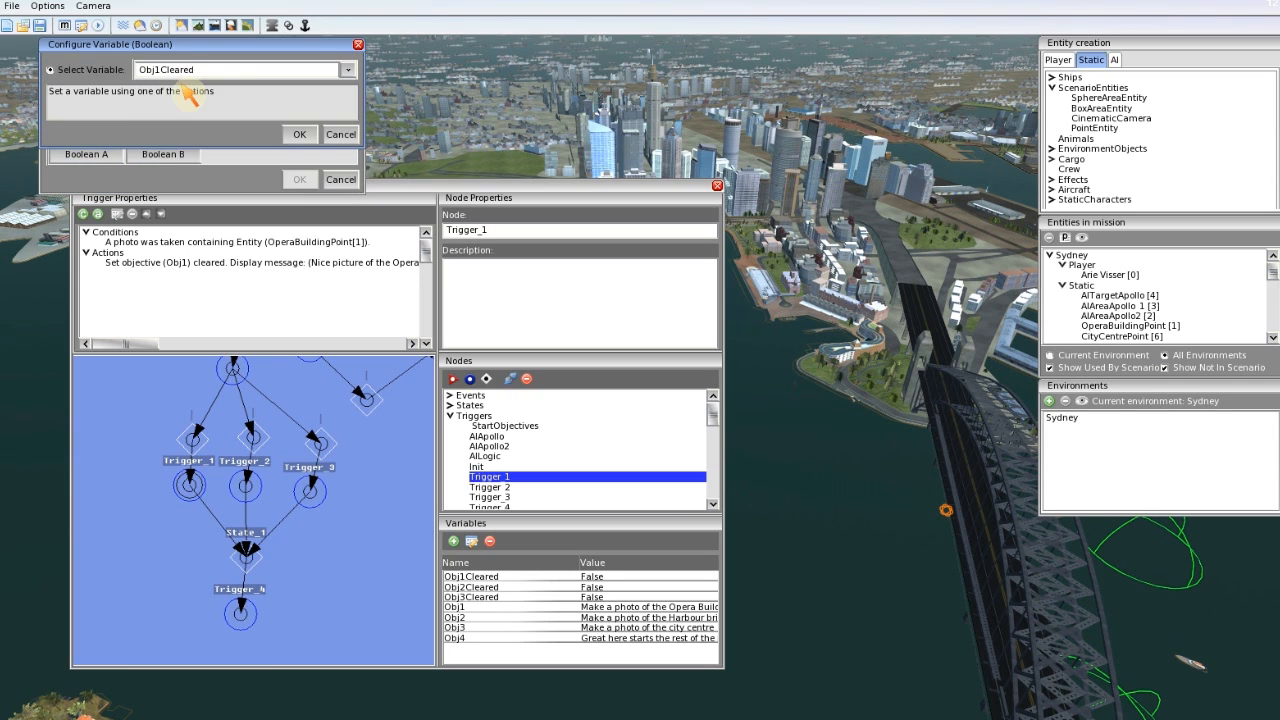
{"action": "left_click", "coordinate": [162, 154]}
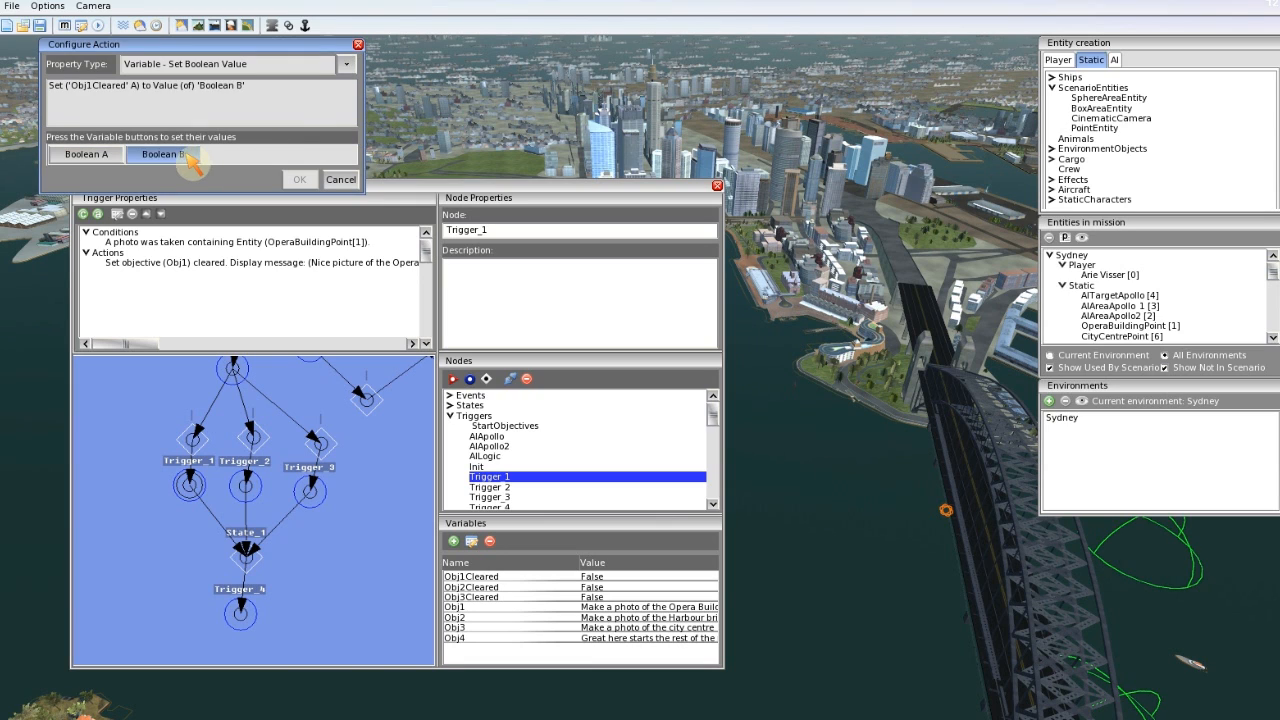
{"action": "left_click", "coordinate": [162, 154]}
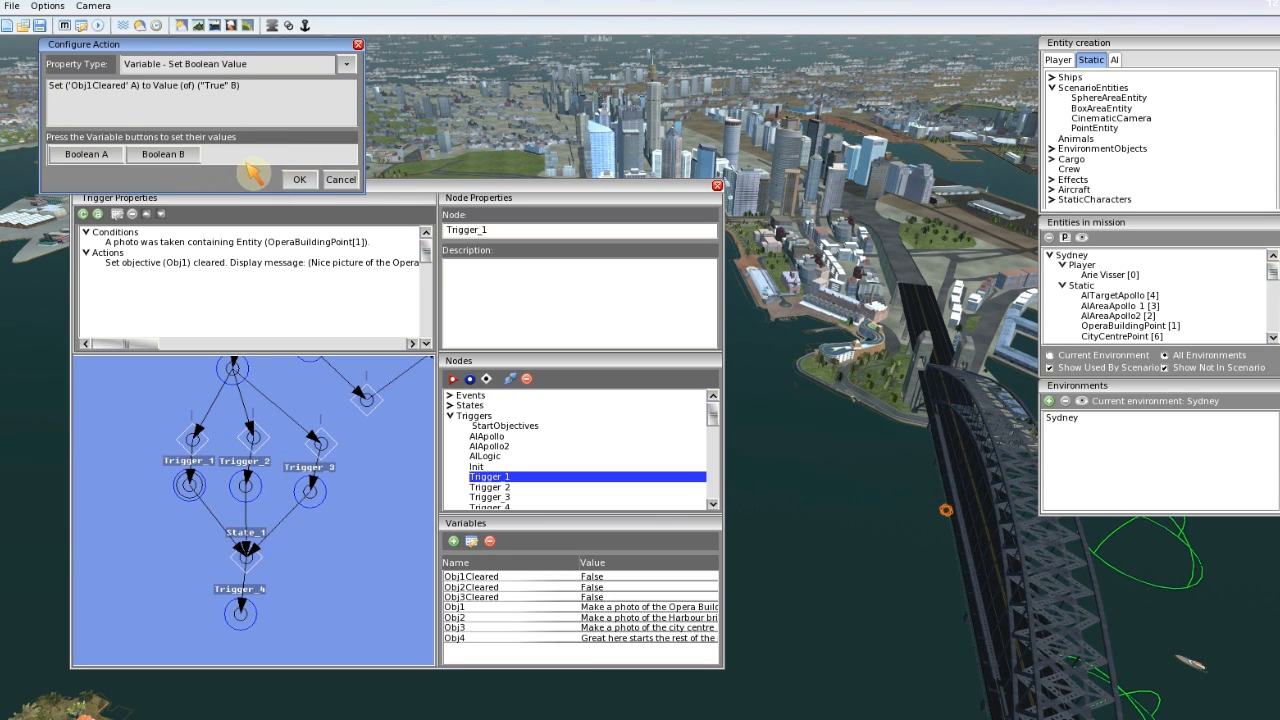
{"action": "left_click", "coordinate": [298, 180]}
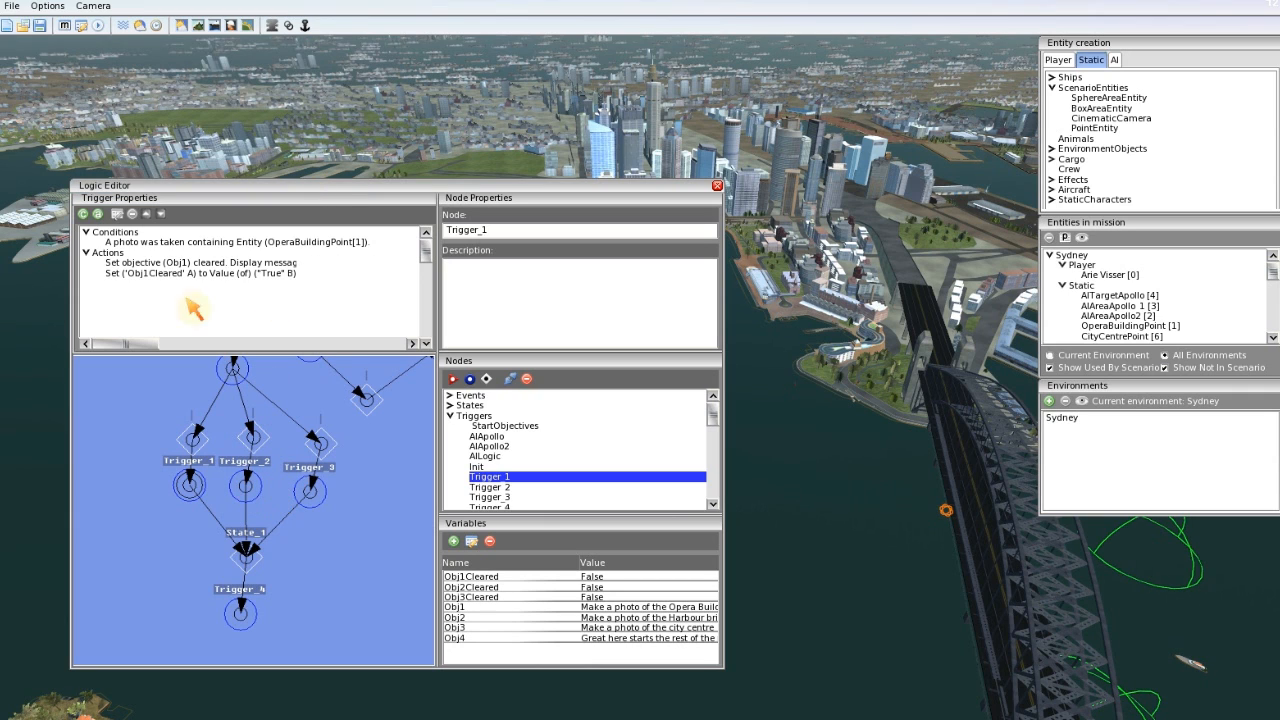
{"action": "mouse_move", "coordinate": [288, 430]}
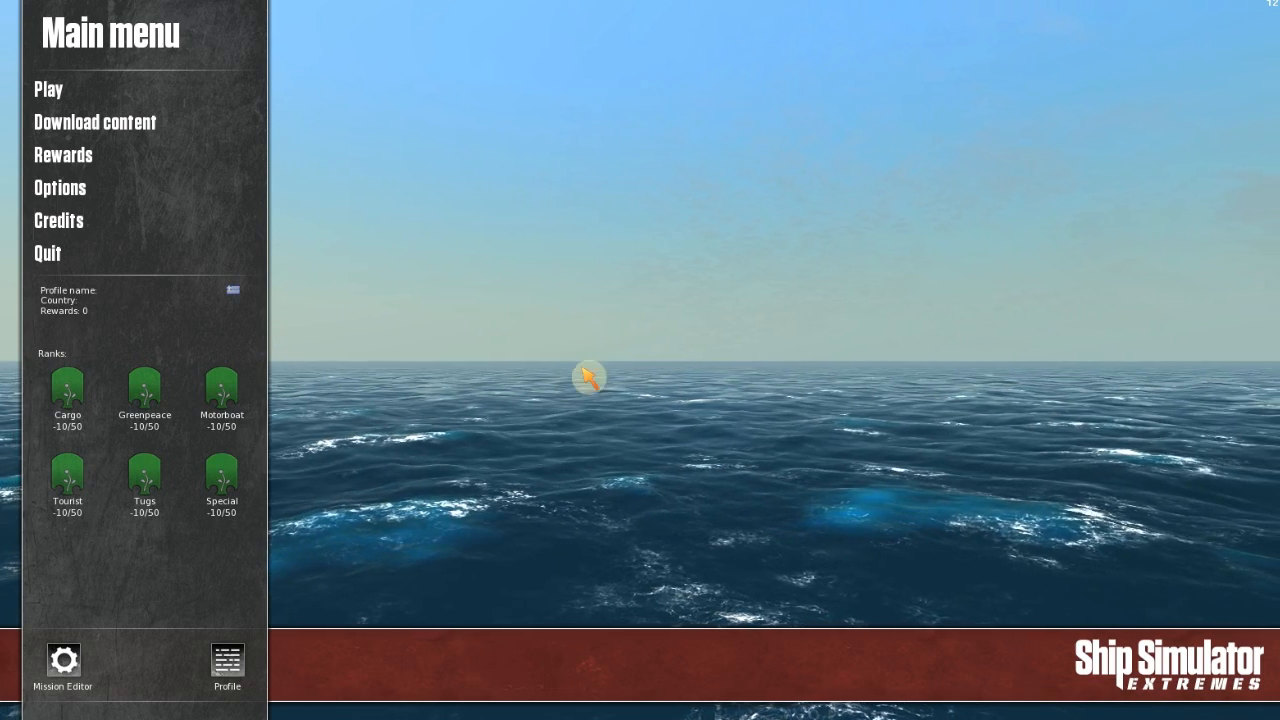
{"action": "mouse_move", "coordinate": [60, 180]}
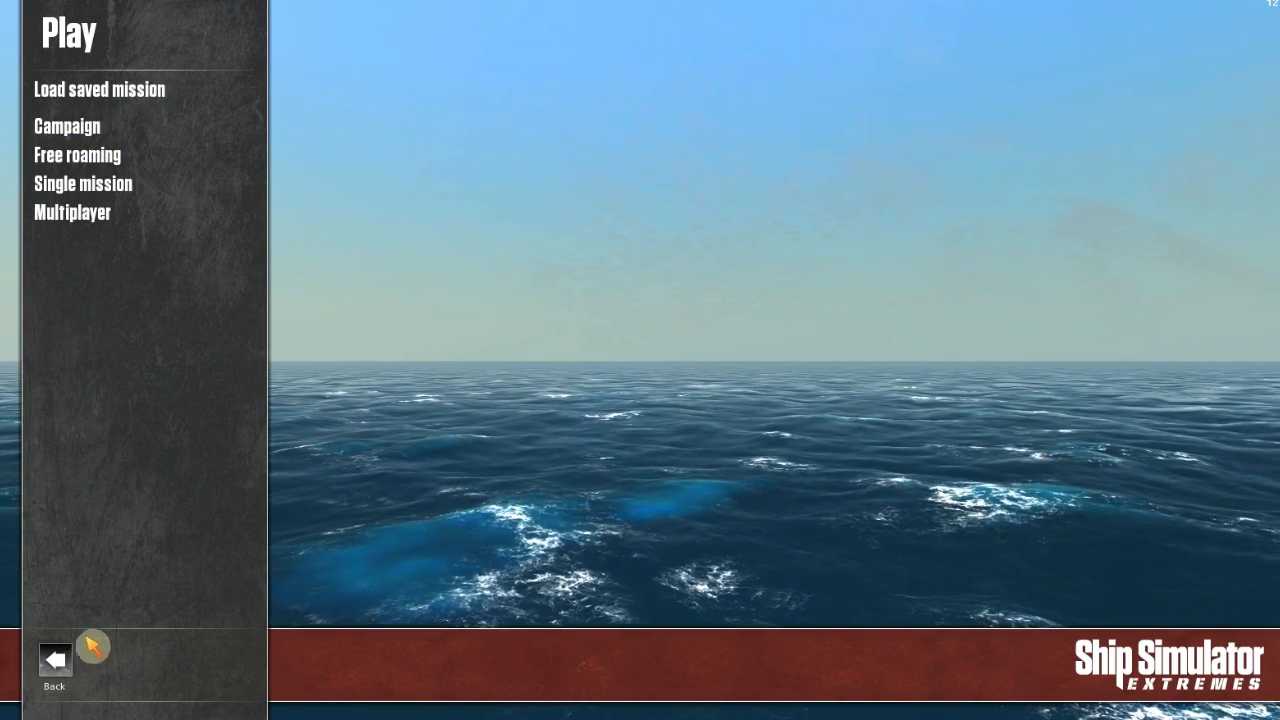
Step: Lower a sound slider in Options, return to the main menu and enter Play
{"action": "left_click", "coordinate": [54, 660]}
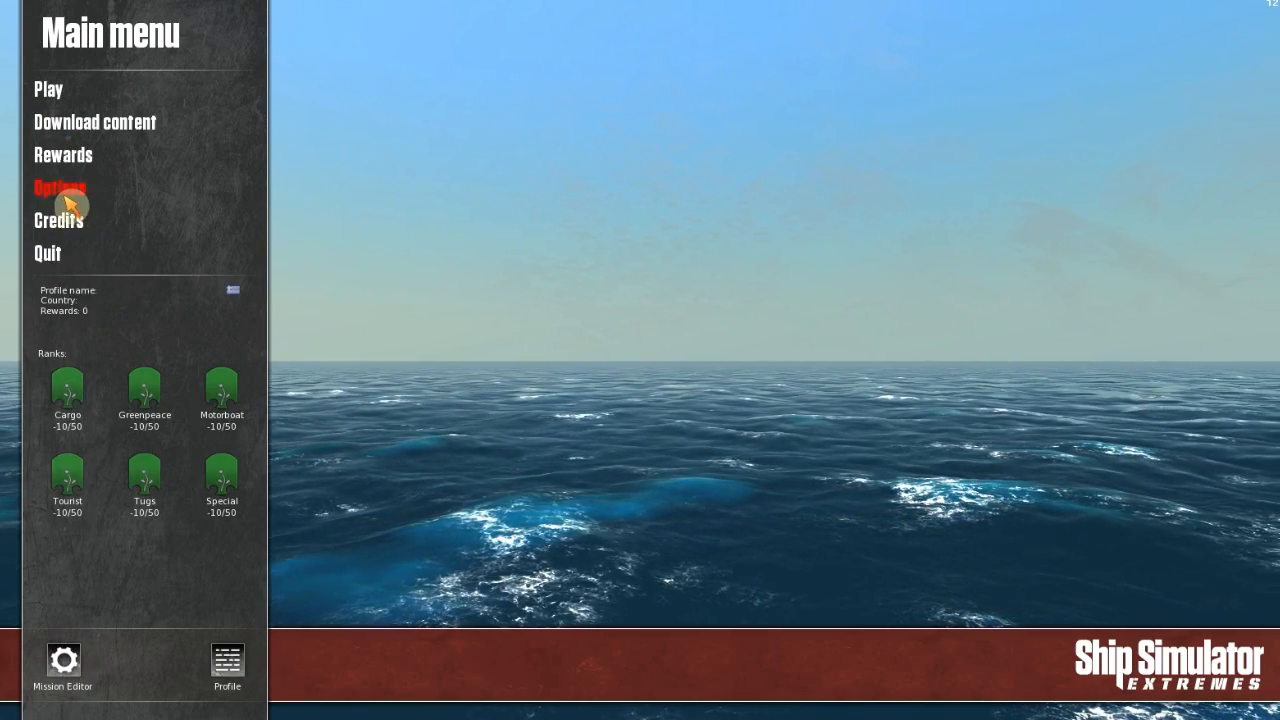
{"action": "left_click", "coordinate": [60, 188]}
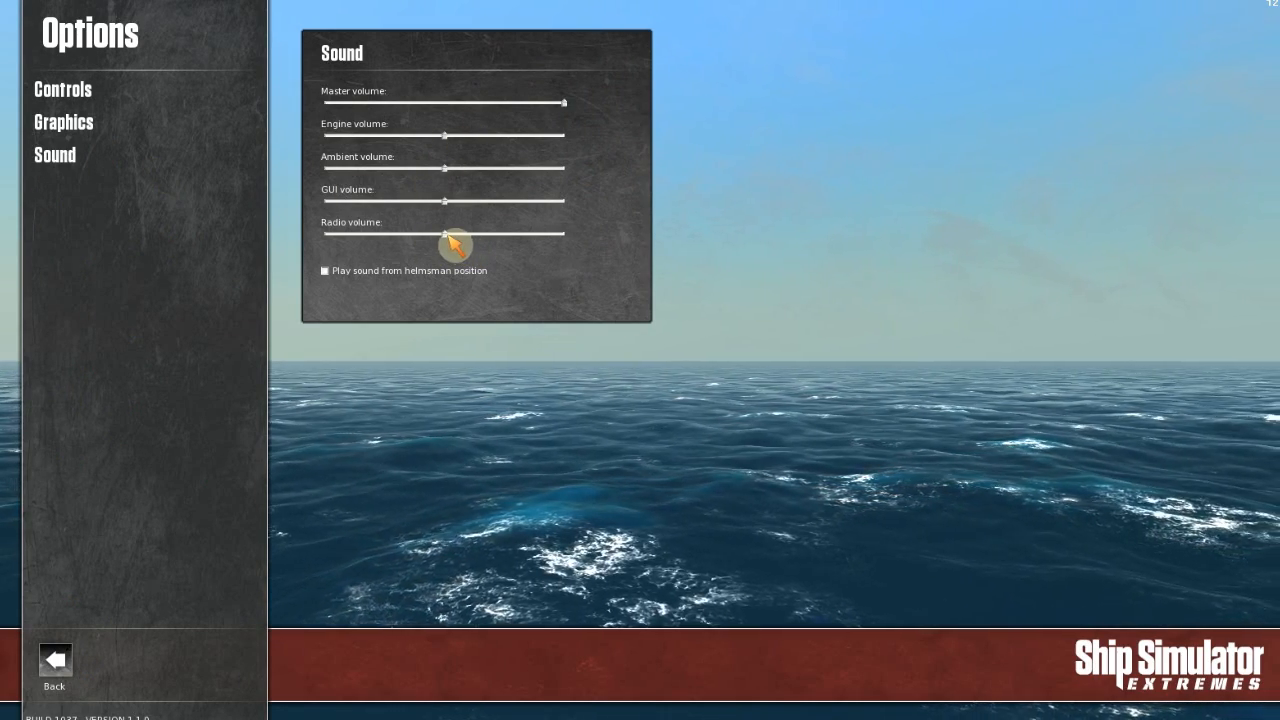
{"action": "left_click_drag", "start_coordinate": [444, 200], "coordinate": [324, 200]}
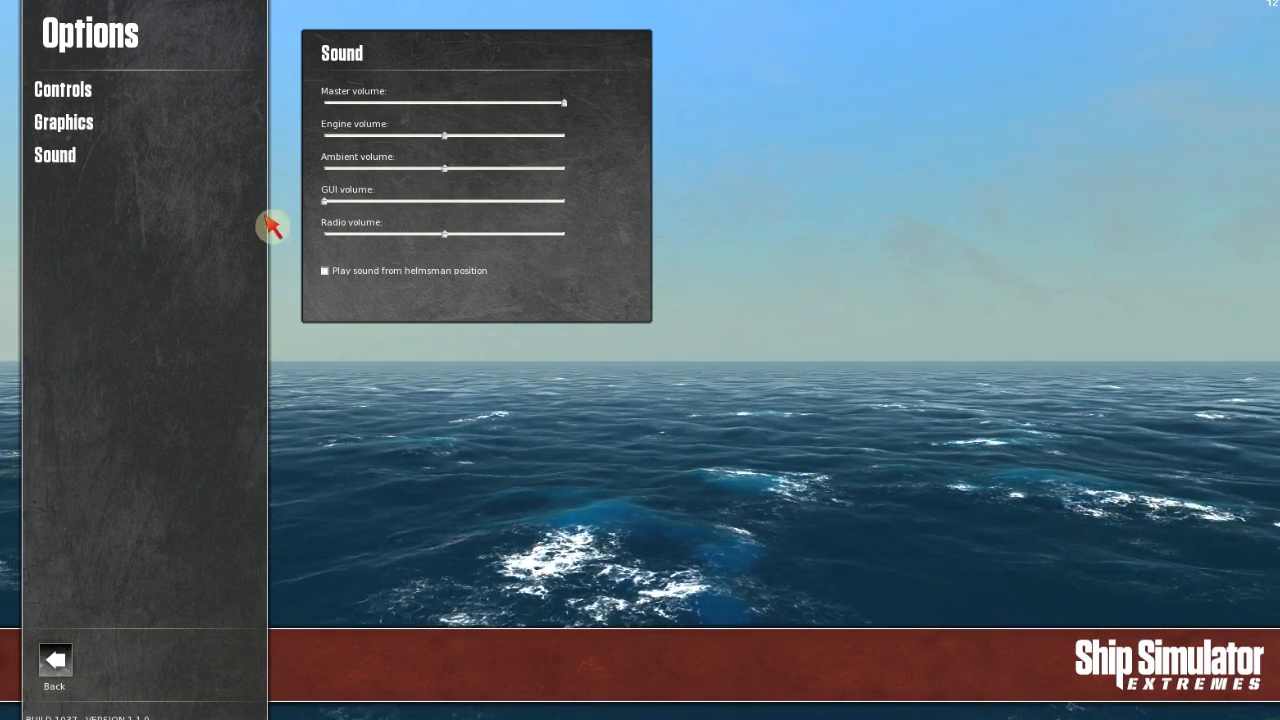
{"action": "mouse_move", "coordinate": [80, 628]}
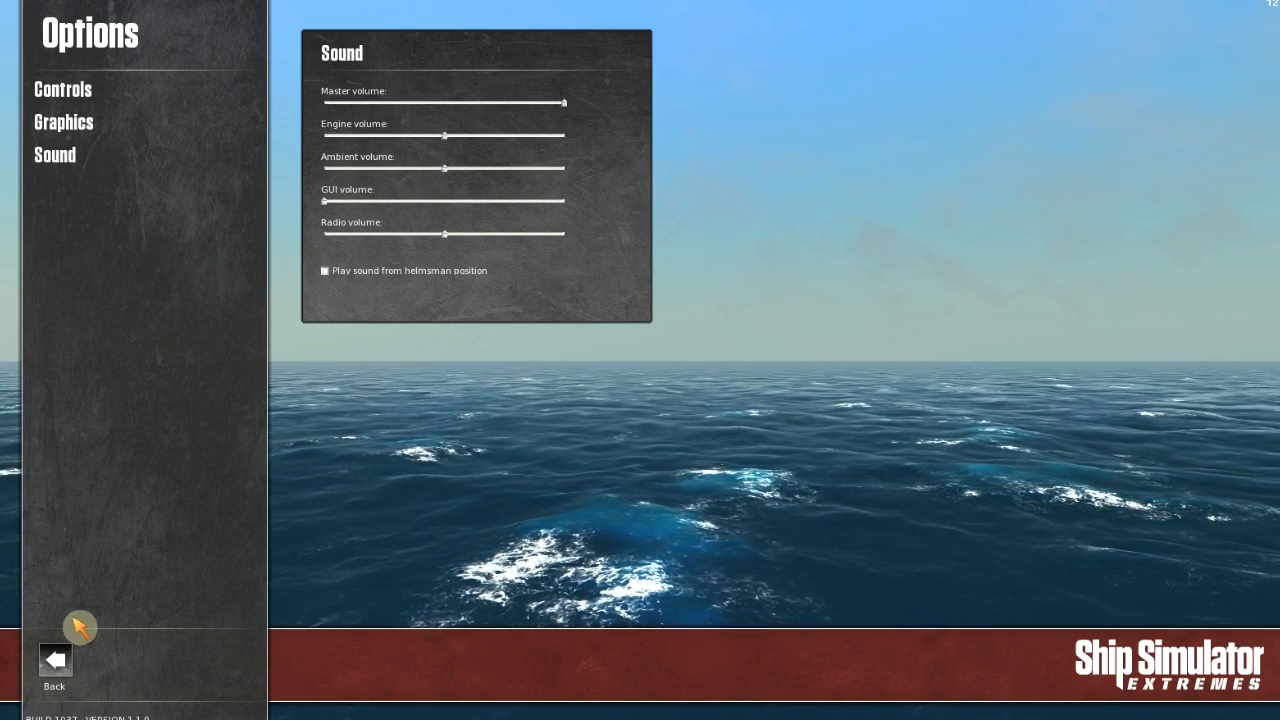
{"action": "left_click", "coordinate": [54, 660]}
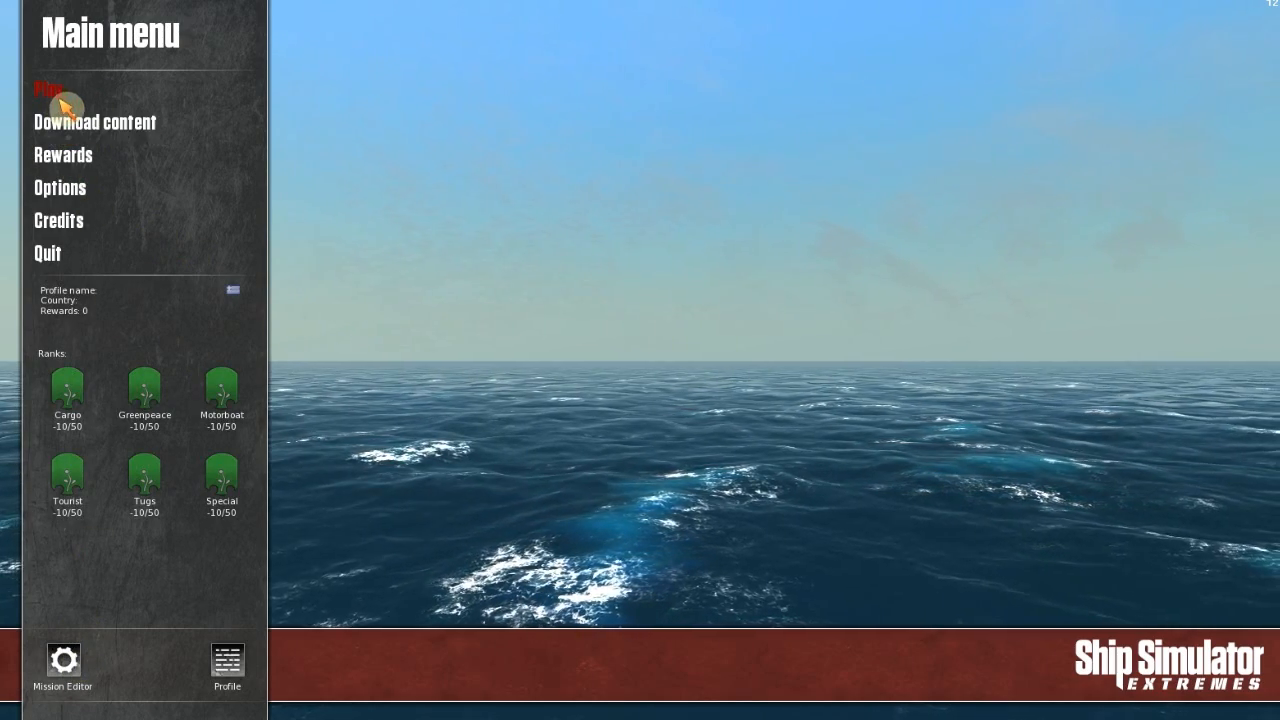
{"action": "left_click", "coordinate": [48, 90]}
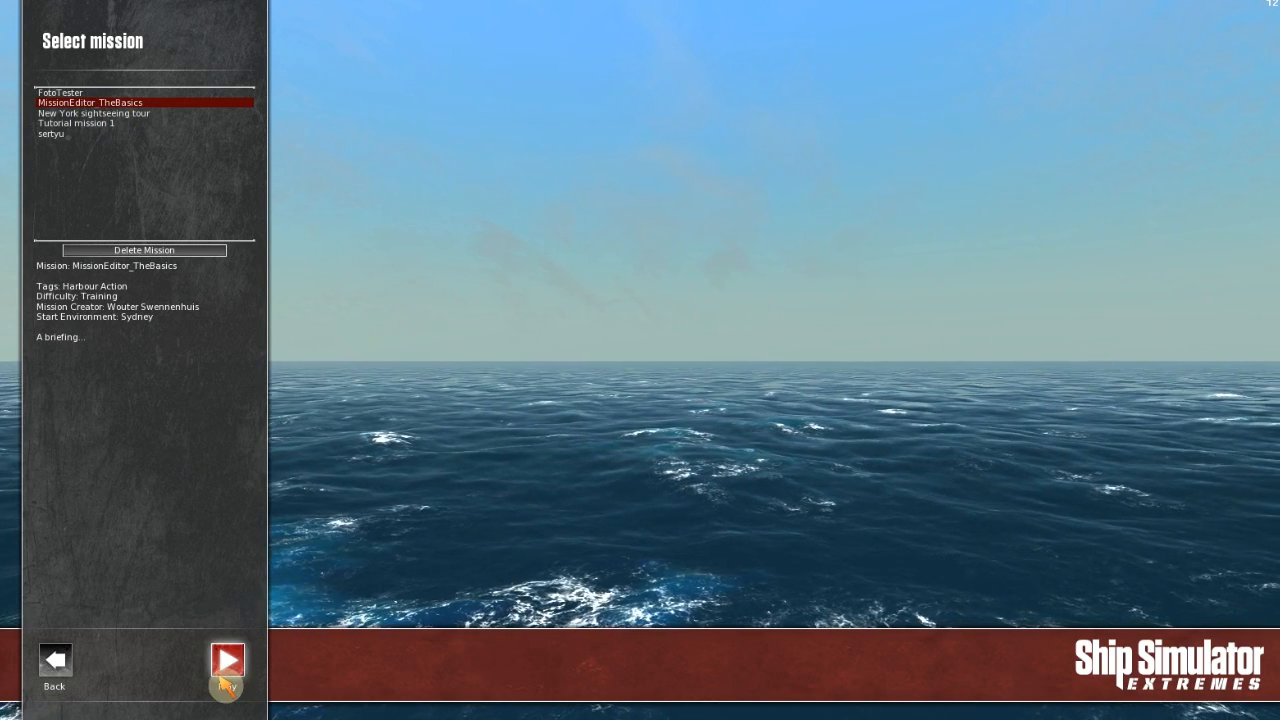
Step: Launch the MissionEditor_TheBasics Sydney single mission
{"action": "left_click", "coordinate": [228, 660]}
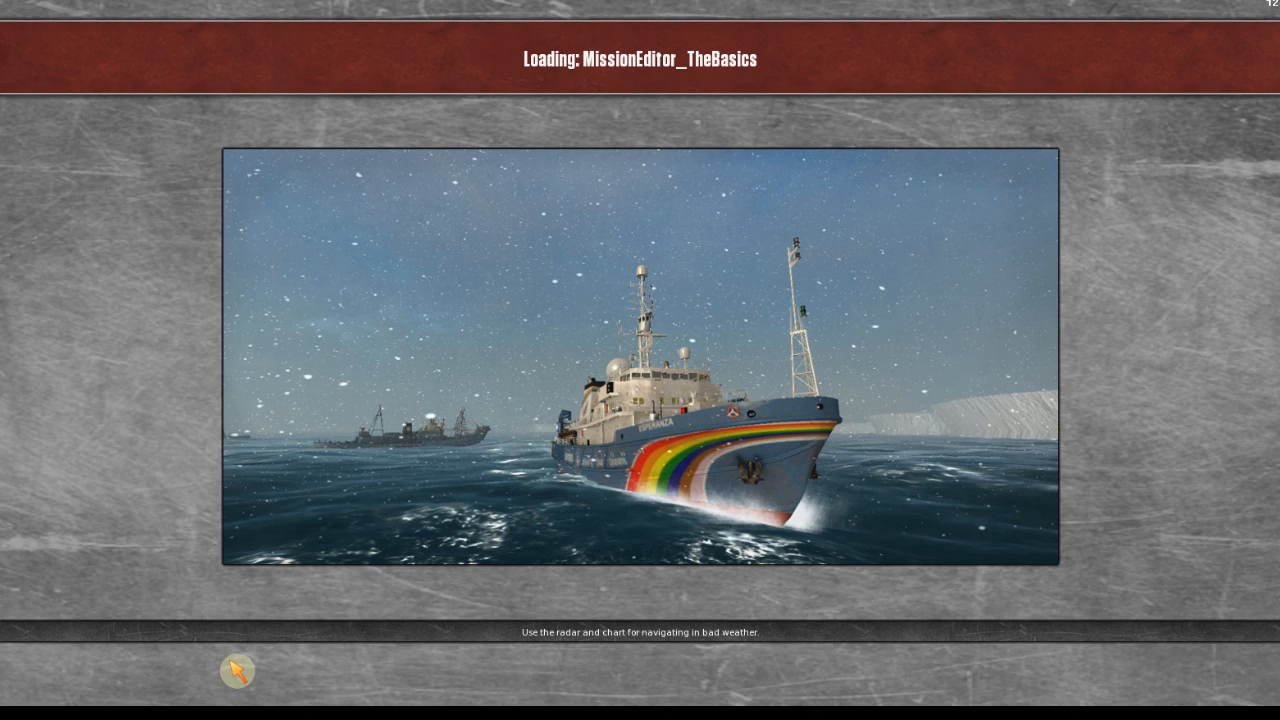
{"action": "mouse_move", "coordinate": [276, 488]}
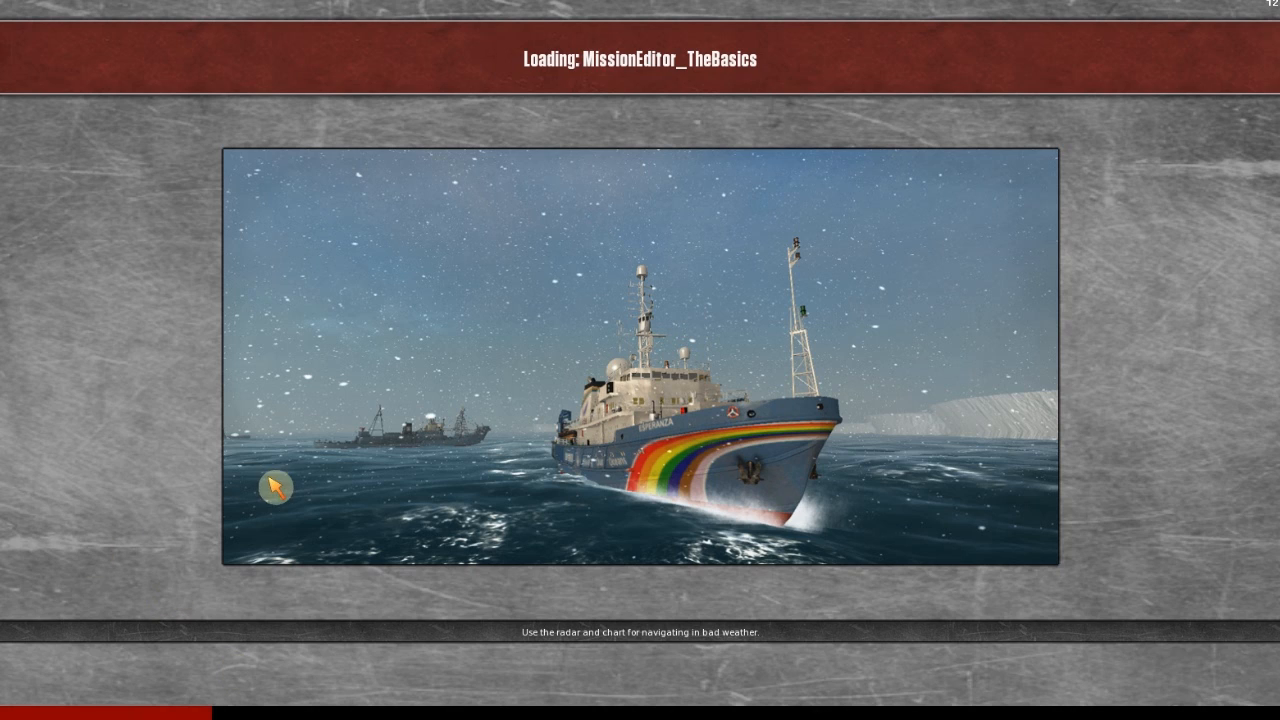
{"action": "mouse_move", "coordinate": [706, 84]}
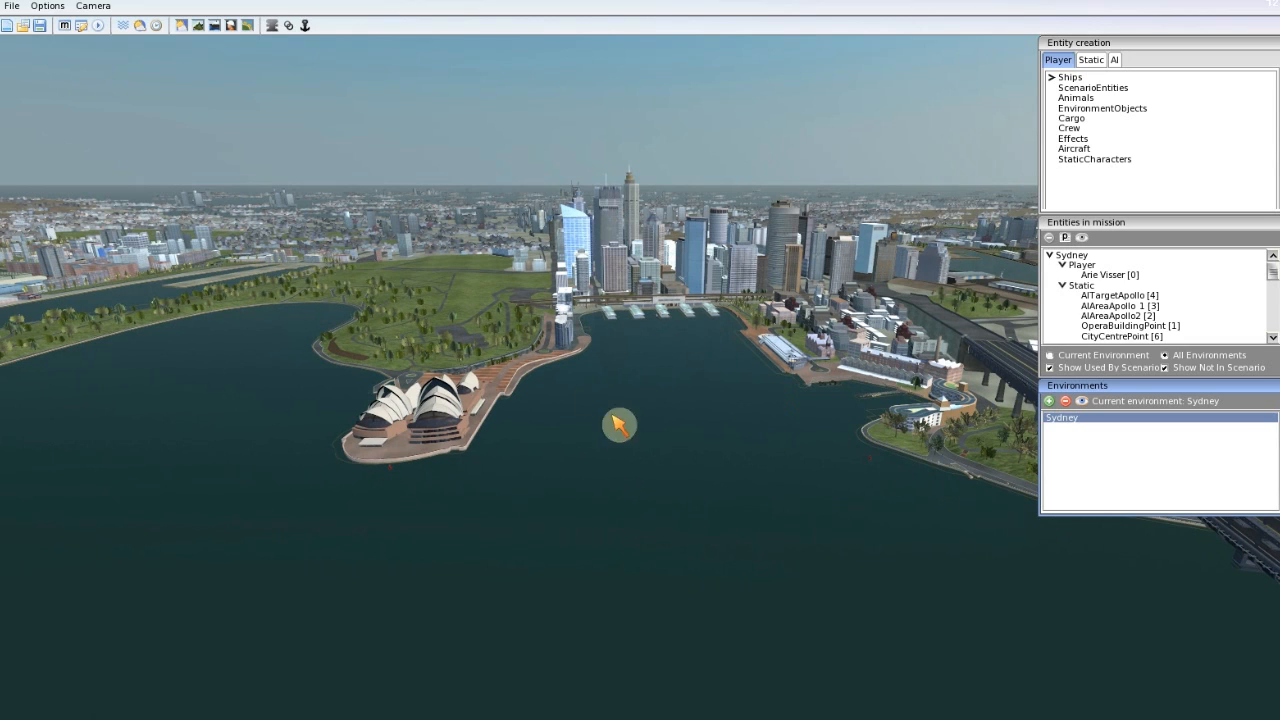
{"action": "mouse_move", "coordinate": [676, 586]}
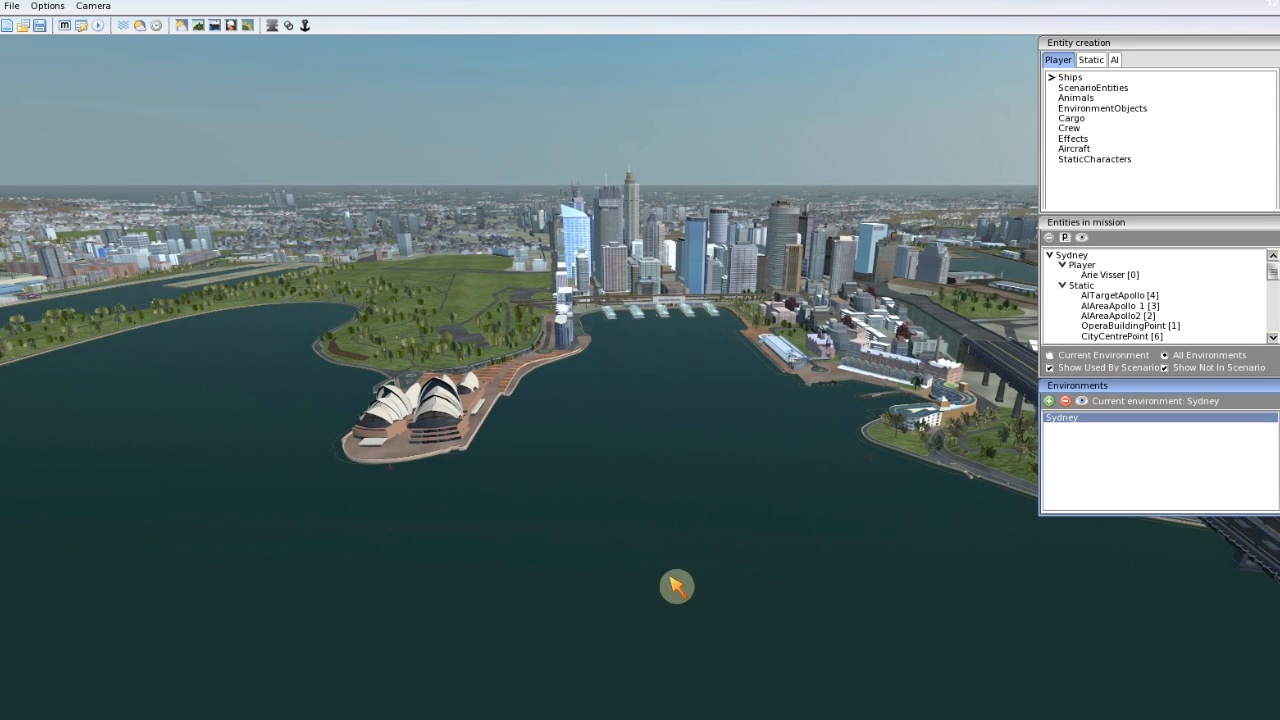
{"action": "mouse_move", "coordinate": [608, 626]}
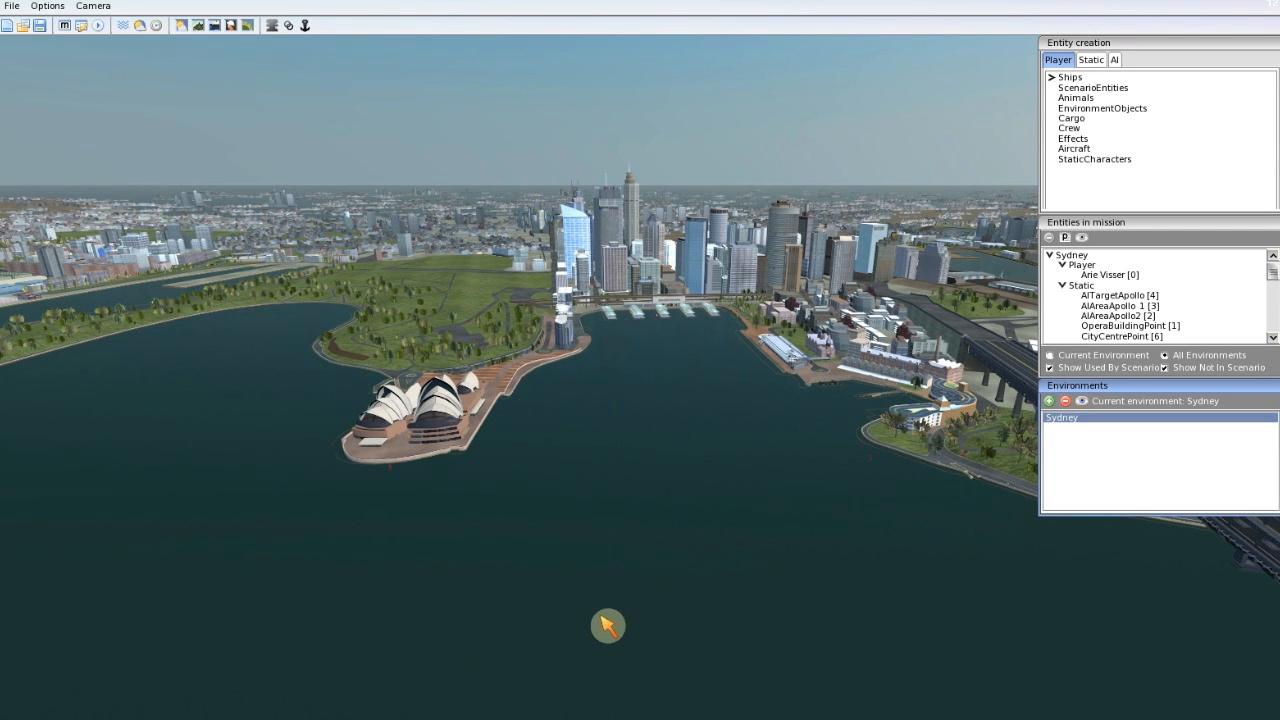
{"action": "mouse_move", "coordinate": [598, 474]}
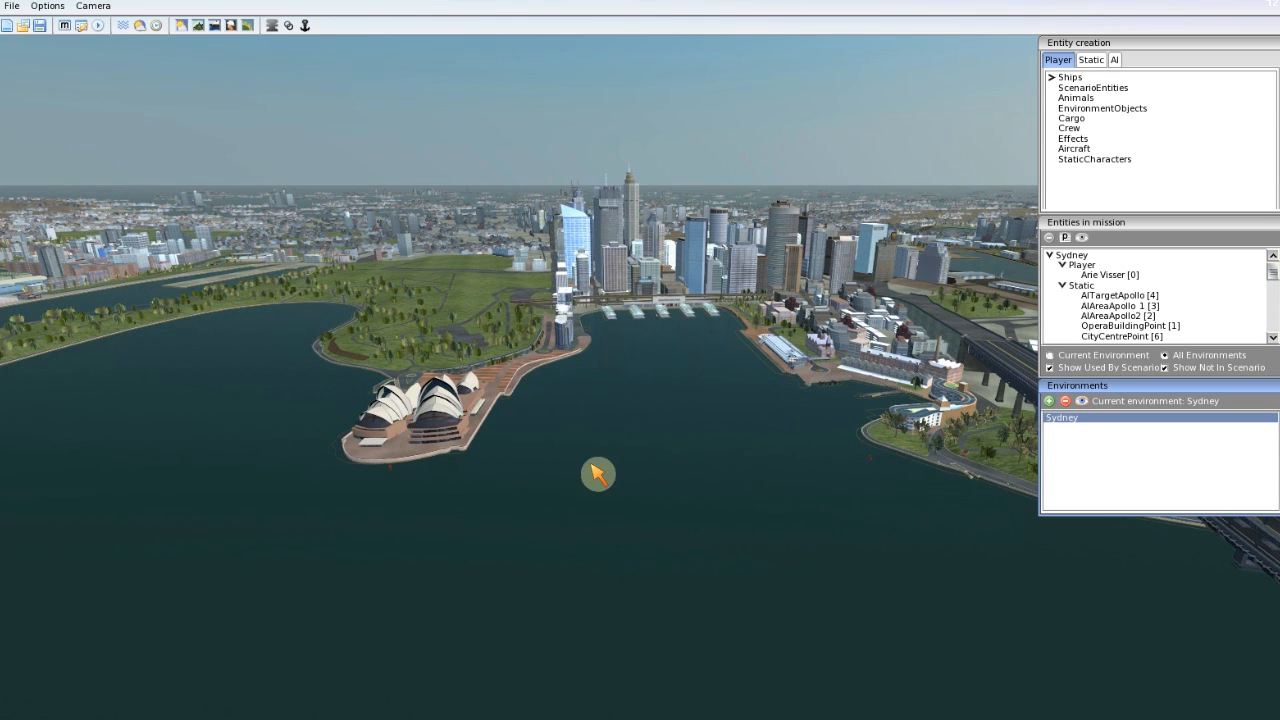
{"action": "mouse_move", "coordinate": [800, 482]}
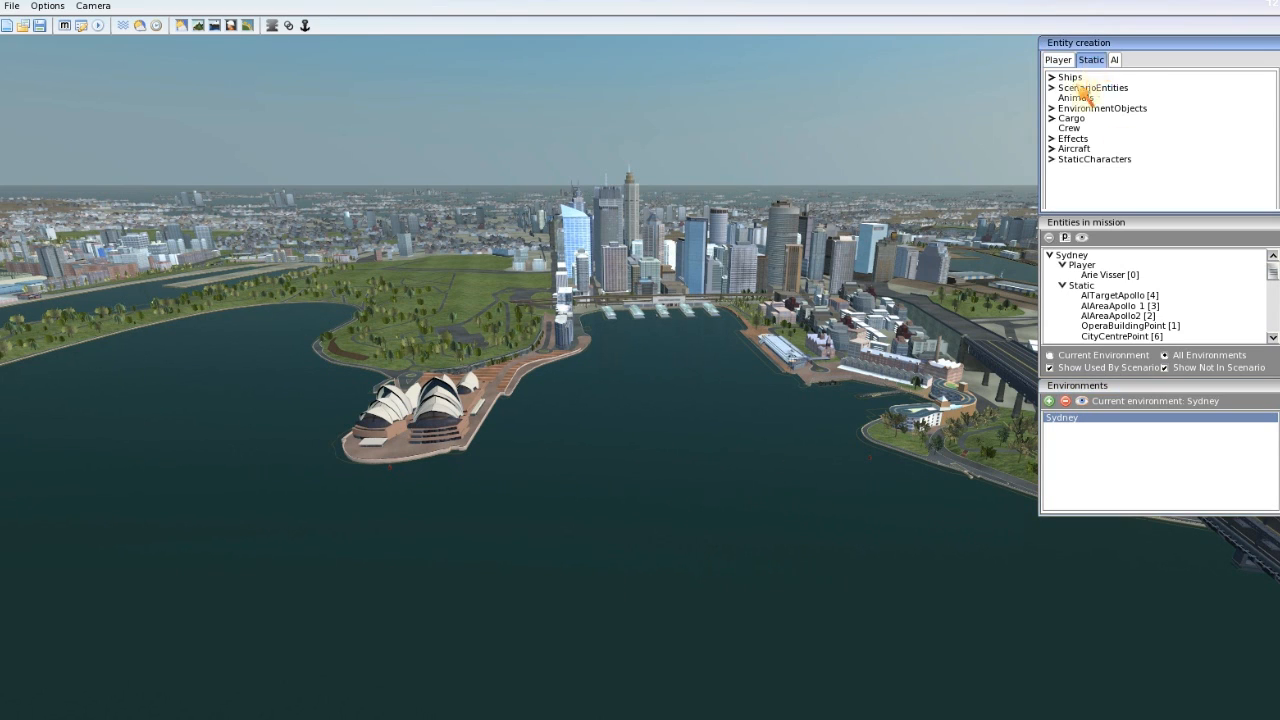
Step: Add a SphereAreaEntity from ScenarioEntities at the Opera House and set its Radius to cover the surrounding water
{"action": "left_click", "coordinate": [1052, 88]}
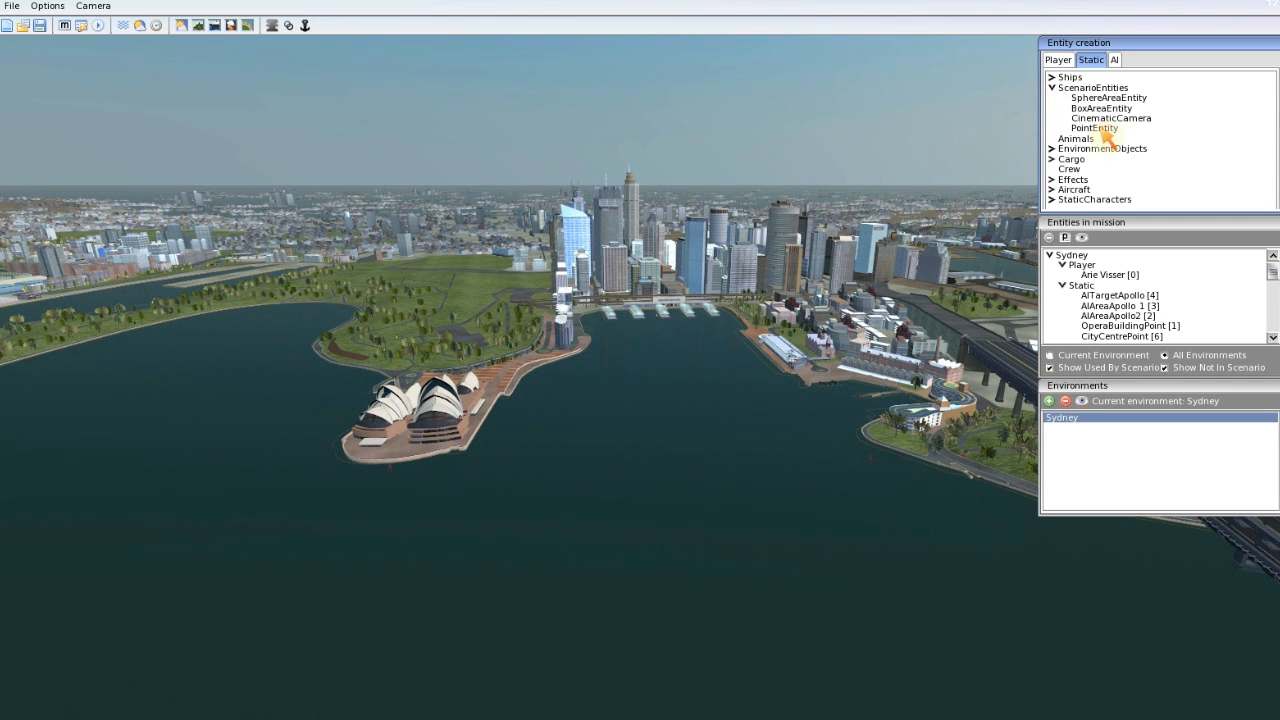
{"action": "left_click", "coordinate": [1108, 96]}
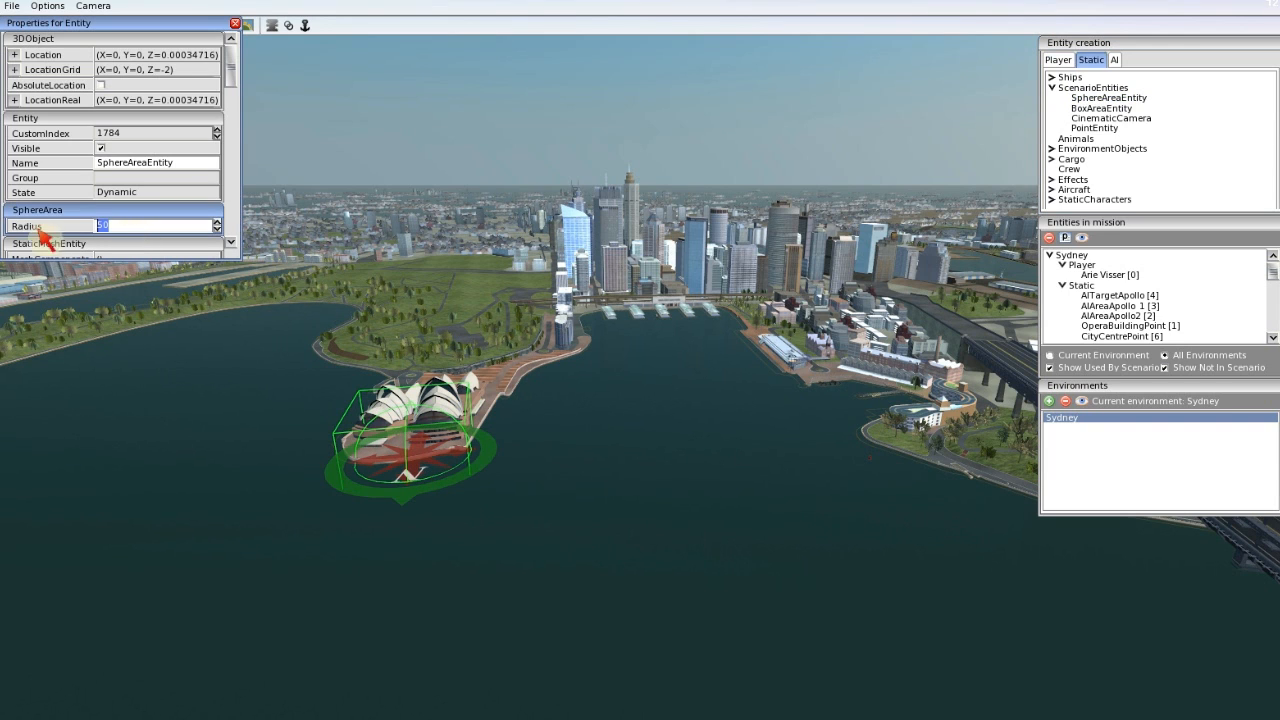
{"action": "type", "text": "500"}
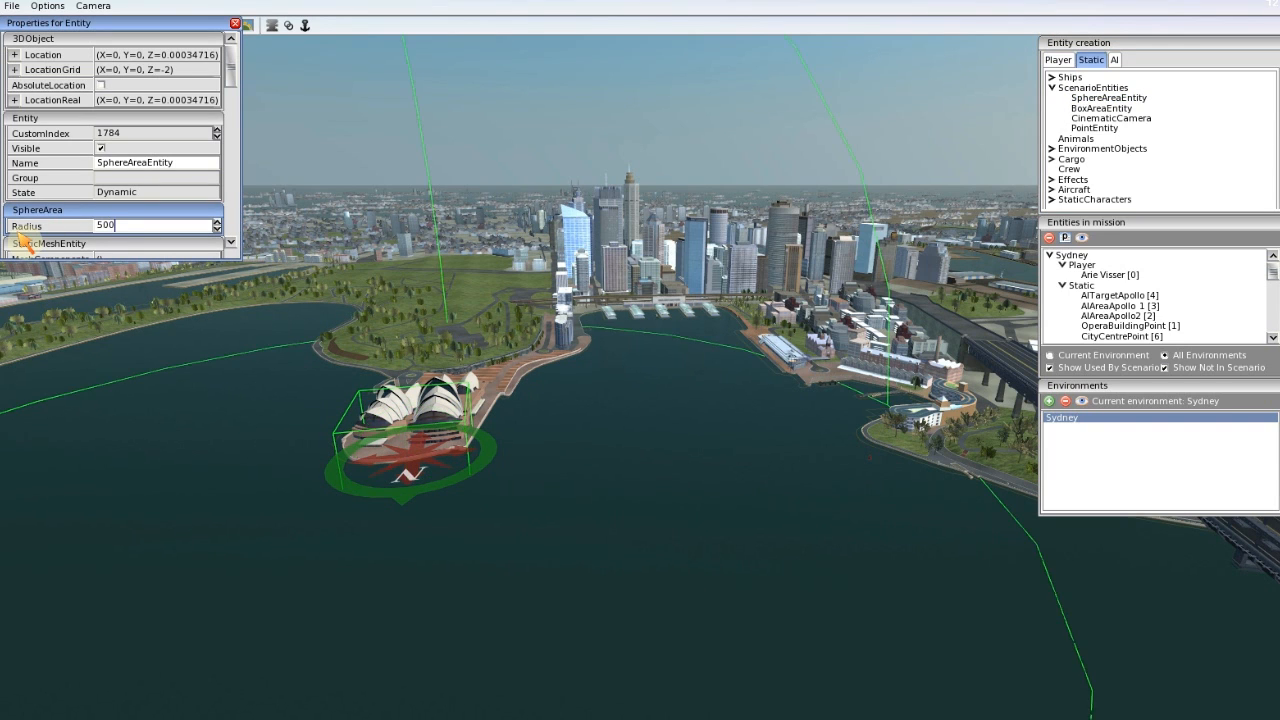
{"action": "triple_click", "coordinate": [156, 224]}
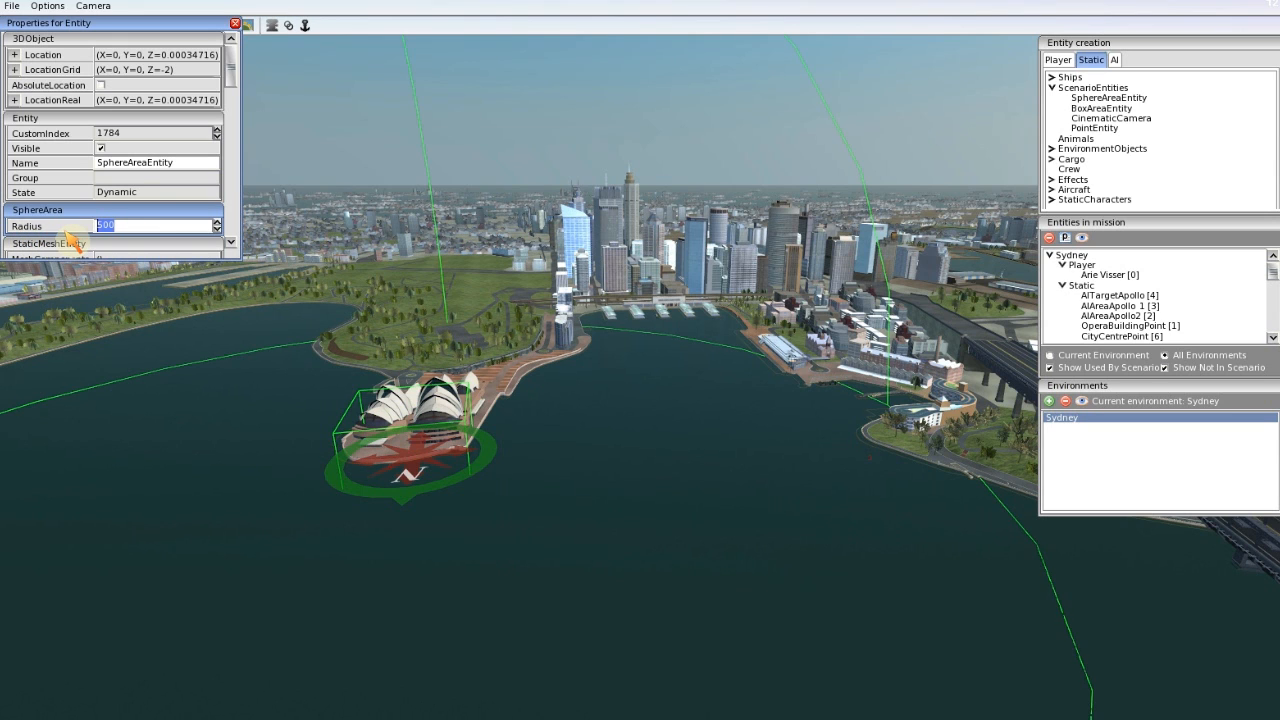
{"action": "type", "text": "200"}
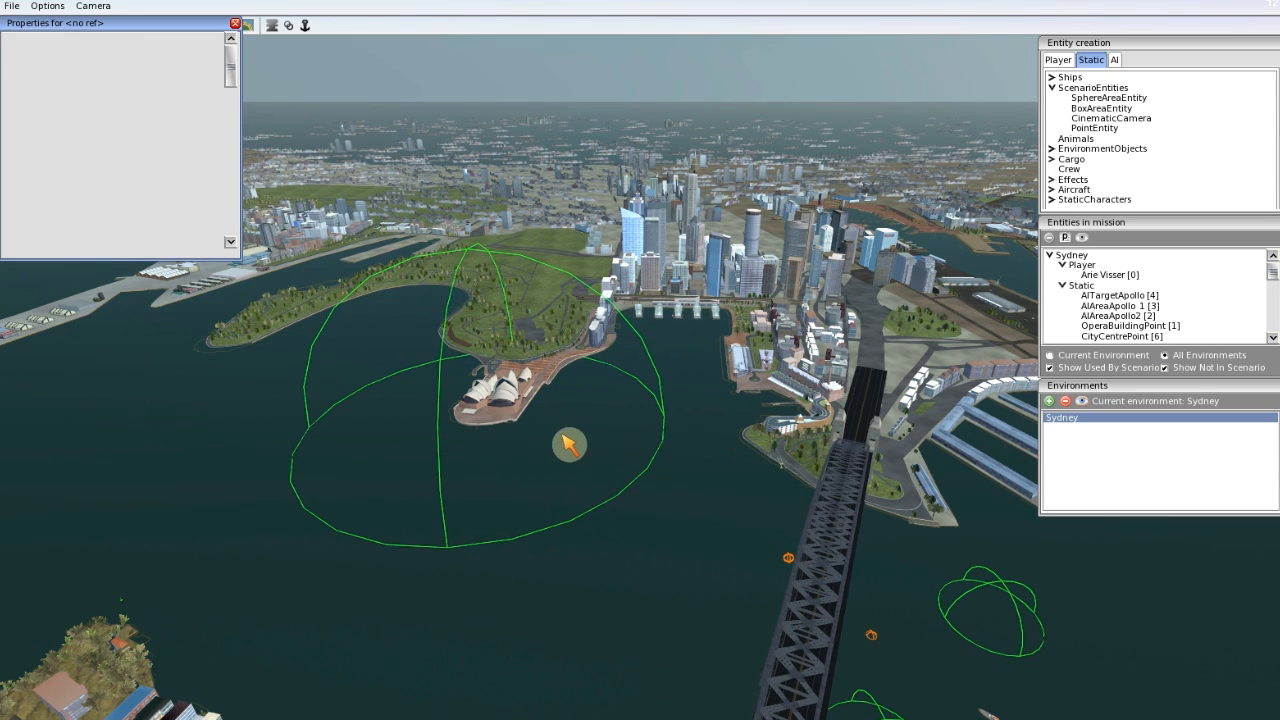
{"action": "mouse_move", "coordinate": [444, 344]}
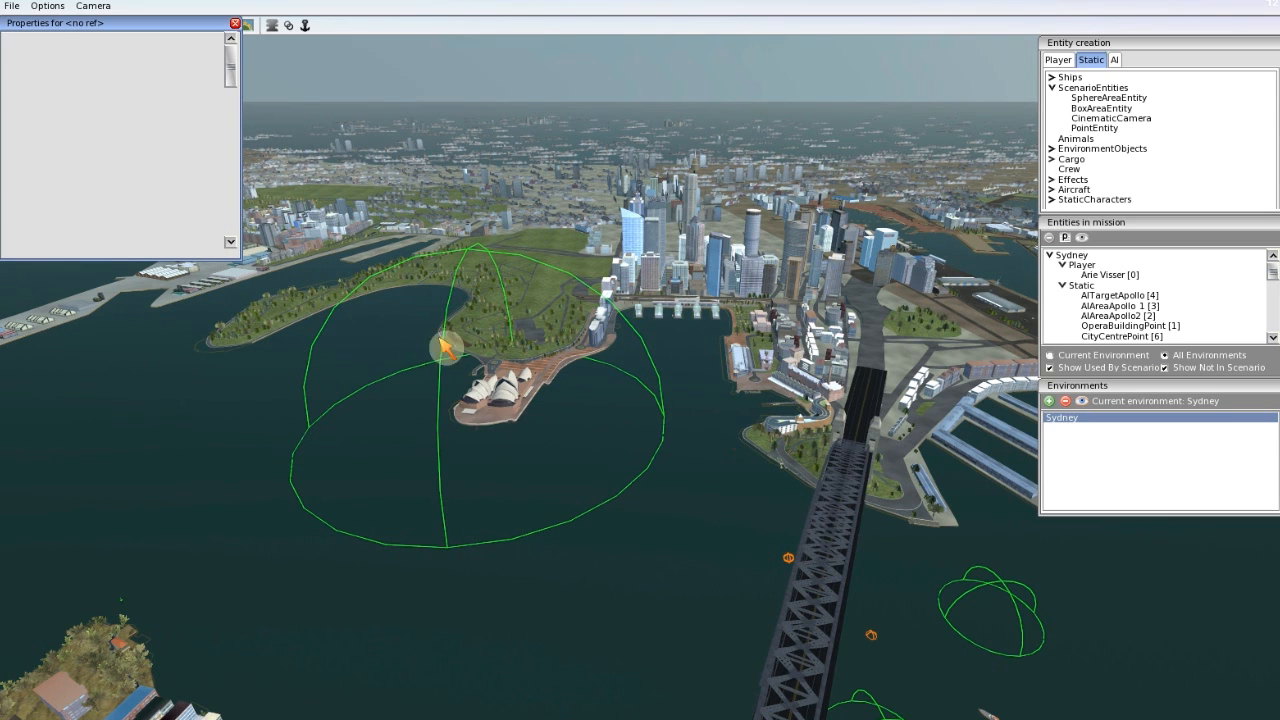
{"action": "left_click", "coordinate": [234, 22]}
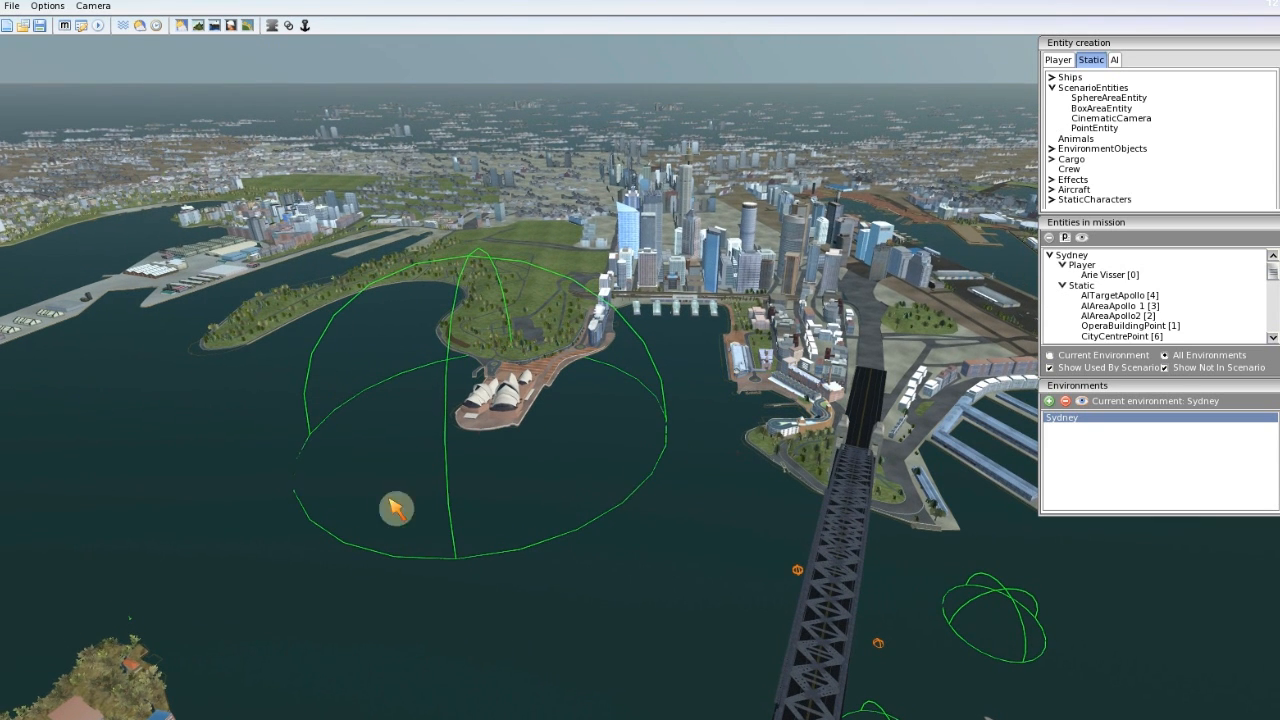
{"action": "mouse_move", "coordinate": [916, 522]}
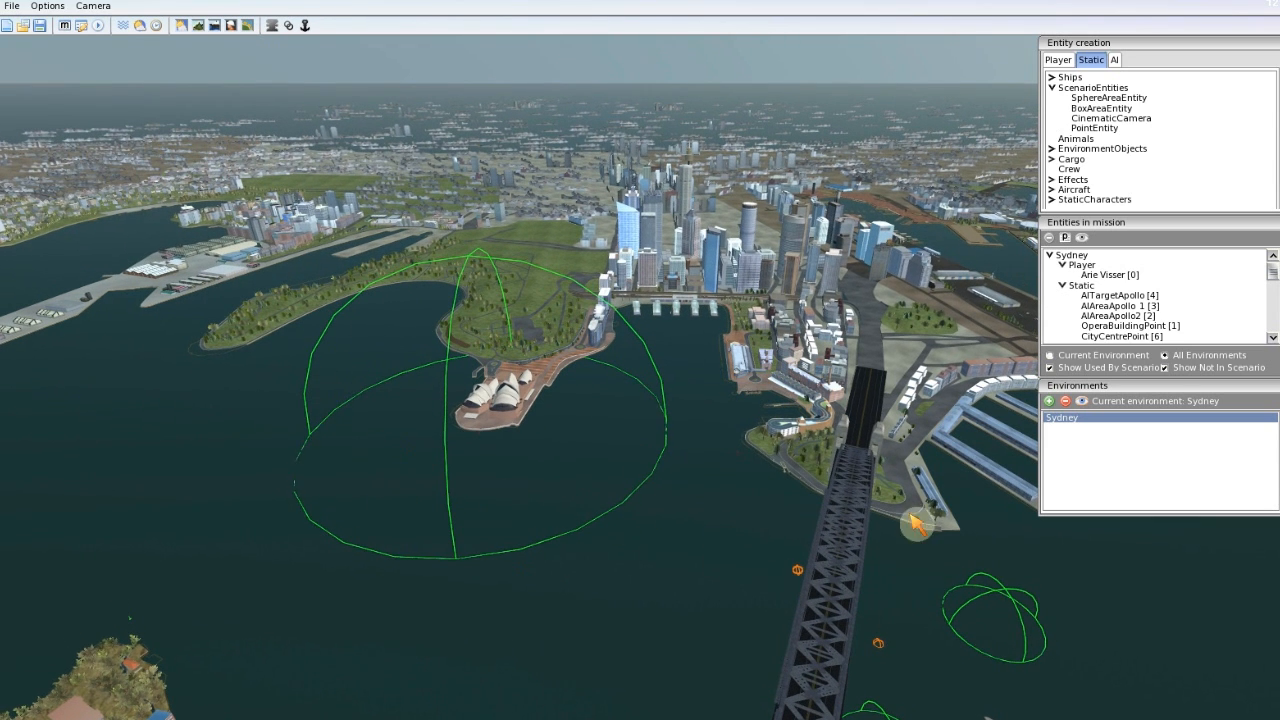
{"action": "mouse_move", "coordinate": [822, 660]}
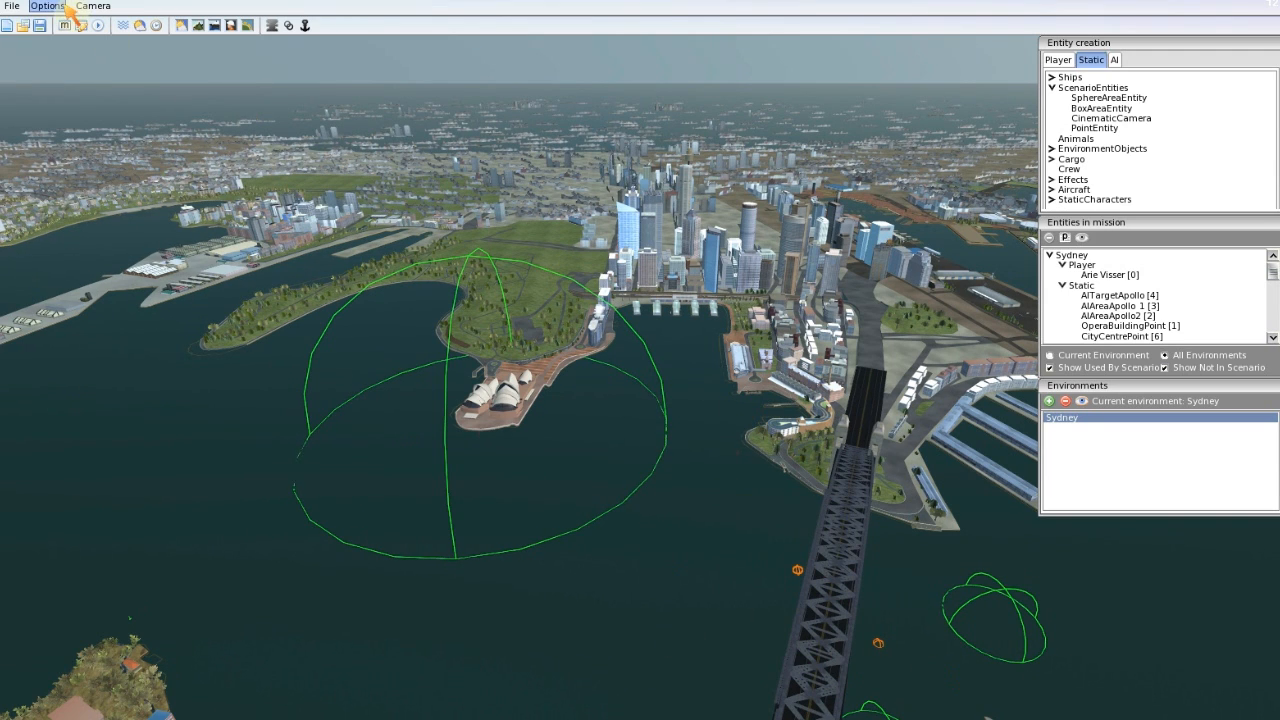
Step: Bring up the Logic Editor from Options and select Trigger_1 to edit its conditions
{"action": "left_click", "coordinate": [48, 6]}
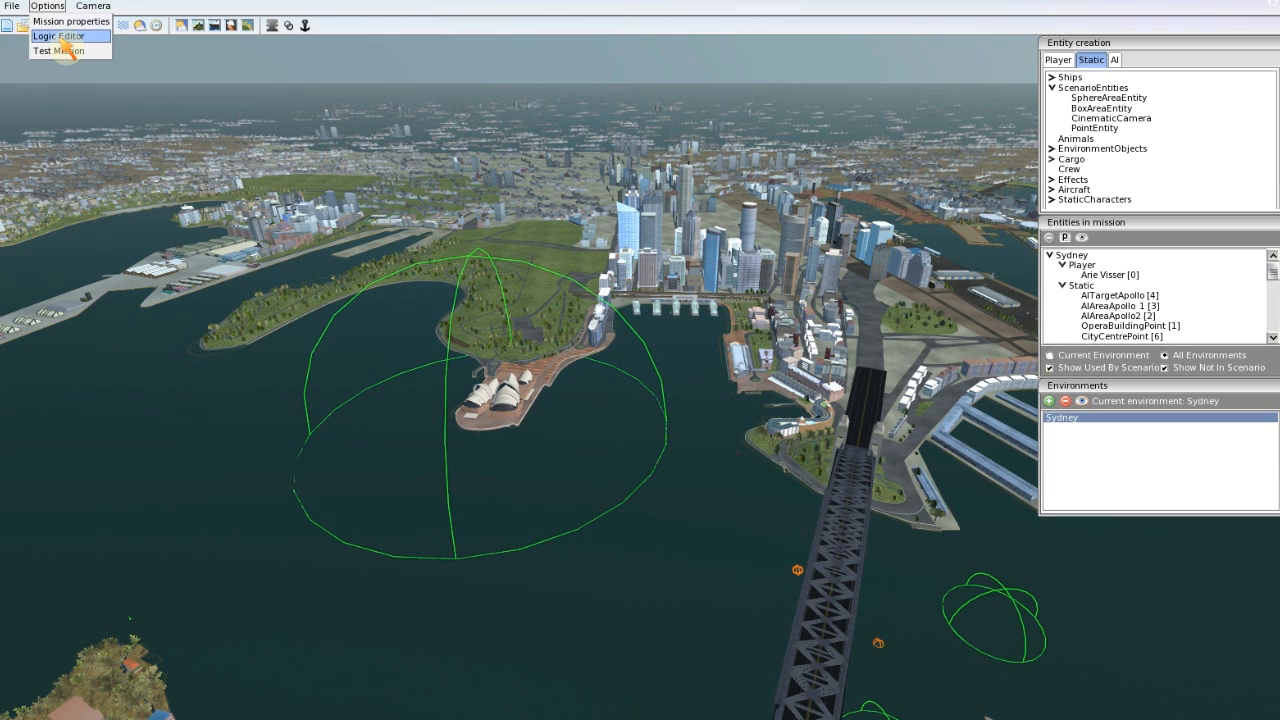
{"action": "left_click", "coordinate": [58, 36]}
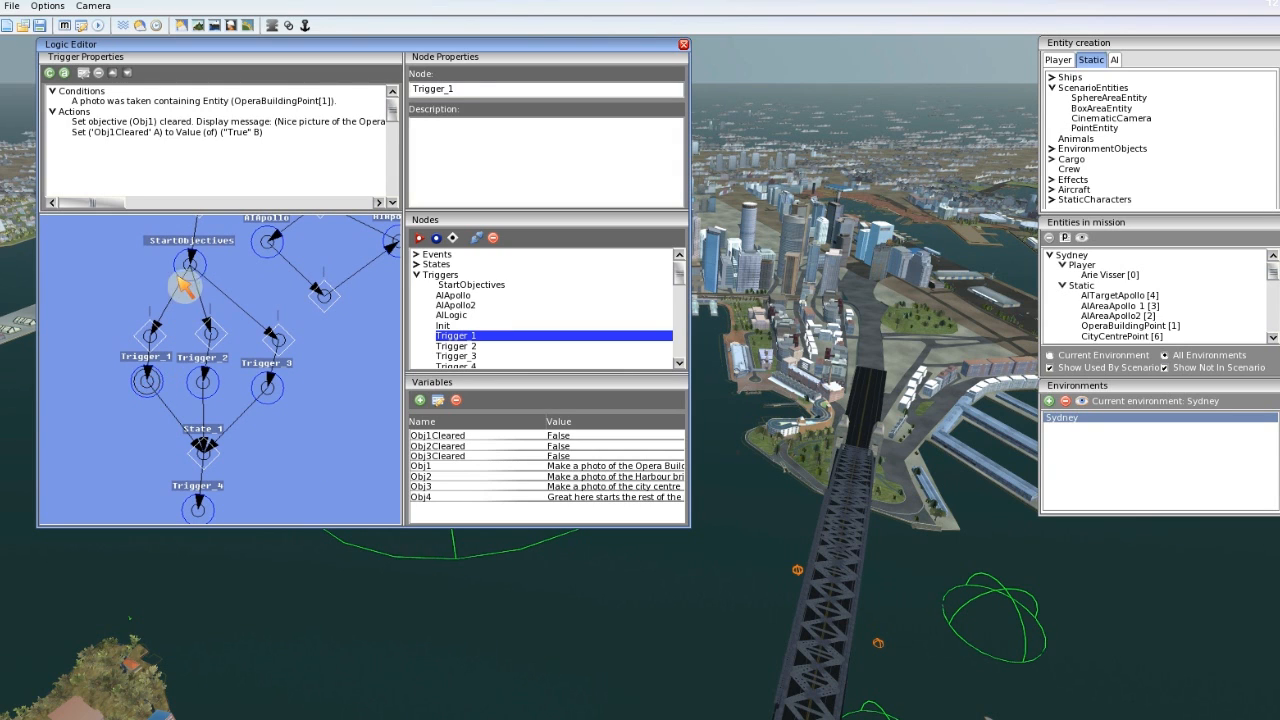
{"action": "left_click", "coordinate": [472, 284]}
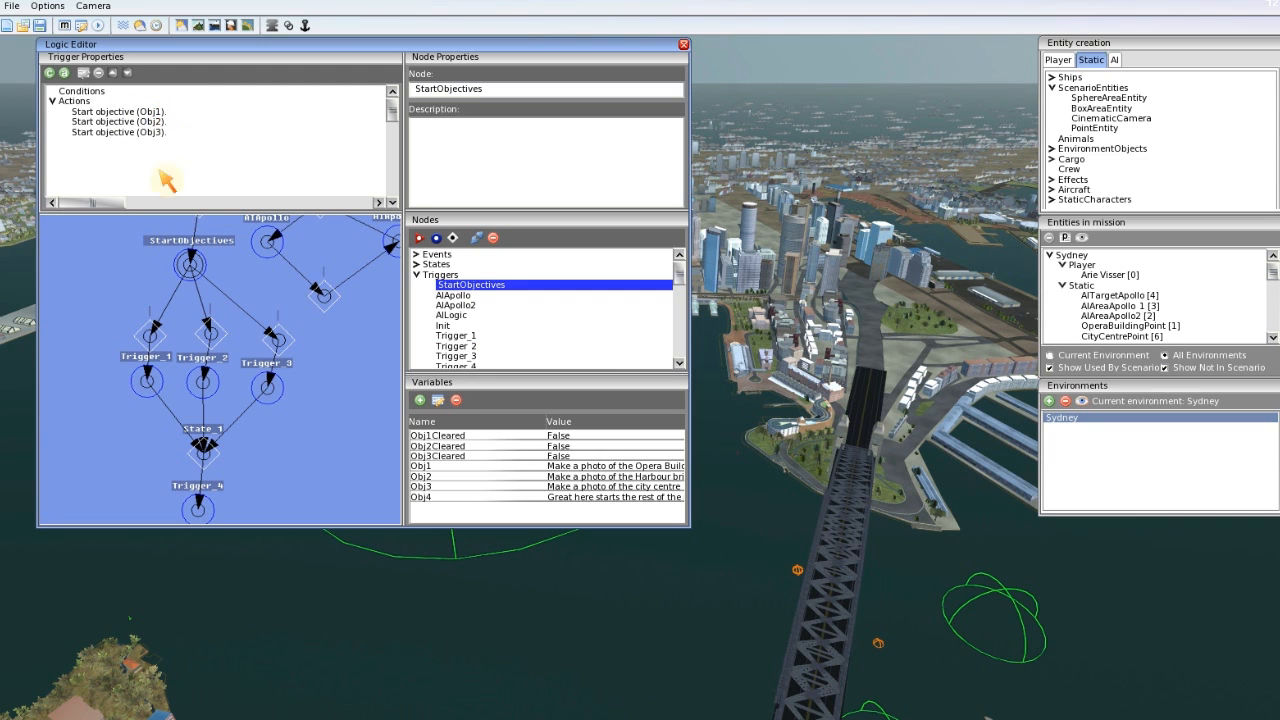
{"action": "left_click", "coordinate": [456, 336]}
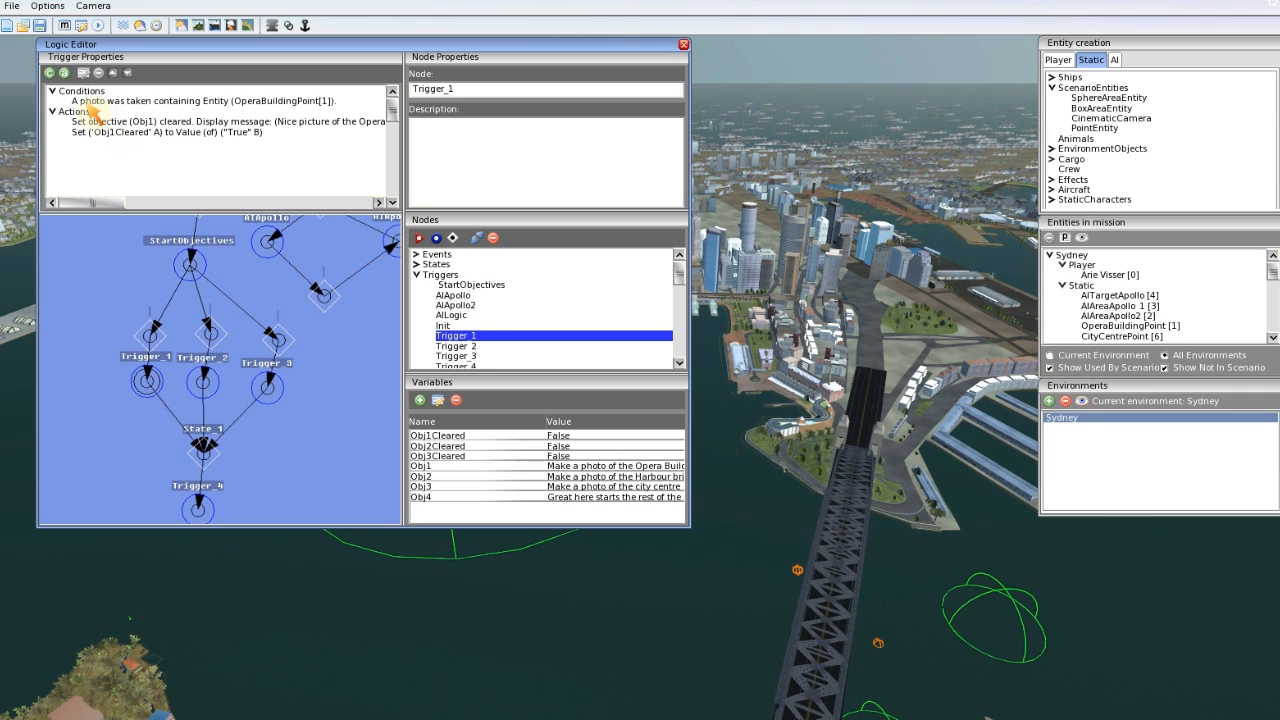
{"action": "mouse_move", "coordinate": [290, 122]}
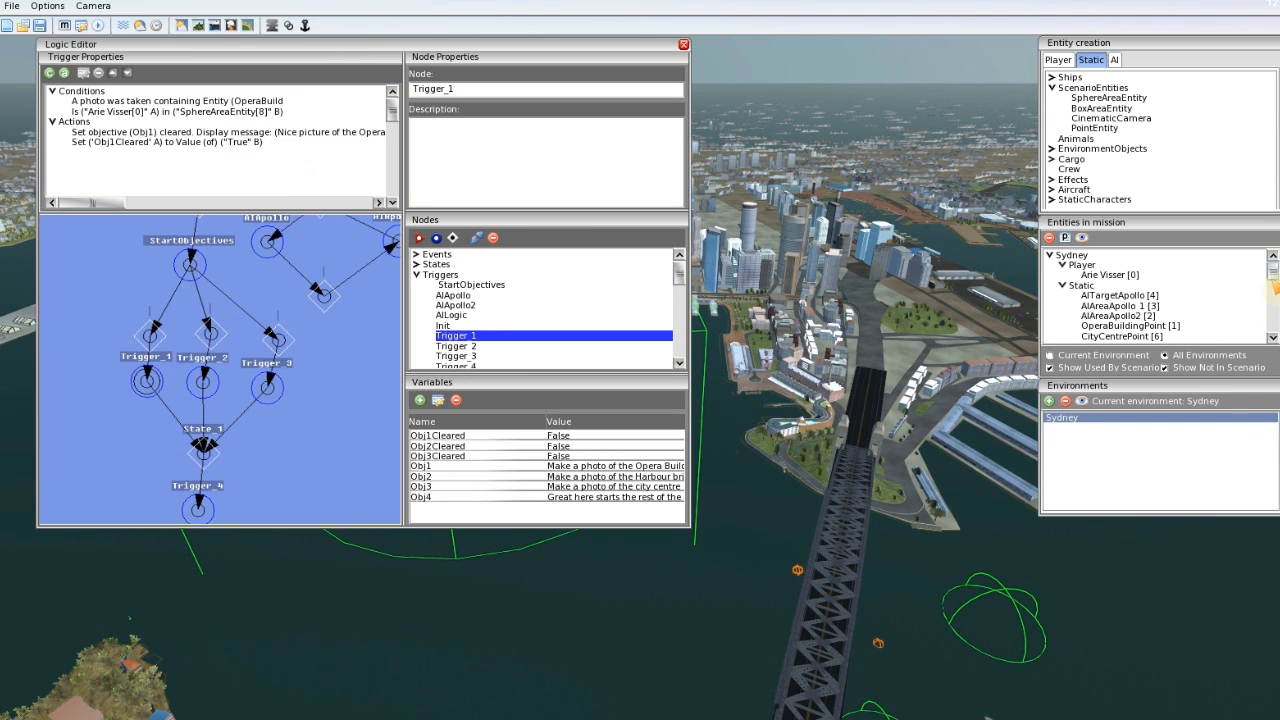
Step: Change the sphere area entity's Name property to OperaHouseArea
{"action": "left_click", "coordinate": [1124, 316]}
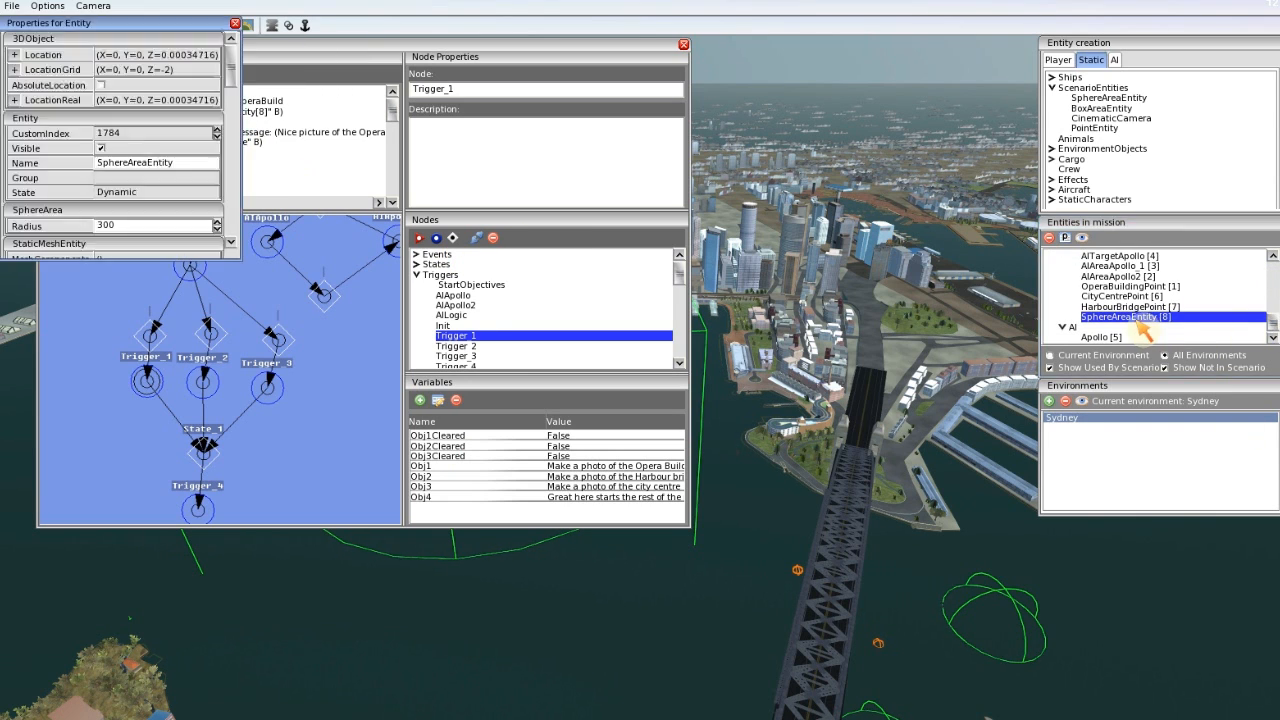
{"action": "double_click", "coordinate": [136, 162]}
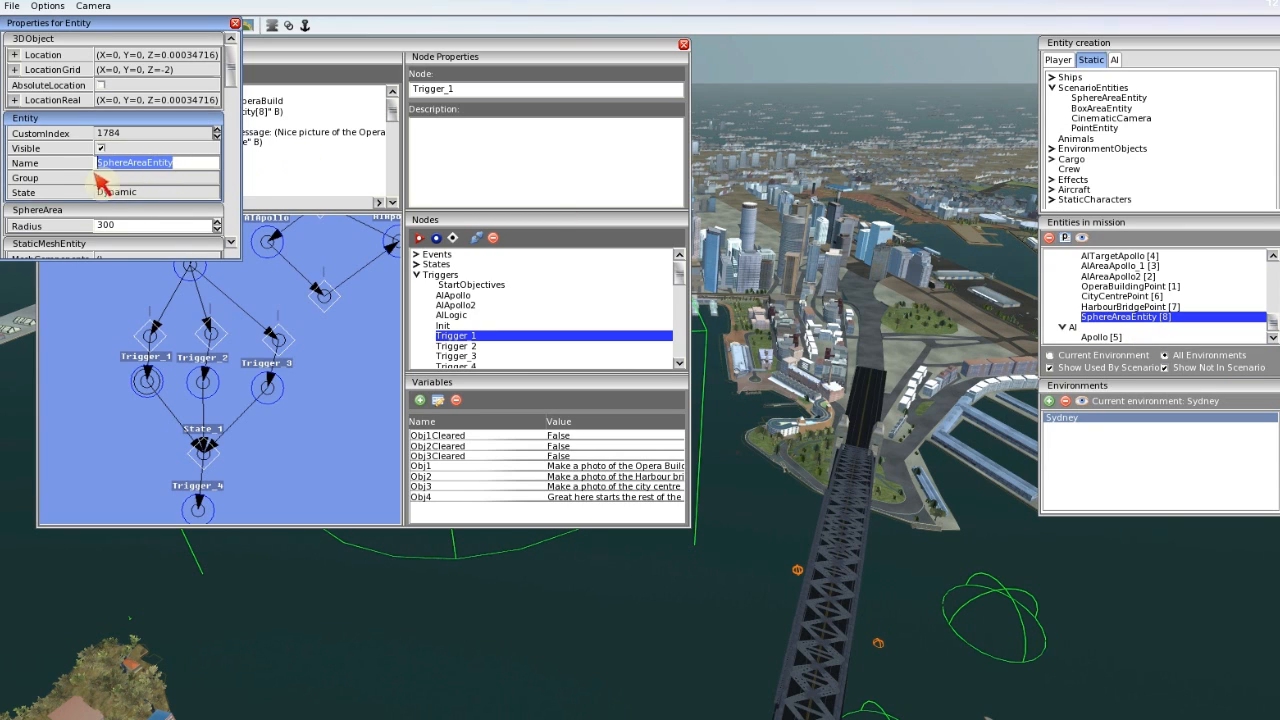
{"action": "type", "text": "OperHouseA"}
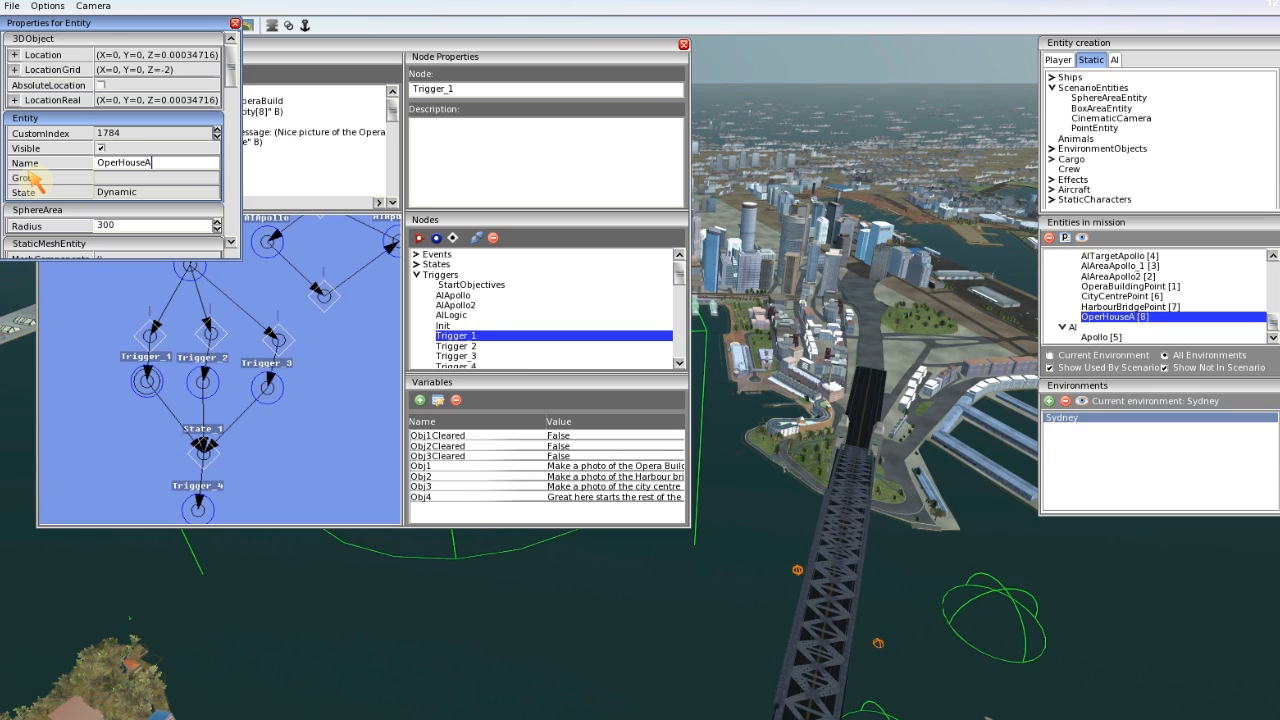
{"action": "type", "text": "rea"}
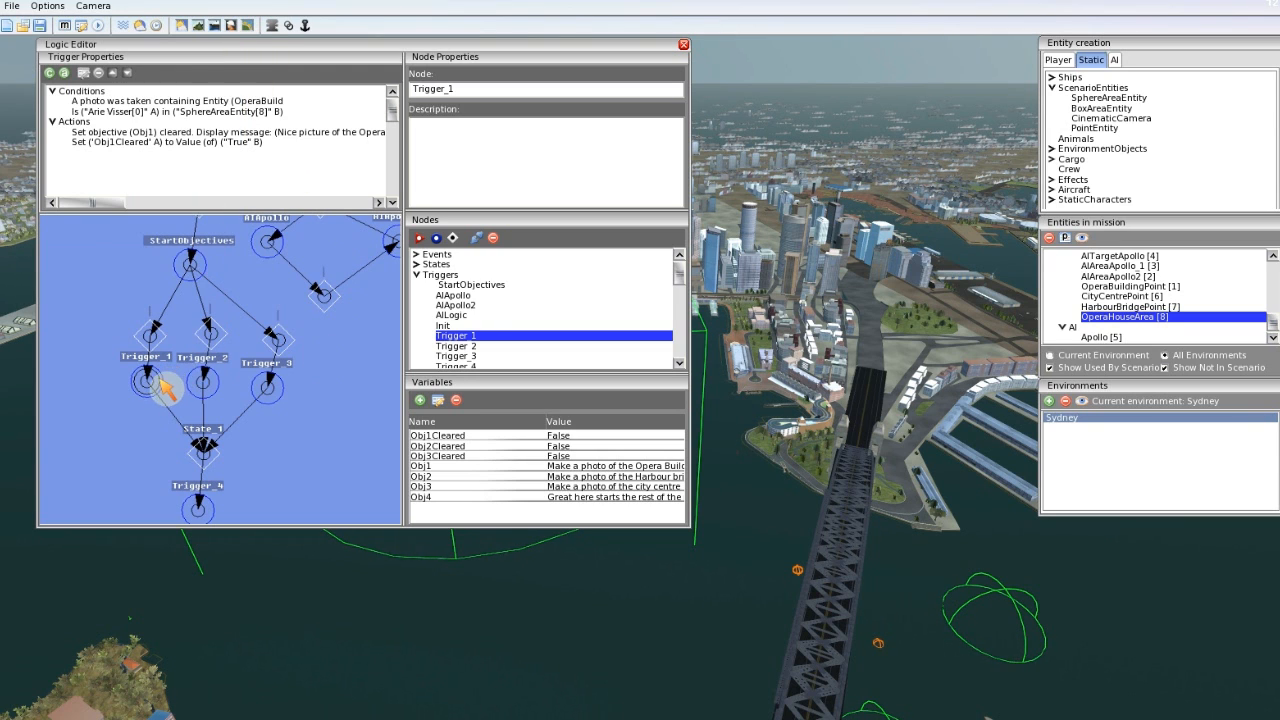
{"action": "mouse_move", "coordinate": [592, 588]}
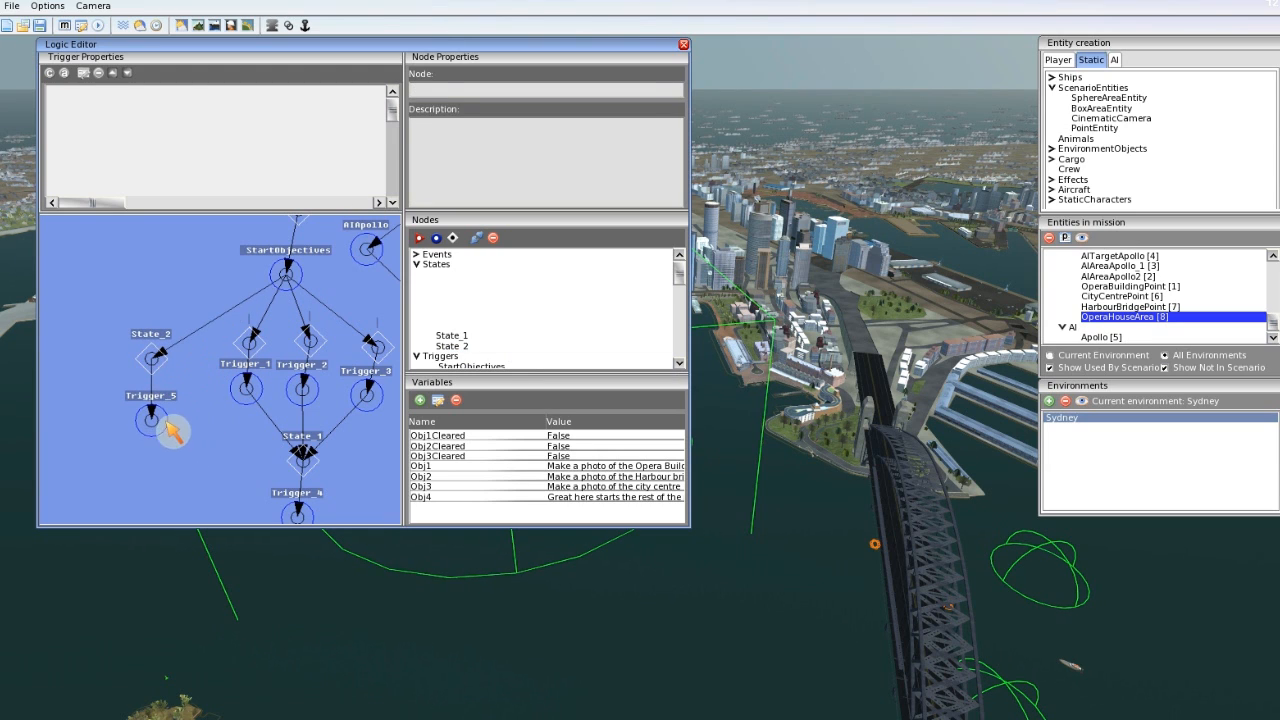
Step: Rename the new trigger node to Obj1InfoMessage
{"action": "left_click", "coordinate": [150, 408]}
{"action": "type", "text": "Obj1"}
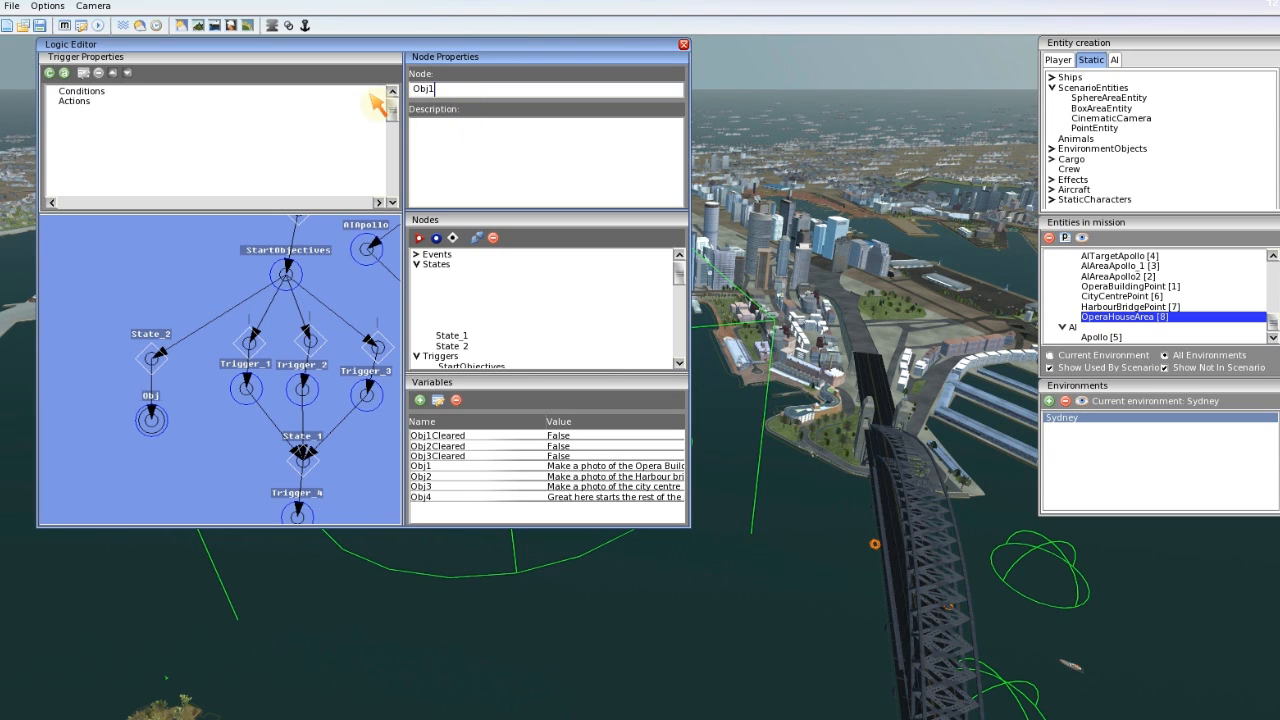
{"action": "type", "text": "Info"}
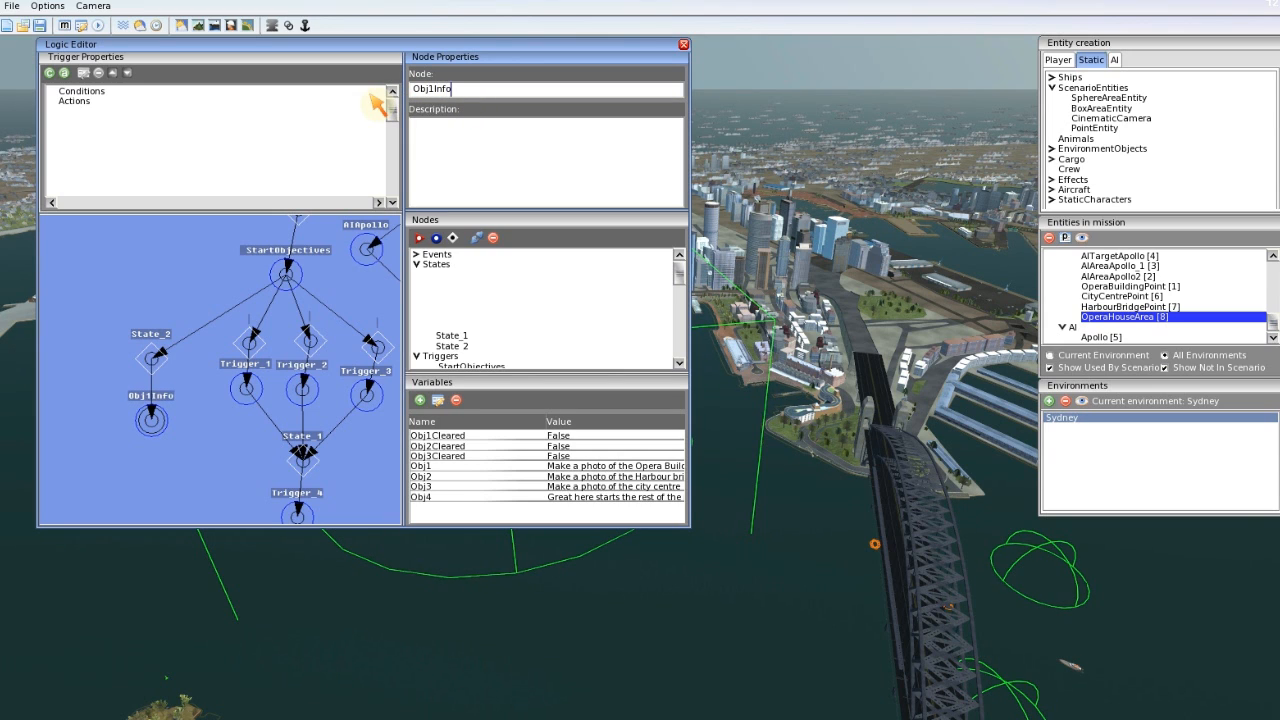
{"action": "type", "text": "Me"}
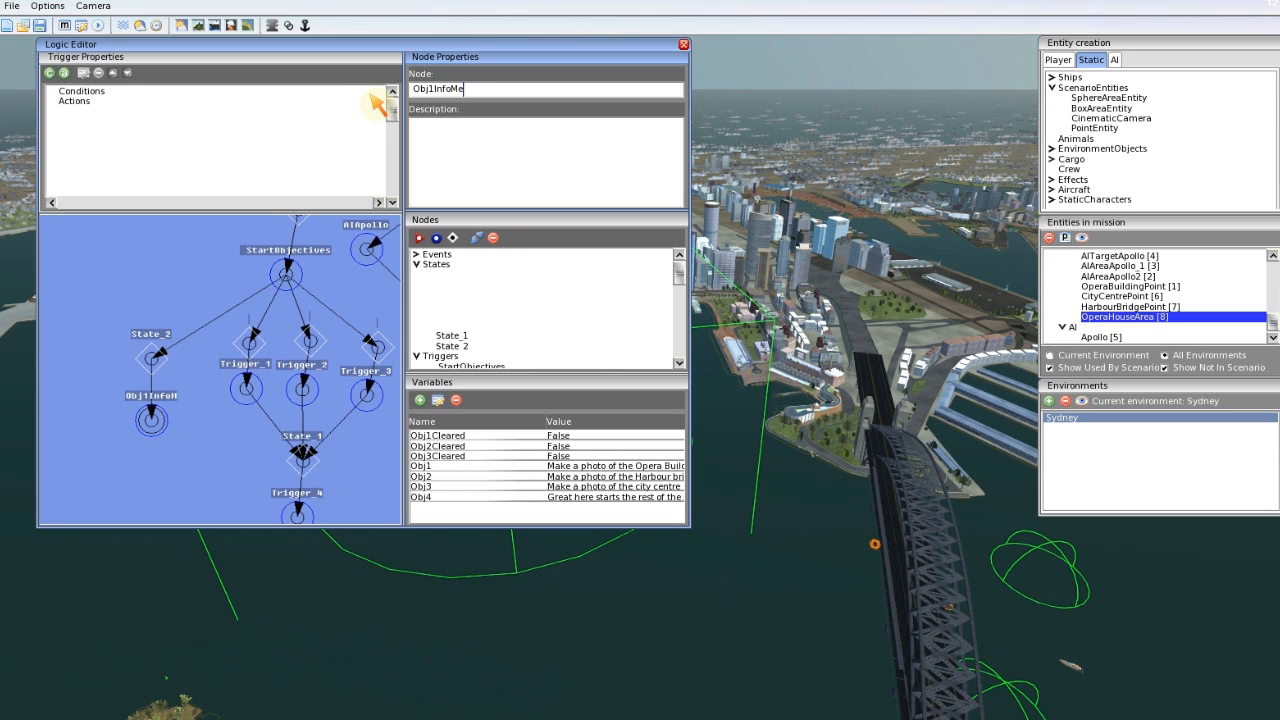
{"action": "type", "text": "ssage"}
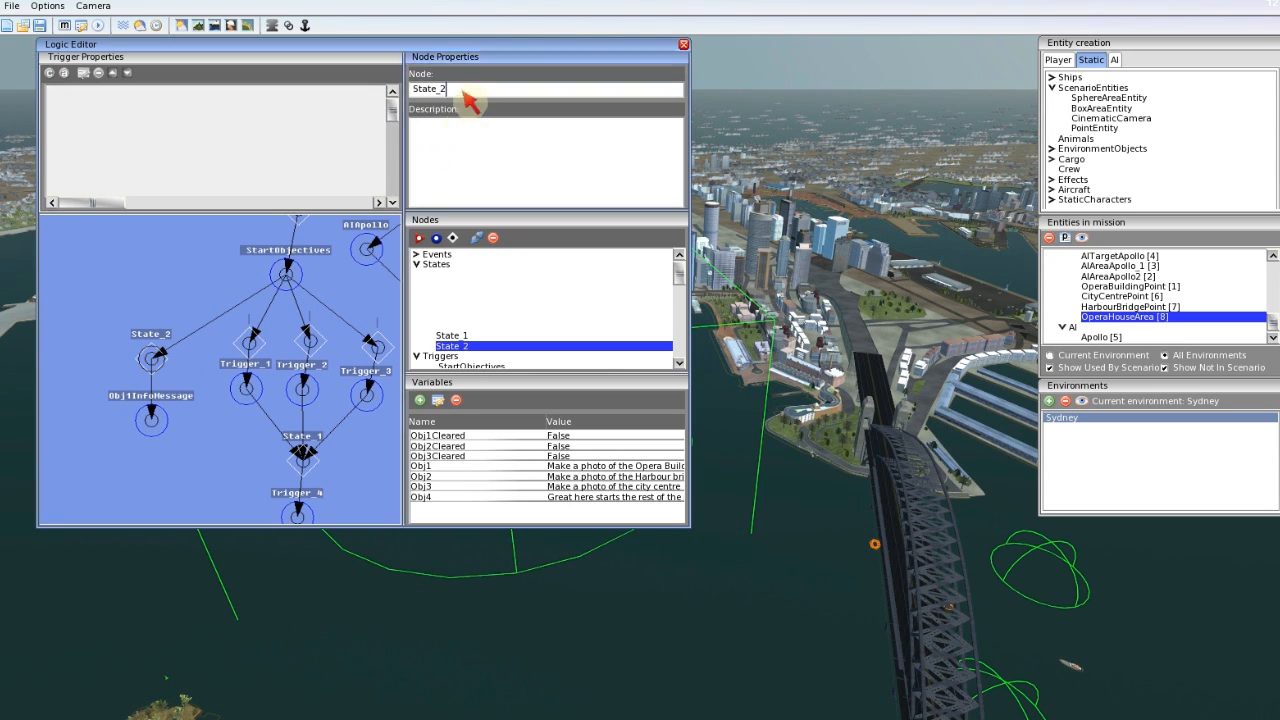
Step: Give it an Area Contains Entity condition: player ship Ane Visser inside OperaHouseArea
{"action": "left_click", "coordinate": [150, 410]}
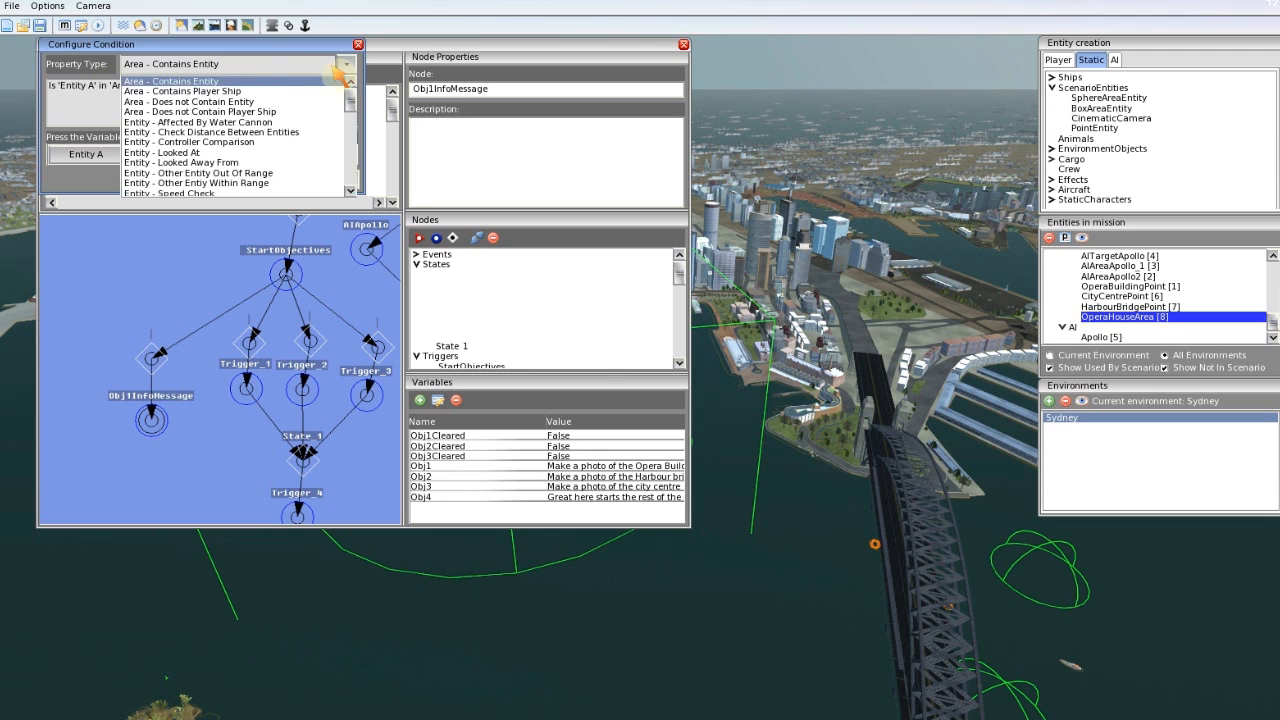
{"action": "mouse_move", "coordinate": [216, 90]}
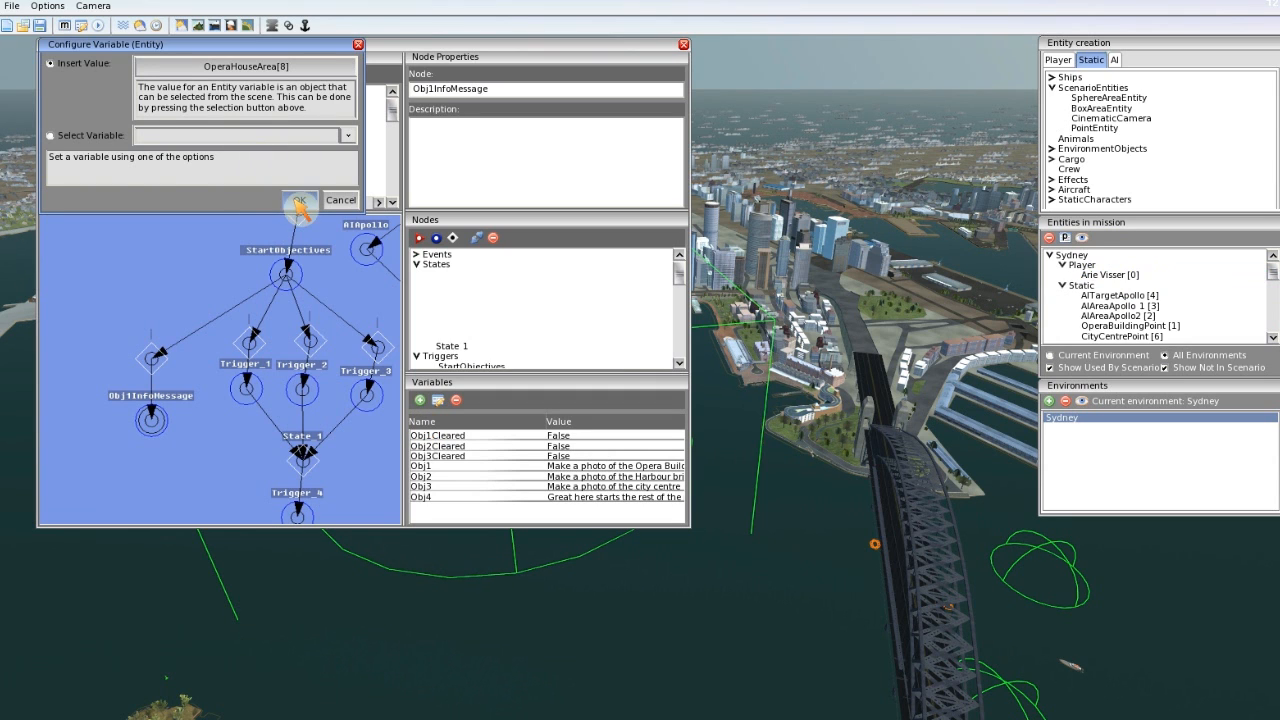
{"action": "left_click", "coordinate": [300, 180]}
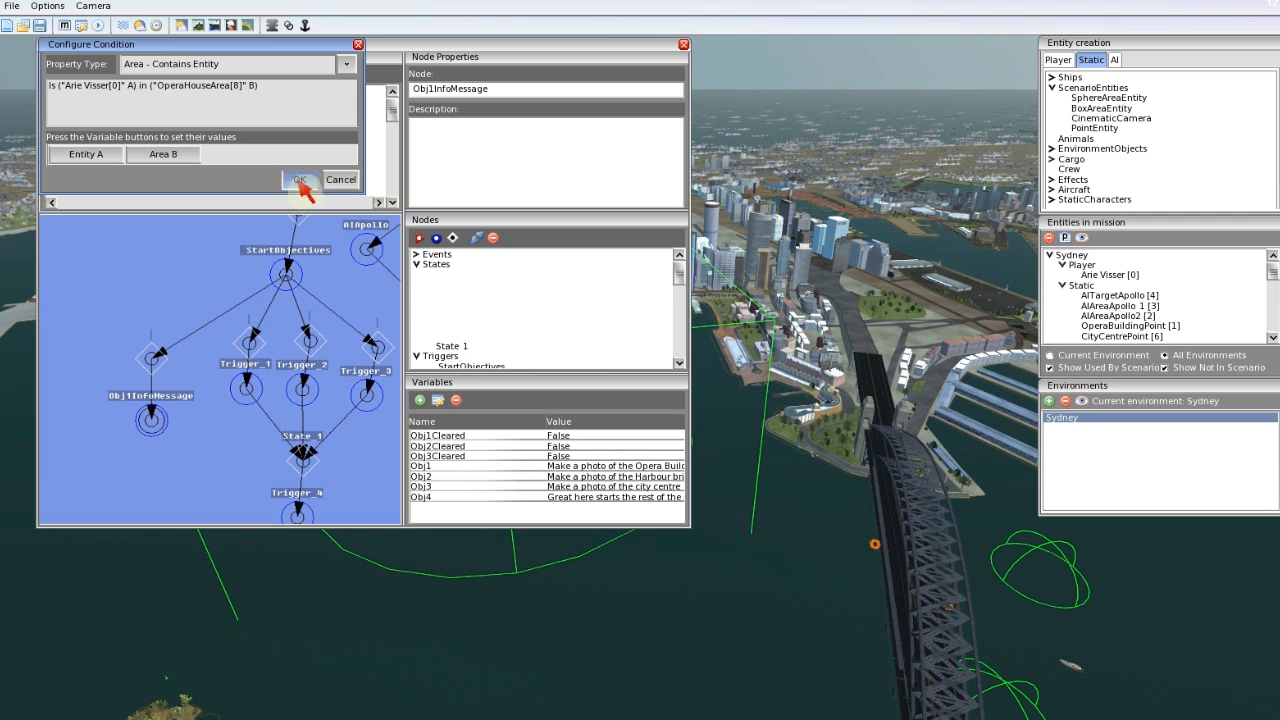
{"action": "left_click", "coordinate": [296, 180]}
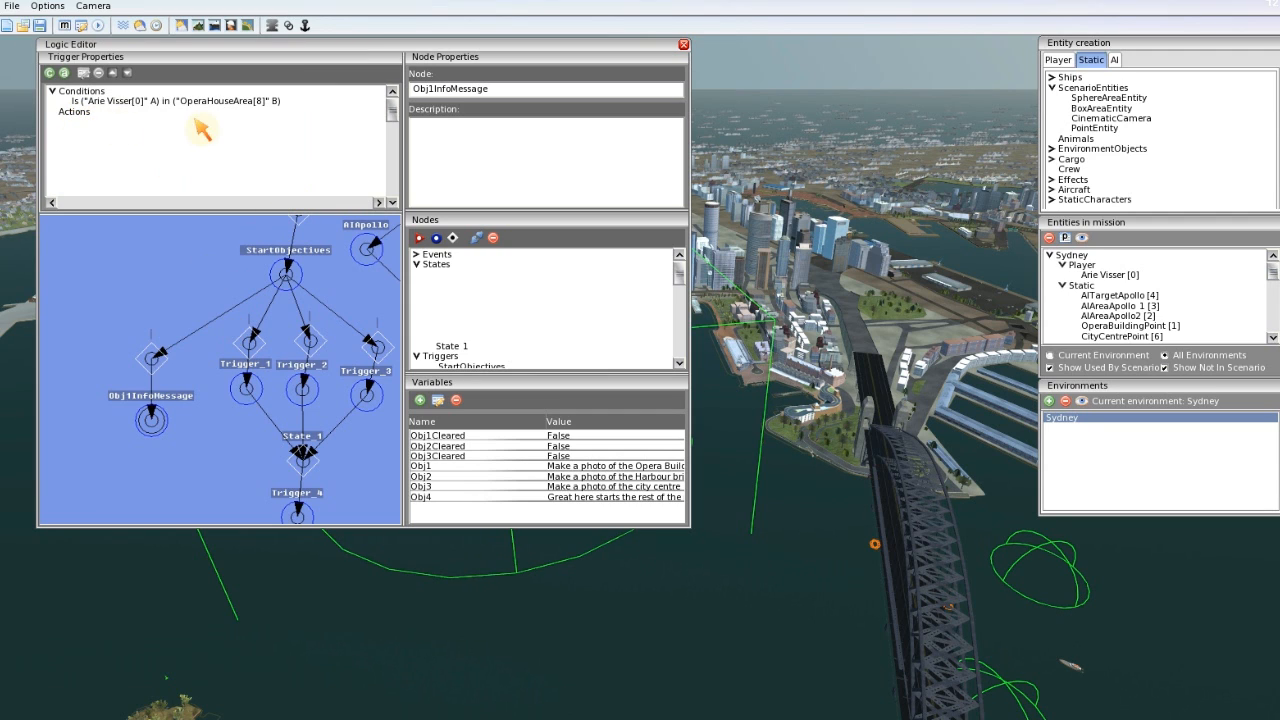
{"action": "mouse_move", "coordinate": [208, 364]}
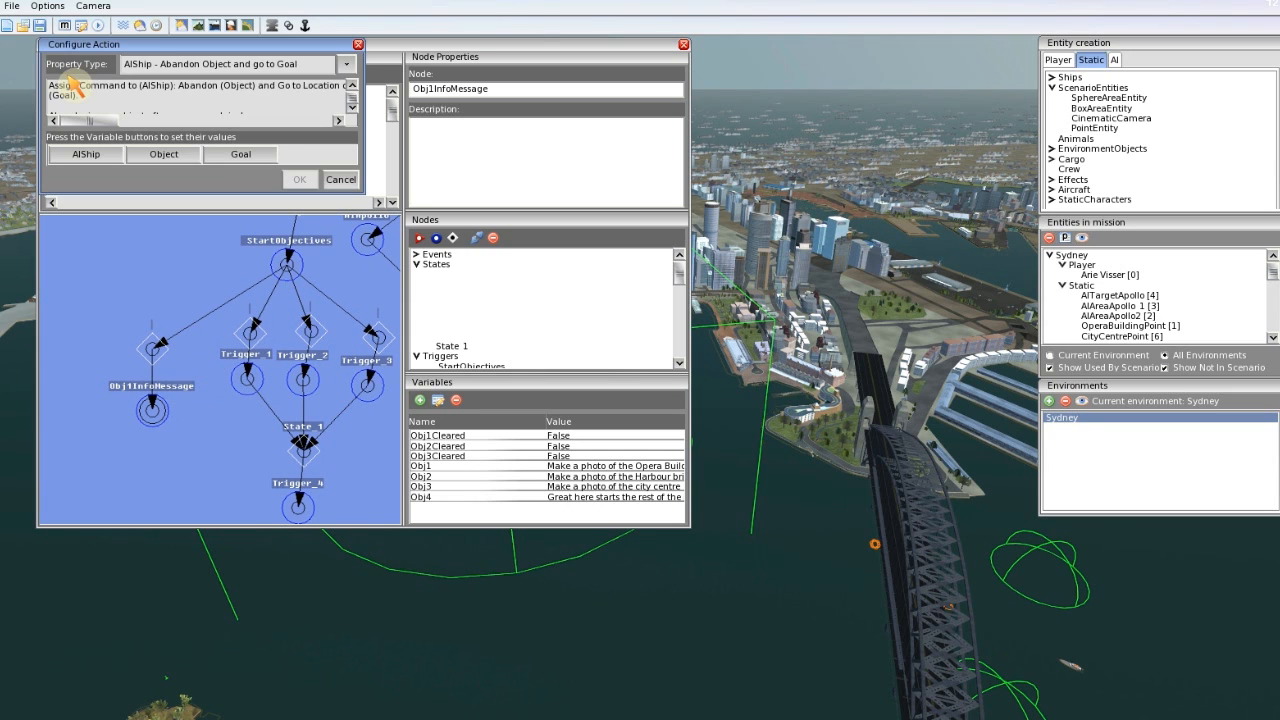
Step: Add an Objective - InfoMessage action assigned to Obj1
{"action": "left_click", "coordinate": [346, 64]}
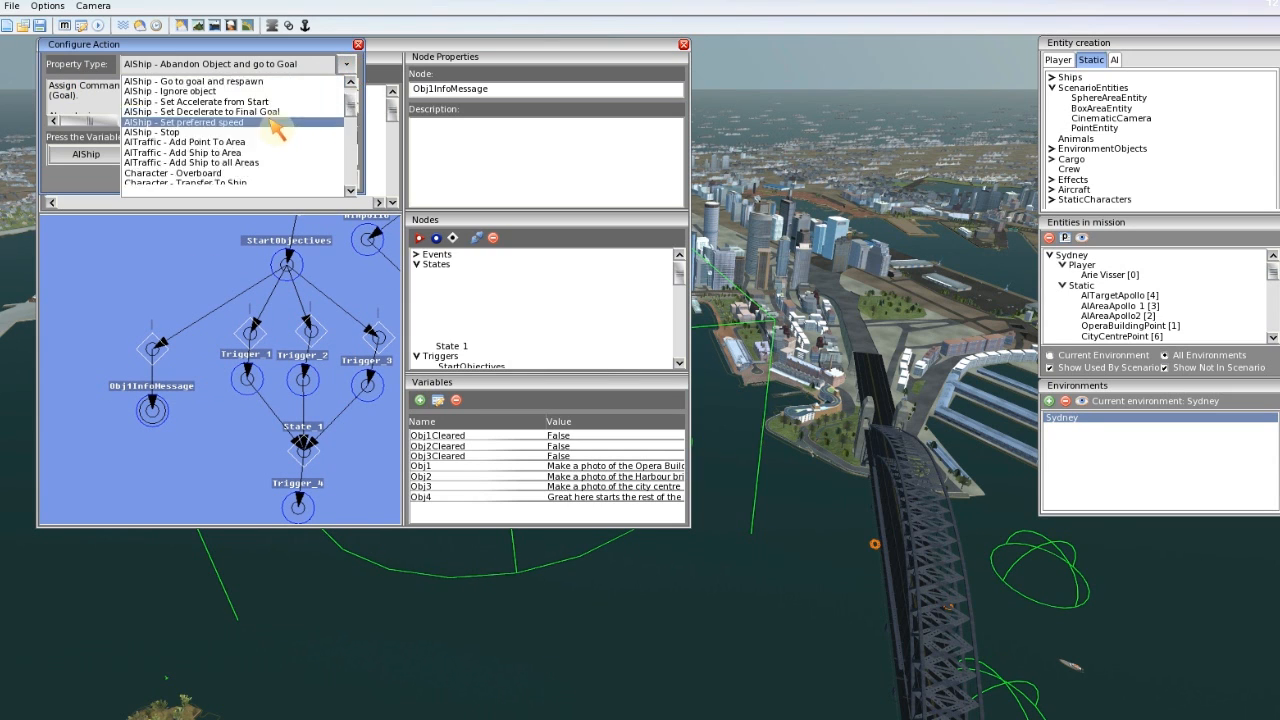
{"action": "scroll", "scroll_direction": "down", "scroll_amount": 3}
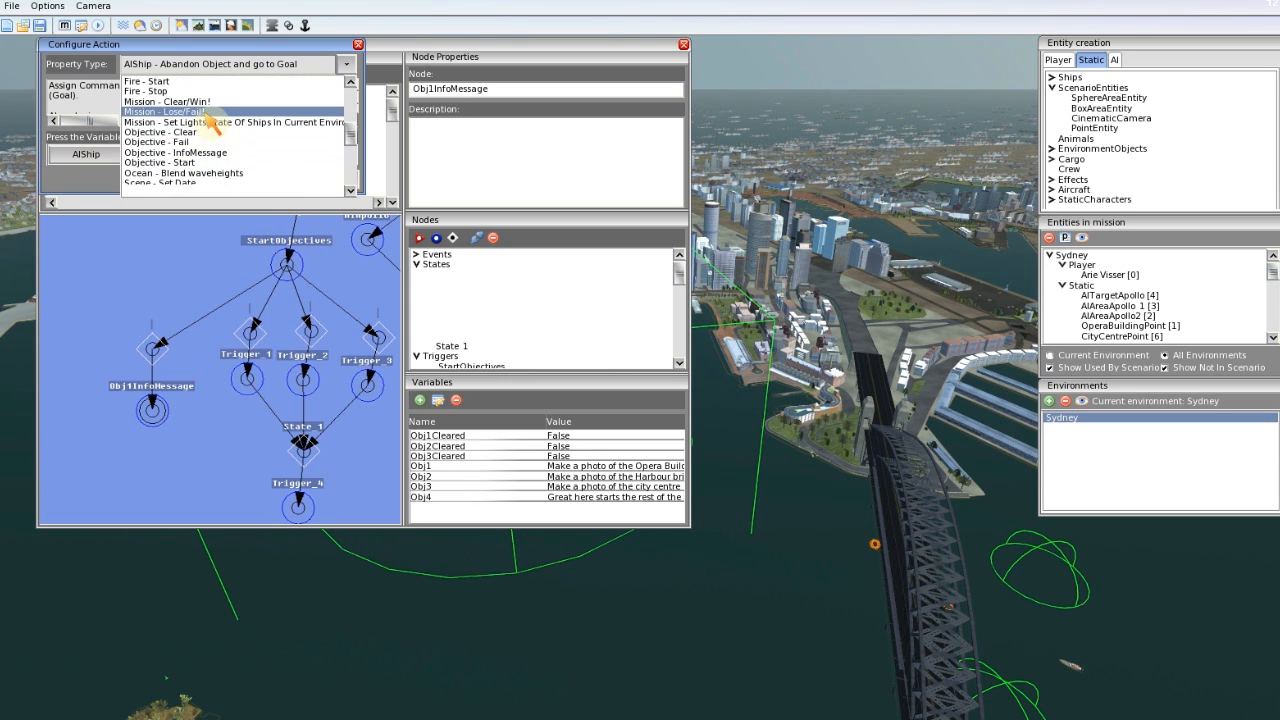
{"action": "left_click", "coordinate": [174, 152]}
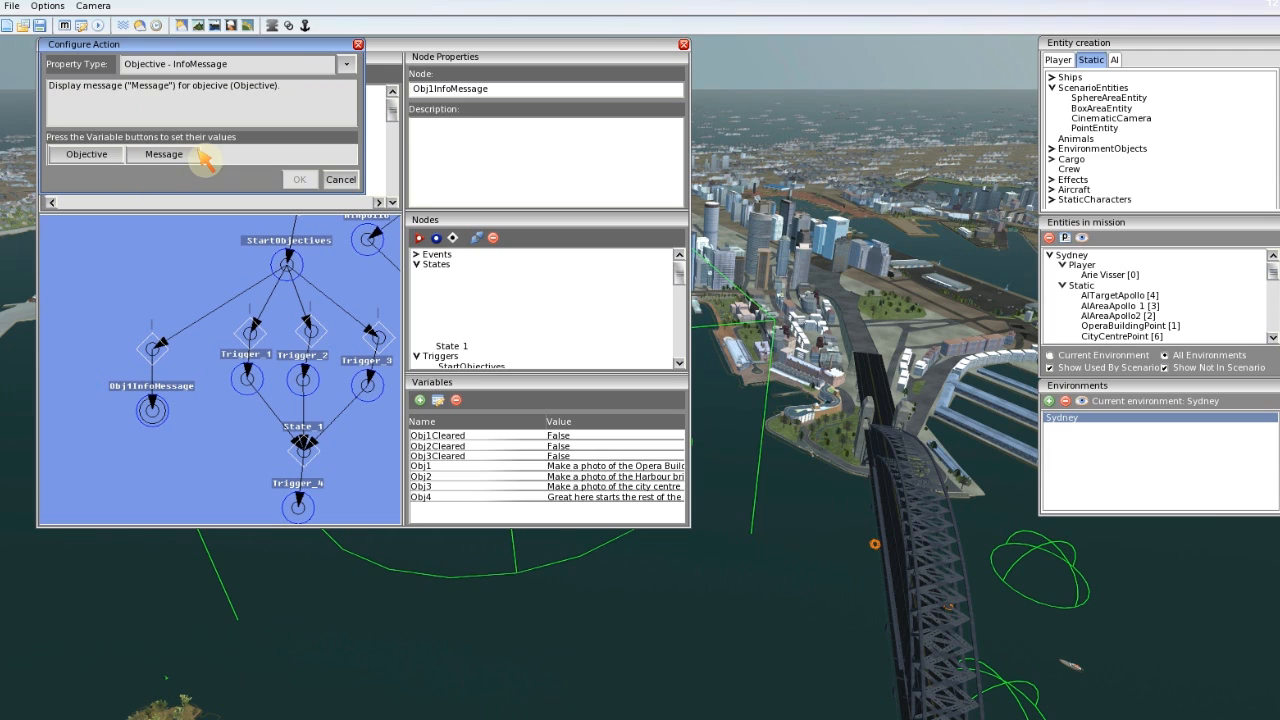
{"action": "left_click", "coordinate": [84, 154]}
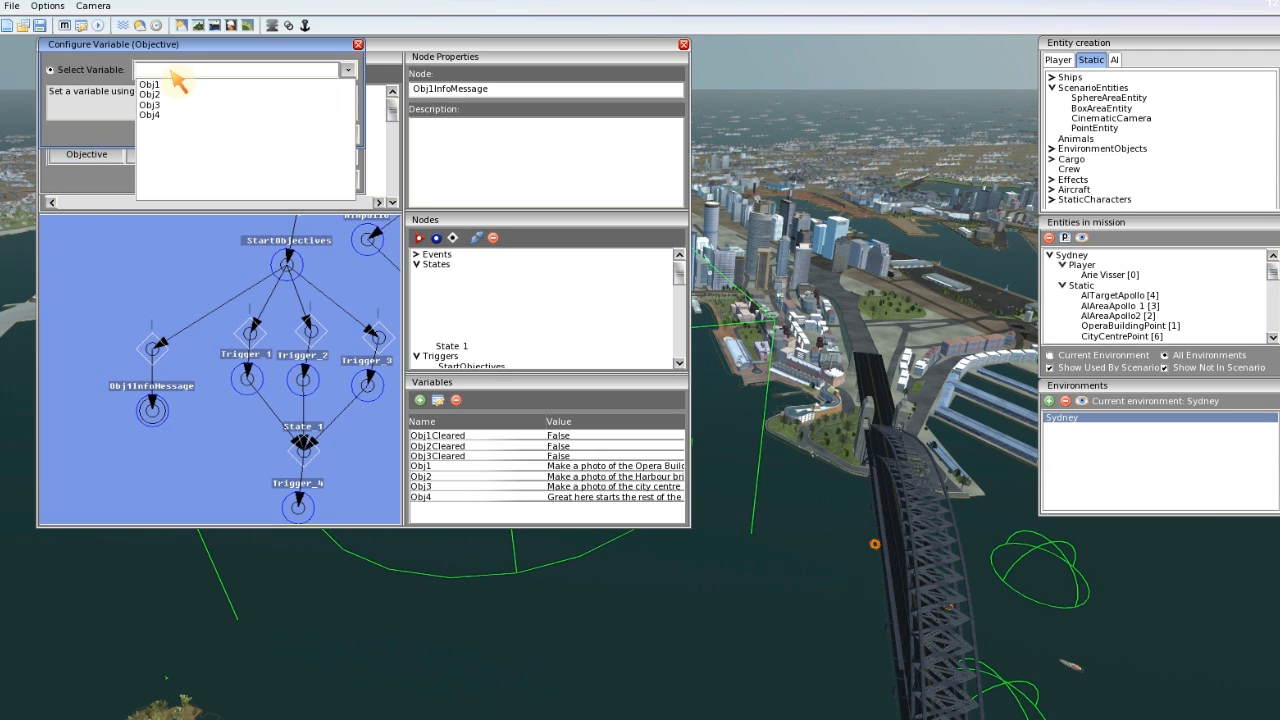
{"action": "left_click", "coordinate": [150, 84]}
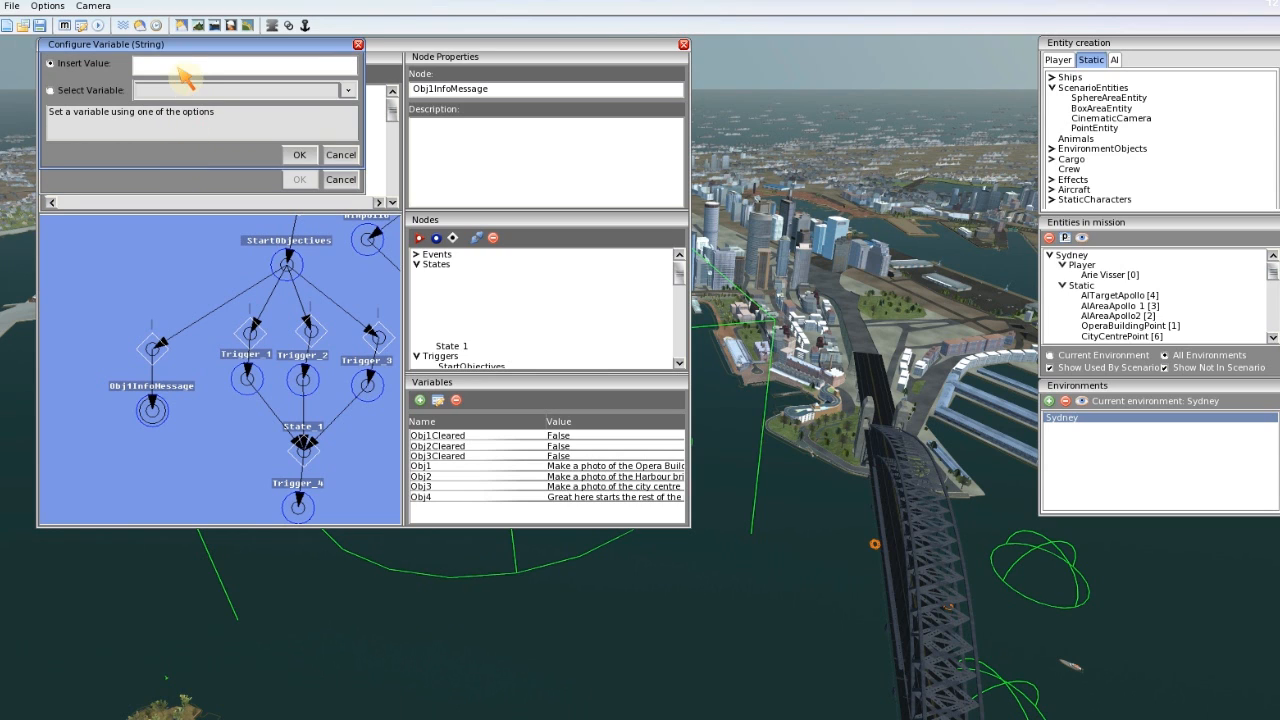
Step: Enter the 'close enough to the Opera building to make a nice picture' message and confirm the action
{"action": "type", "text": "You are close enough t"}
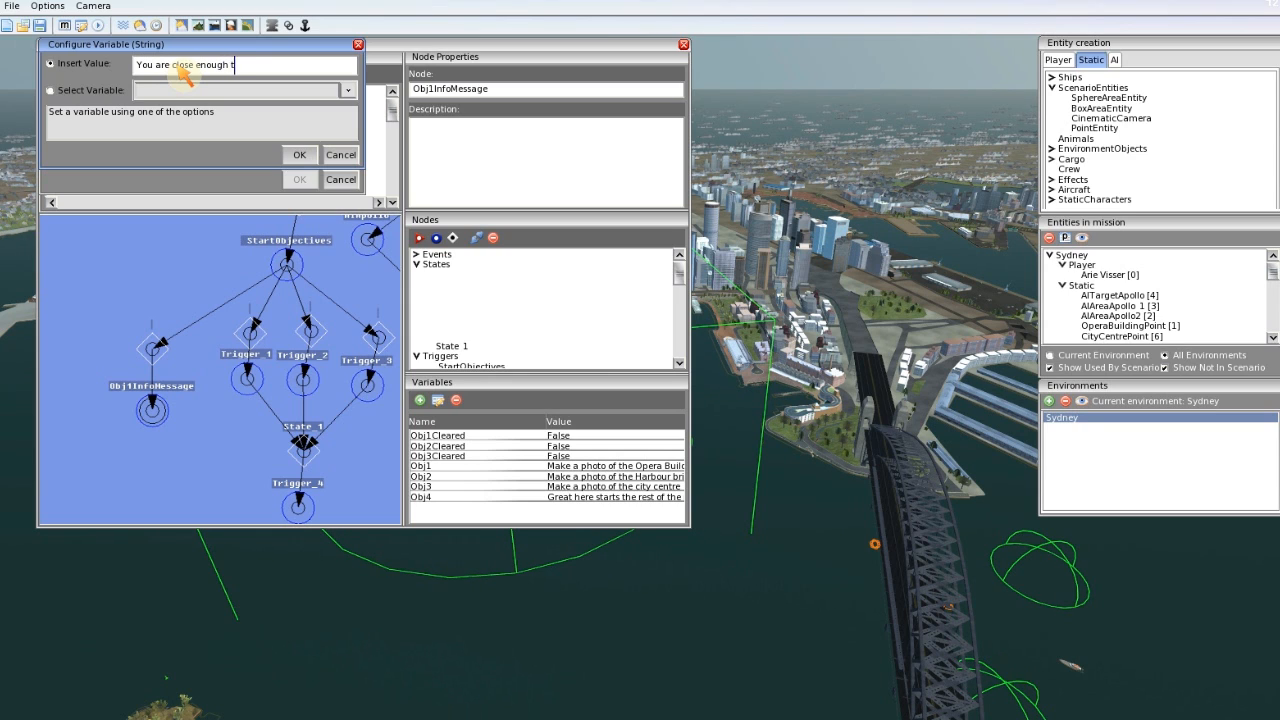
{"action": "type", "text": "o the Op"}
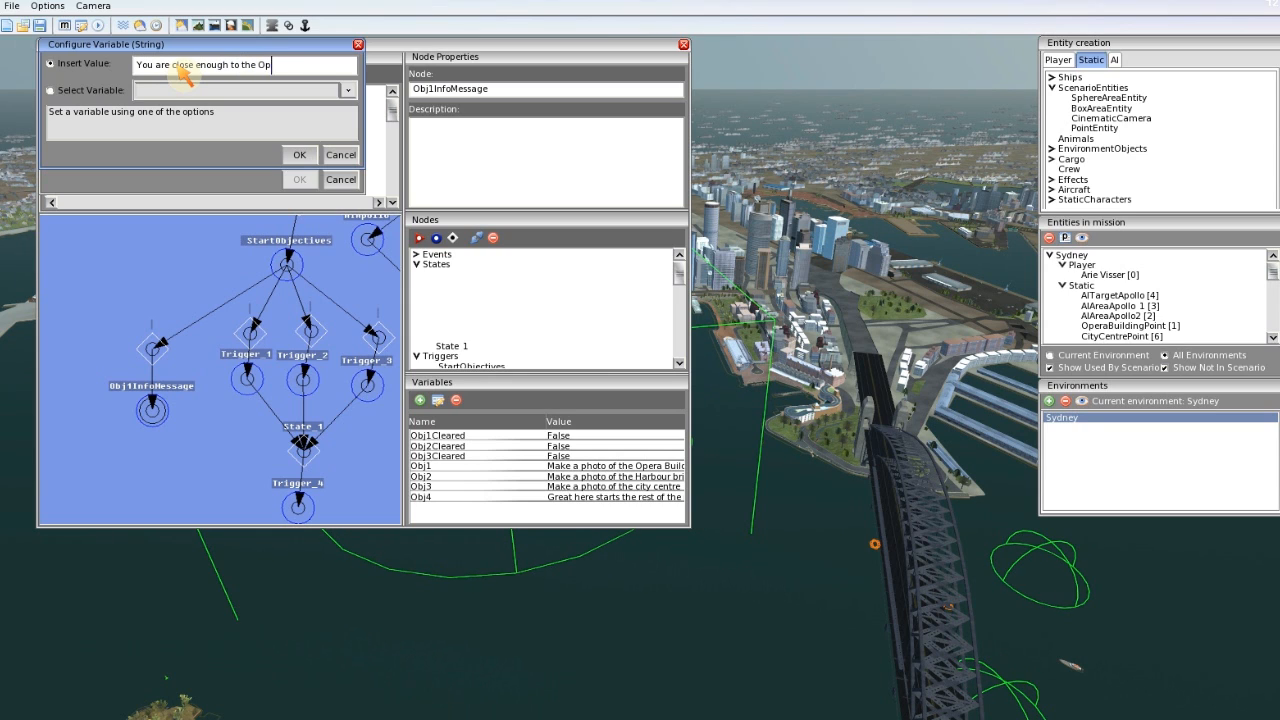
{"action": "type", "text": "era build"}
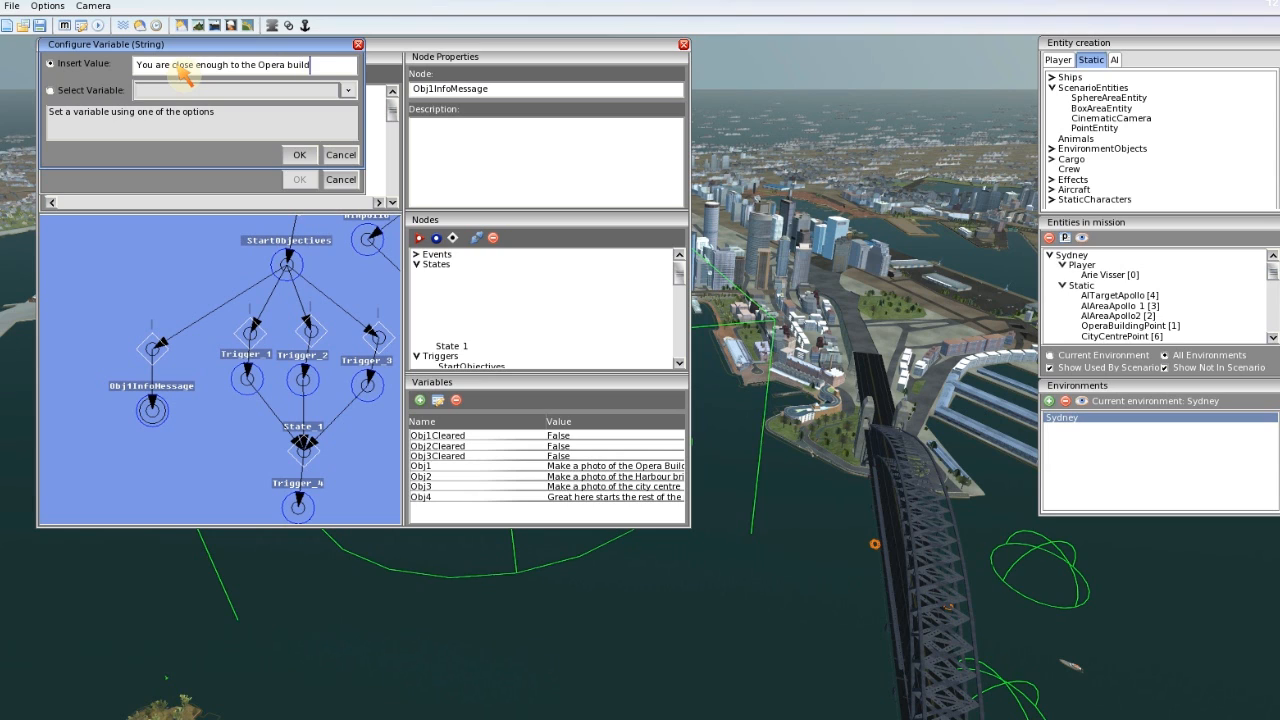
{"action": "type", "text": "to make a nice picture"}
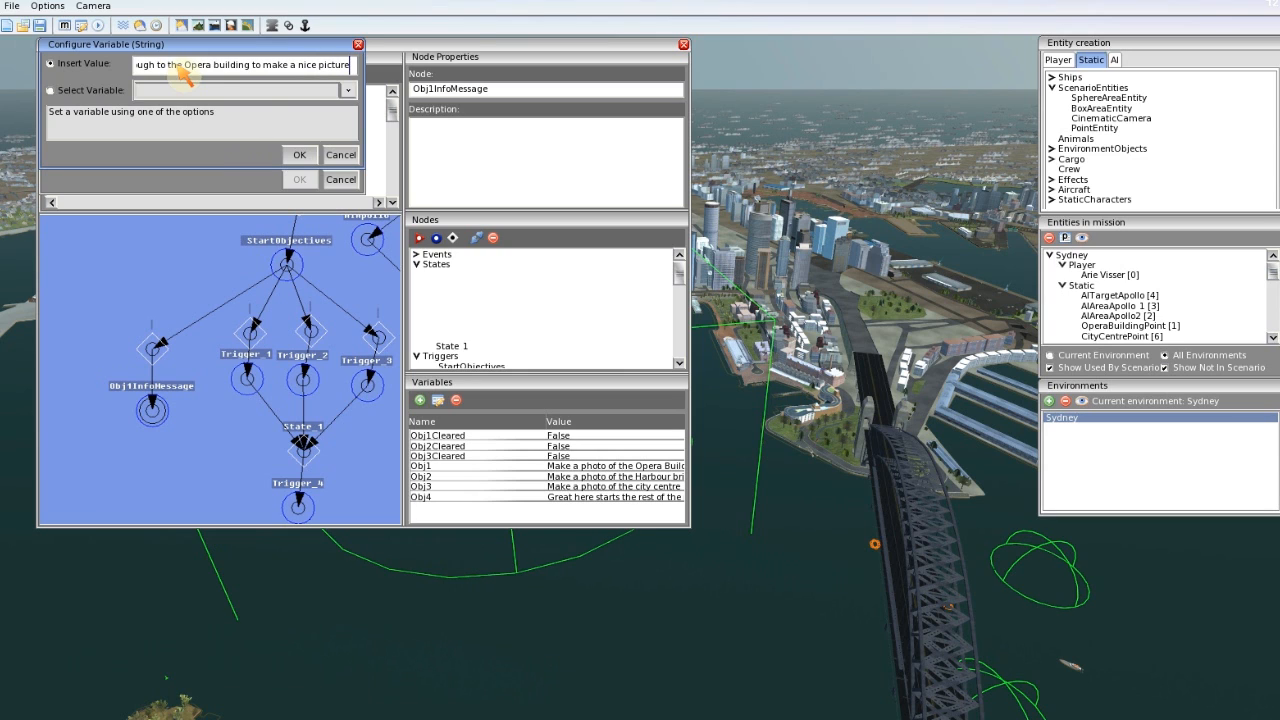
{"action": "left_click", "coordinate": [300, 154]}
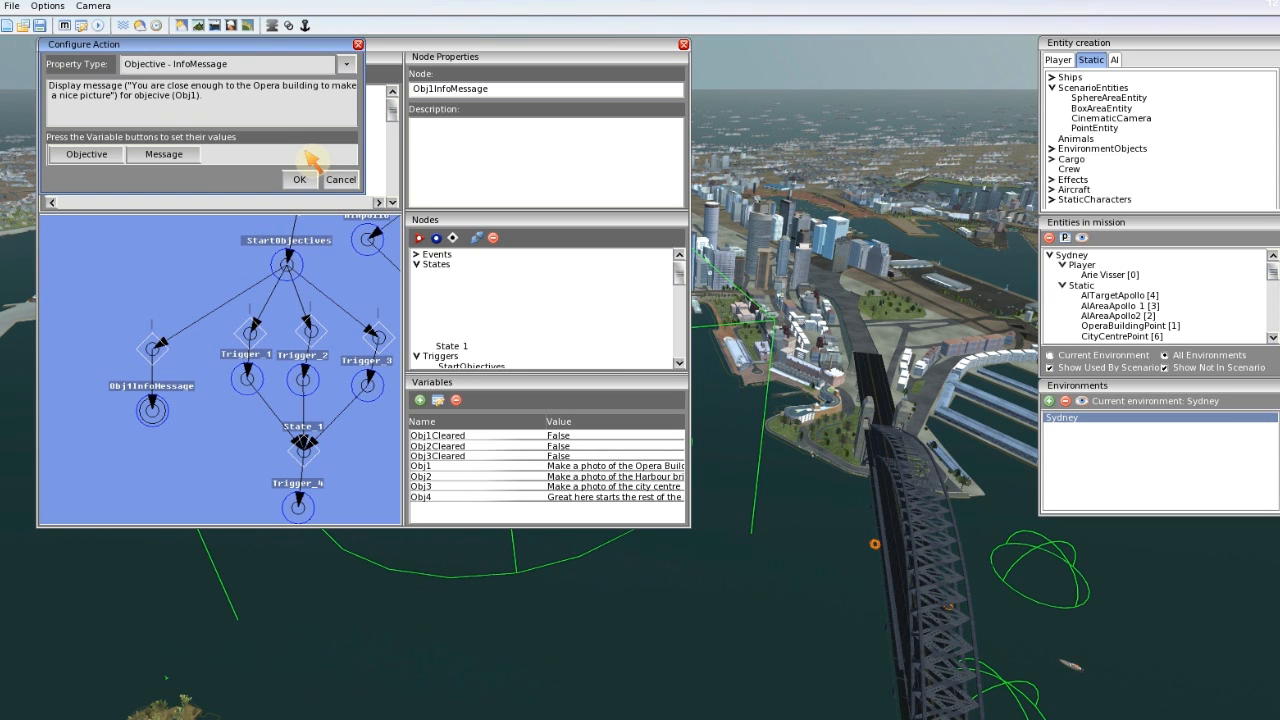
{"action": "left_click", "coordinate": [298, 180]}
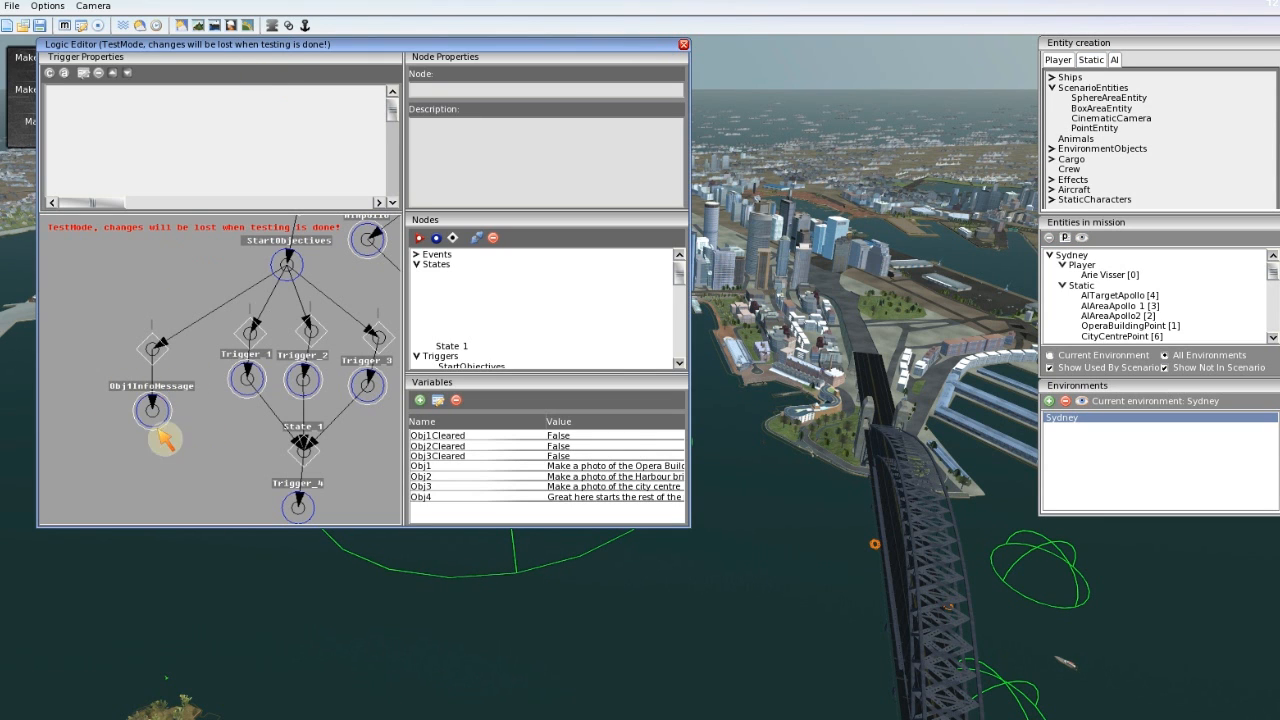
Step: In test mode, move the player ship into the Opera House area to trigger the close-enough message
{"action": "left_click", "coordinate": [152, 410]}
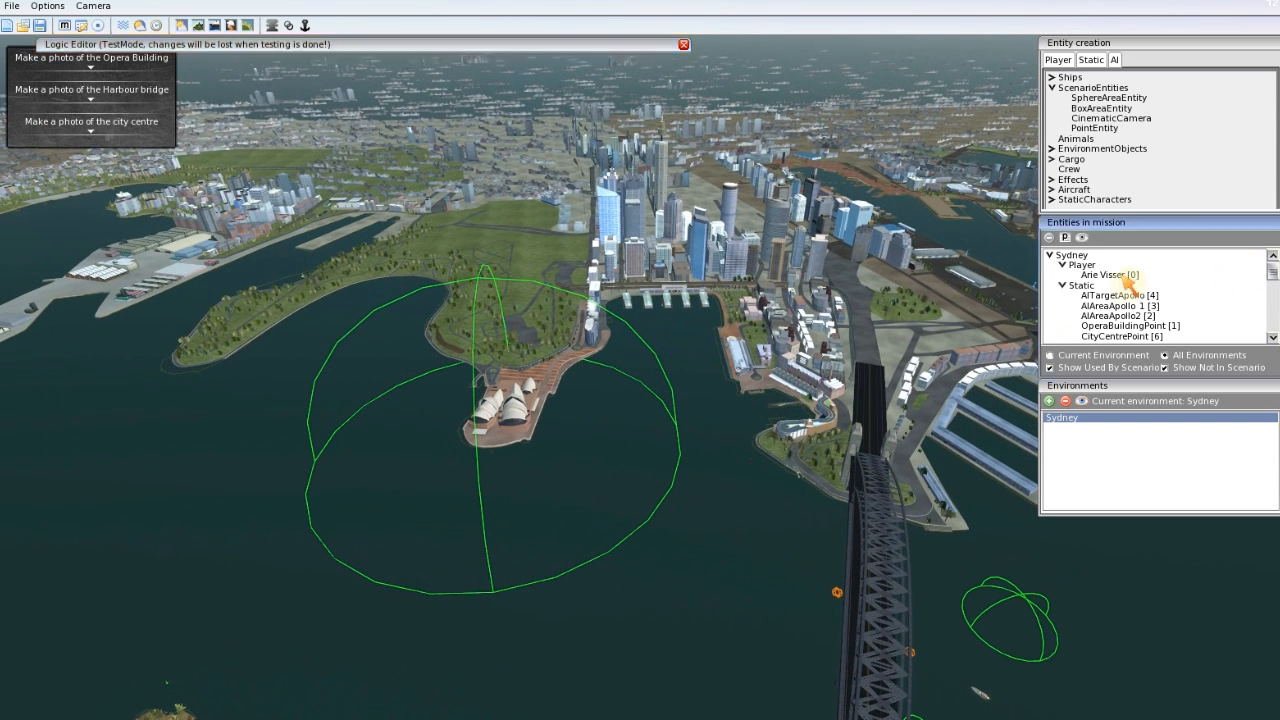
{"action": "left_click", "coordinate": [1100, 274]}
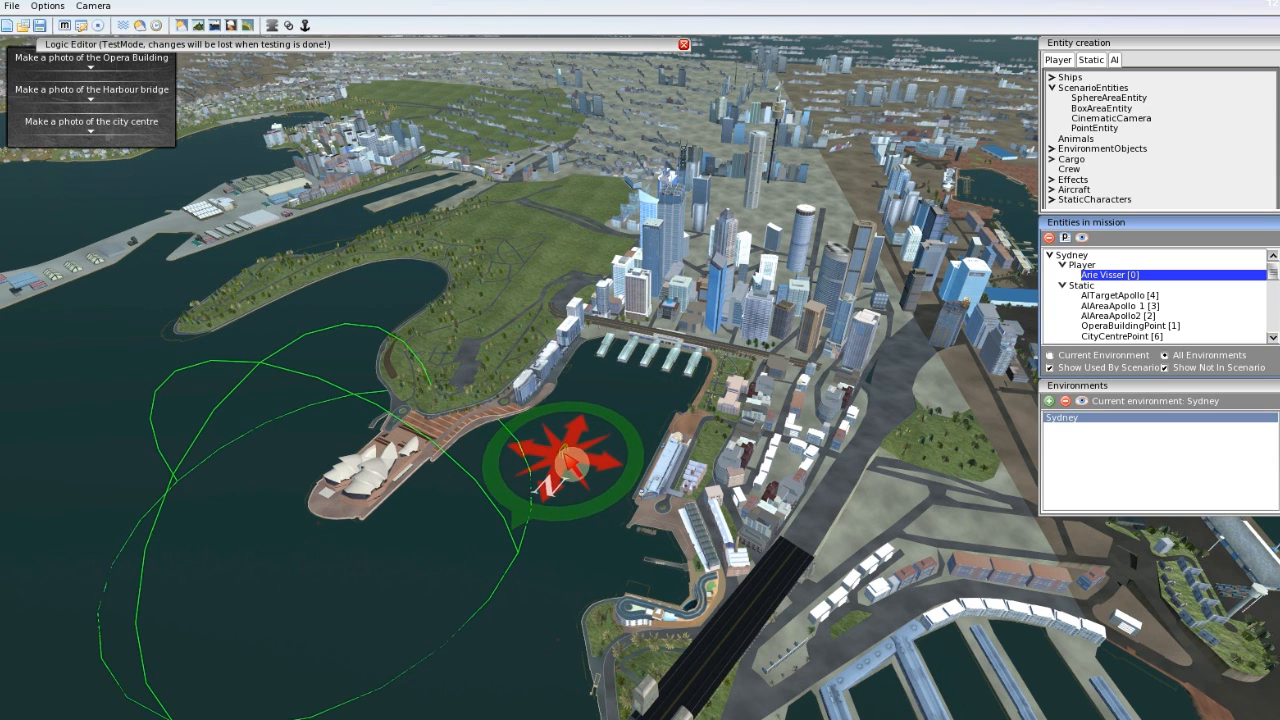
{"action": "left_click", "coordinate": [90, 56]}
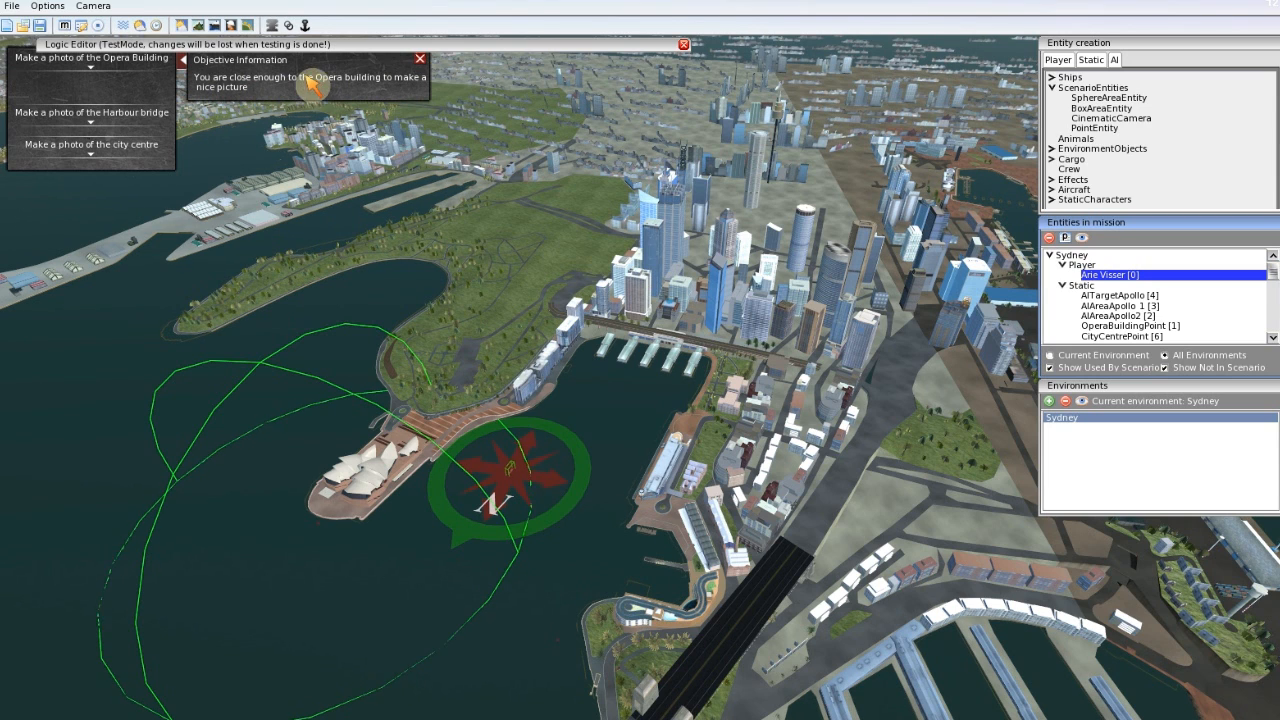
{"action": "mouse_move", "coordinate": [620, 364]}
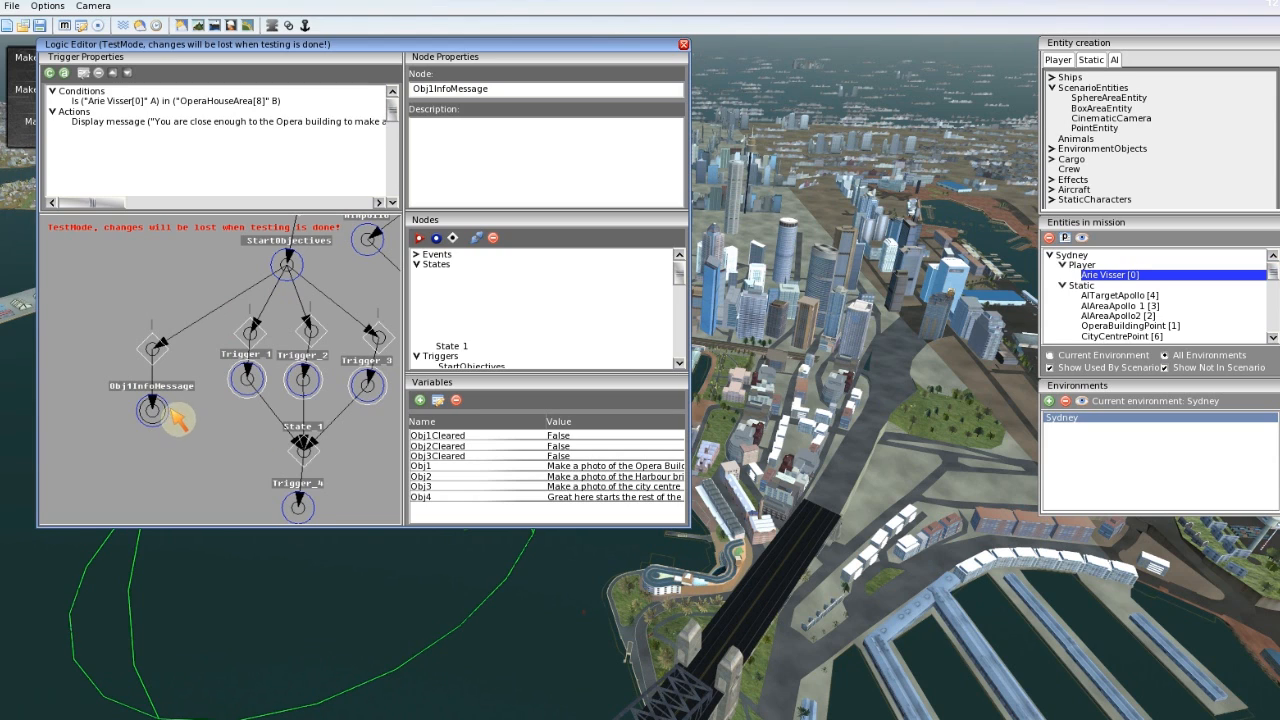
{"action": "mouse_move", "coordinate": [564, 572]}
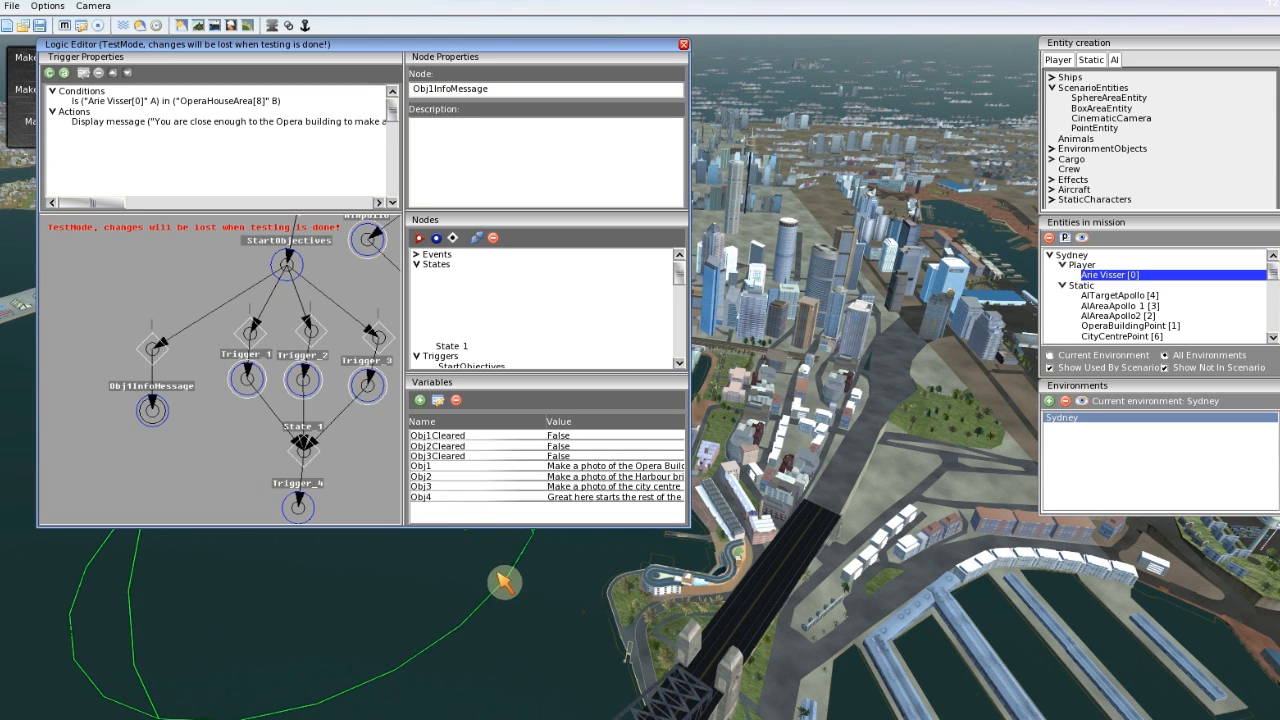
Step: Stop Test Mode, add new State_2 and Trigger_5 nodes, and select Trigger_5
{"action": "left_click", "coordinate": [244, 378]}
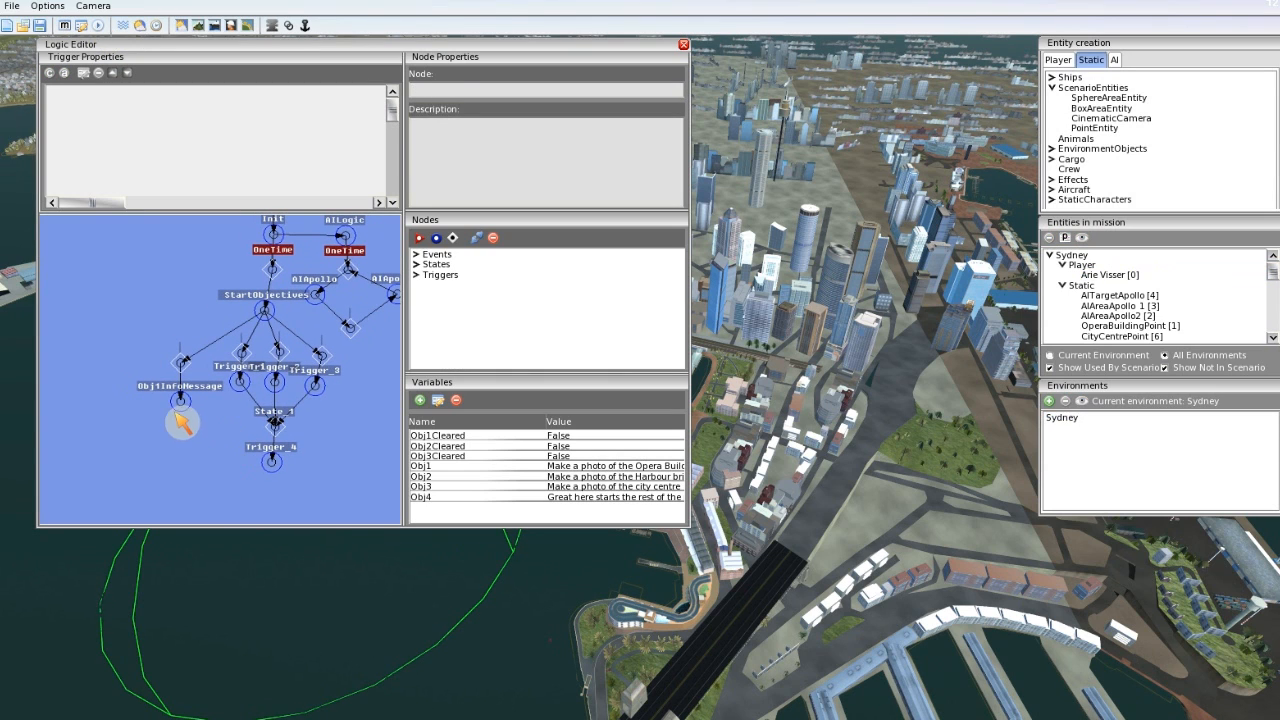
{"action": "left_click", "coordinate": [128, 404]}
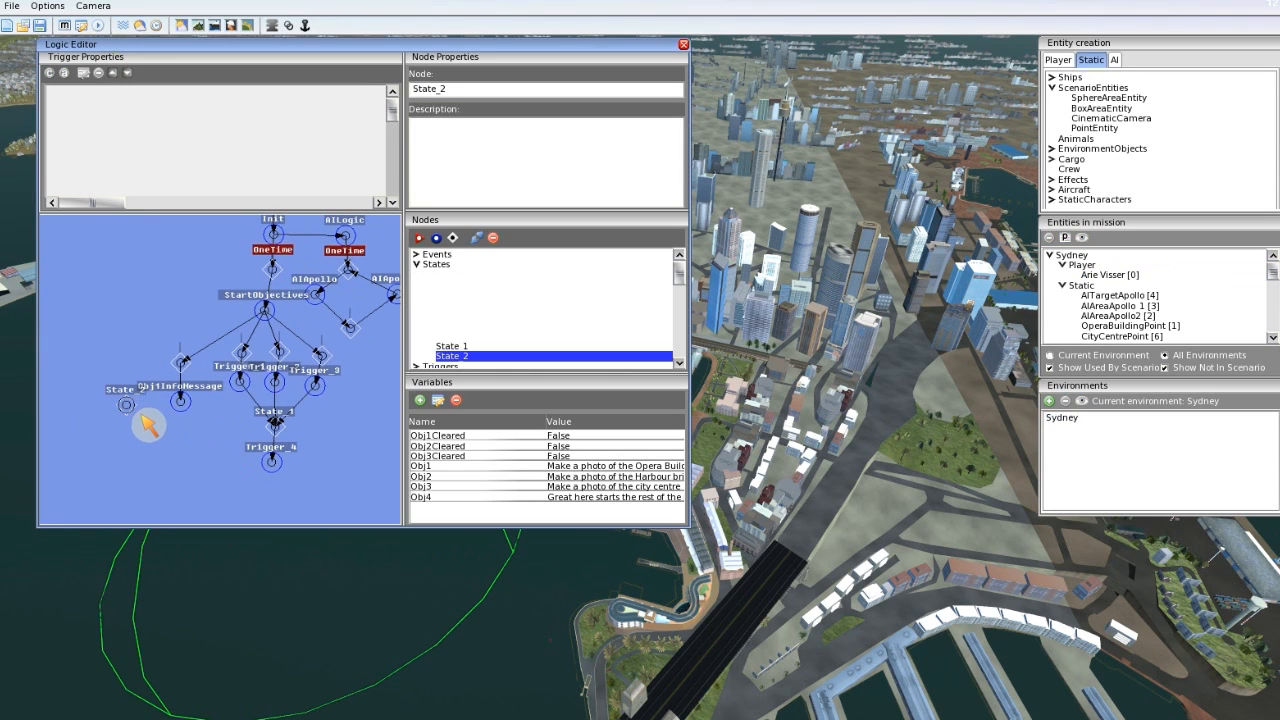
{"action": "left_click", "coordinate": [180, 386]}
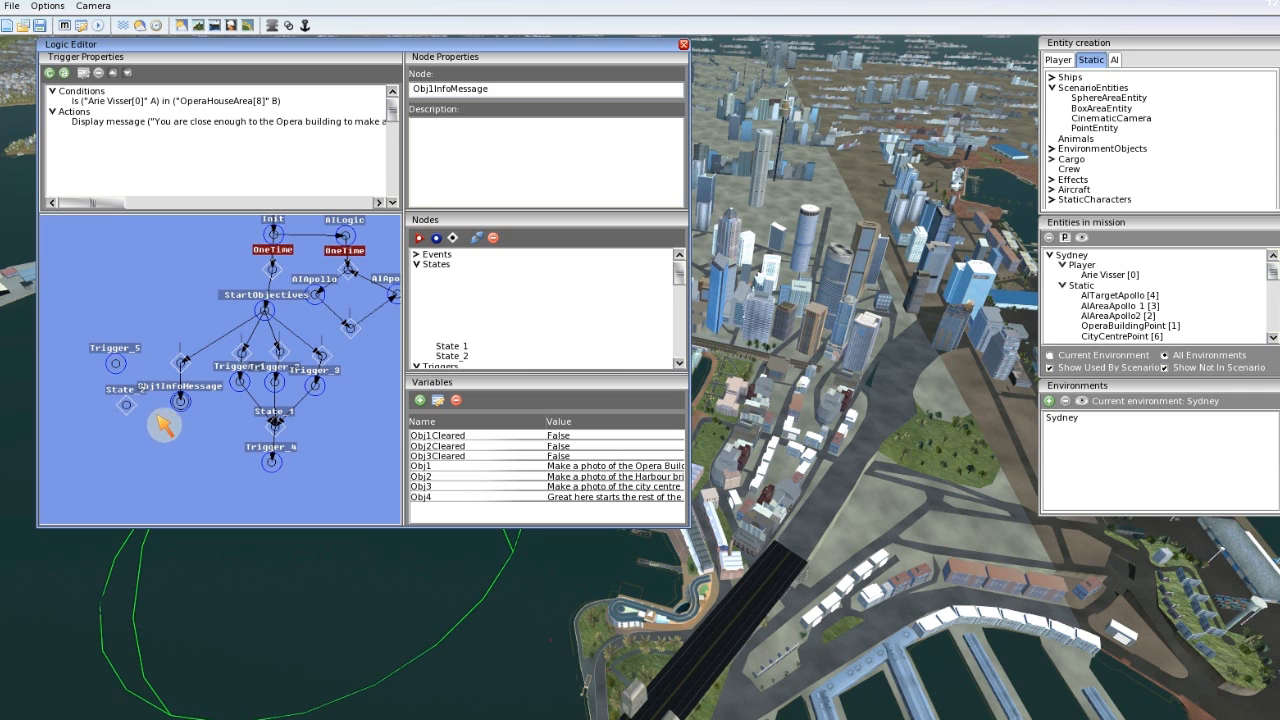
{"action": "mouse_move", "coordinate": [248, 444]}
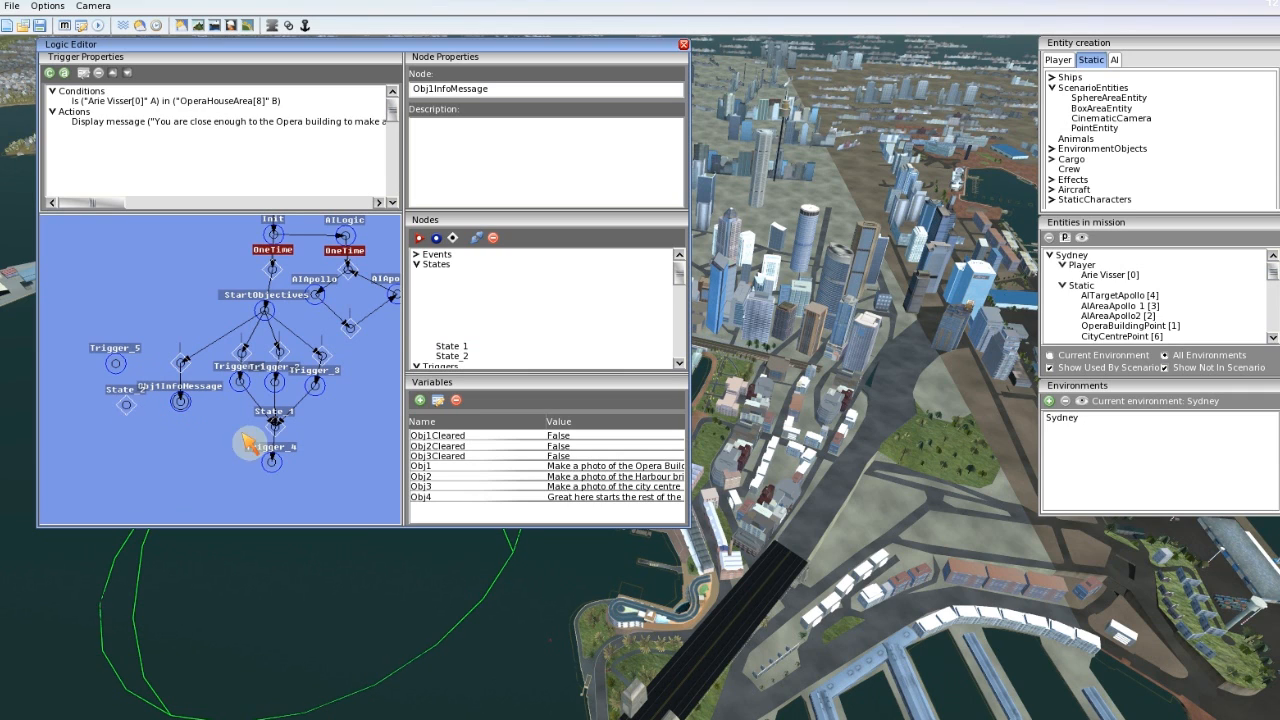
{"action": "mouse_move", "coordinate": [144, 412]}
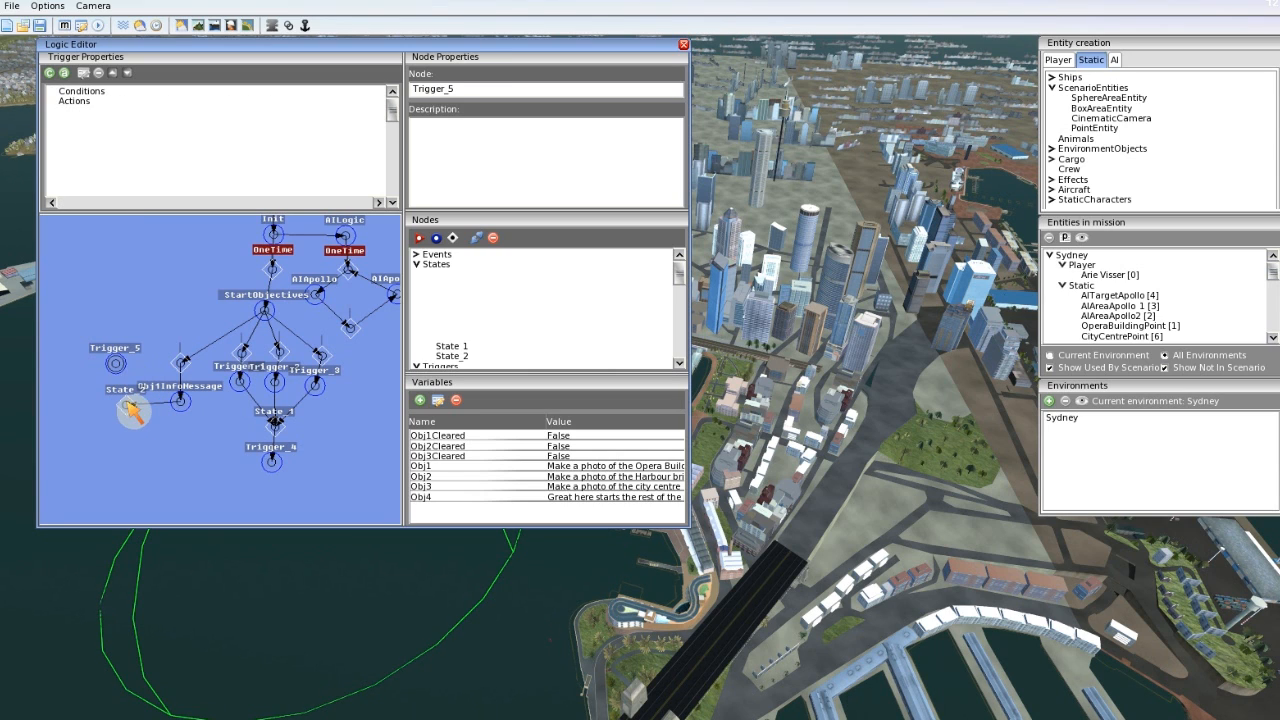
{"action": "left_click", "coordinate": [452, 356]}
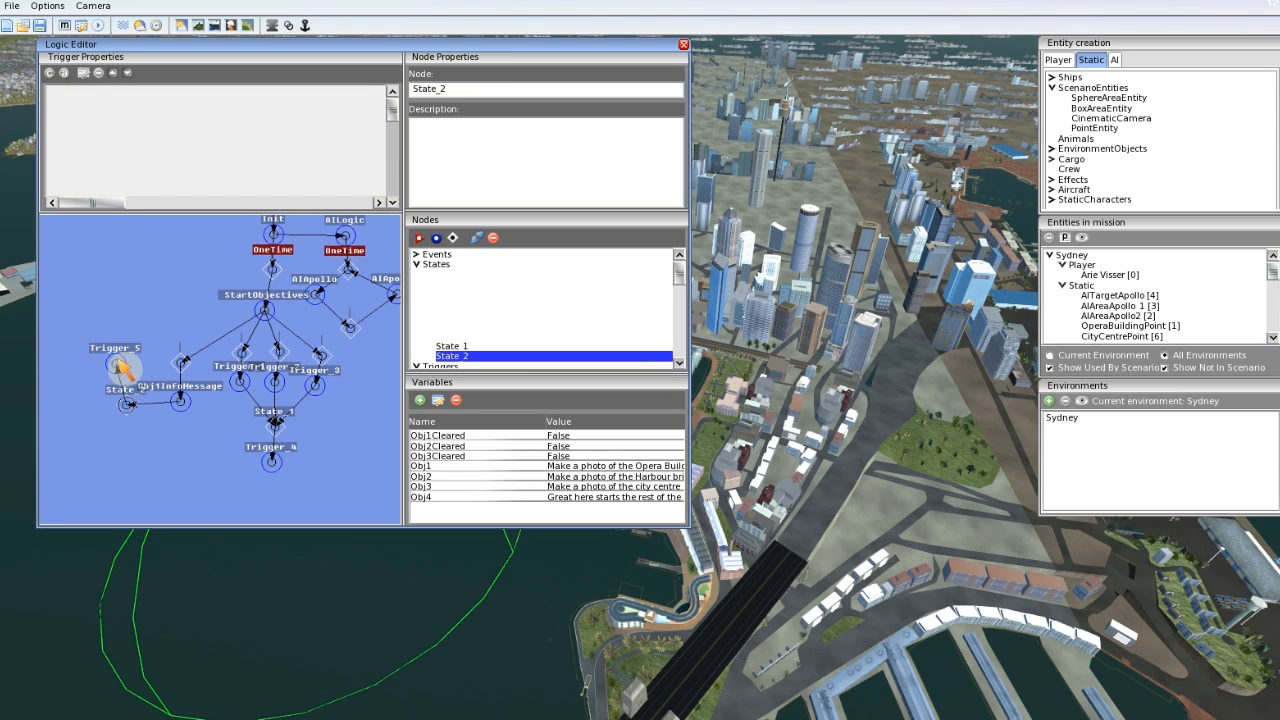
{"action": "left_click", "coordinate": [116, 360]}
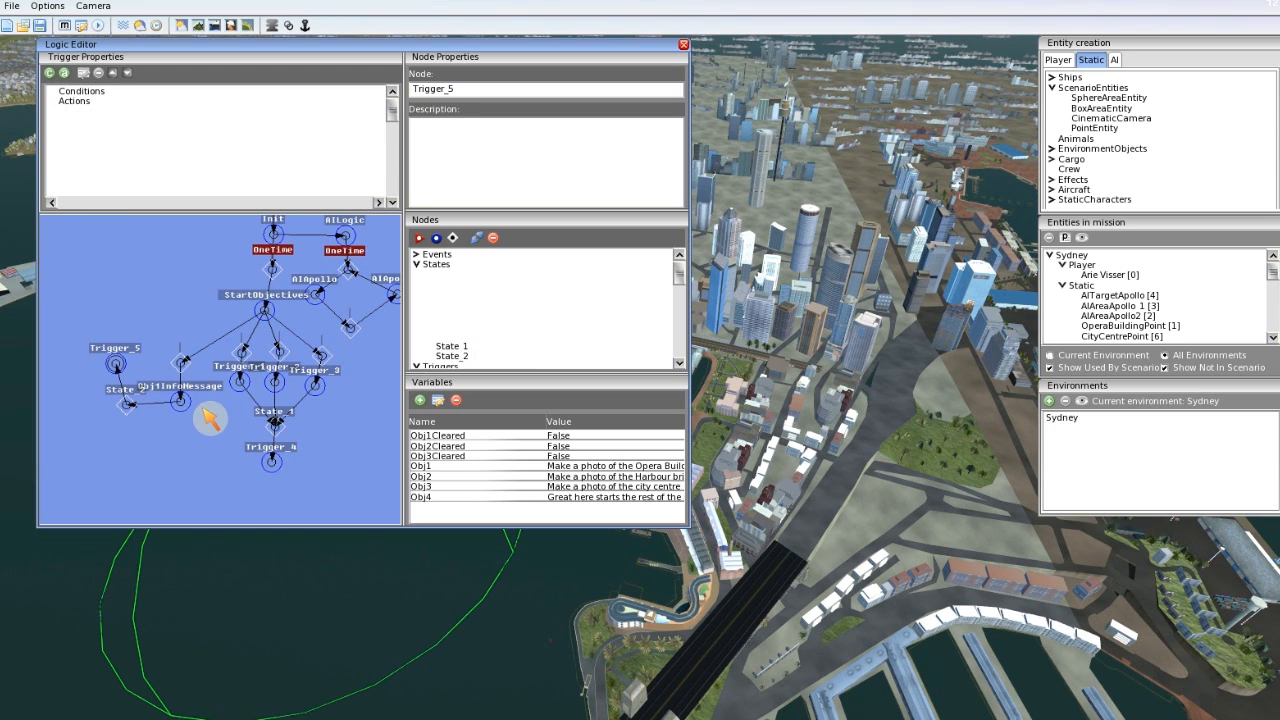
{"action": "mouse_move", "coordinate": [208, 410]}
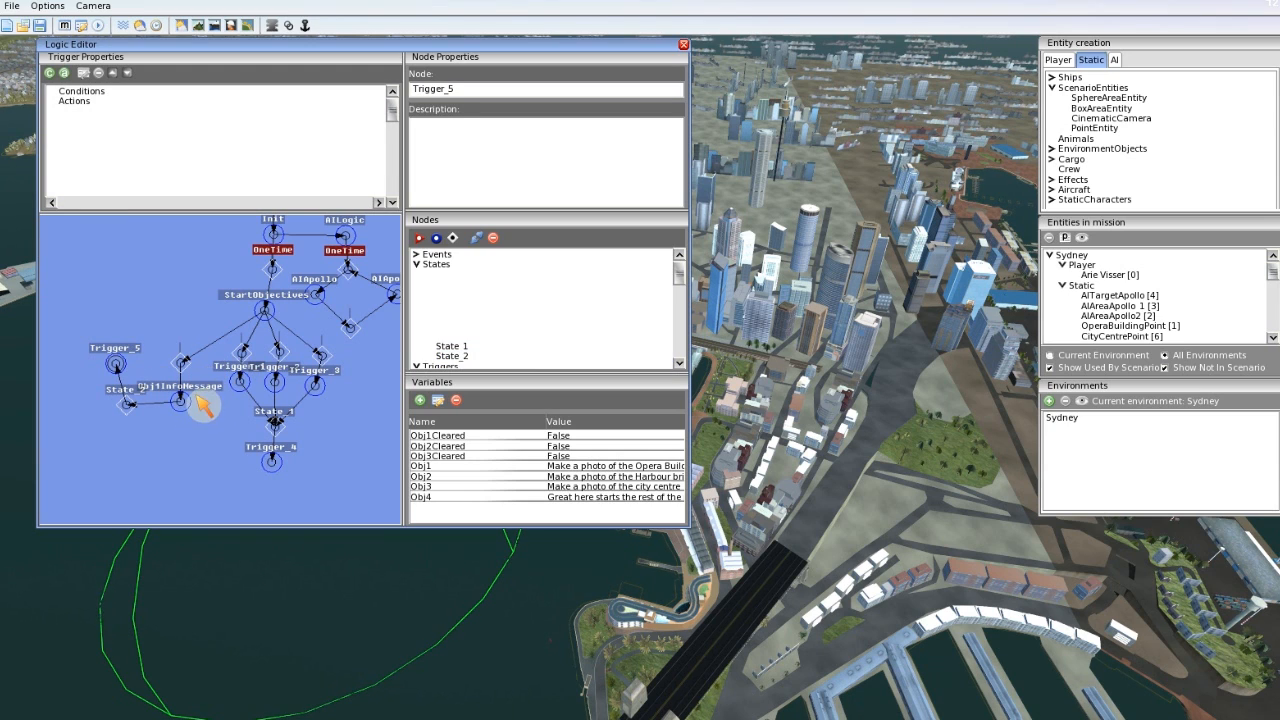
{"action": "mouse_move", "coordinate": [118, 360]}
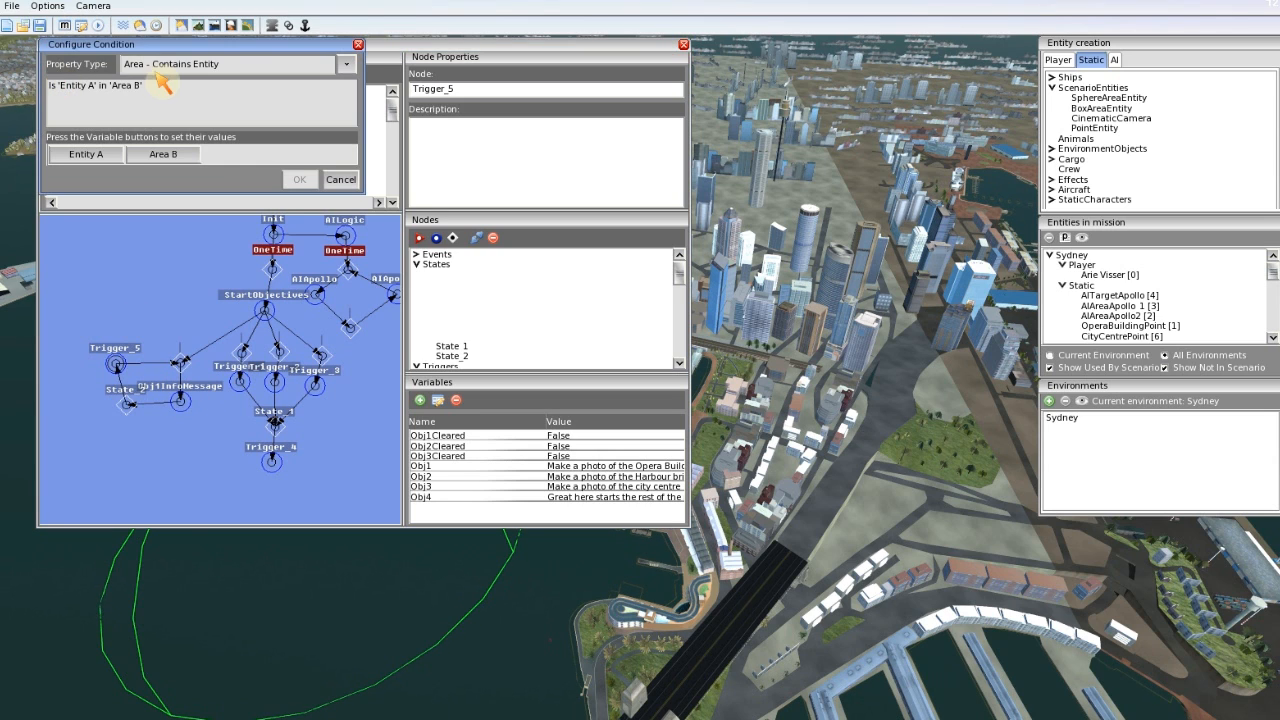
Step: Set Trigger_5's condition to Area Does not Contain Entity with Ane Visser and OperaHouseArea[8]
{"action": "left_click", "coordinate": [346, 64]}
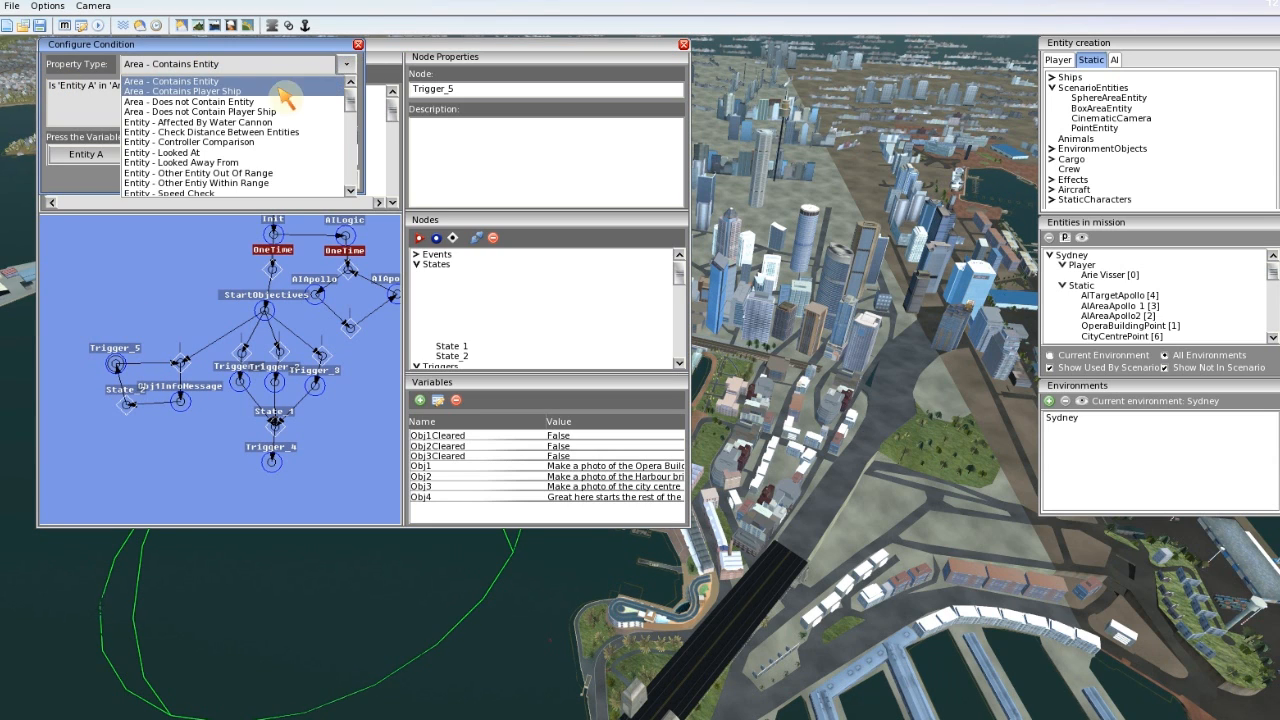
{"action": "mouse_move", "coordinate": [250, 112]}
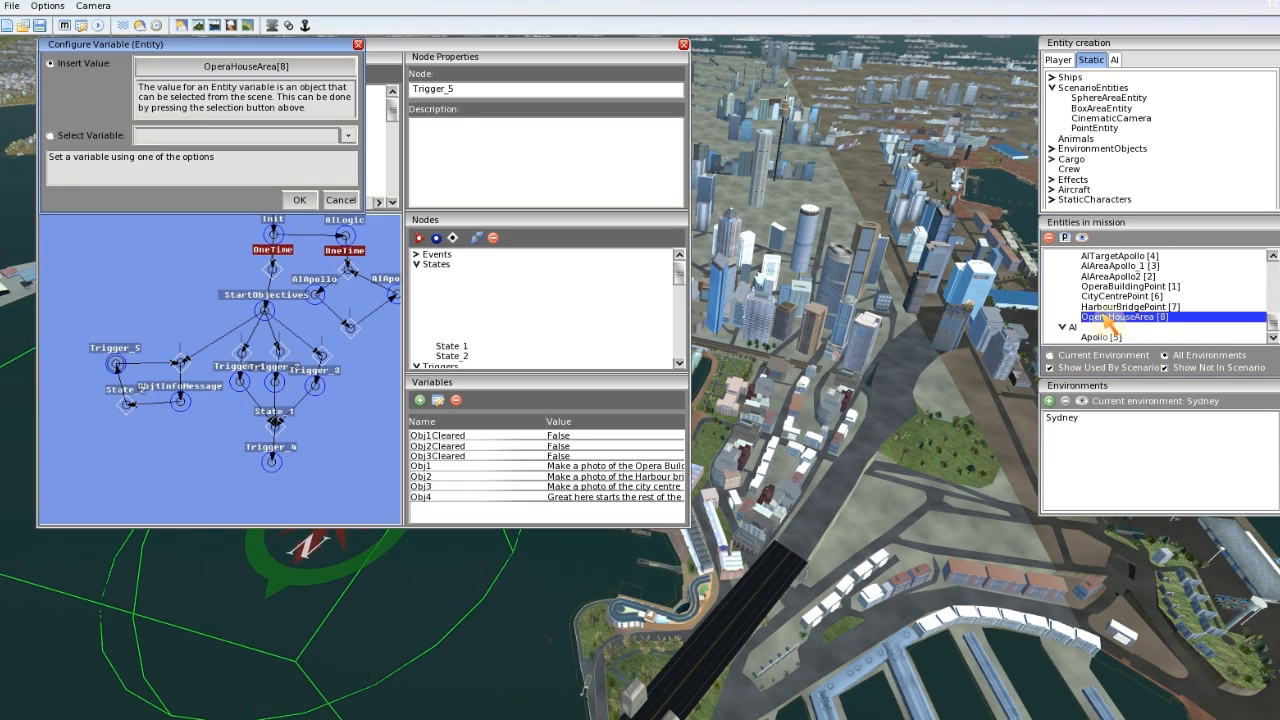
{"action": "left_click", "coordinate": [300, 200]}
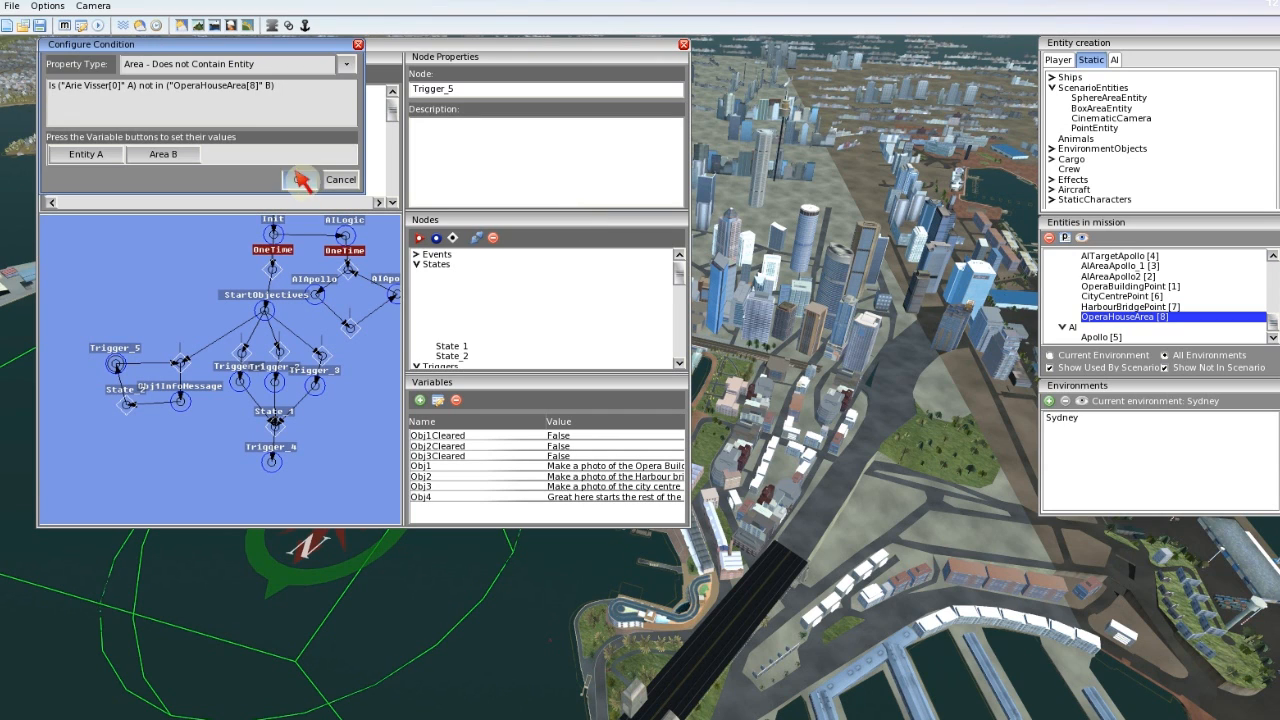
{"action": "left_click", "coordinate": [302, 180]}
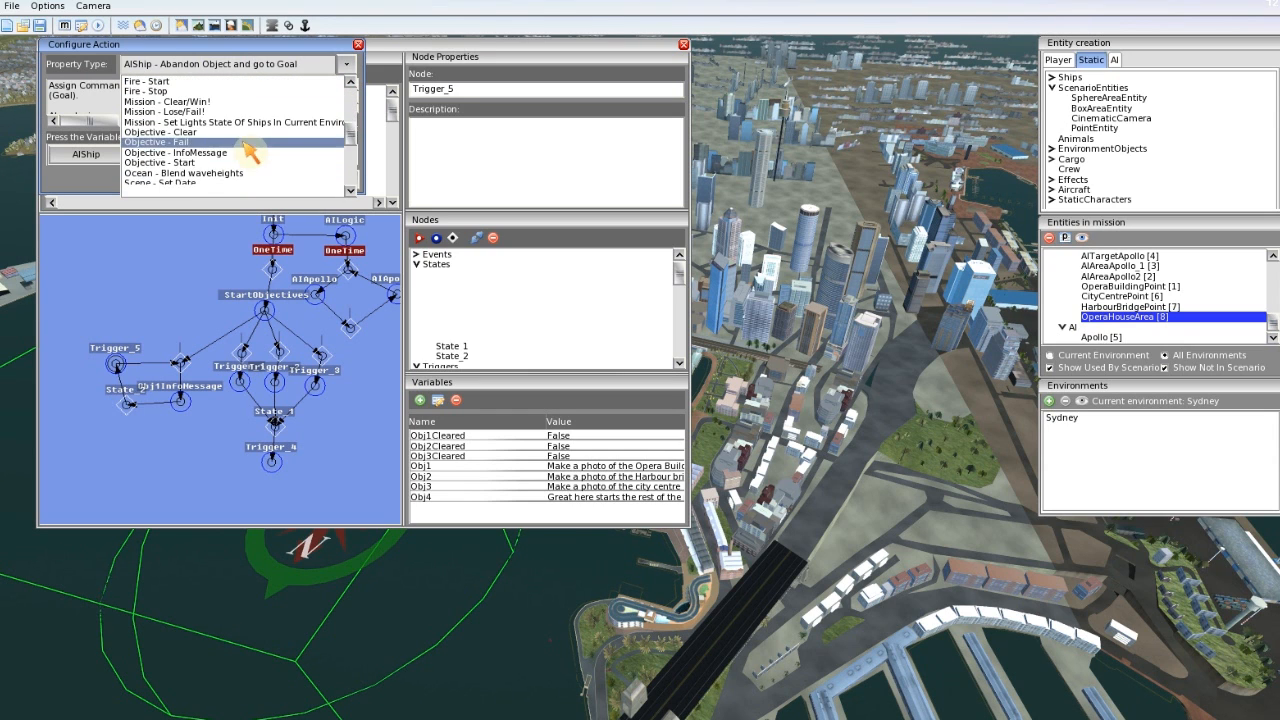
Step: Add an Objective - InfoMessage action saying 'You are too far from the Opera Building' to make a good picture
{"action": "left_click", "coordinate": [176, 152]}
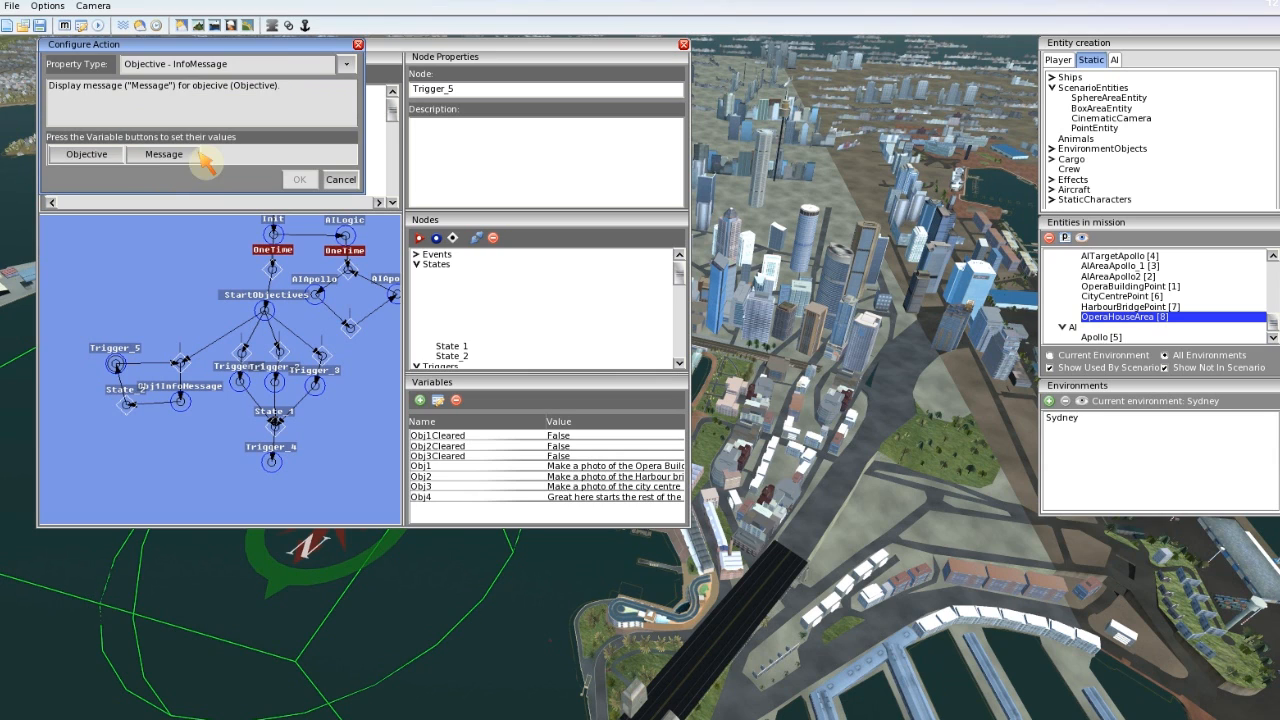
{"action": "left_click", "coordinate": [84, 154]}
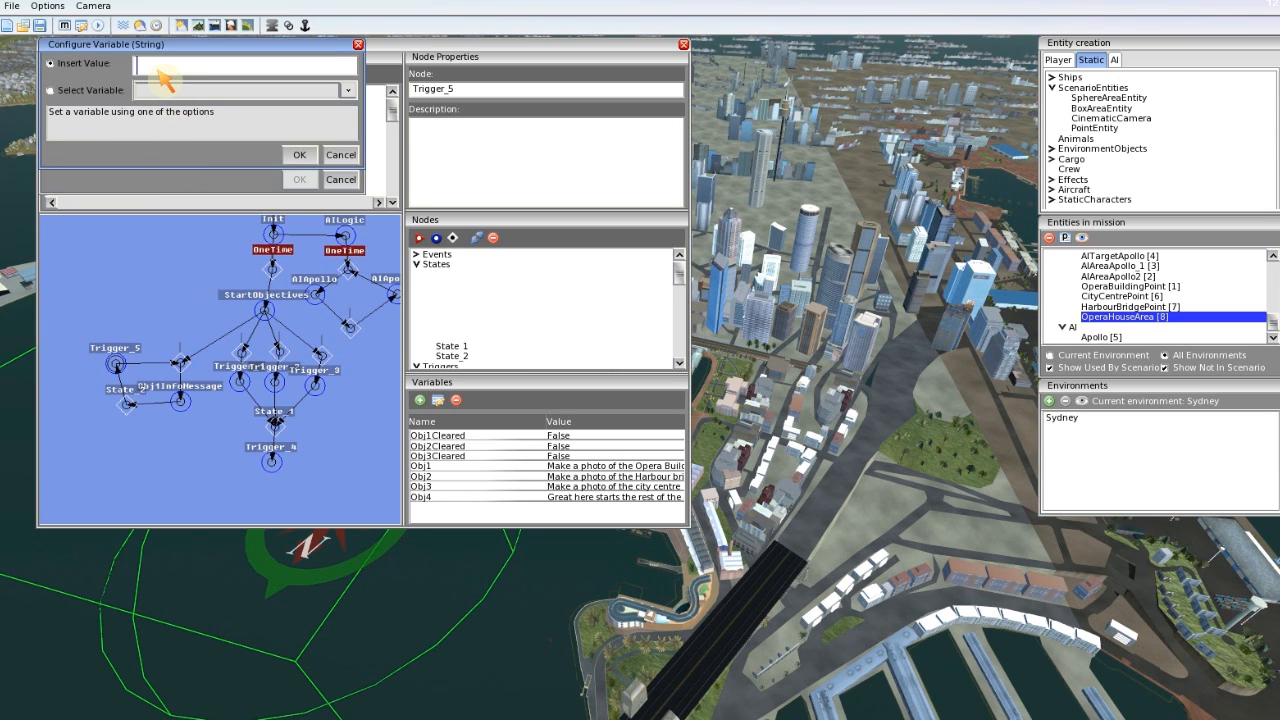
{"action": "type", "text": "You are t"}
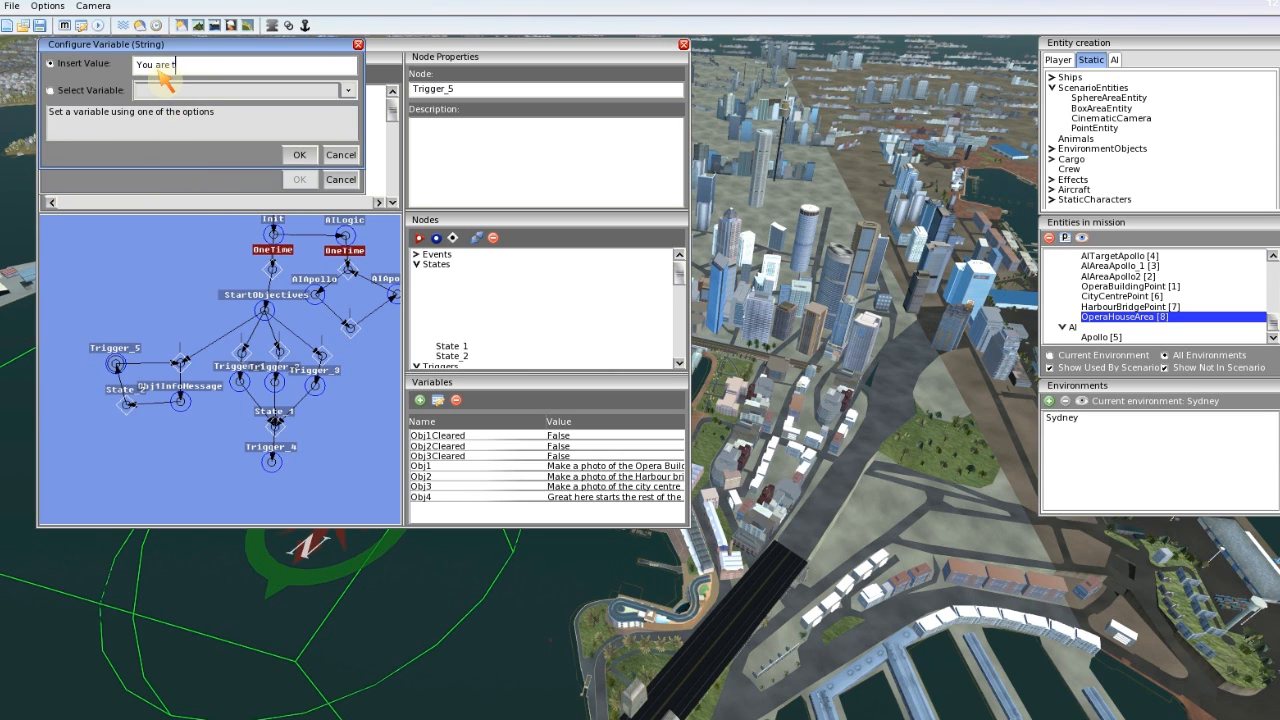
{"action": "type", "text": "too far away f"}
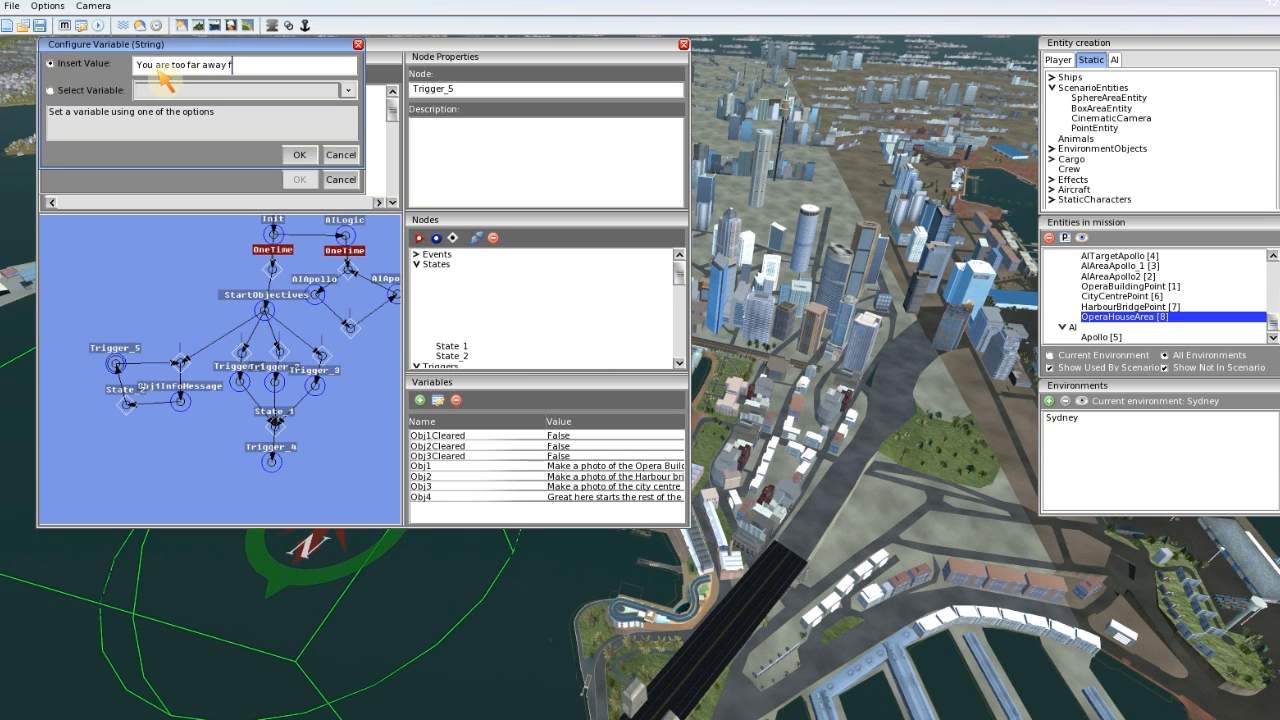
{"action": "type", "text": "rom the Ope"}
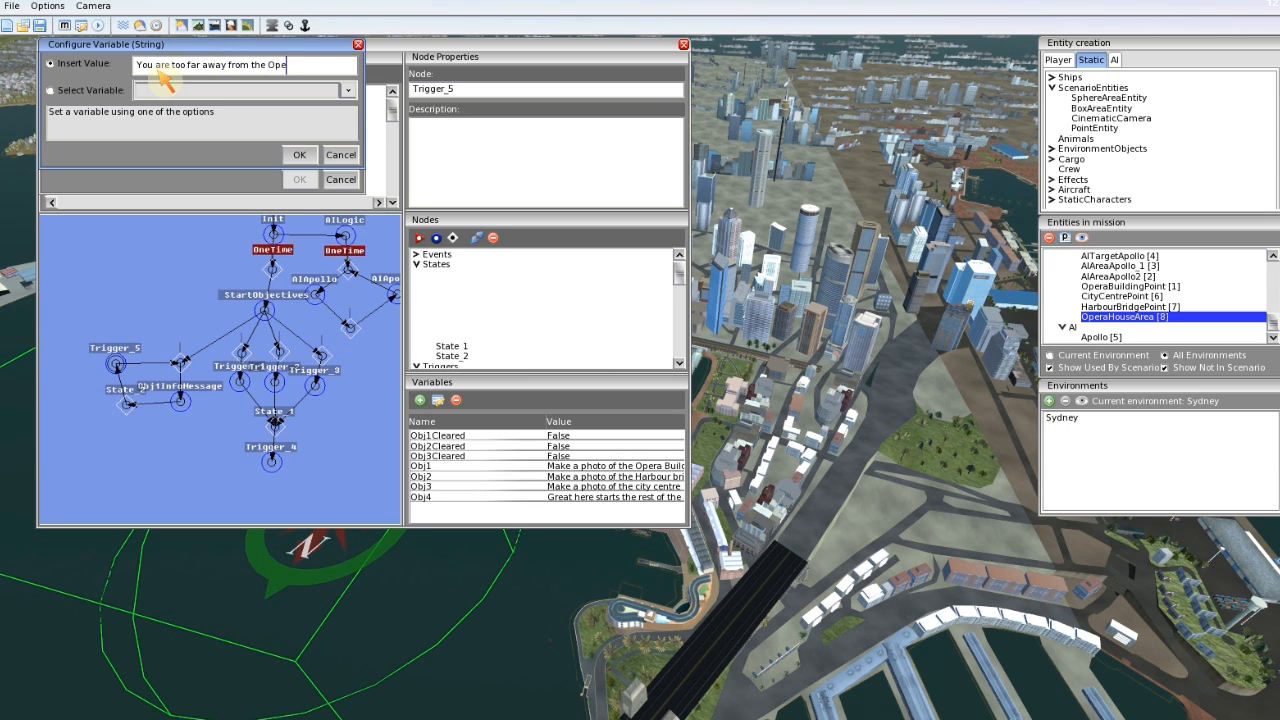
{"action": "type", "text": "ra Building to make a nice p"}
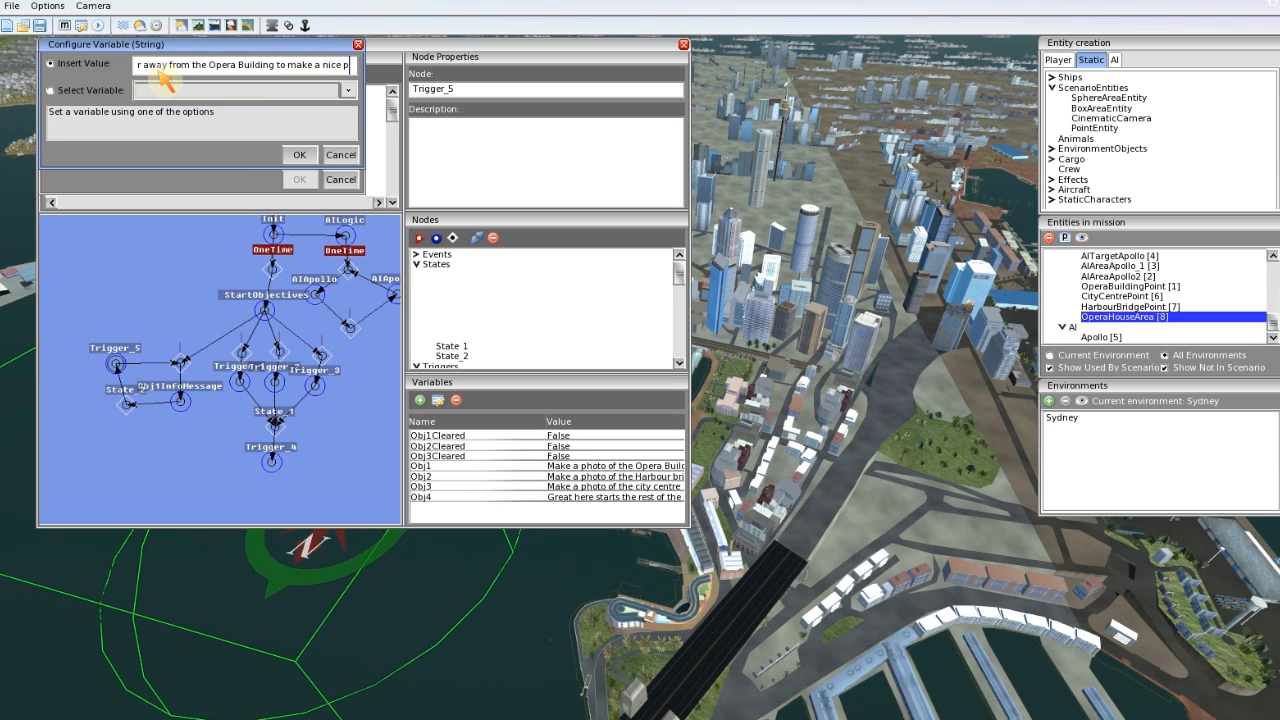
{"action": "key", "text": "BackSpace"}
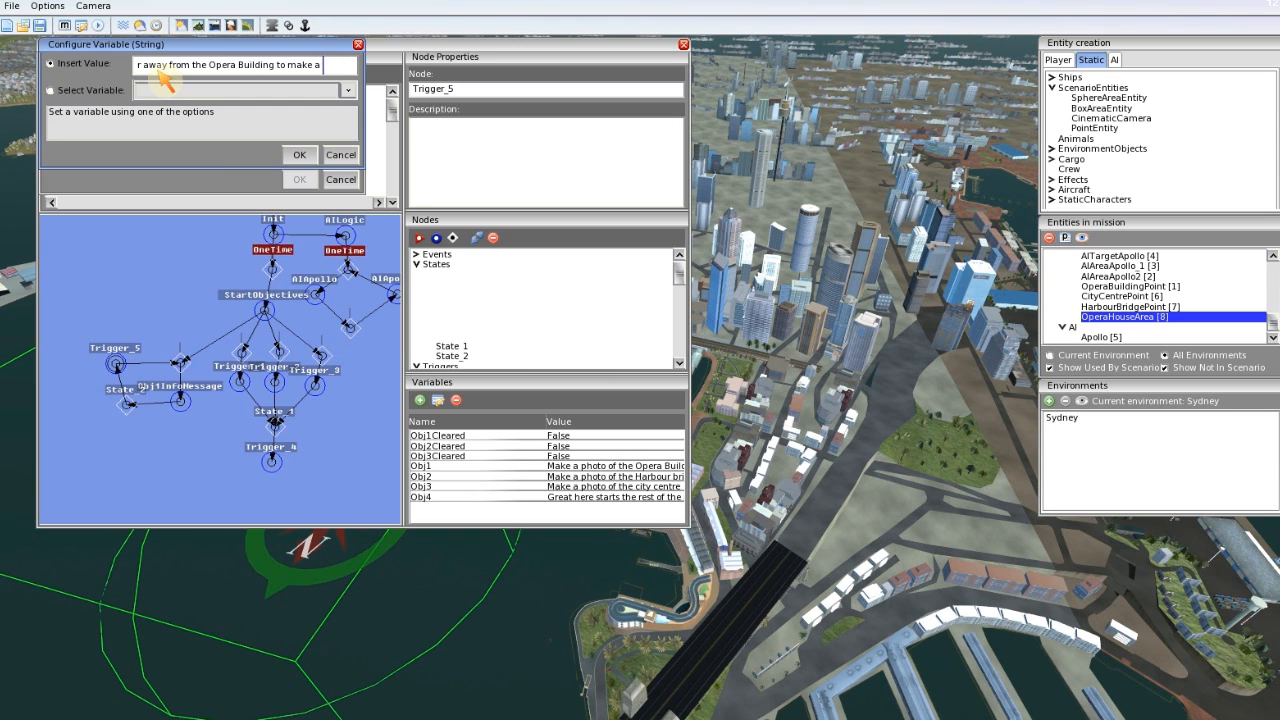
{"action": "type", "text": "good pic"}
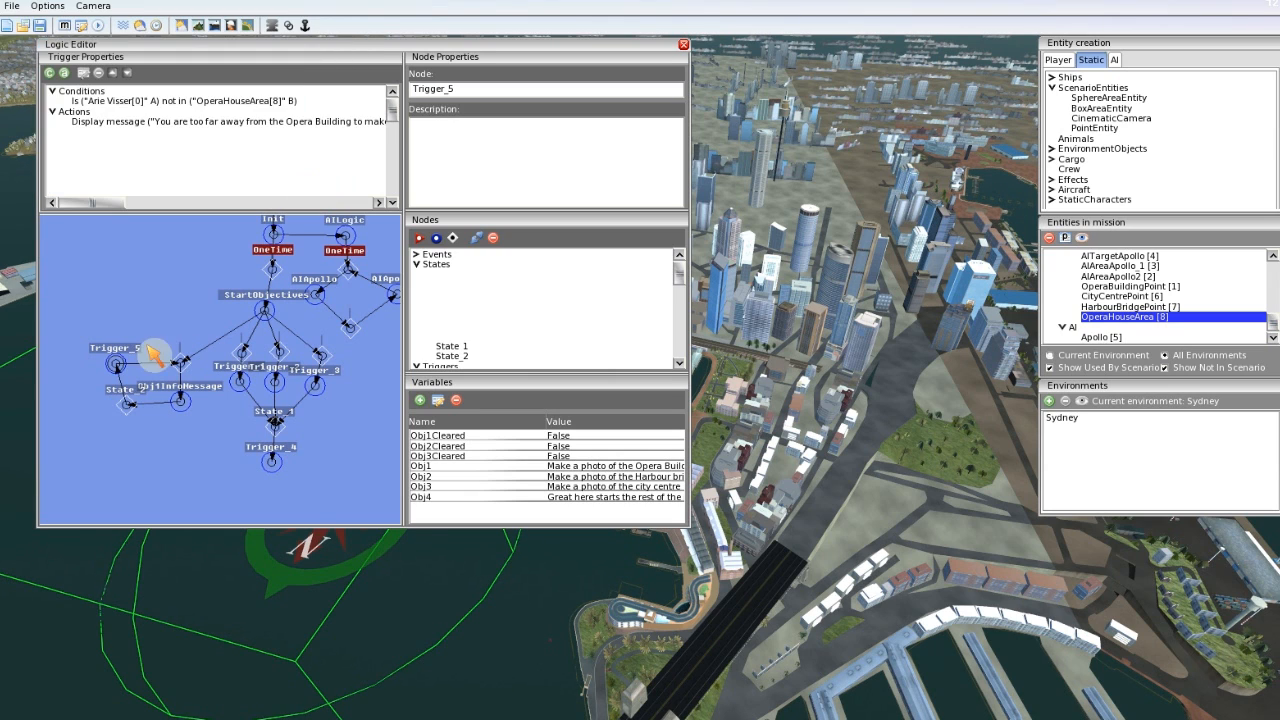
{"action": "mouse_move", "coordinate": [150, 304]}
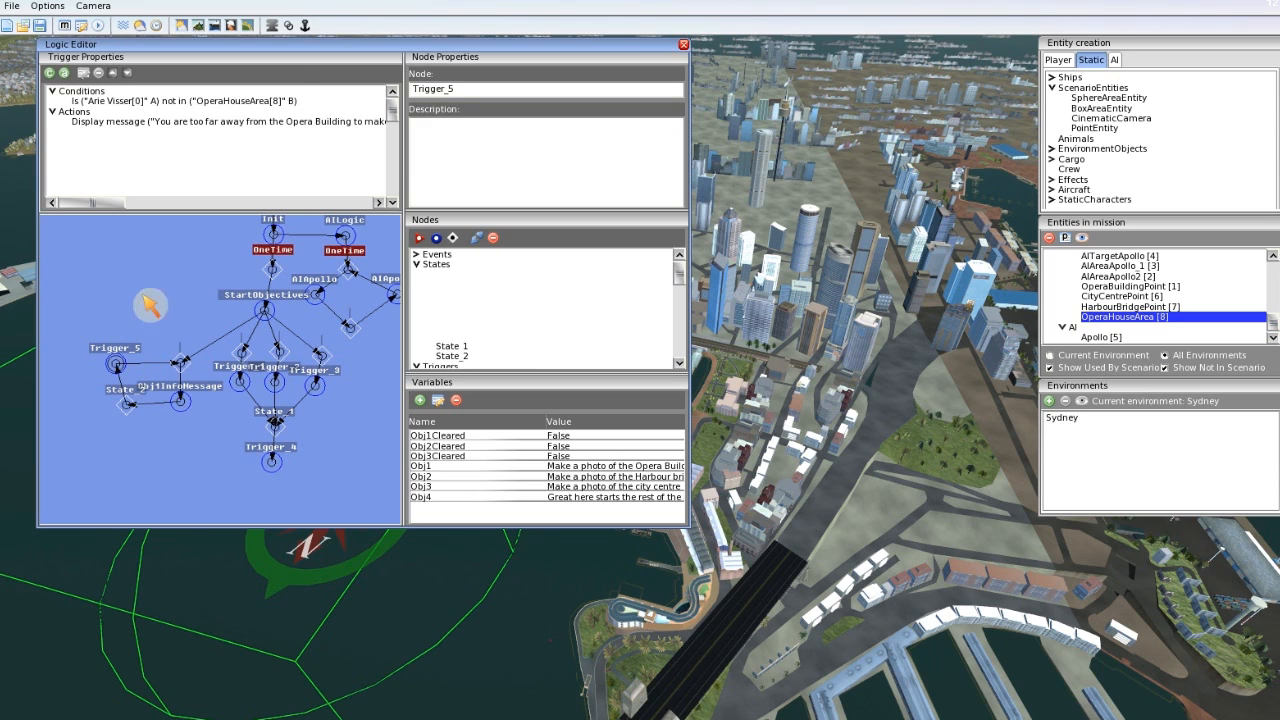
{"action": "mouse_move", "coordinate": [120, 370]}
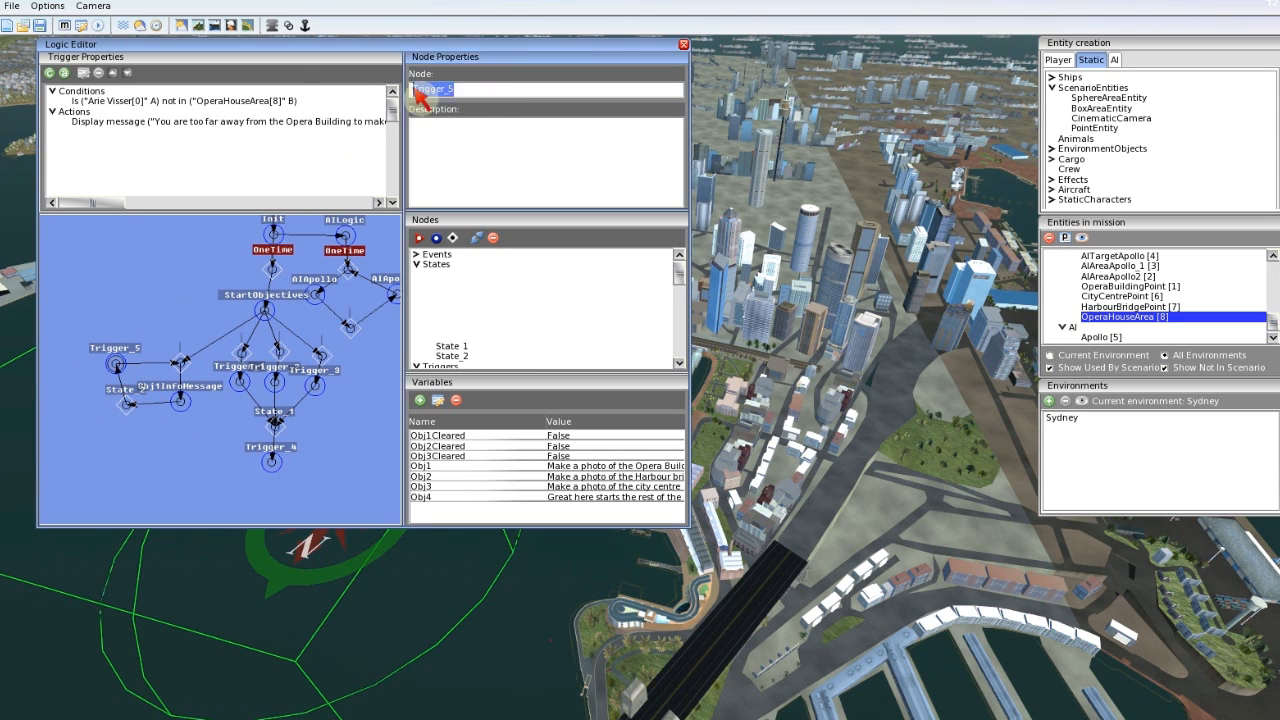
Step: Rename the trigger node to Obj1Infomessage in Node Properties
{"action": "type", "text": "Obj"}
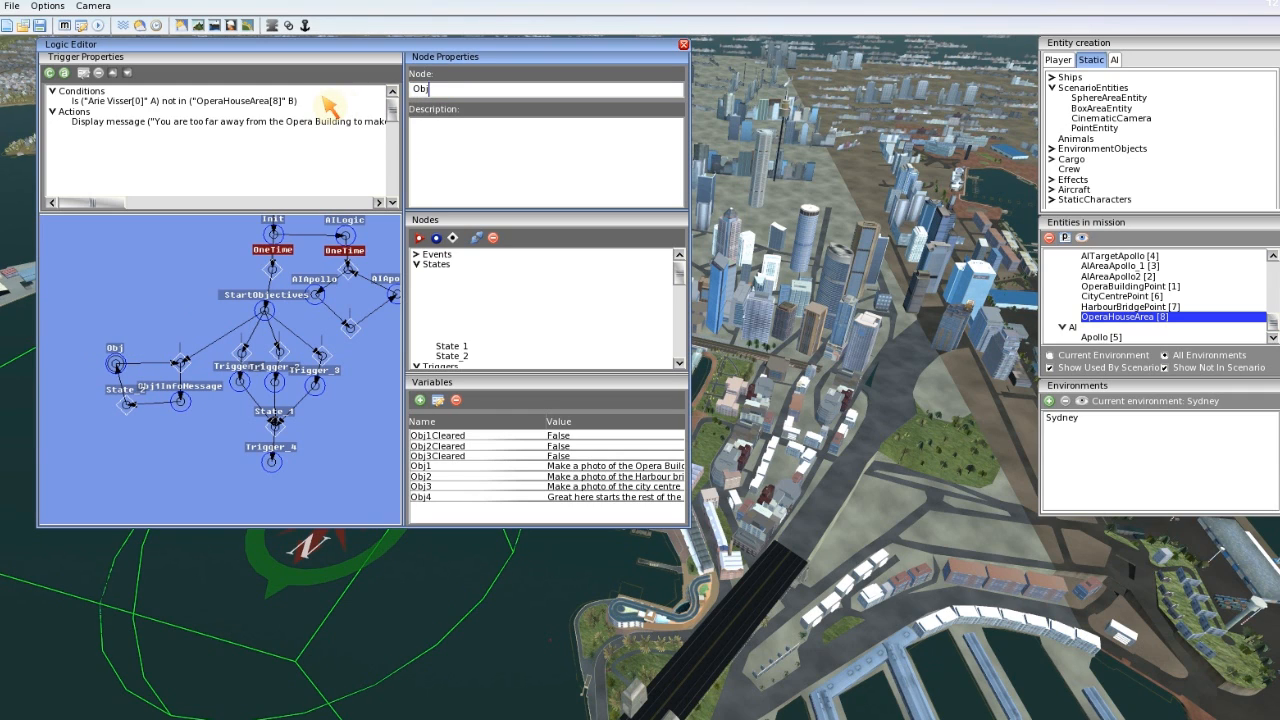
{"action": "type", "text": "1Info"}
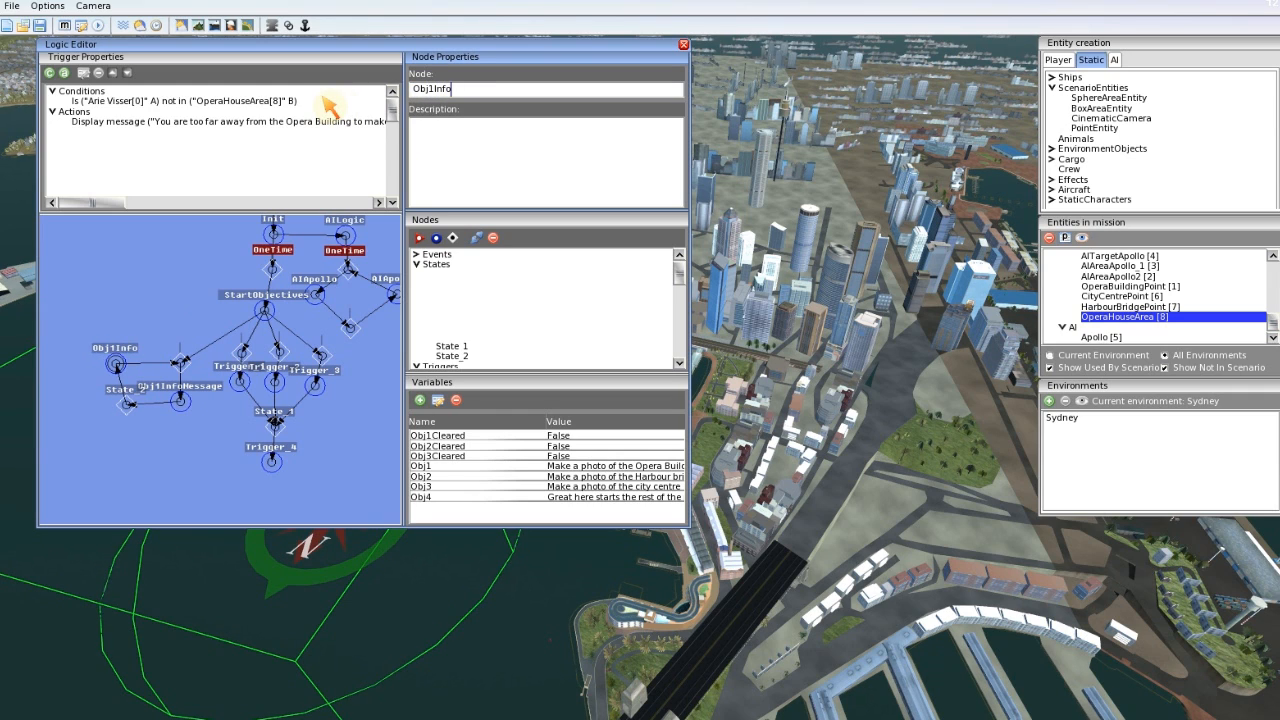
{"action": "type", "text": "message"}
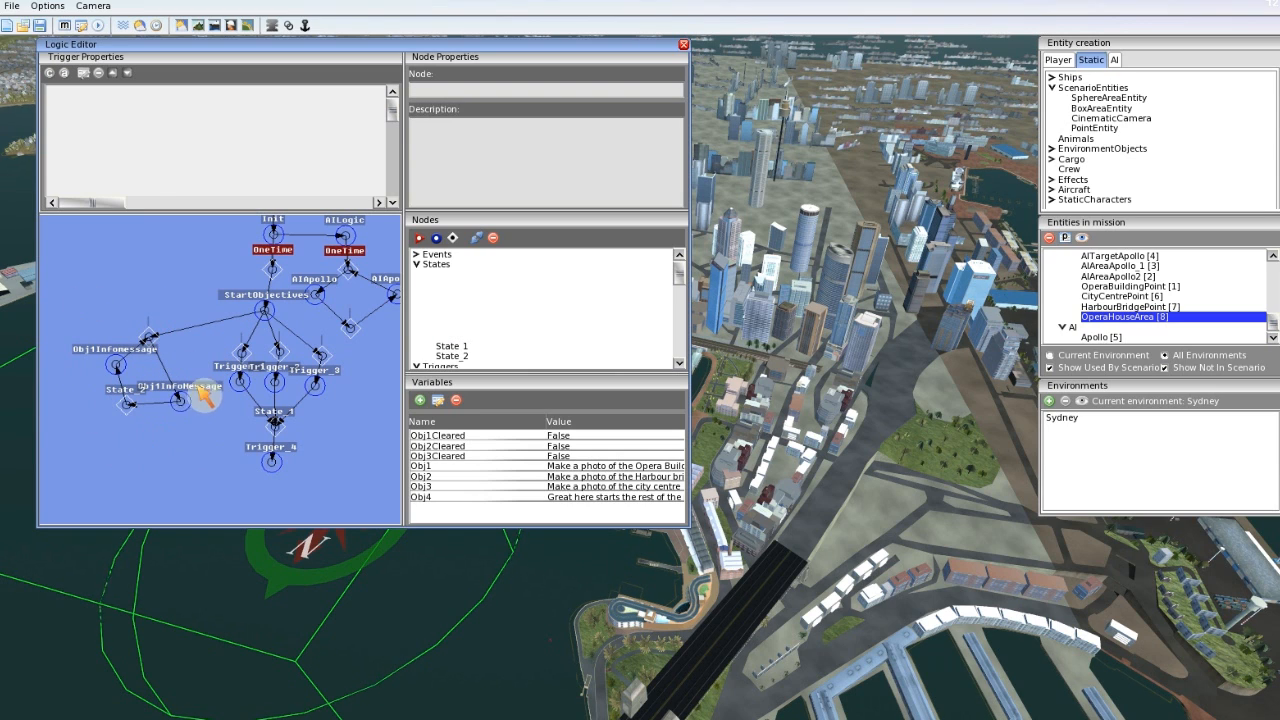
{"action": "mouse_move", "coordinate": [250, 502]}
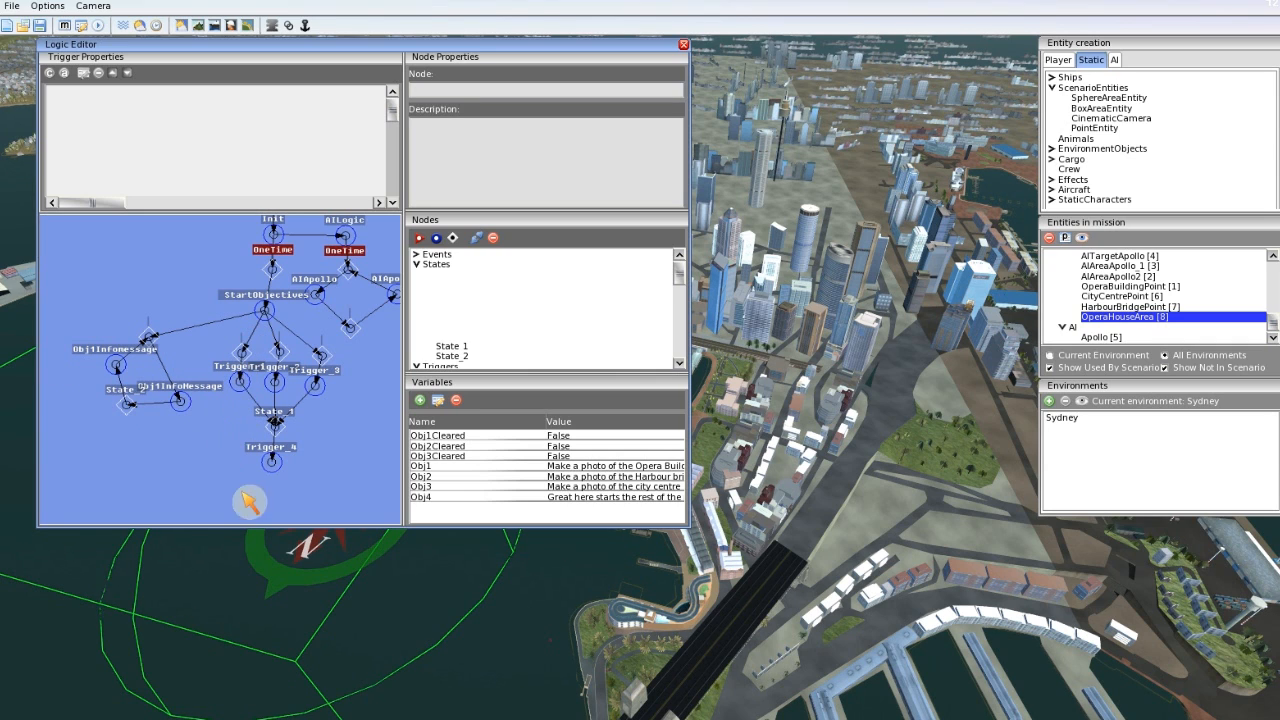
{"action": "mouse_move", "coordinate": [190, 380]}
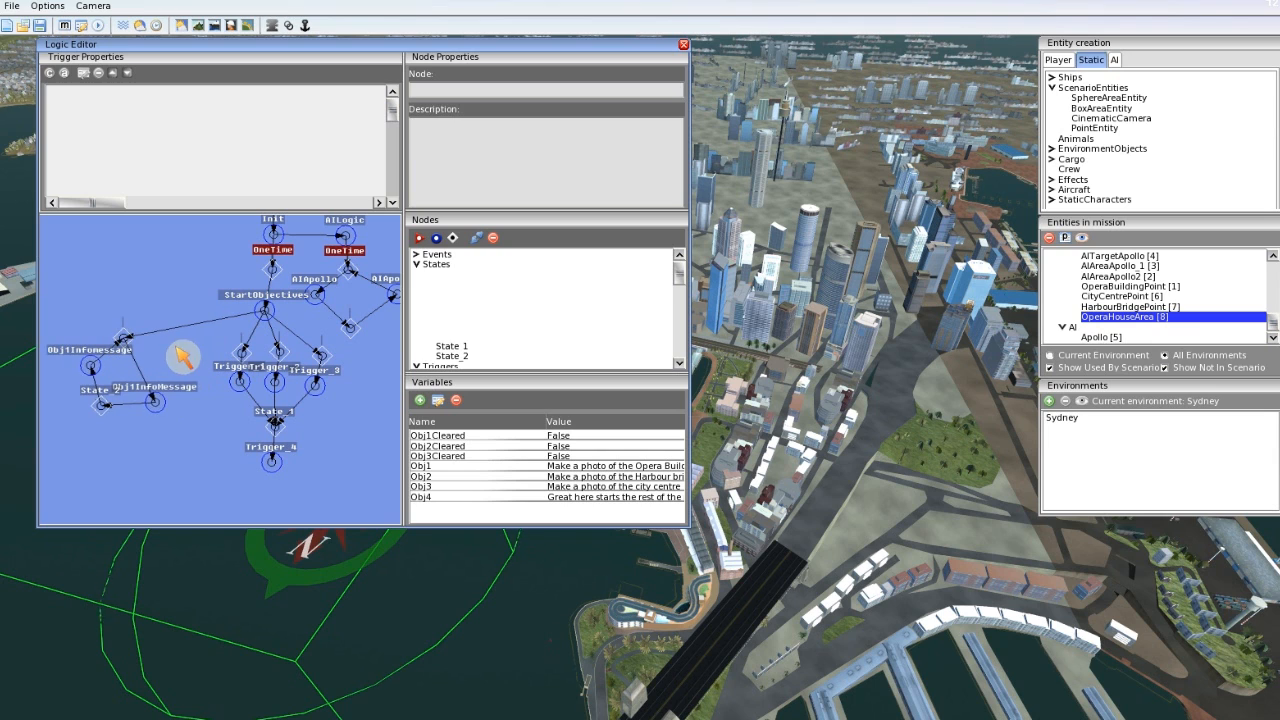
{"action": "mouse_move", "coordinate": [198, 376]}
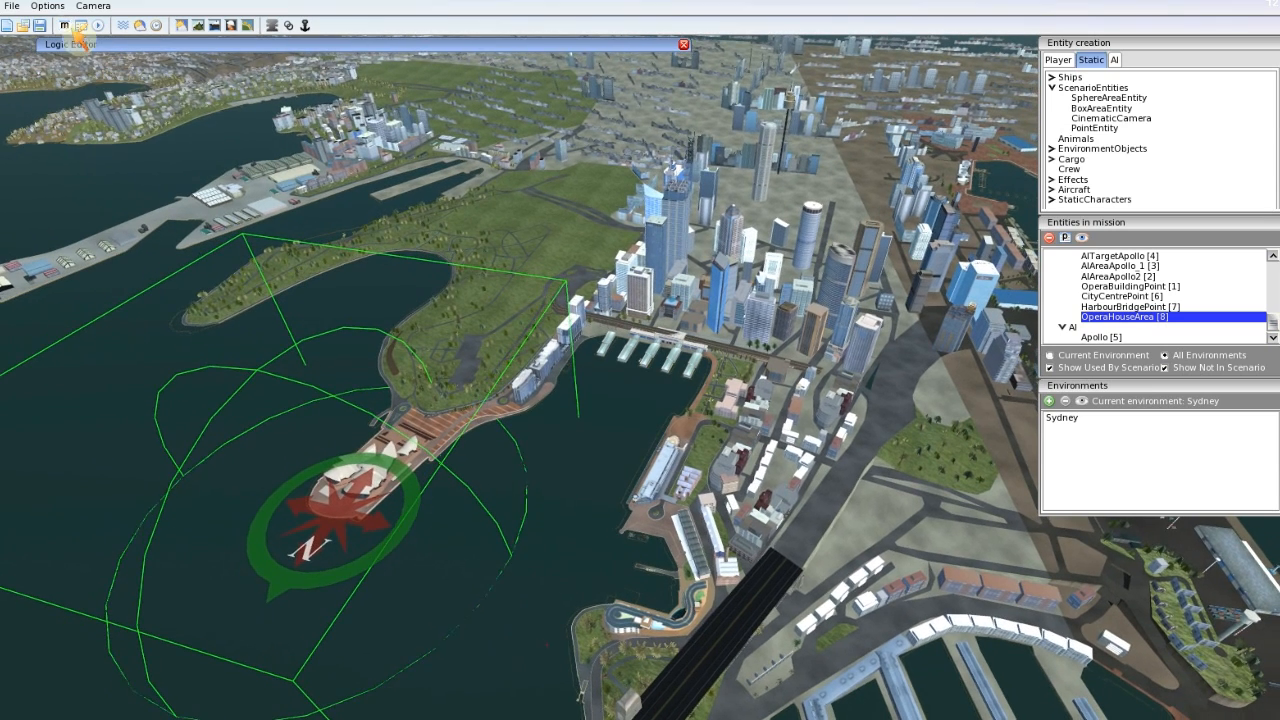
Step: Append _02 to the mission title in Mission Properties and confirm
{"action": "left_click", "coordinate": [80, 24]}
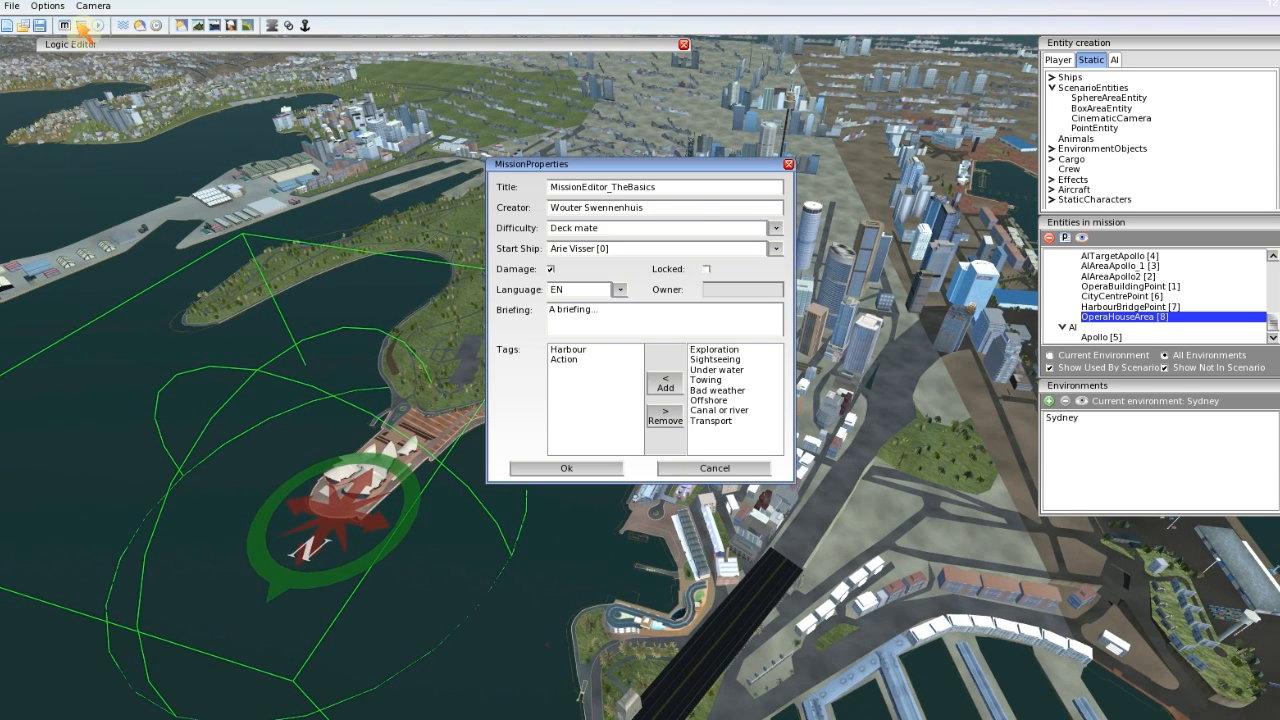
{"action": "left_click", "coordinate": [656, 188]}
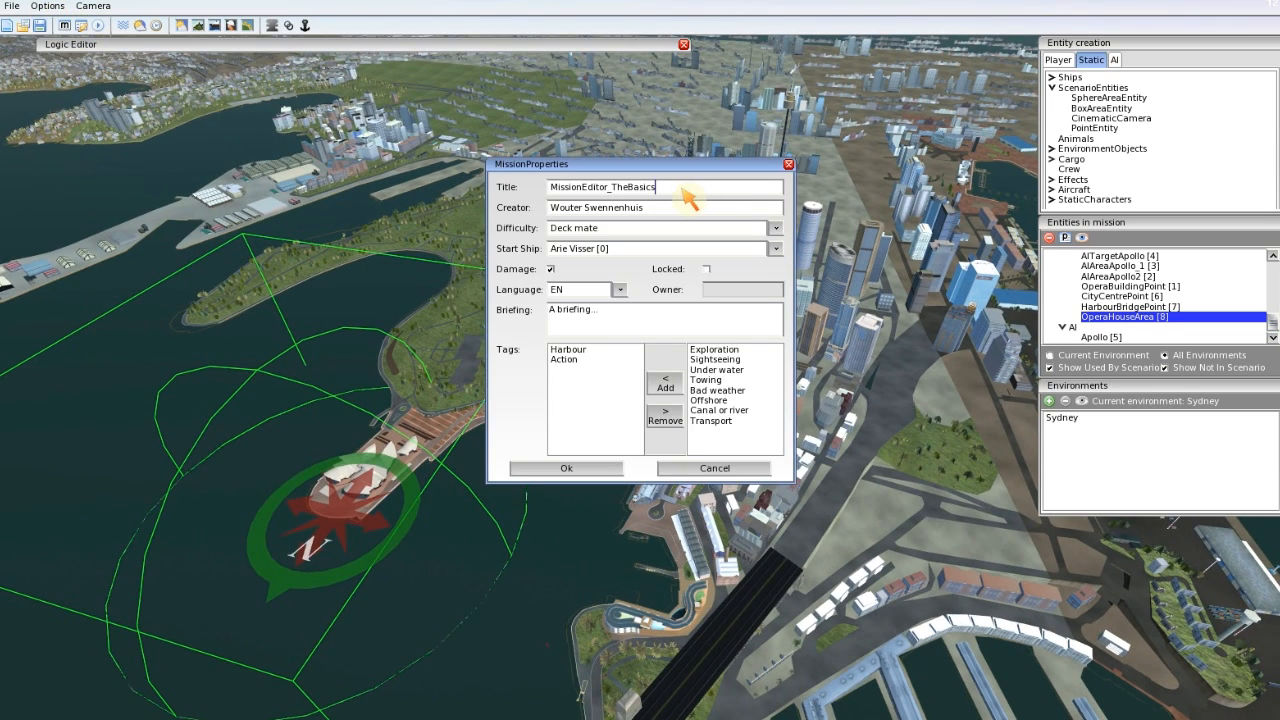
{"action": "type", "text": "_02"}
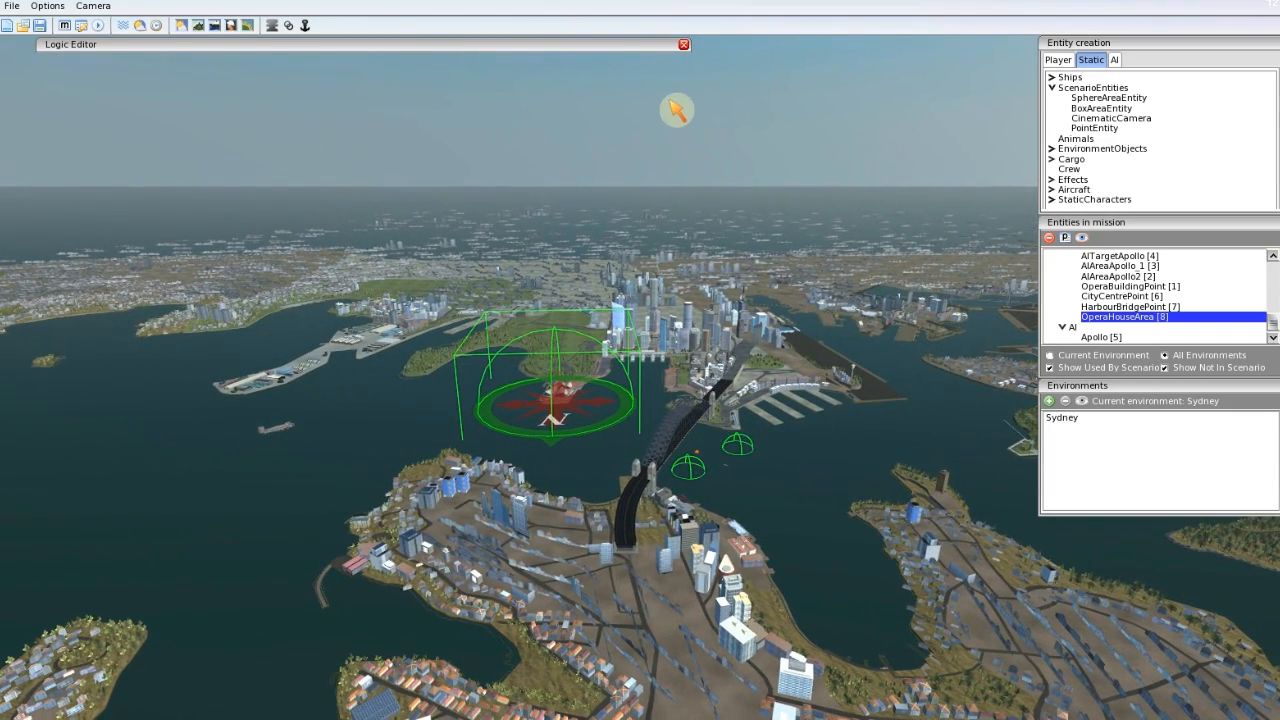
{"action": "mouse_move", "coordinate": [628, 446]}
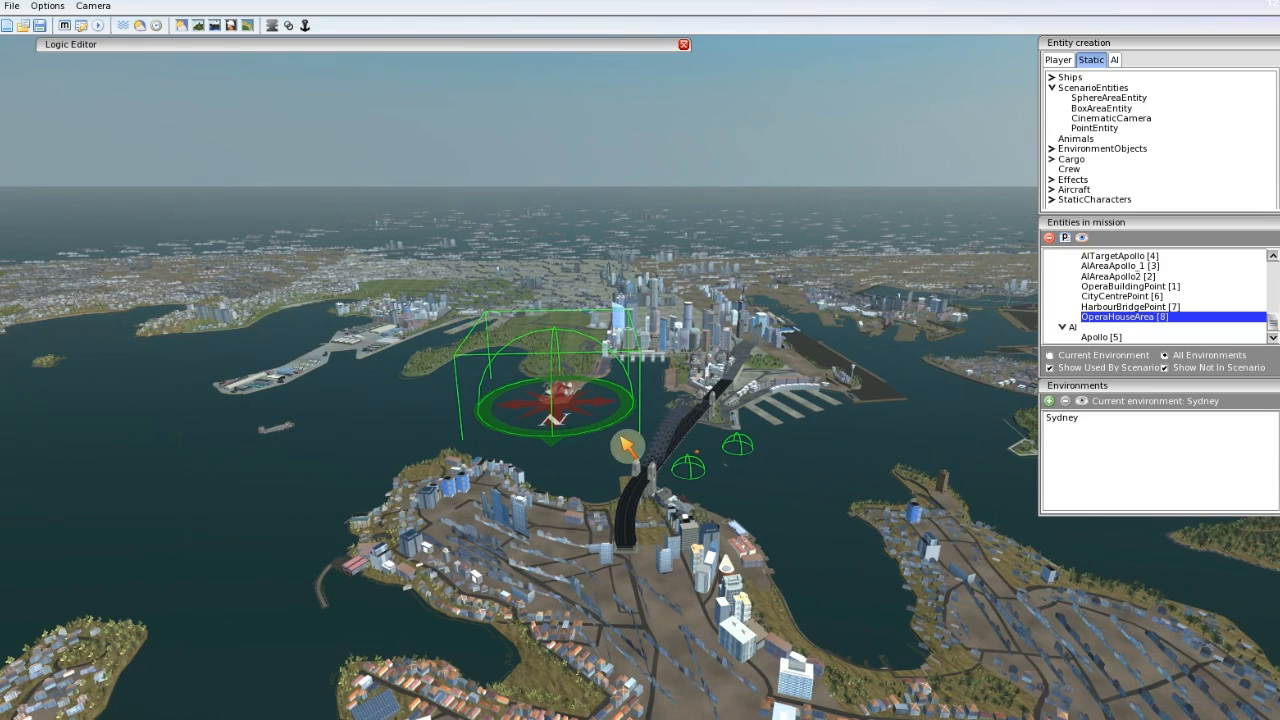